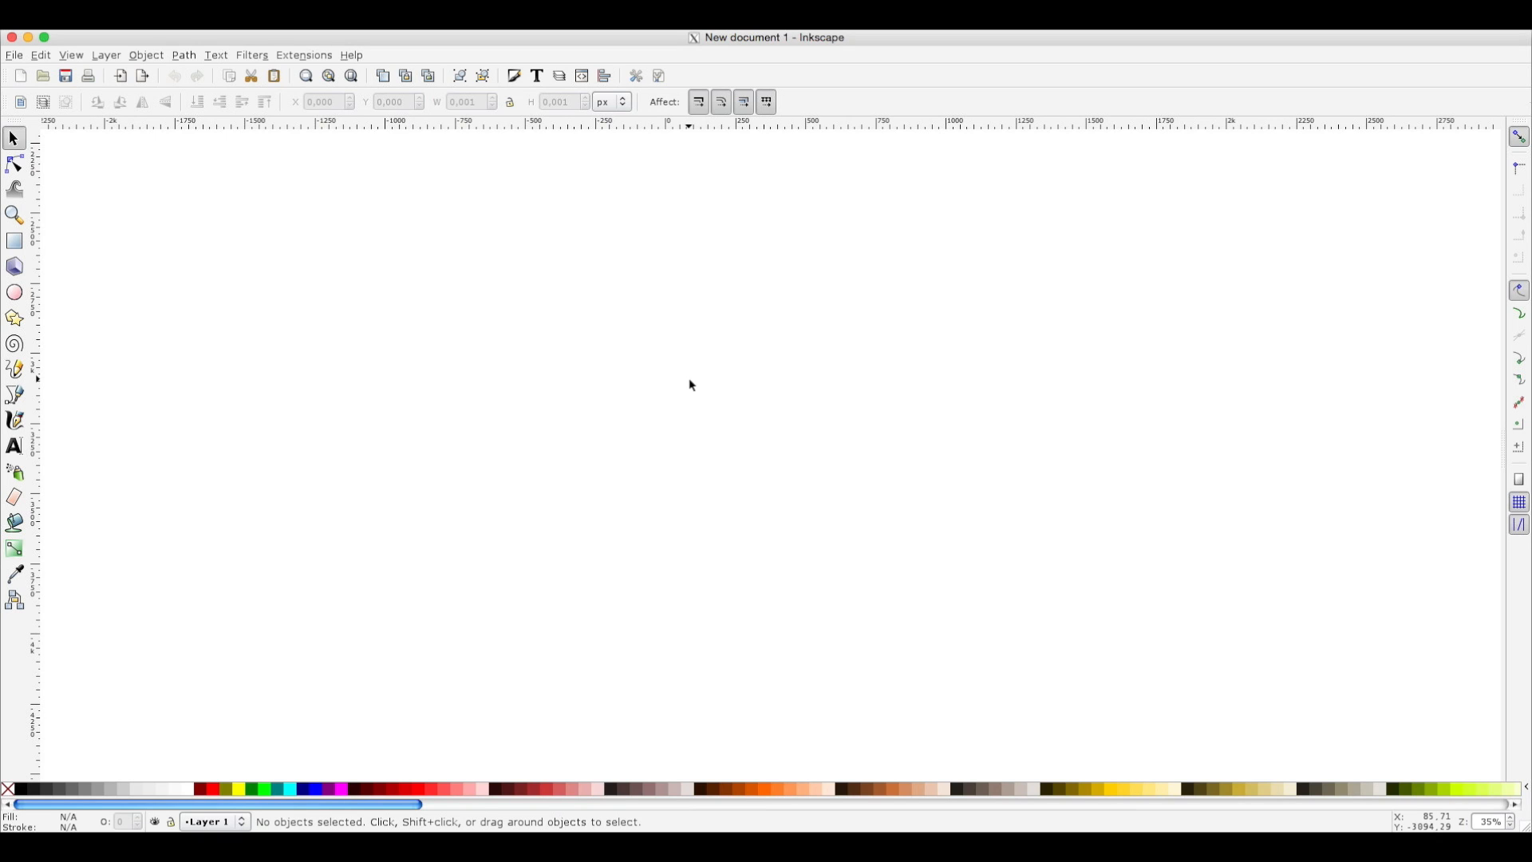
pyautogui.moveTo(710, 358)
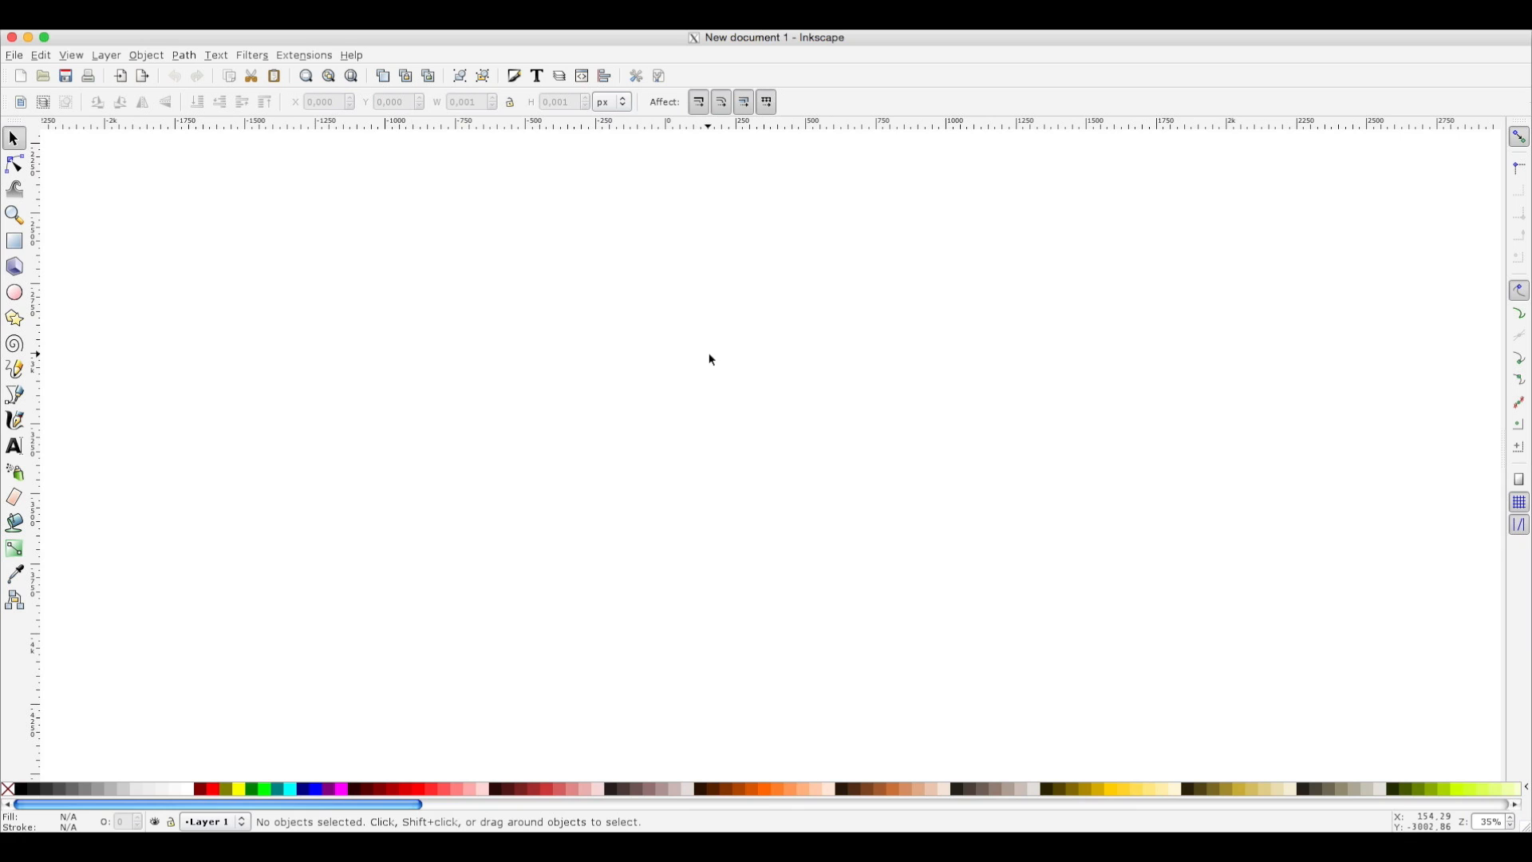
pyautogui.moveTo(762, 382)
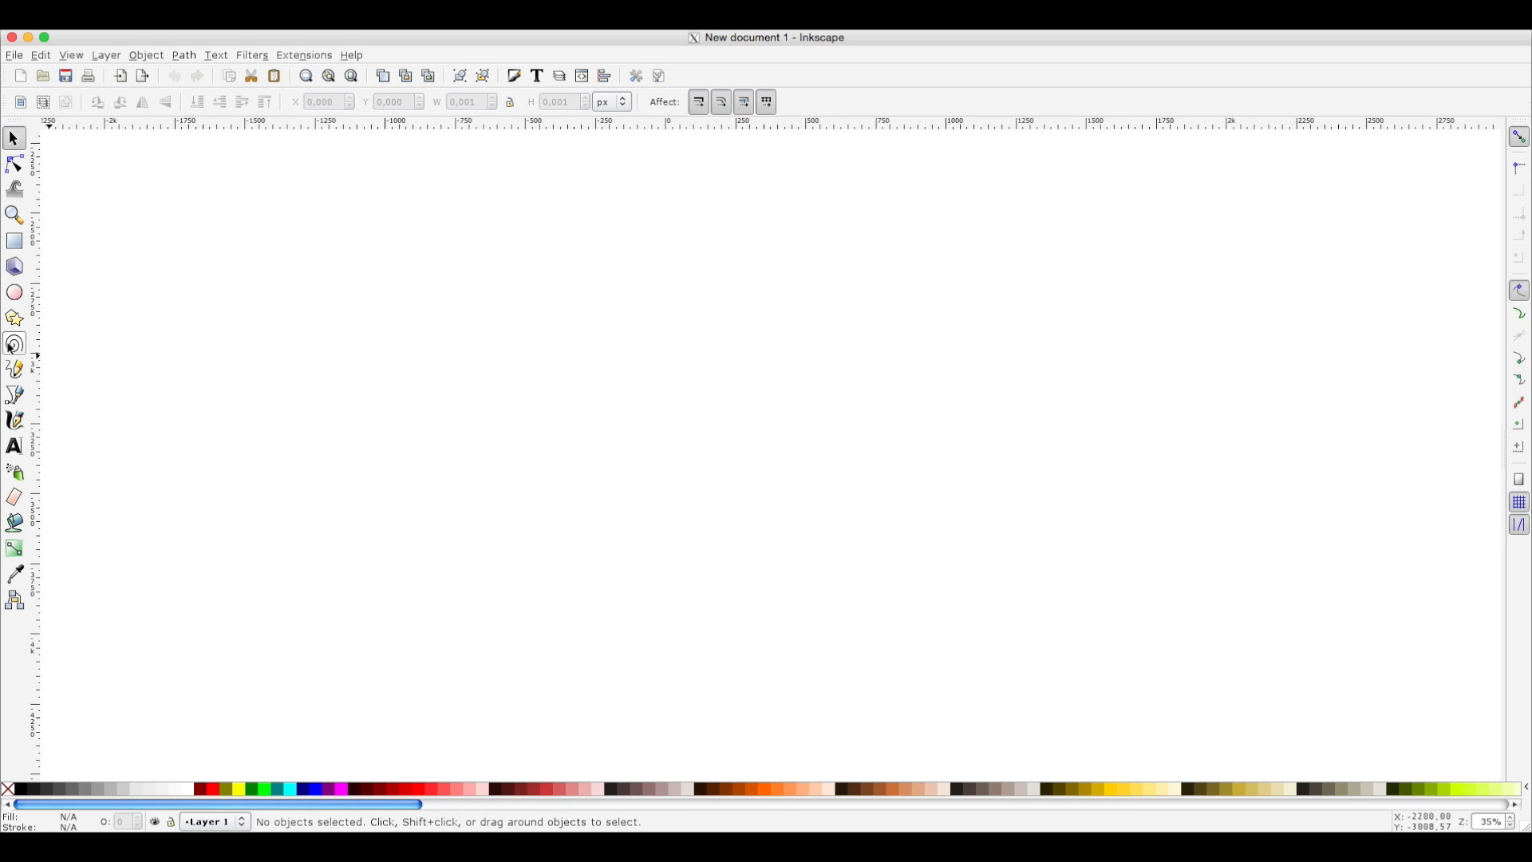
pyautogui.moveTo(14, 344)
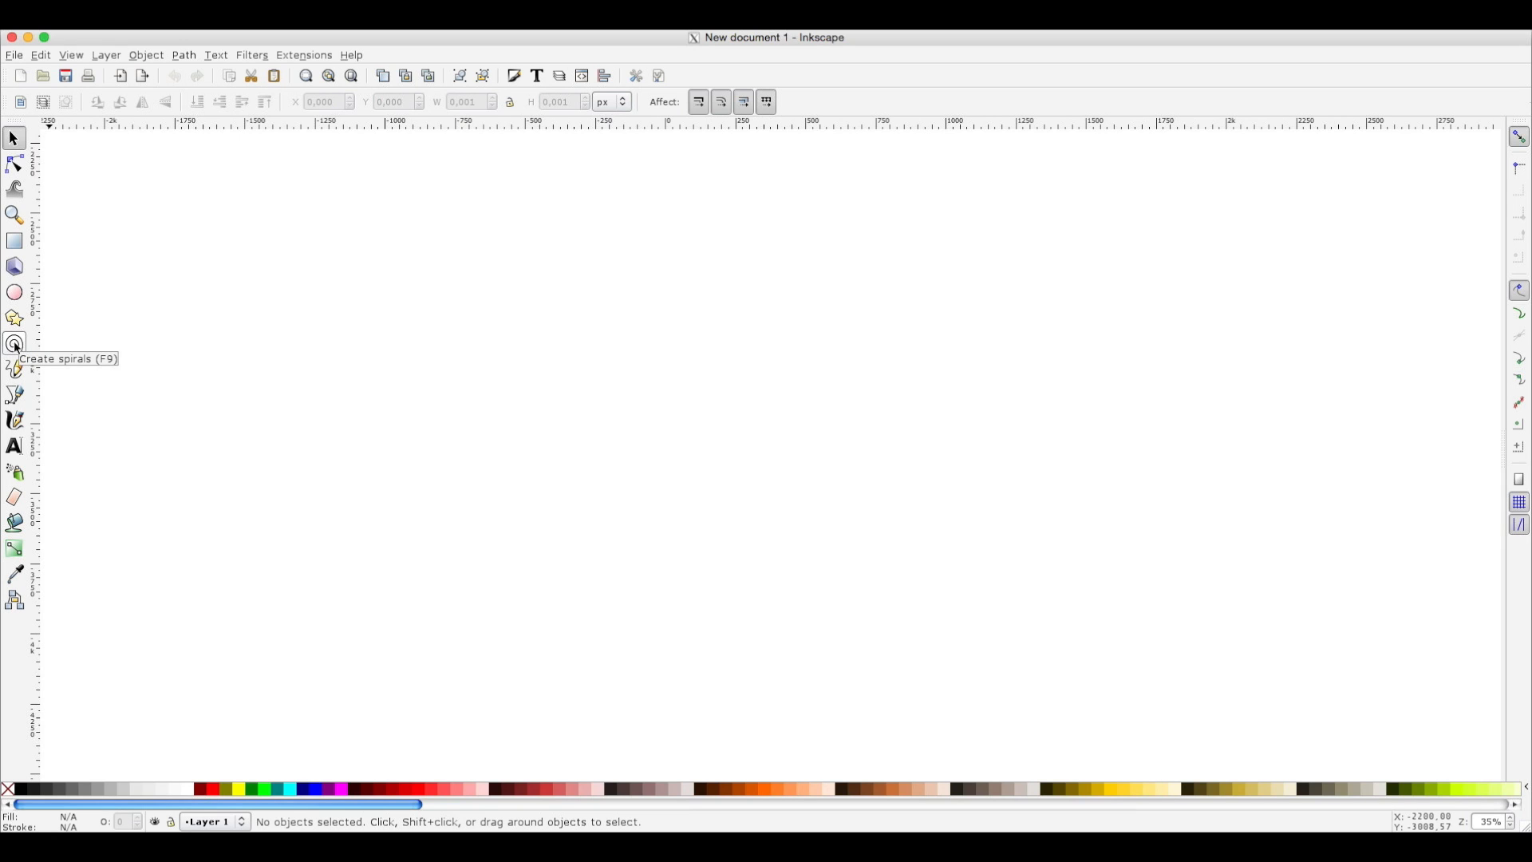
# Draw a three-turn spiral left of the page and convert it to an 11-node path.
pyautogui.click(14, 344)
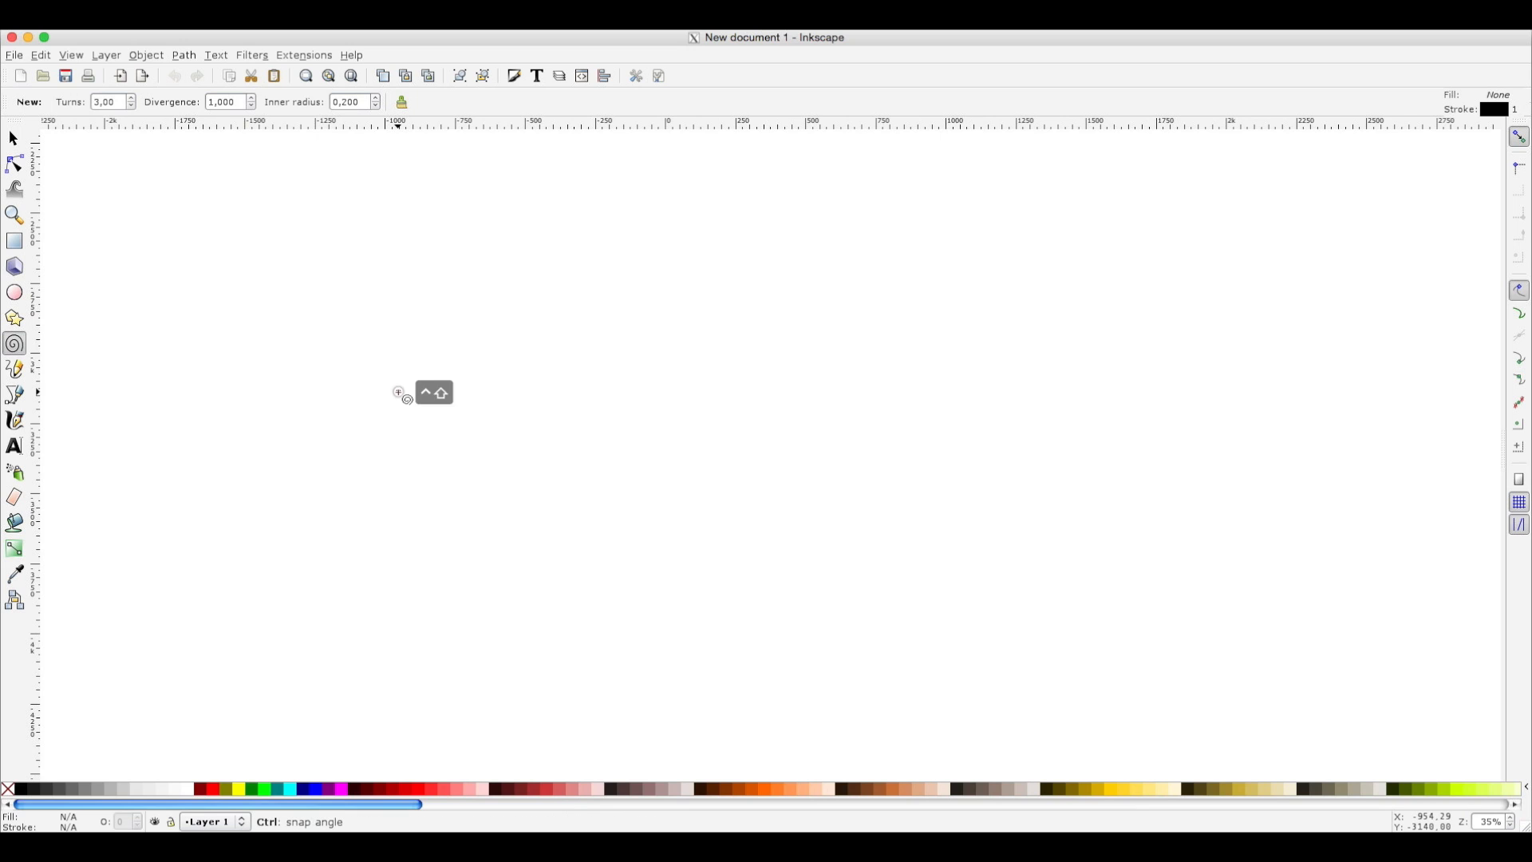
pyautogui.moveTo(399, 392); pyautogui.dragTo(526, 505)
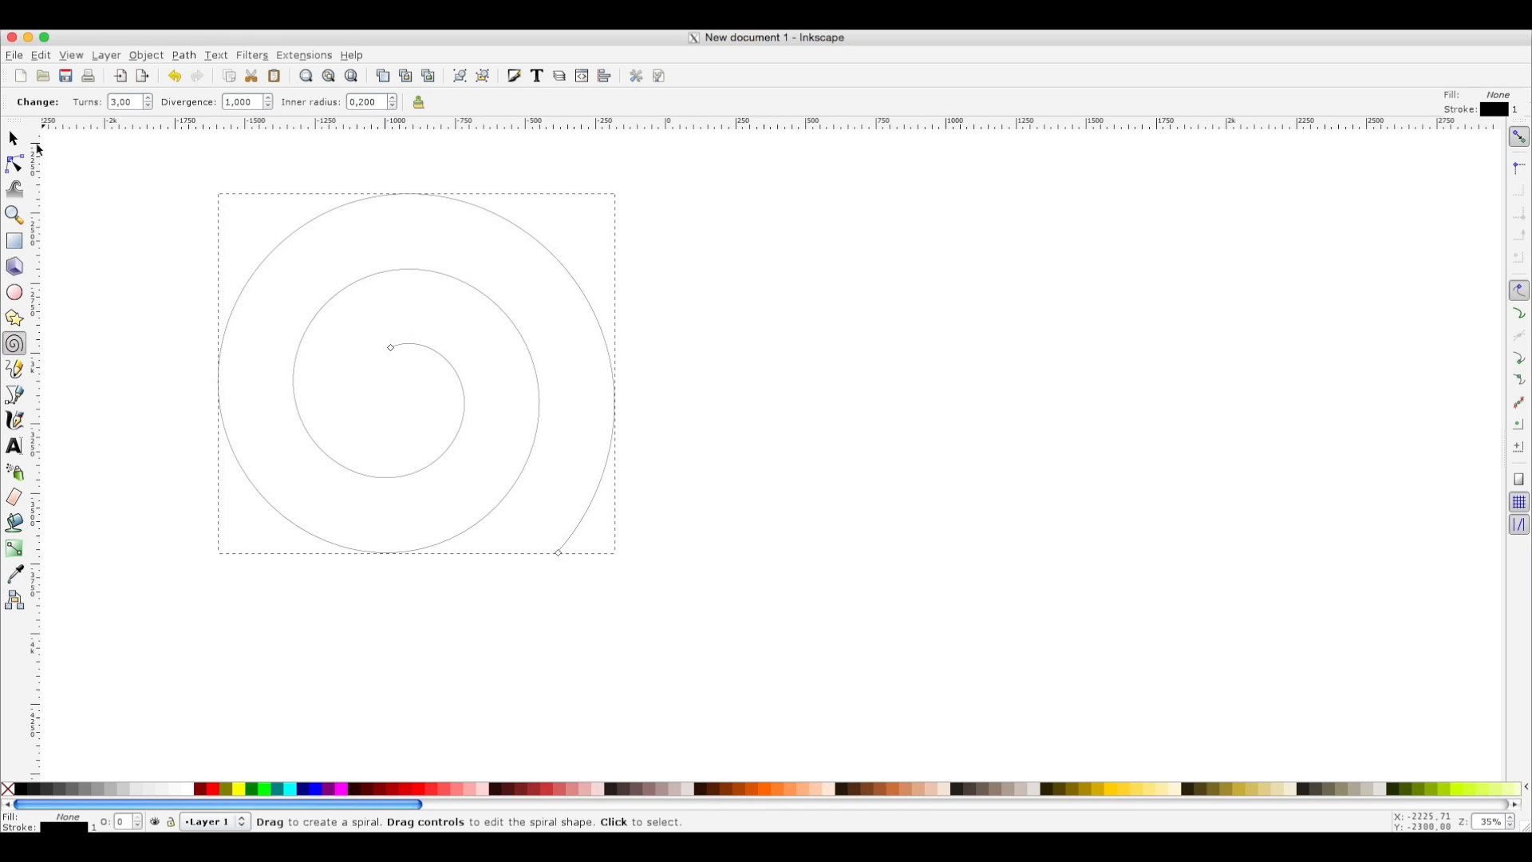
pyautogui.moveTo(118, 101)
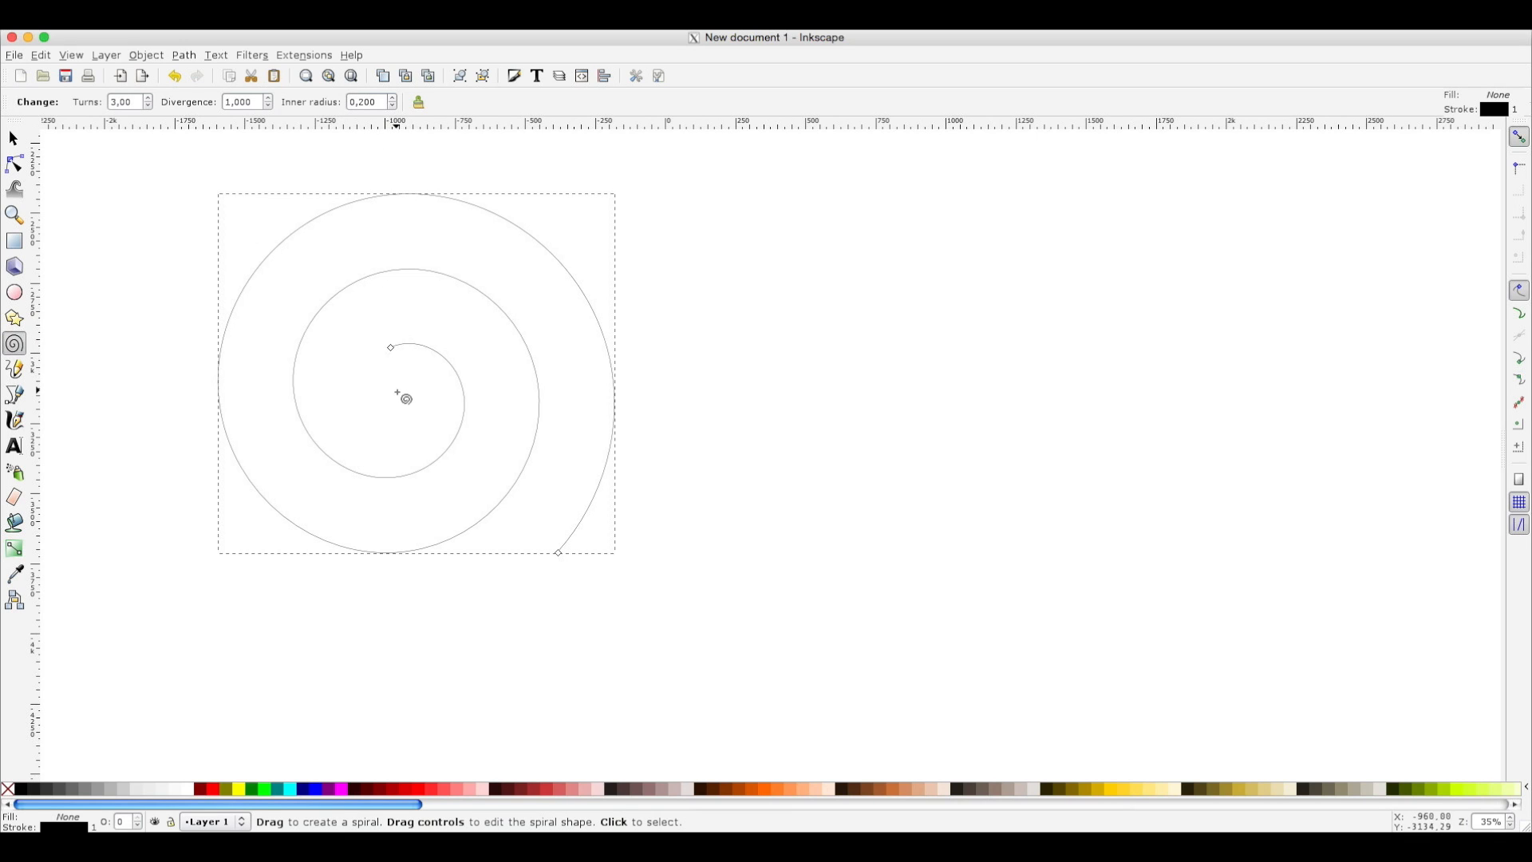
pyautogui.moveTo(391, 349)
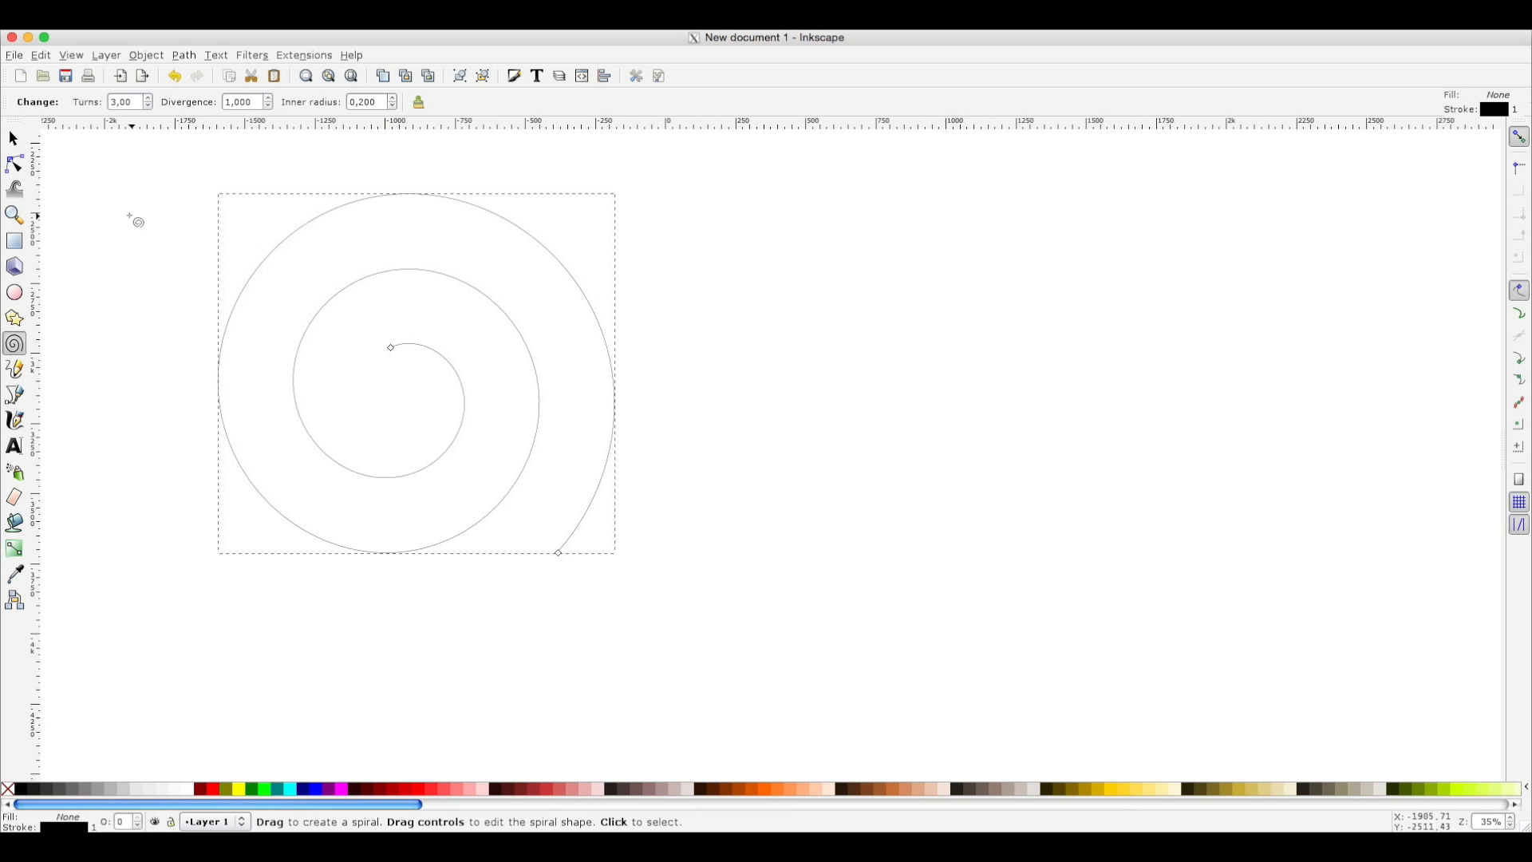
pyautogui.moveTo(125, 205)
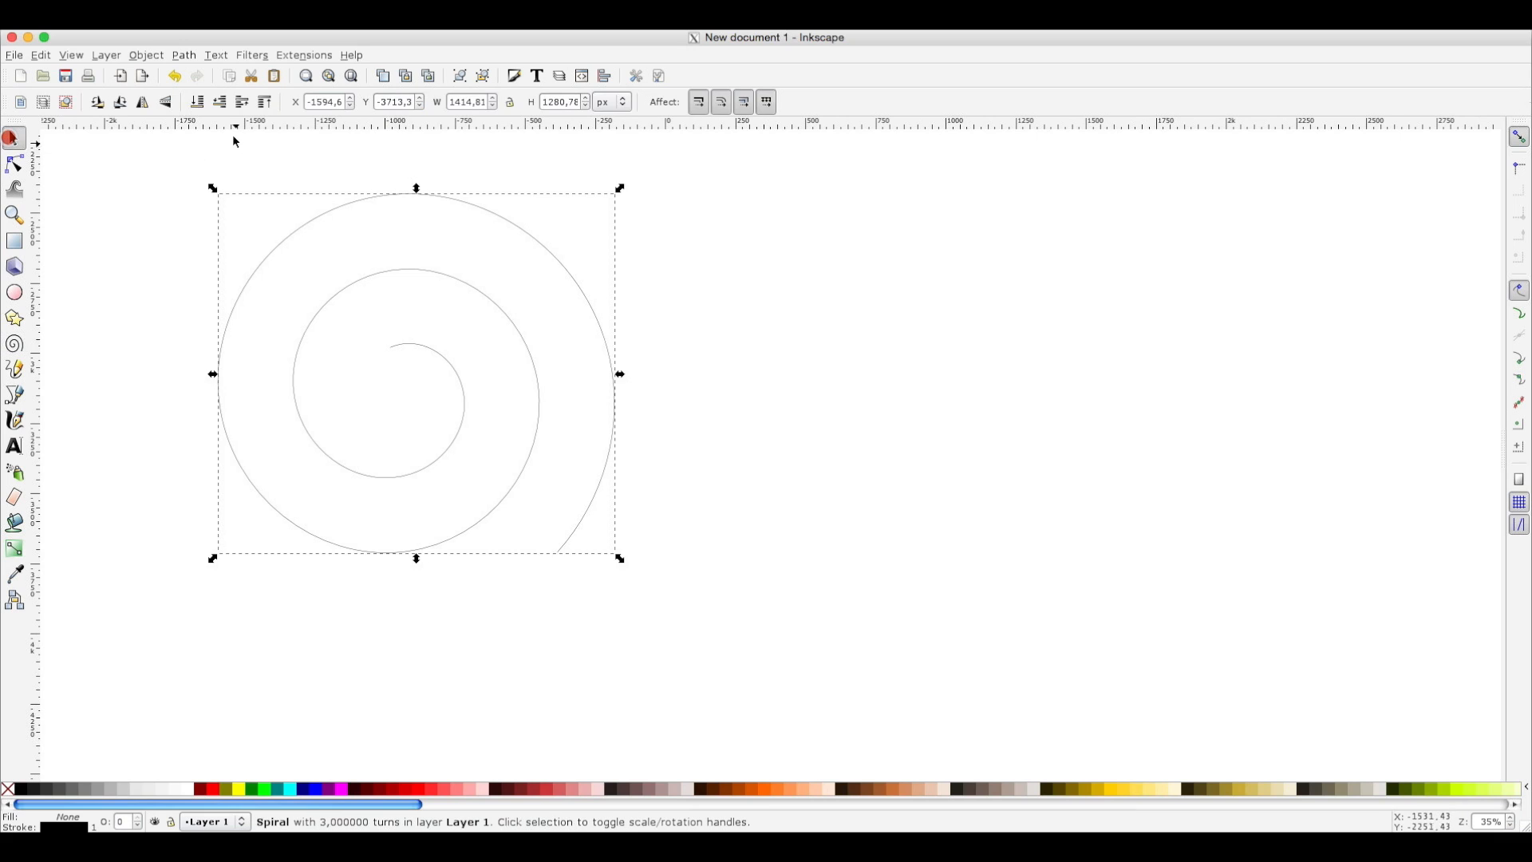
pyautogui.click(182, 55)
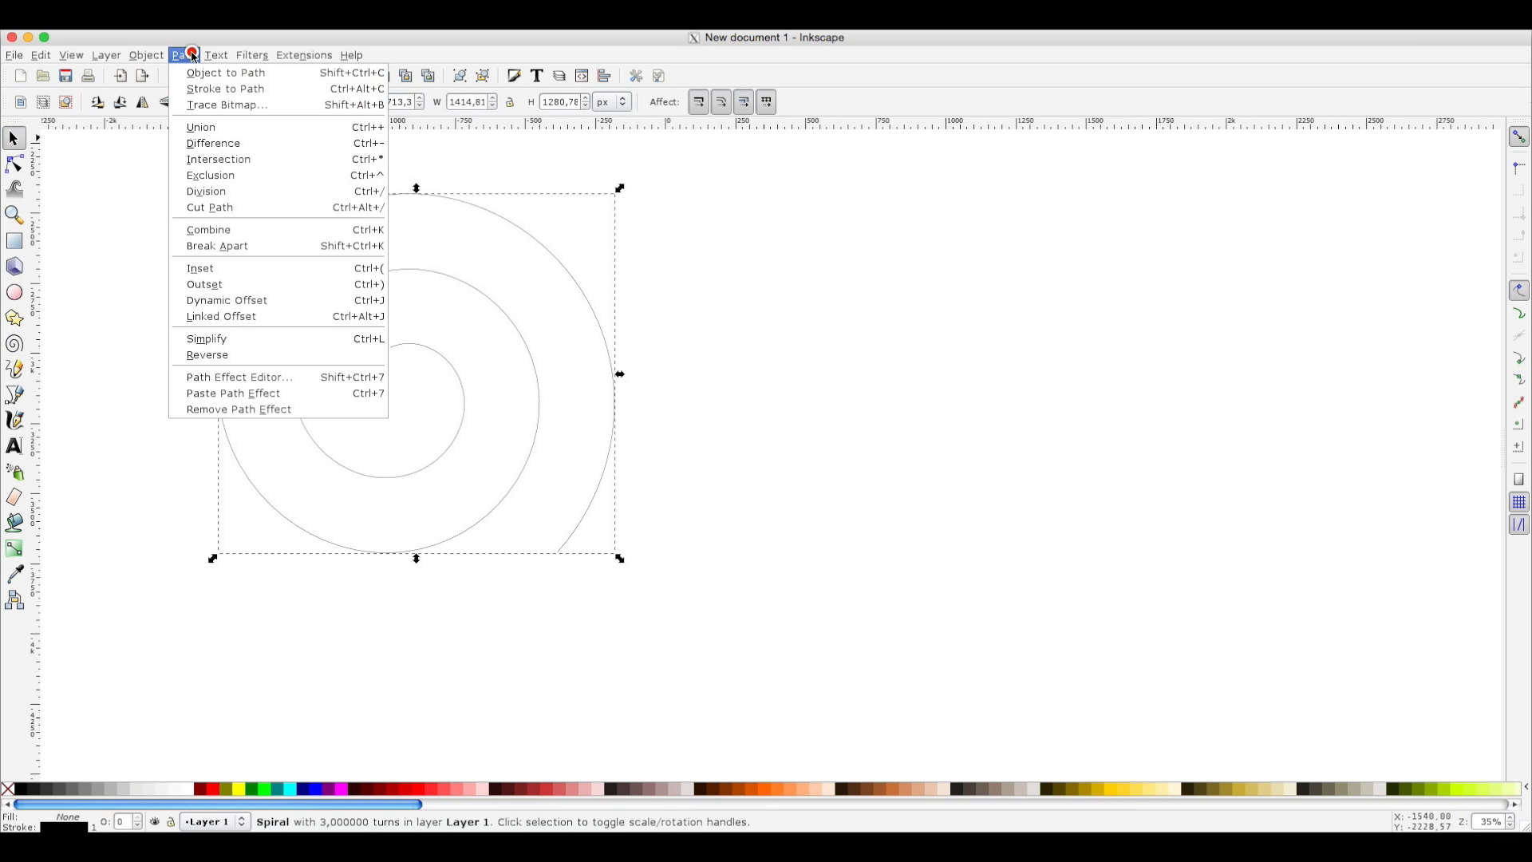
pyautogui.moveTo(225, 72)
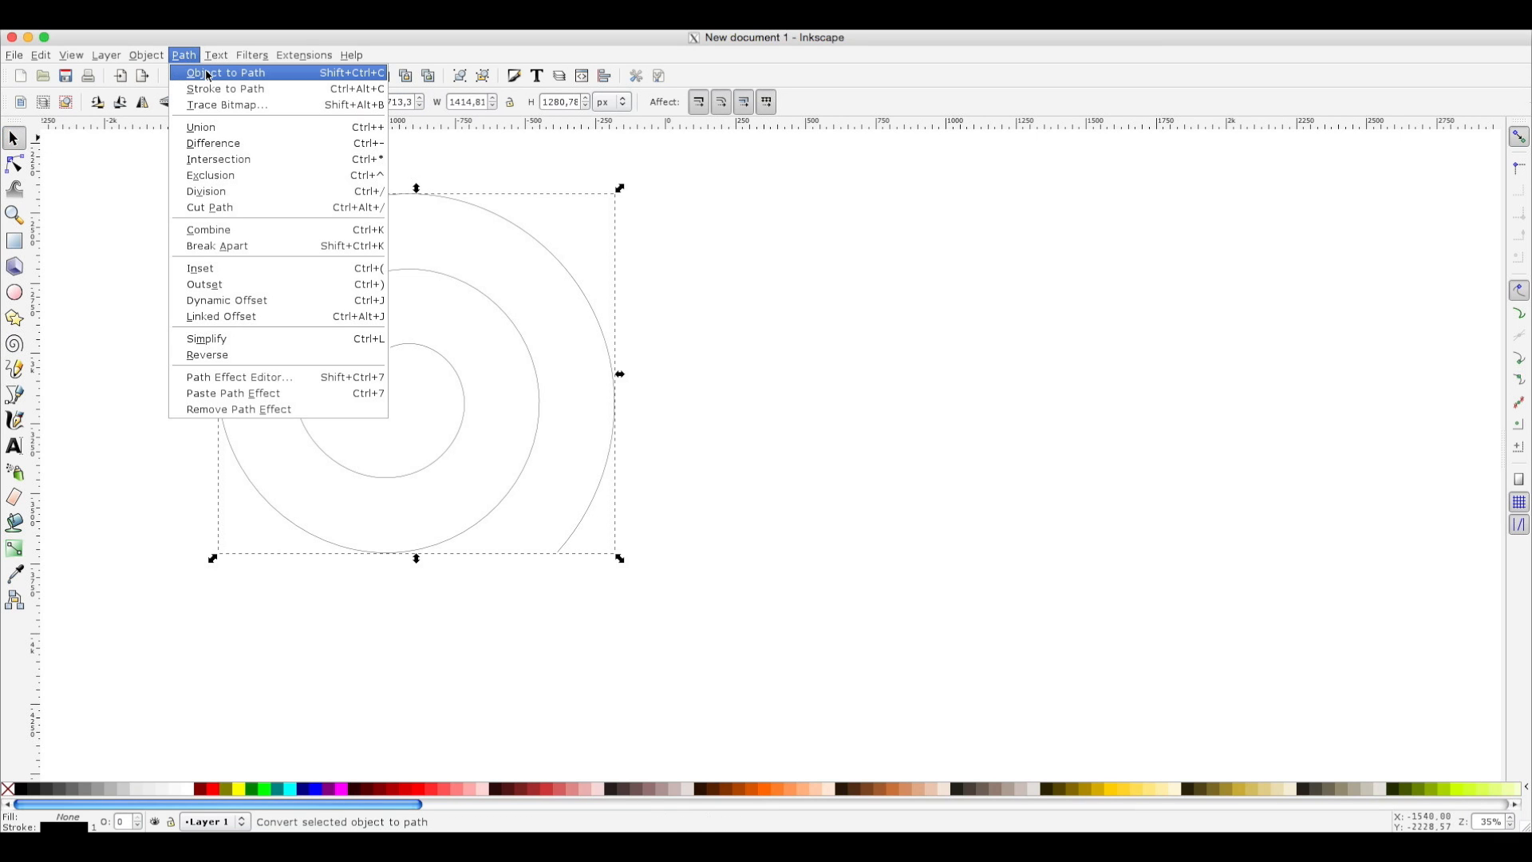
pyautogui.click(225, 73)
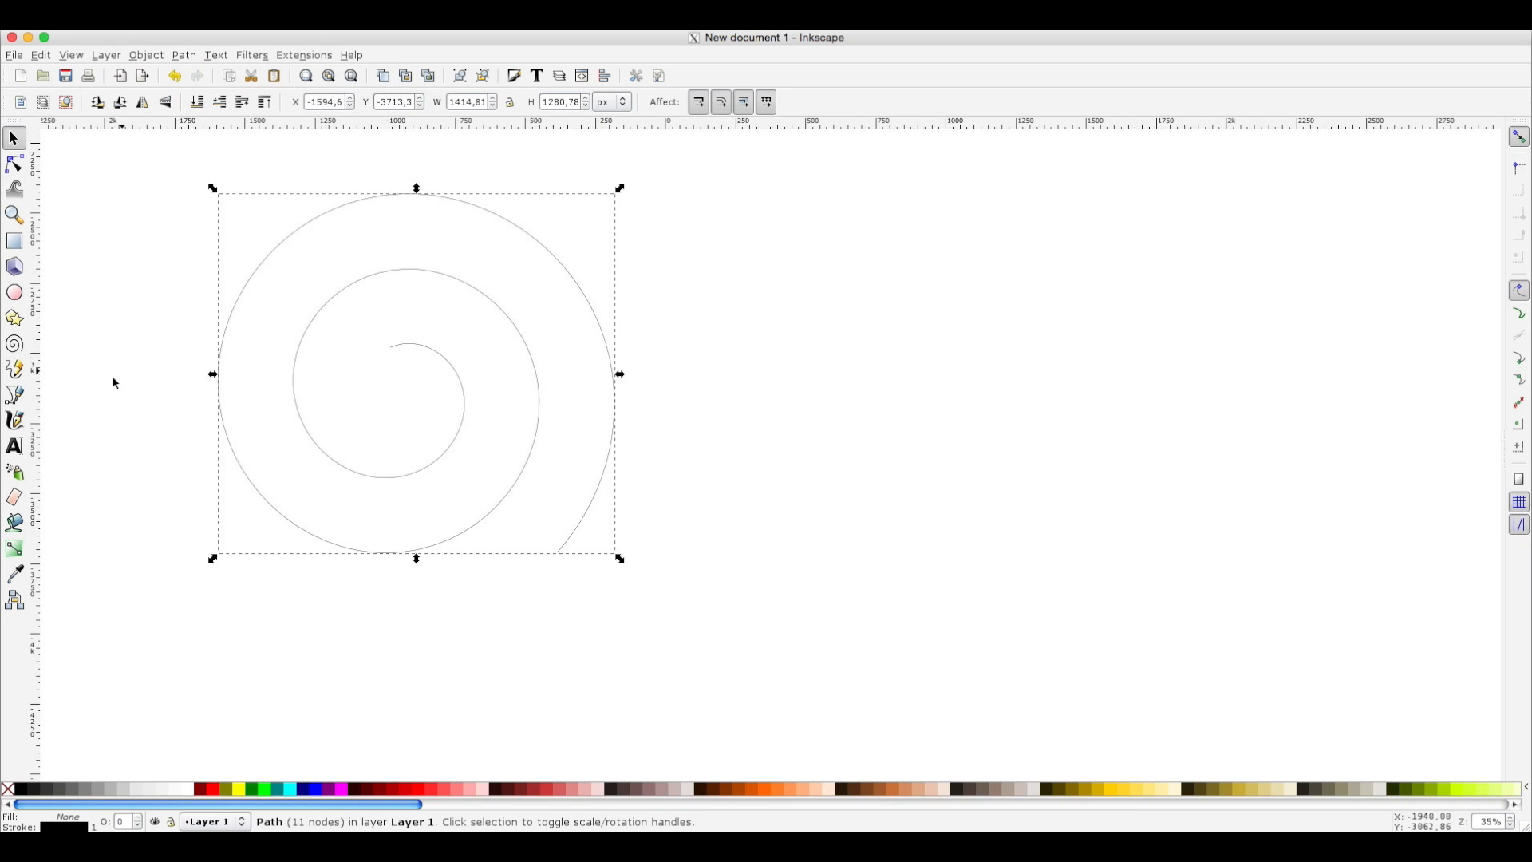
# Type 'questo è un testo di prova piuttosto lungo' right of the spiral, then deselect it.
pyautogui.click(14, 445)
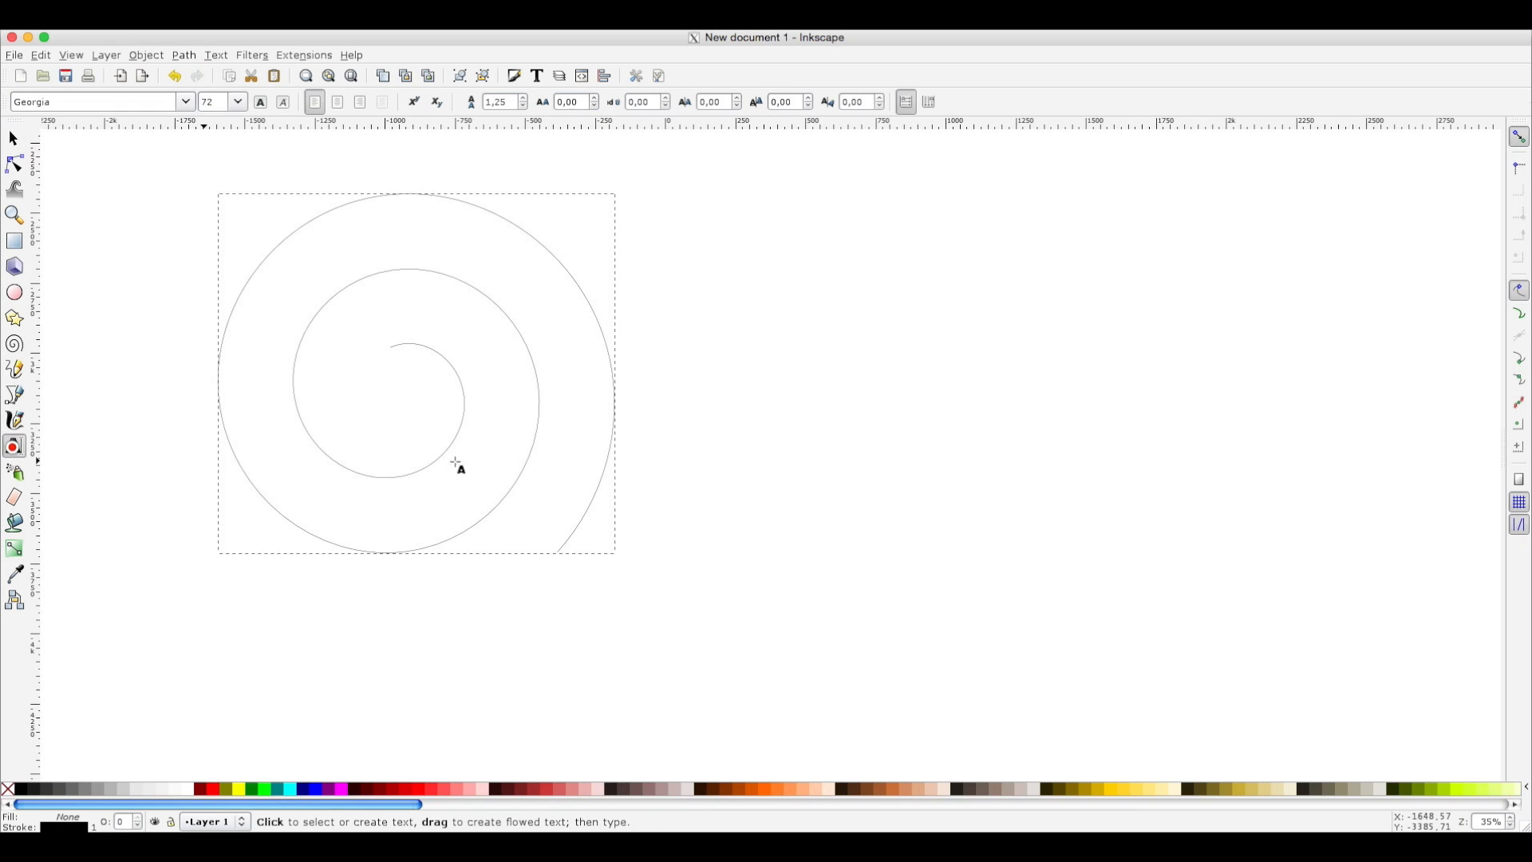
pyautogui.click(703, 360)
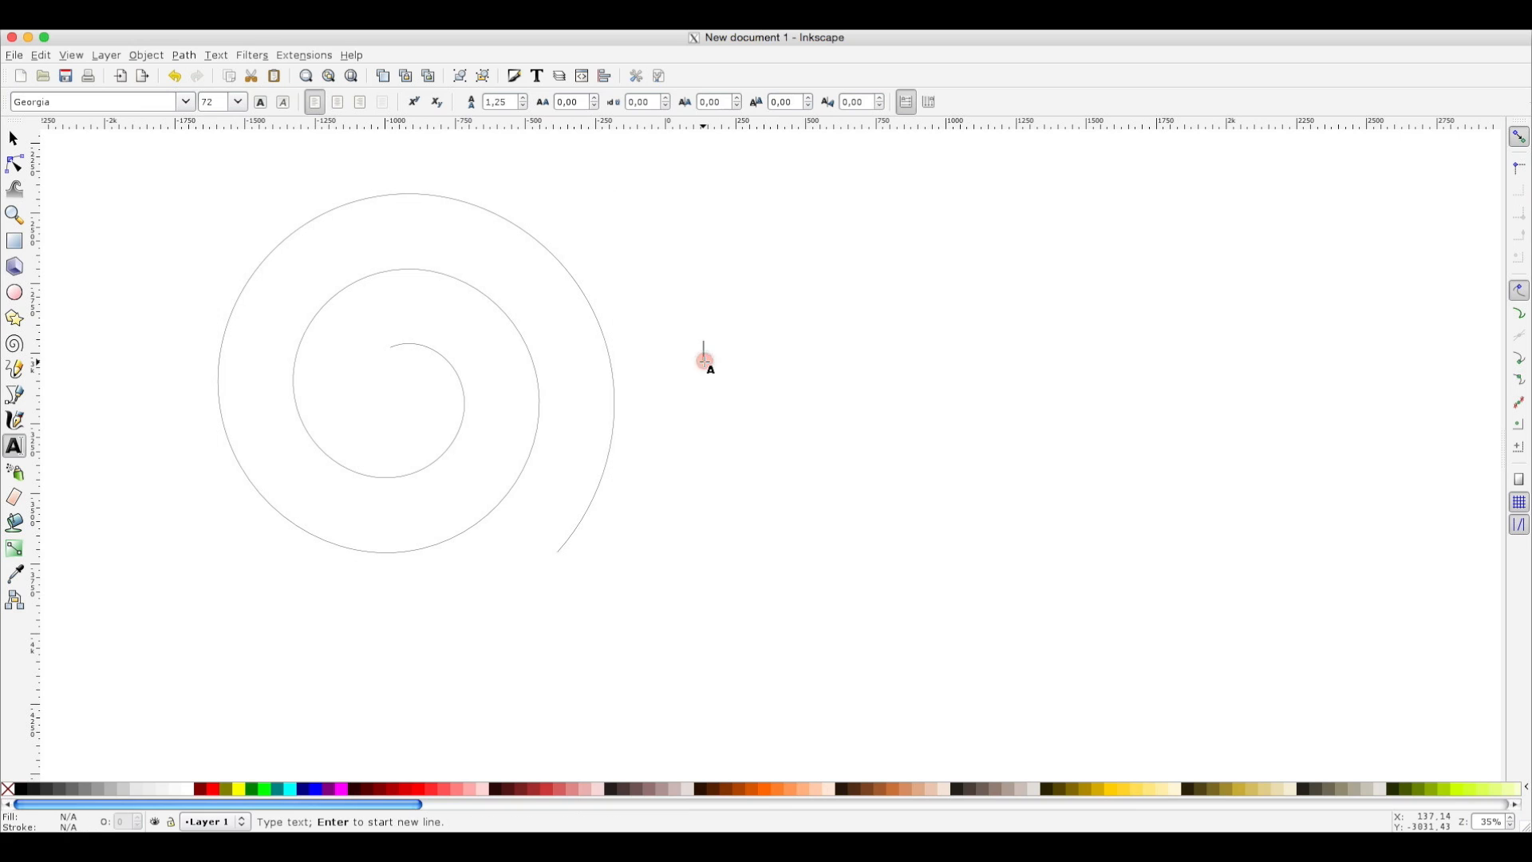
pyautogui.write('questo')
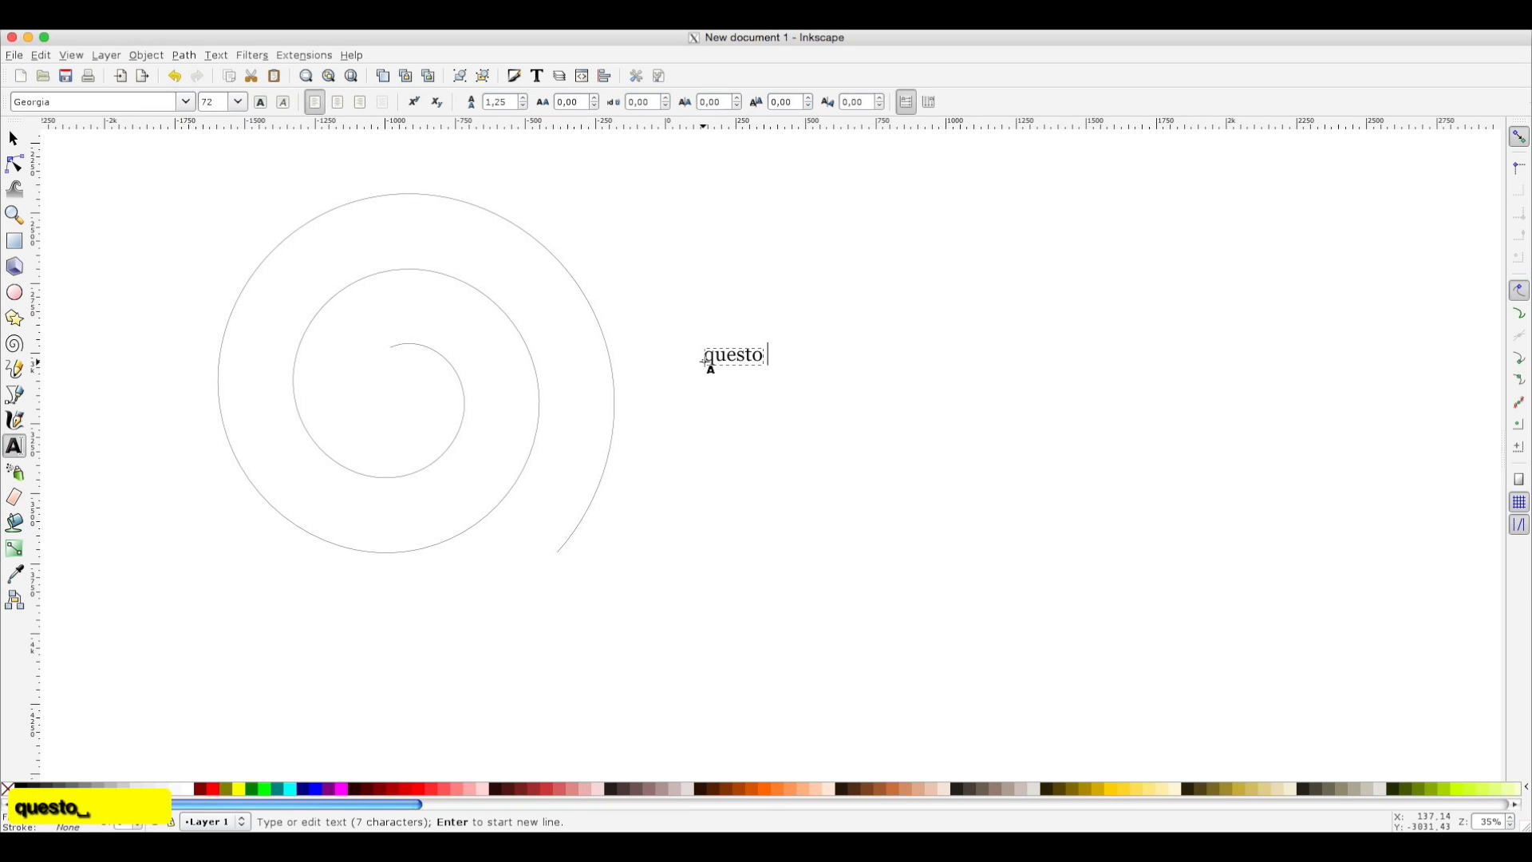
pyautogui.write('è un testo di')
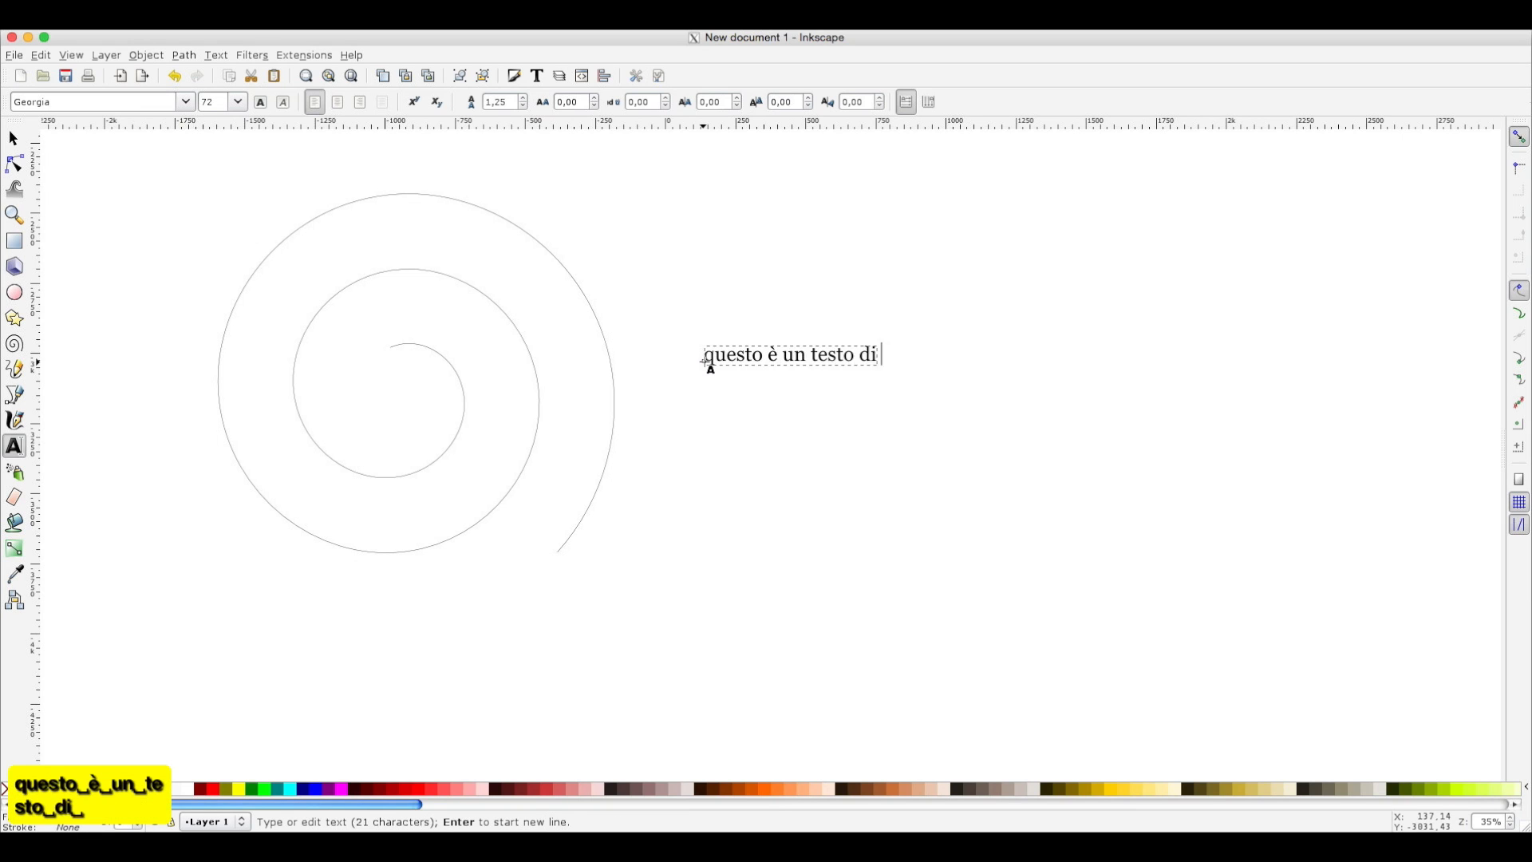
pyautogui.write('prova')
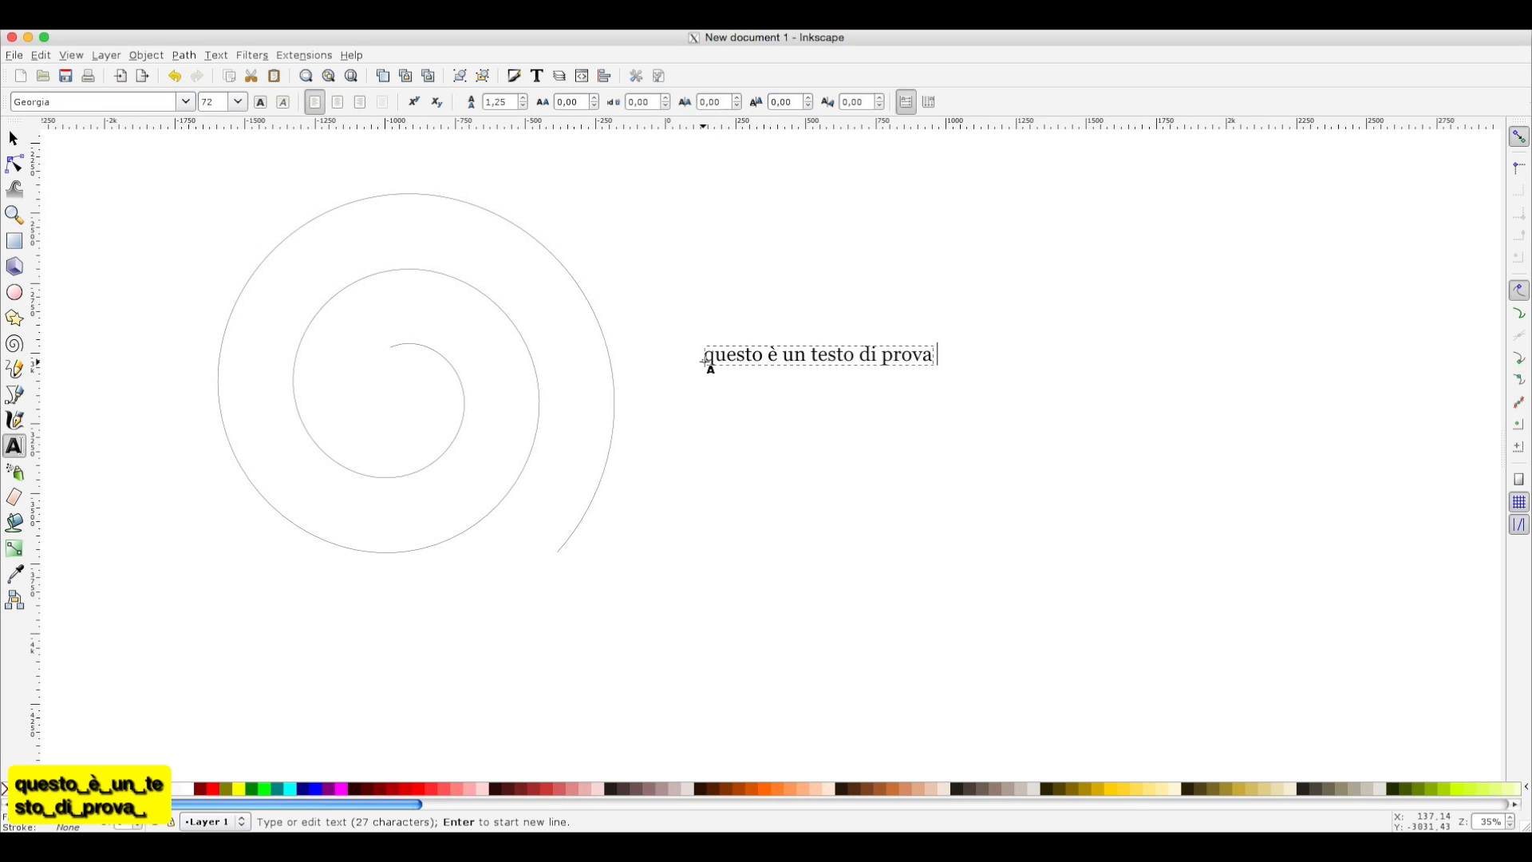
pyautogui.write('piuttosr')
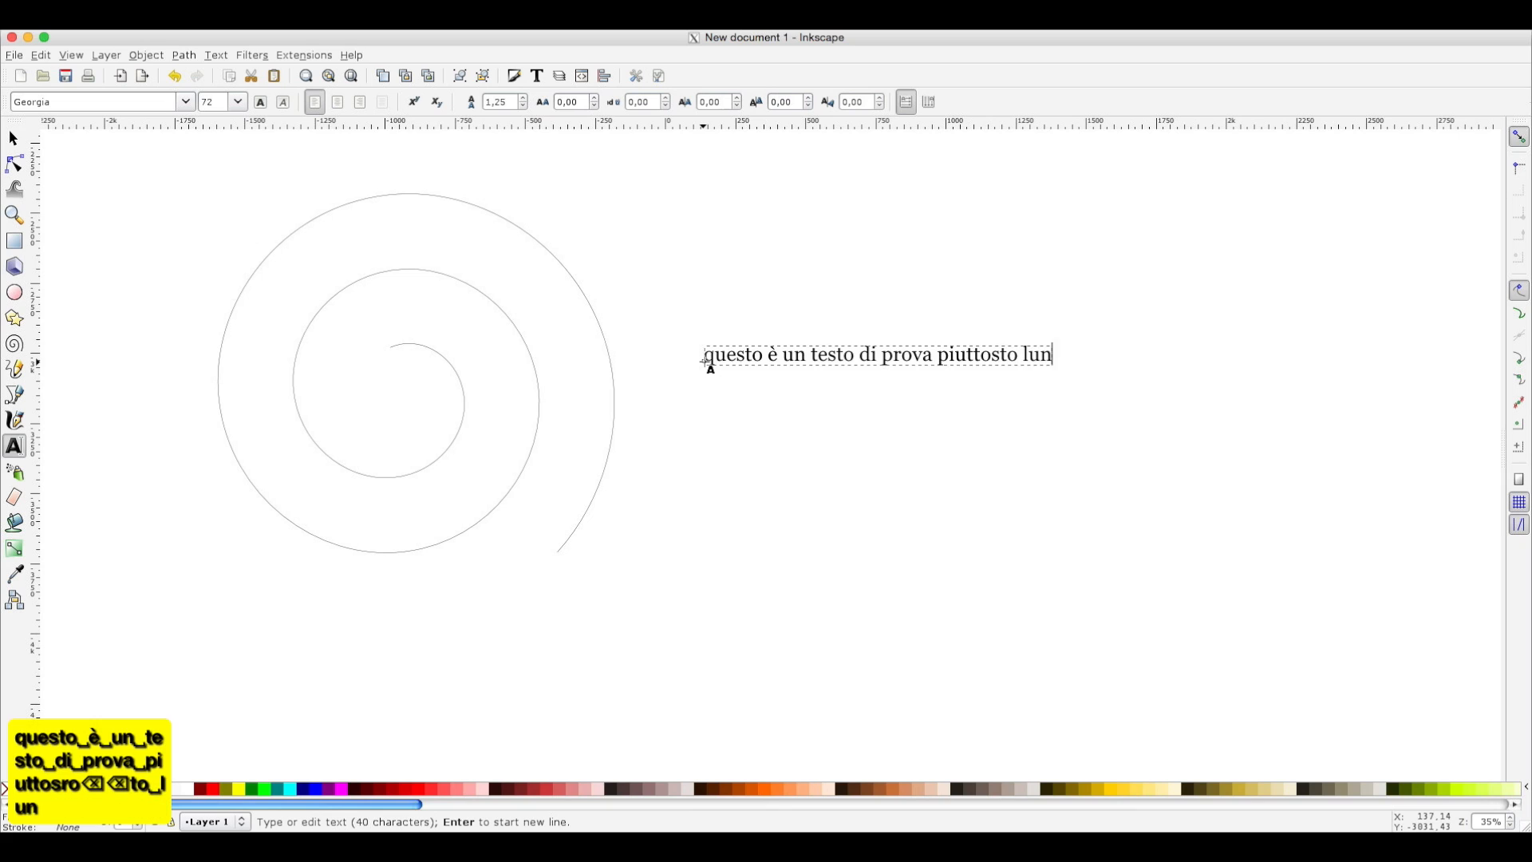
pyautogui.write('go')
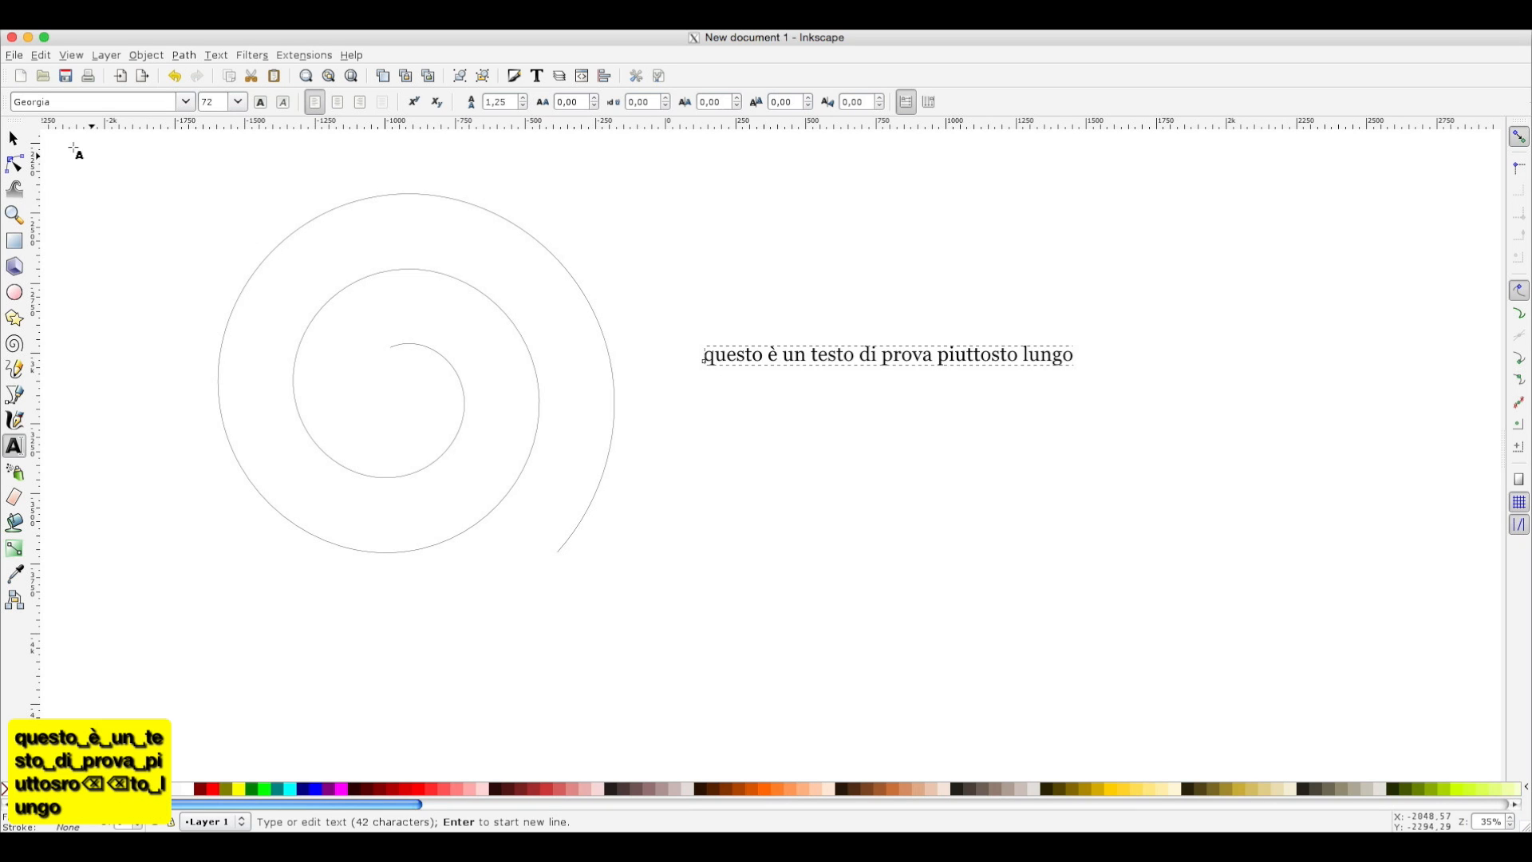
pyautogui.click(14, 139)
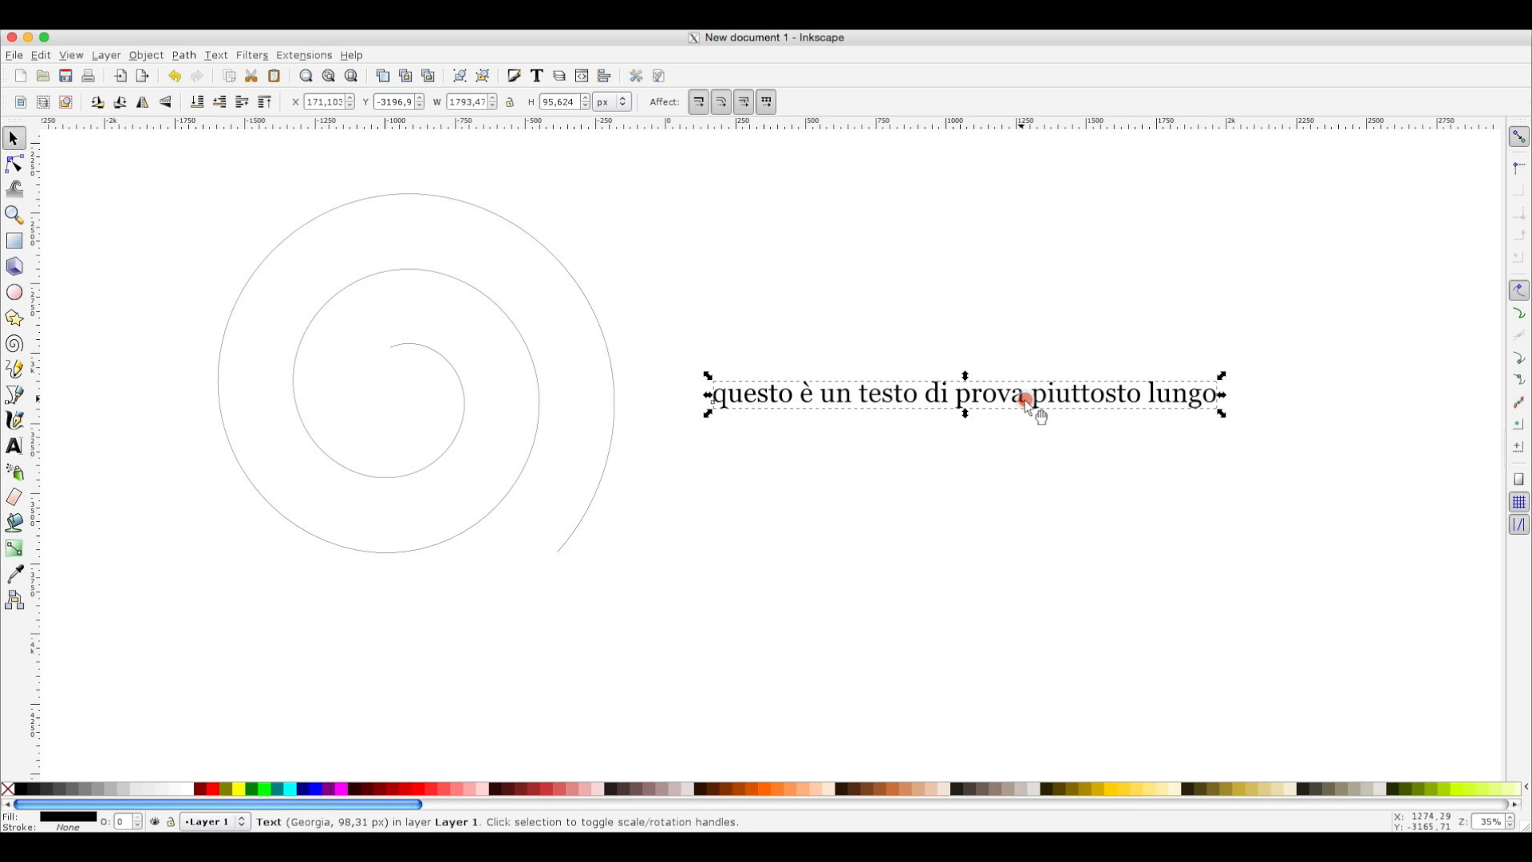
pyautogui.click(182, 55)
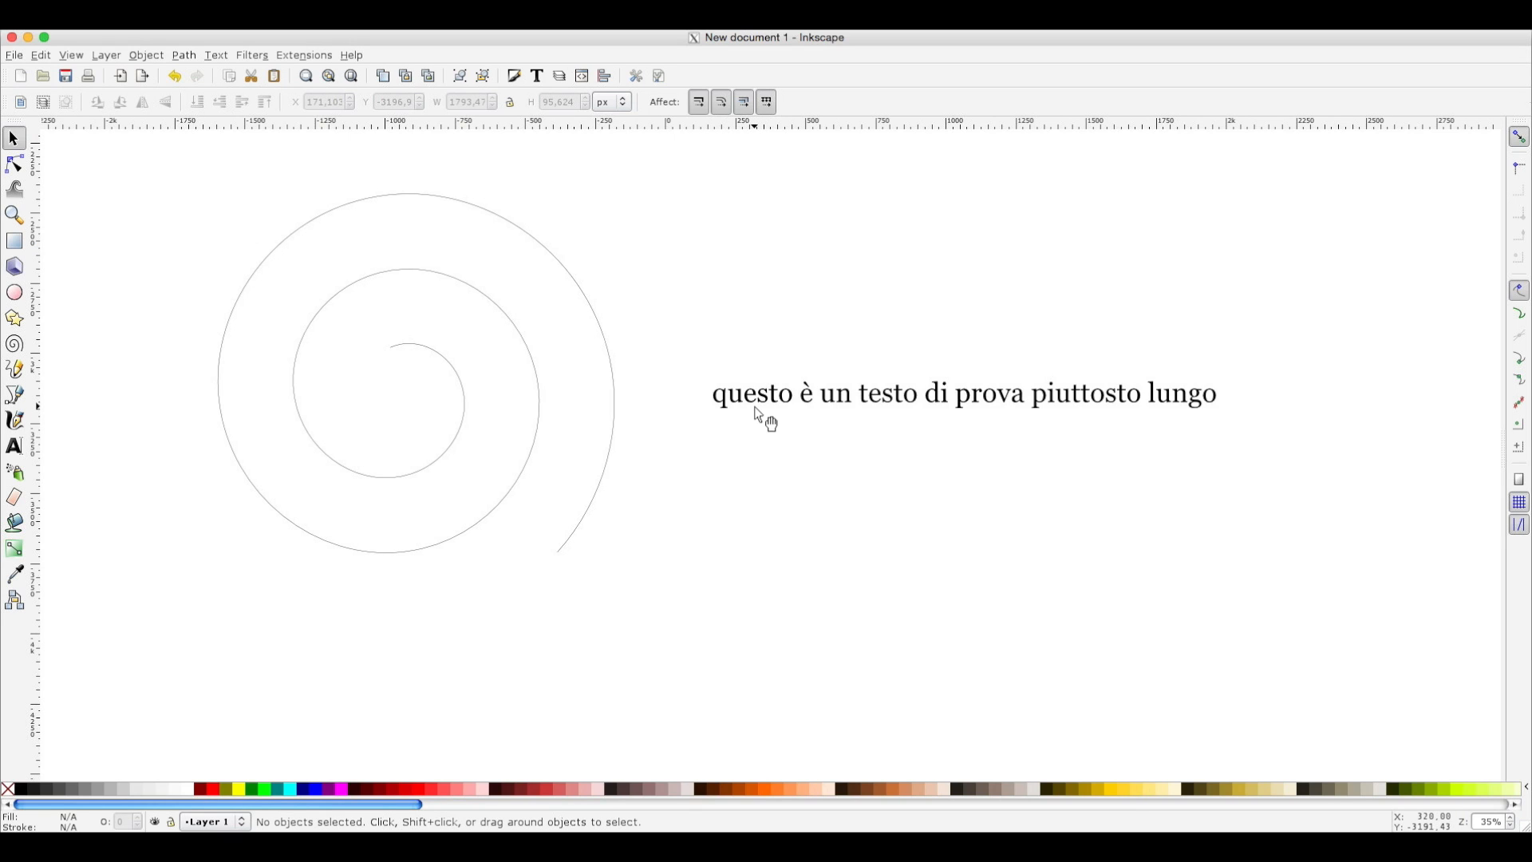
pyautogui.moveTo(1267, 398)
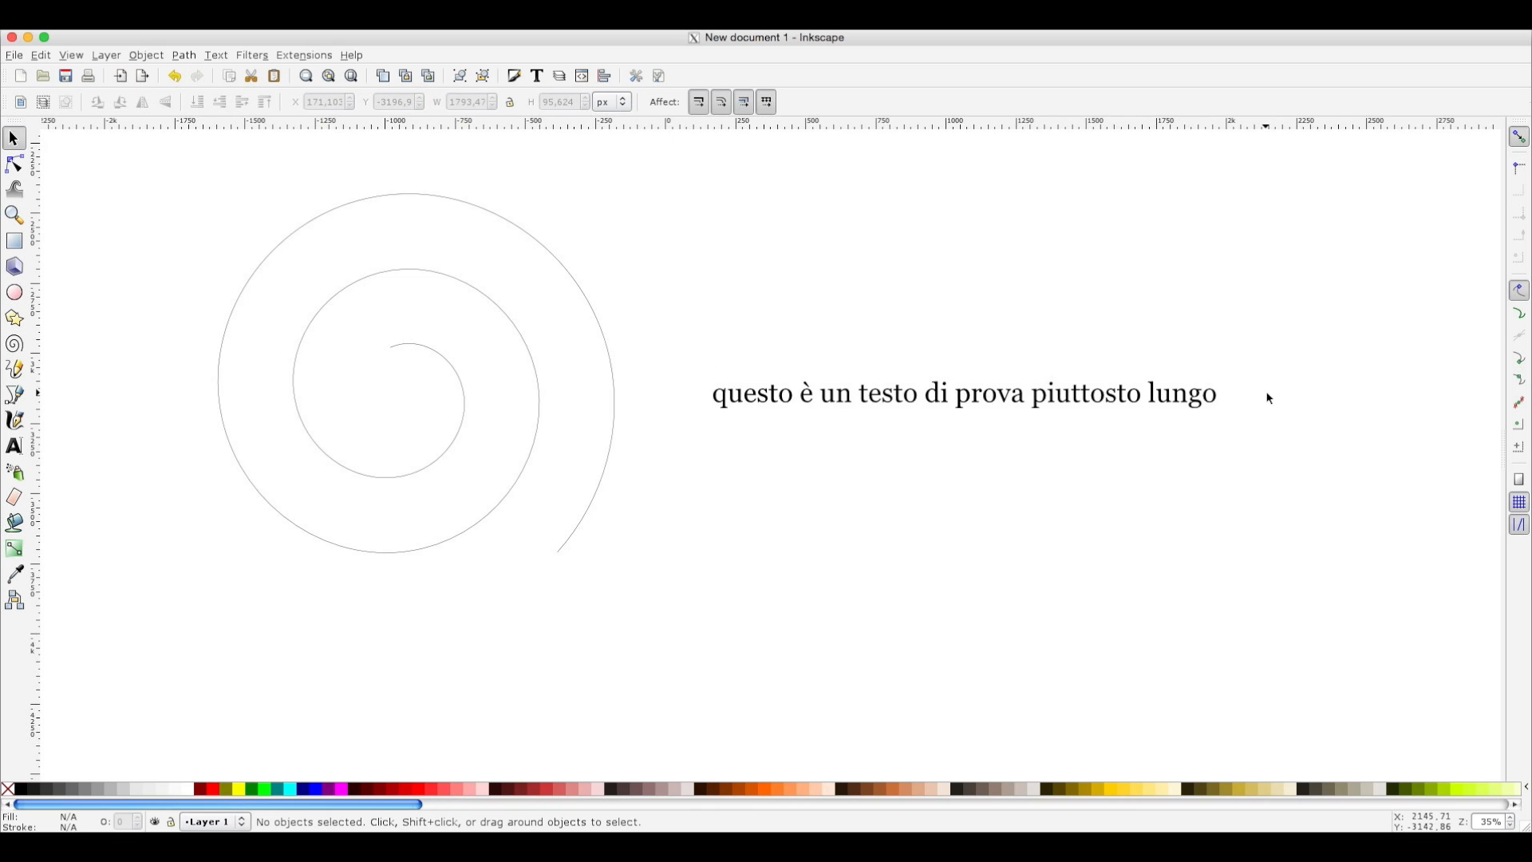
pyautogui.moveTo(1249, 407)
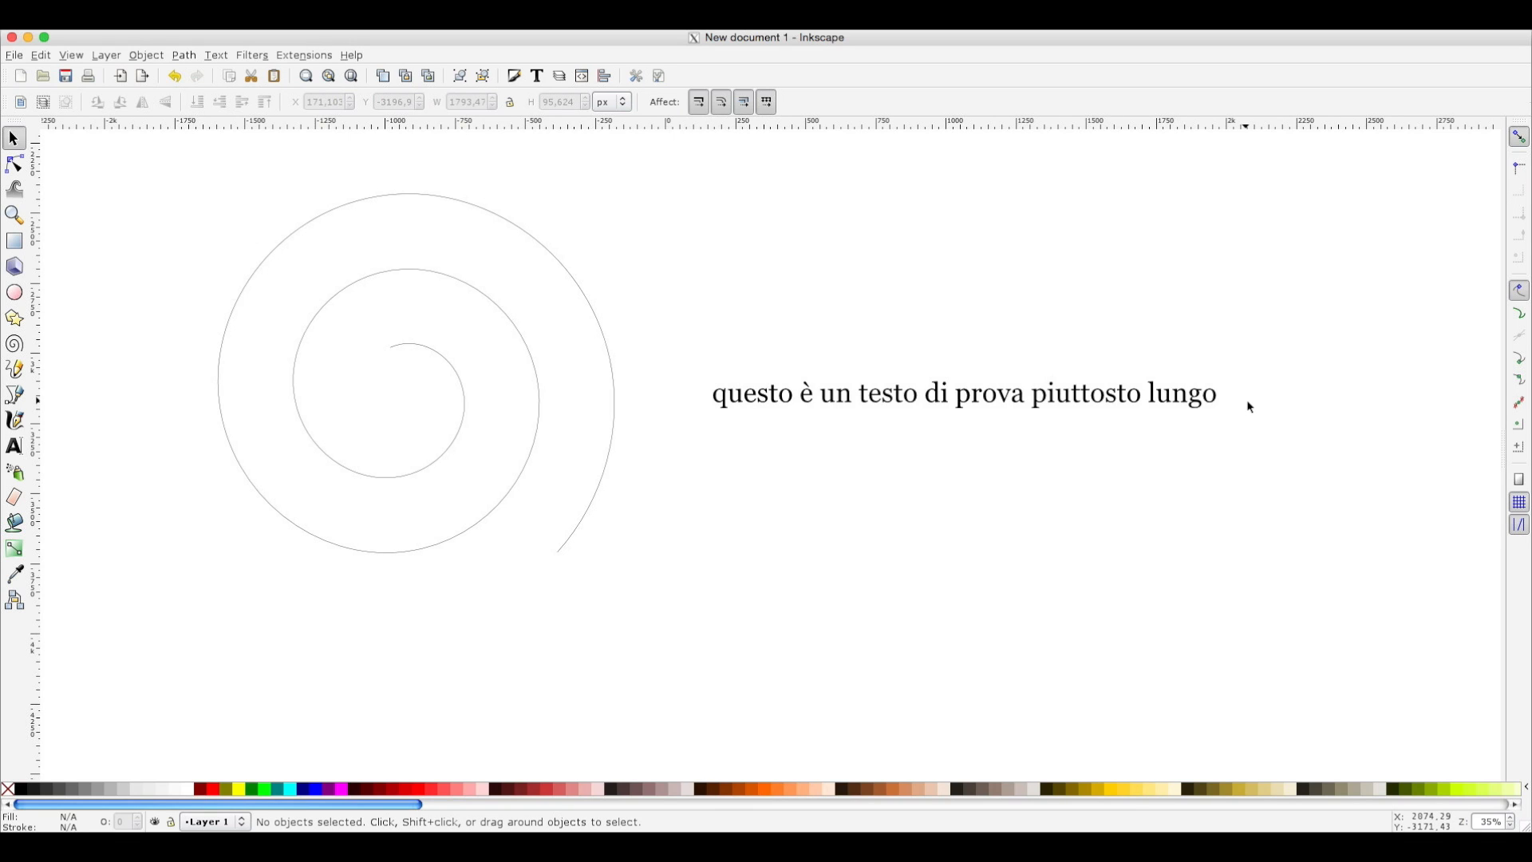
pyautogui.moveTo(438, 276)
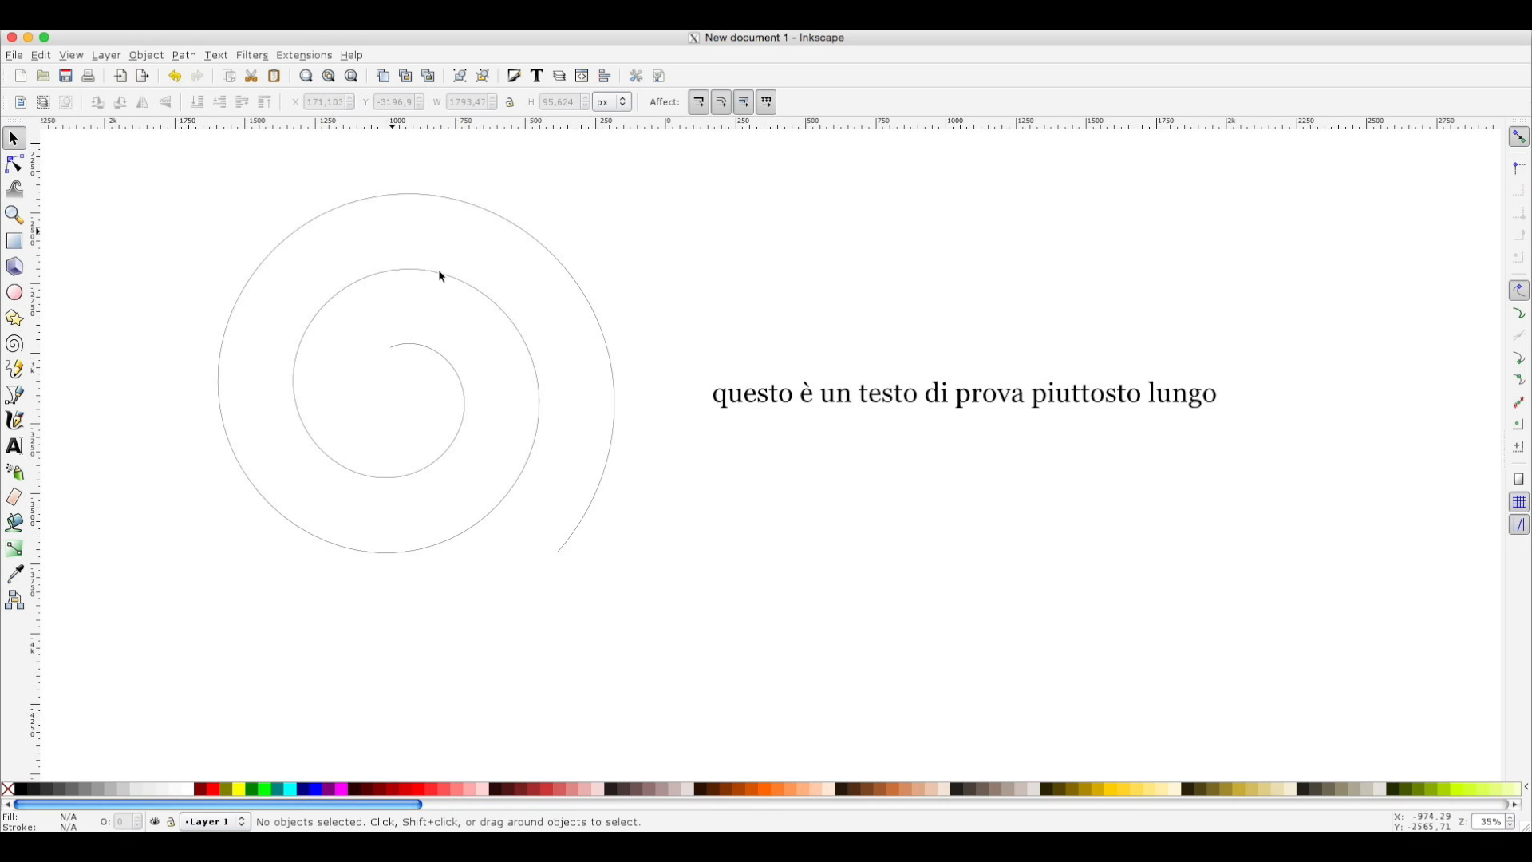
pyautogui.moveTo(63, 325)
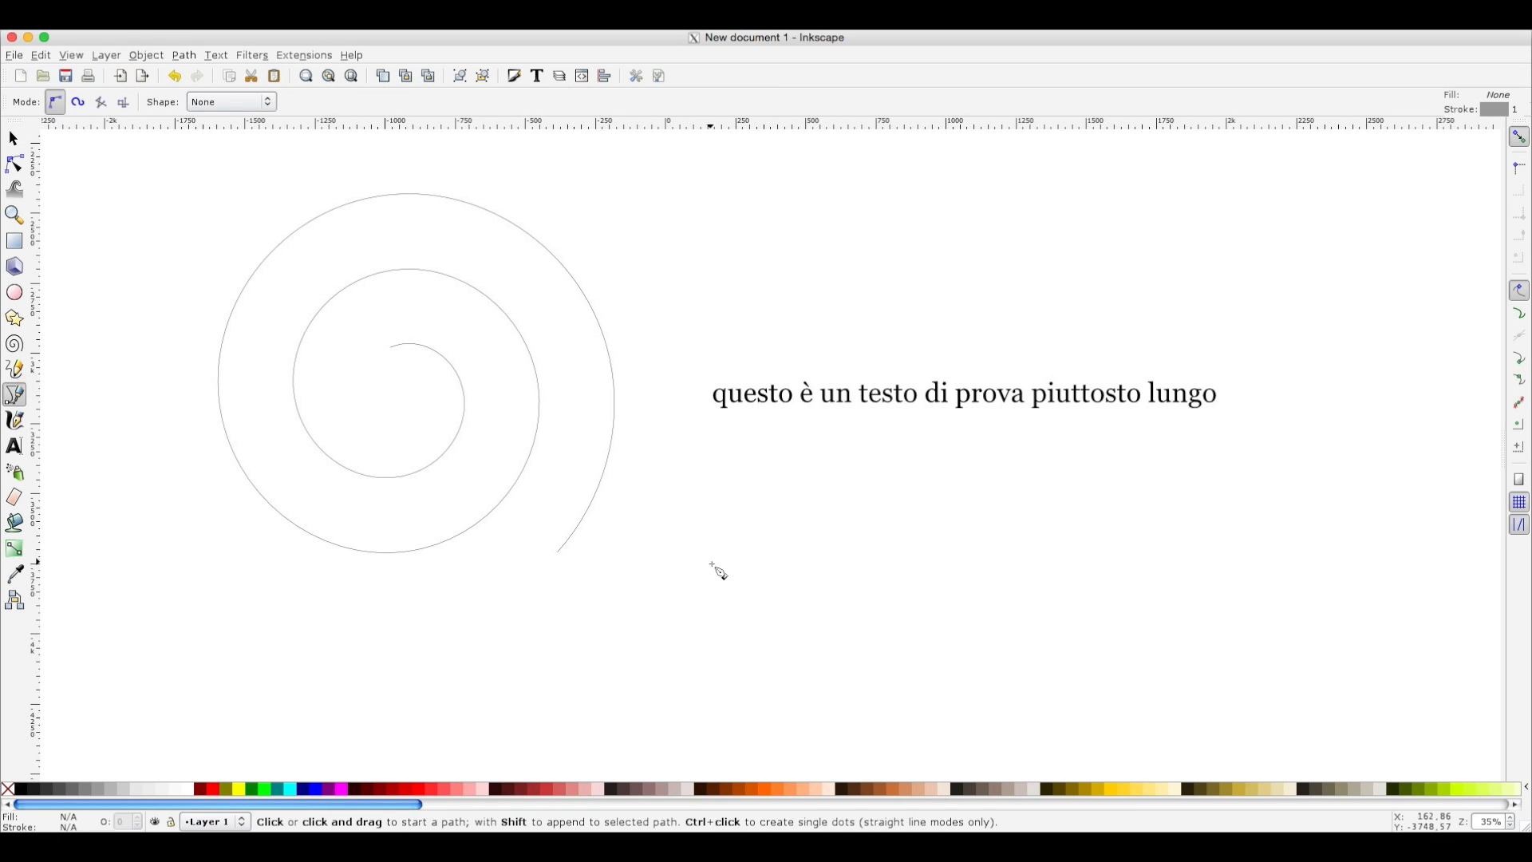
# Draw a straight-segment outline below the text, tall on the left and narrow on the right.
pyautogui.click(712, 564)
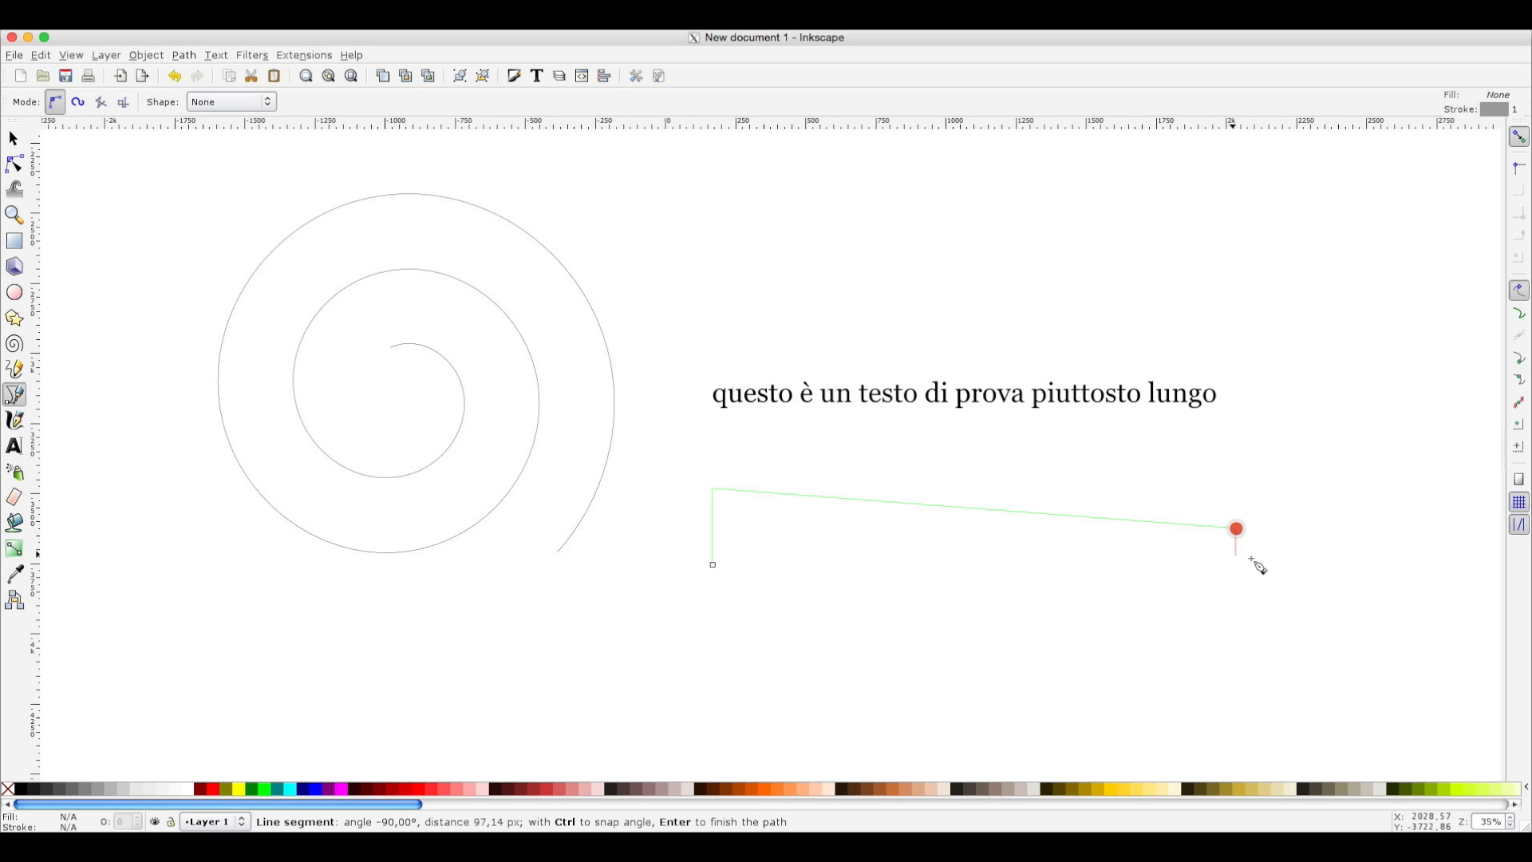
pyautogui.moveTo(1236, 569)
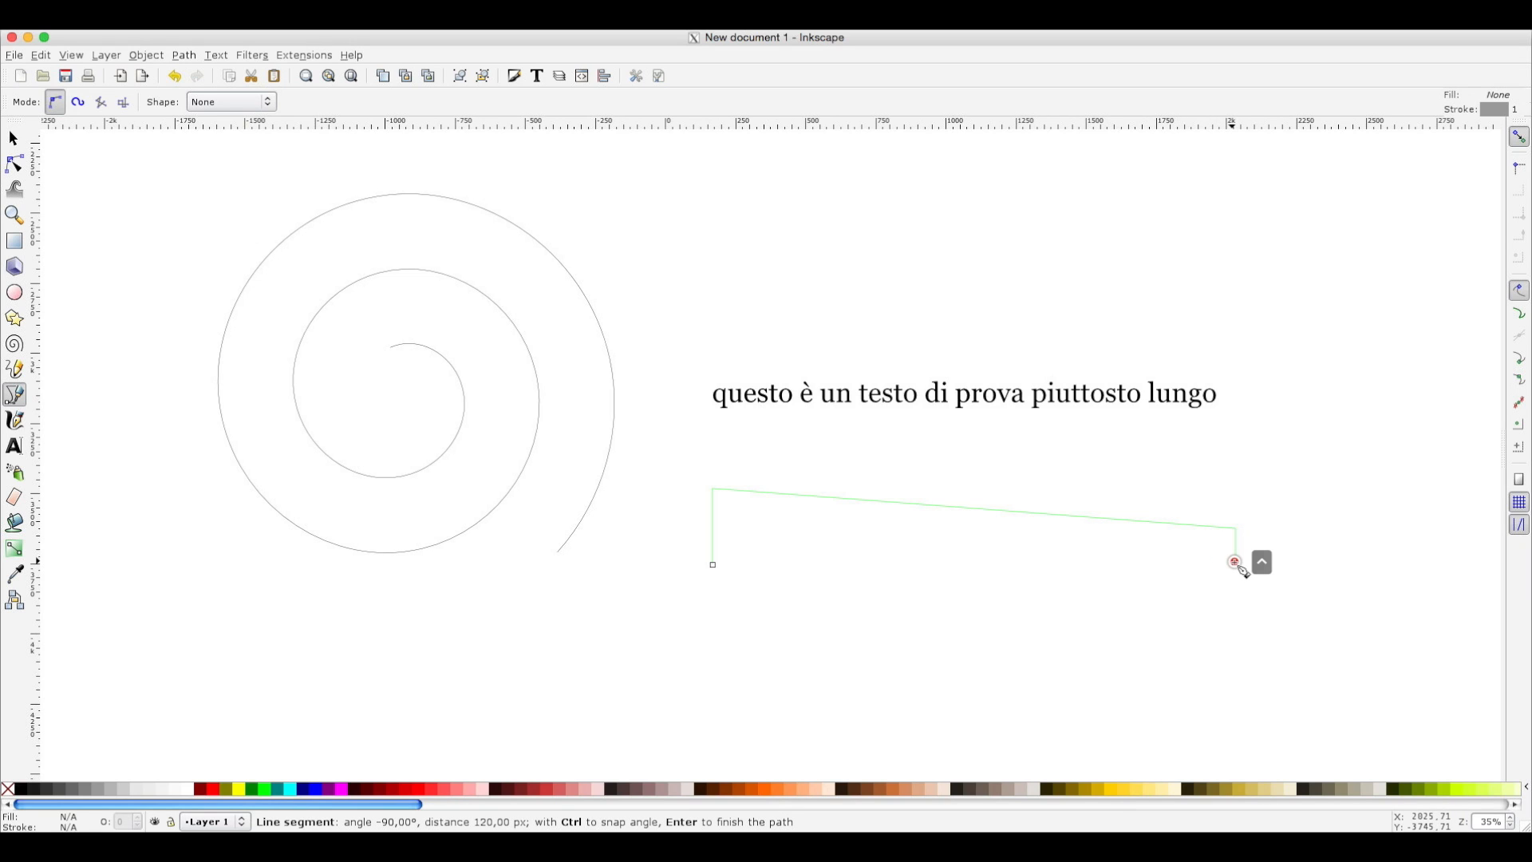
pyautogui.press('Return')
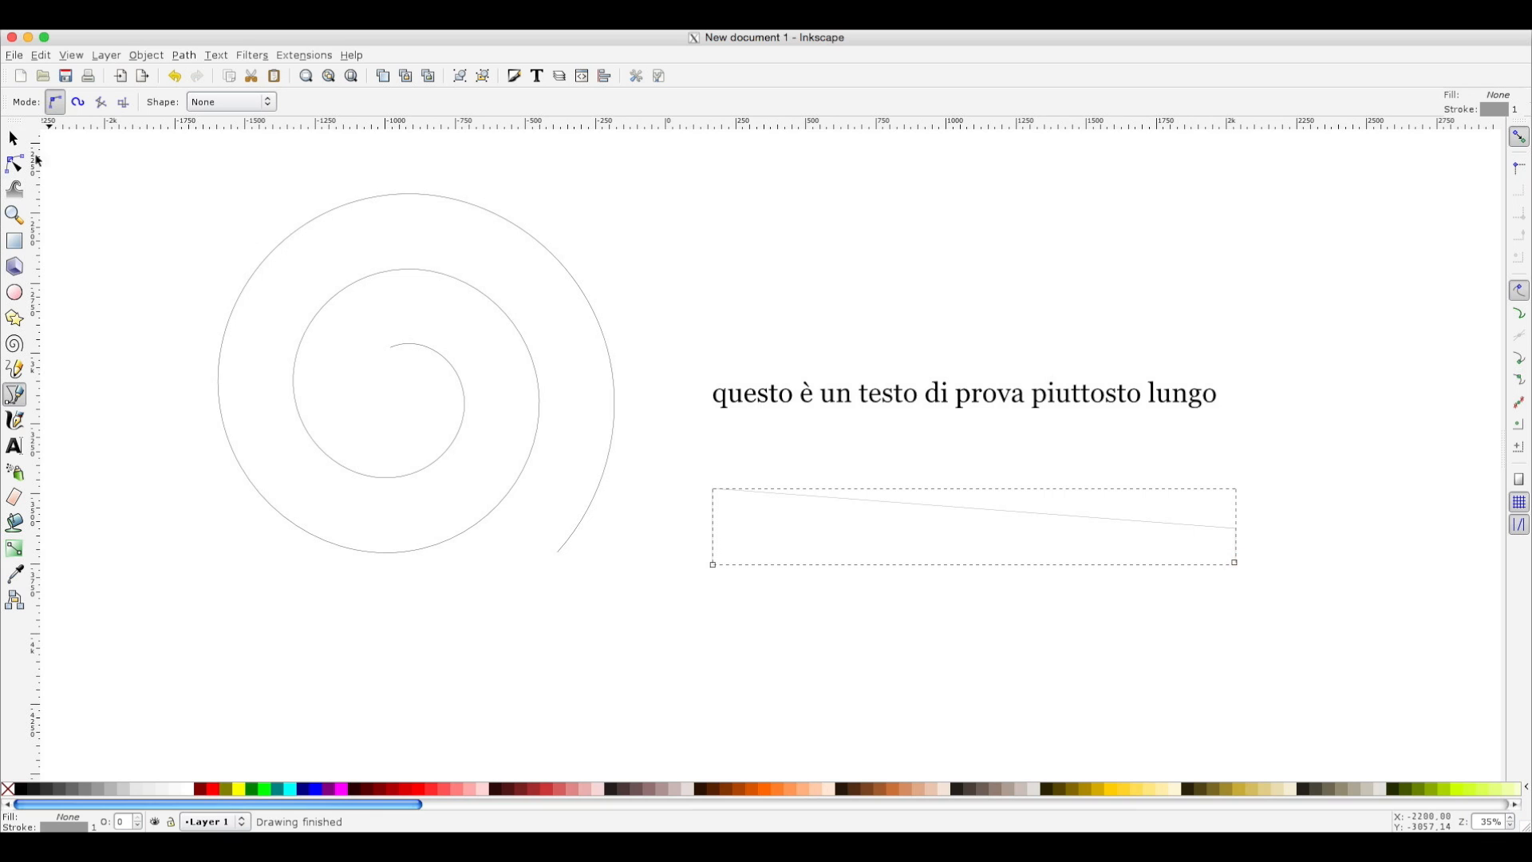
pyautogui.click(14, 139)
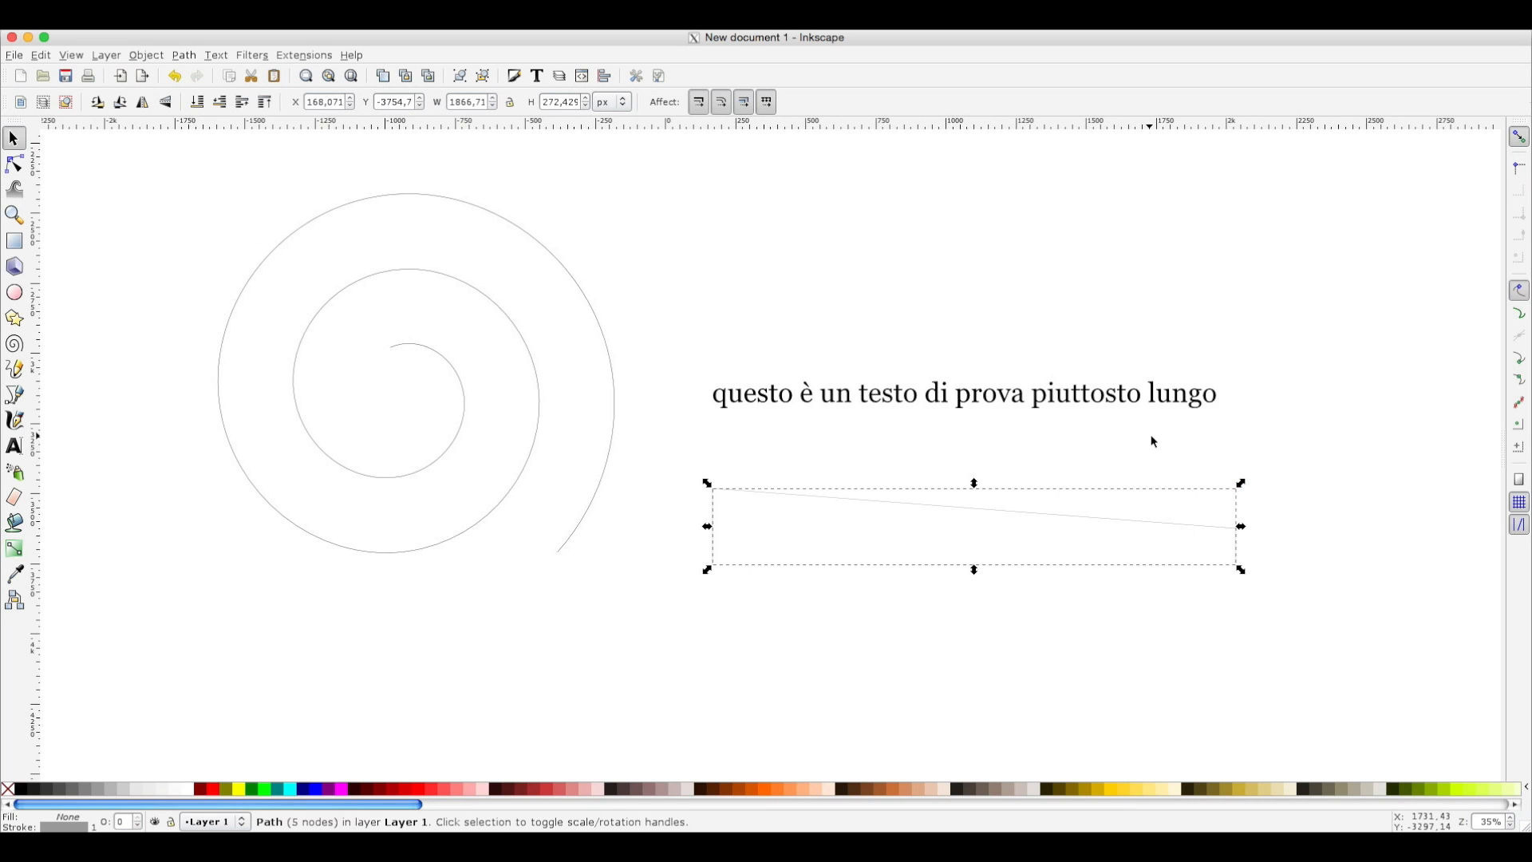
pyautogui.moveTo(1180, 426)
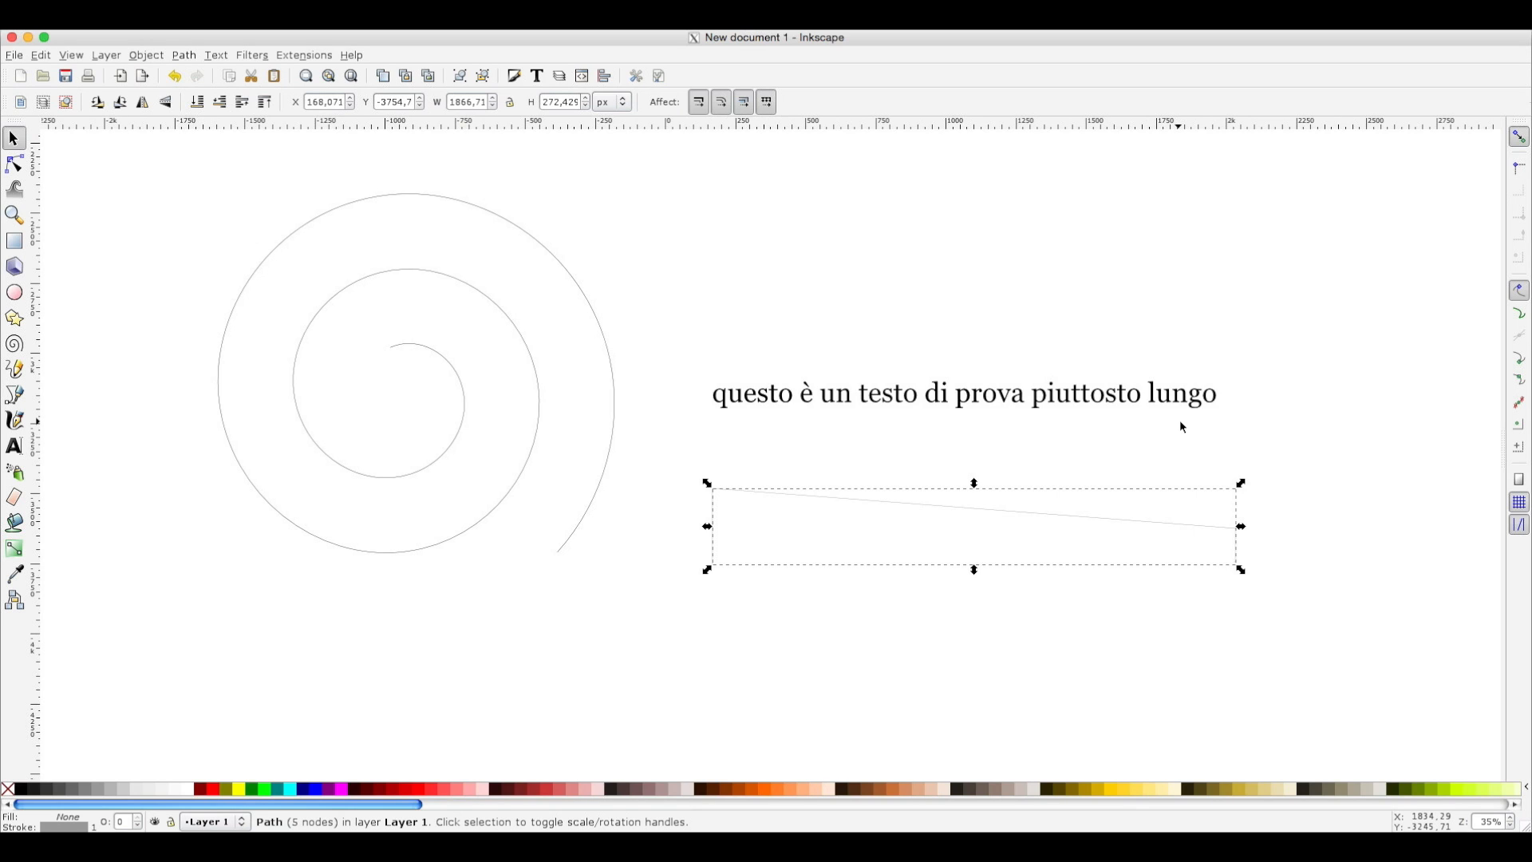
pyautogui.moveTo(1025, 405)
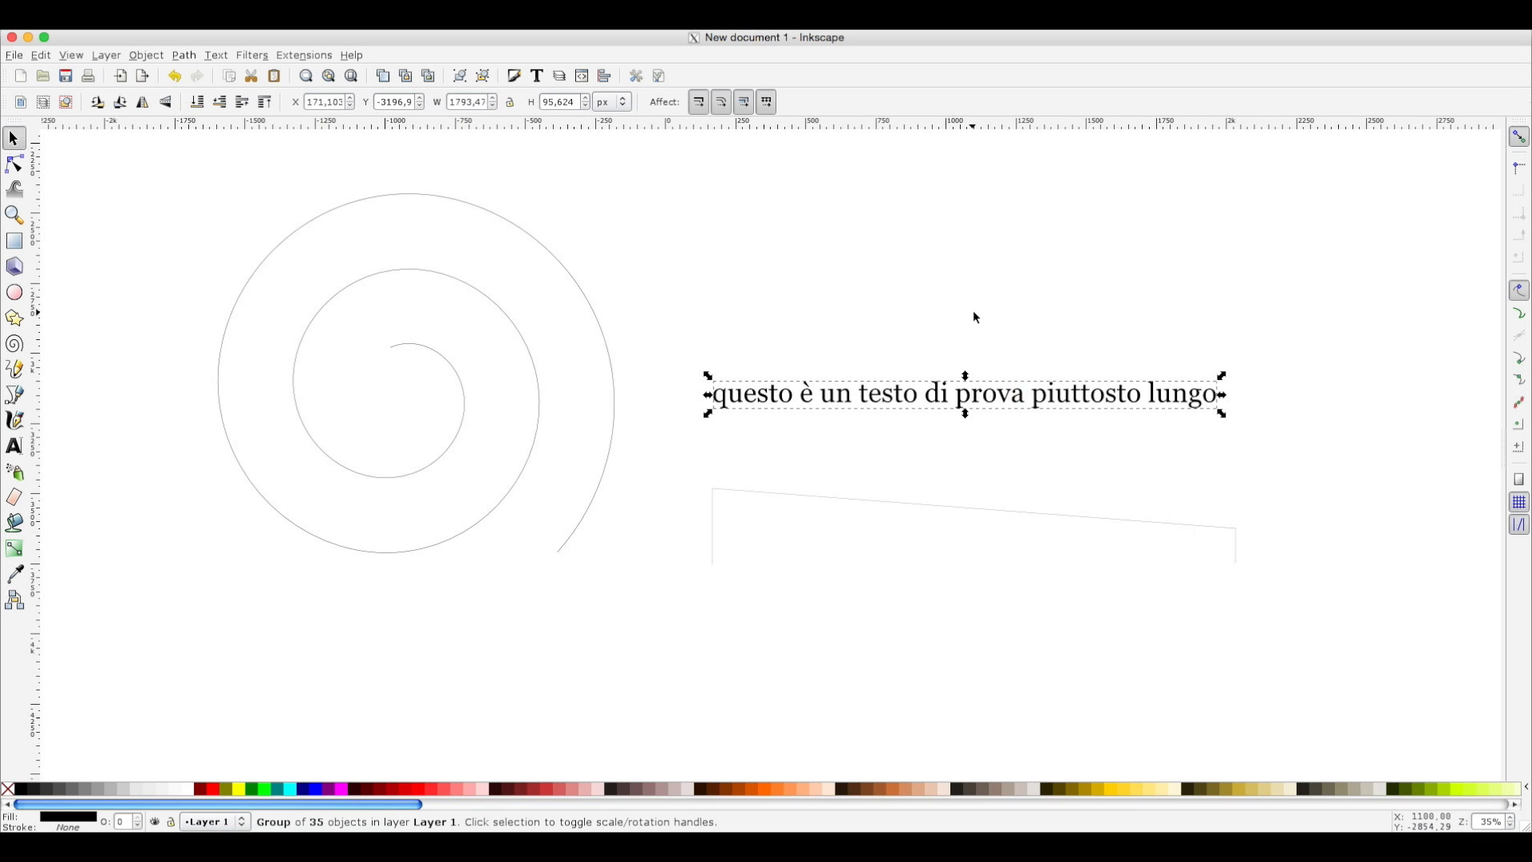
pyautogui.moveTo(1069, 384)
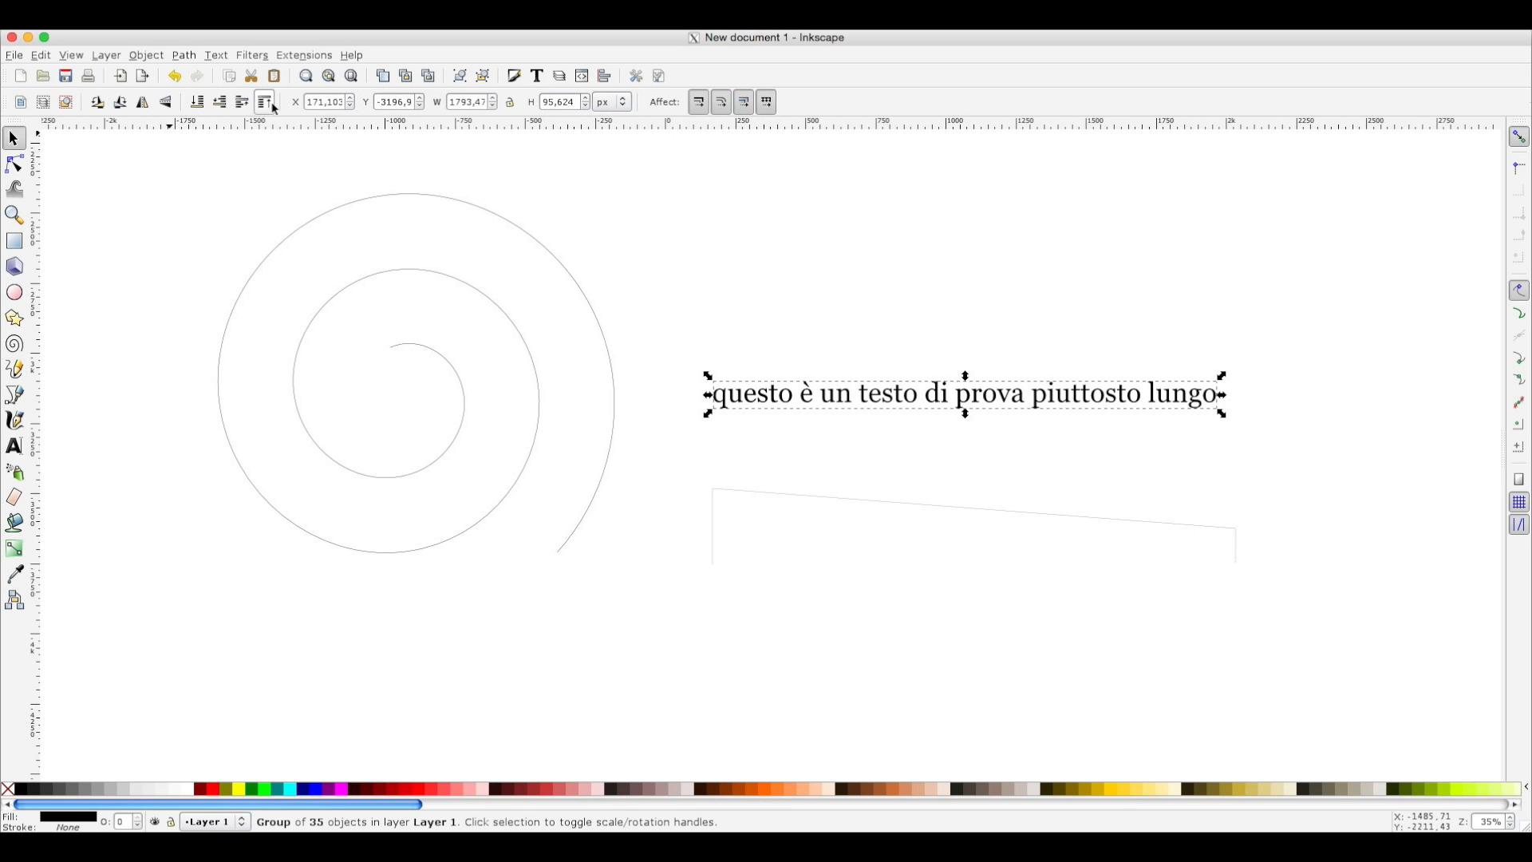
pyautogui.moveTo(264, 102)
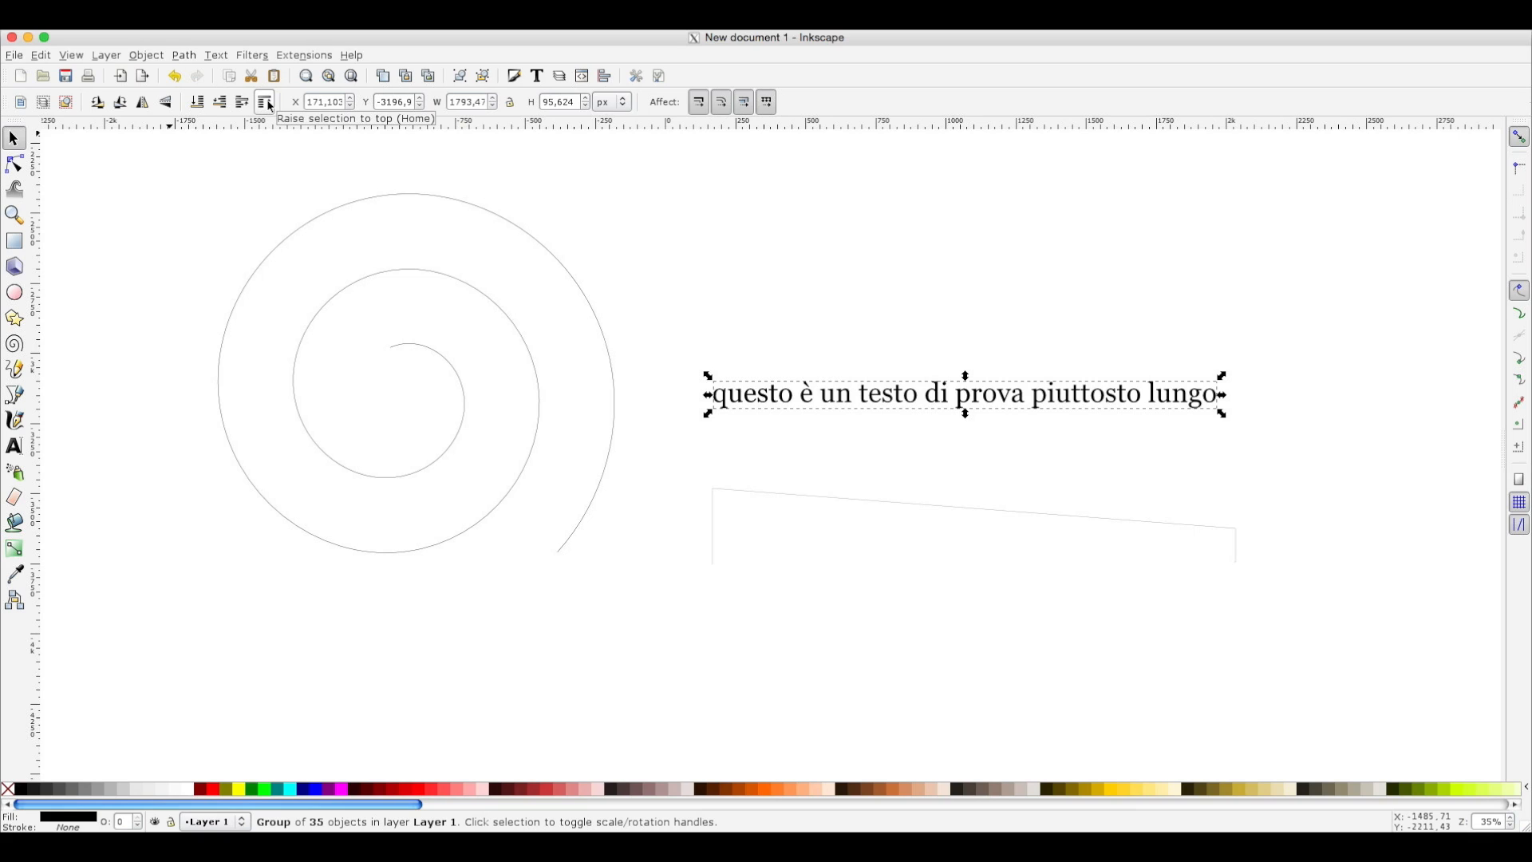
pyautogui.moveTo(265, 101)
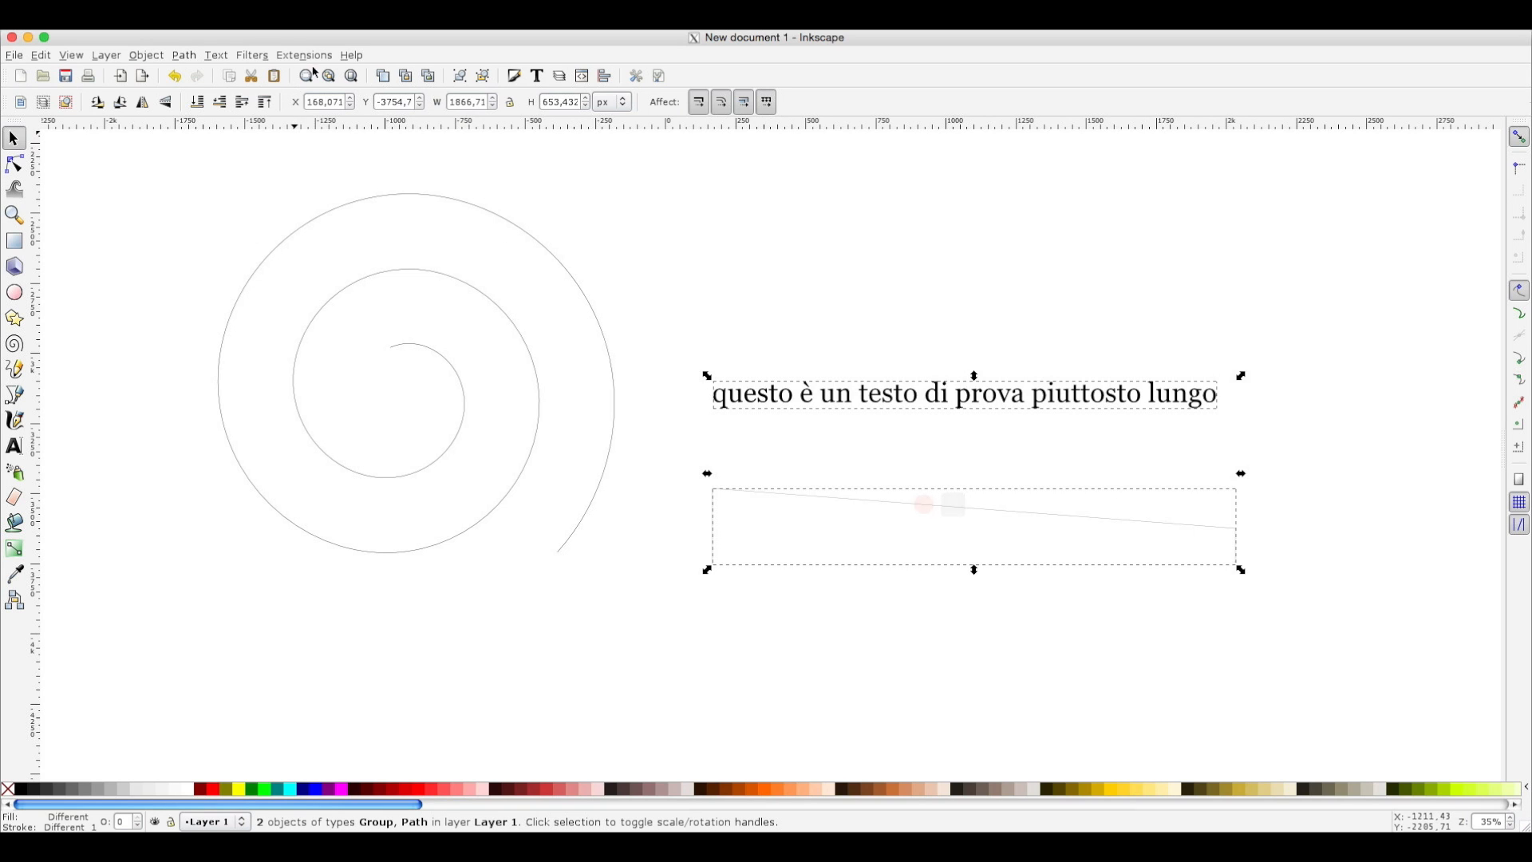
# Apply the Modify Path > Perspective extension so the text tapers from large to small.
pyautogui.click(304, 55)
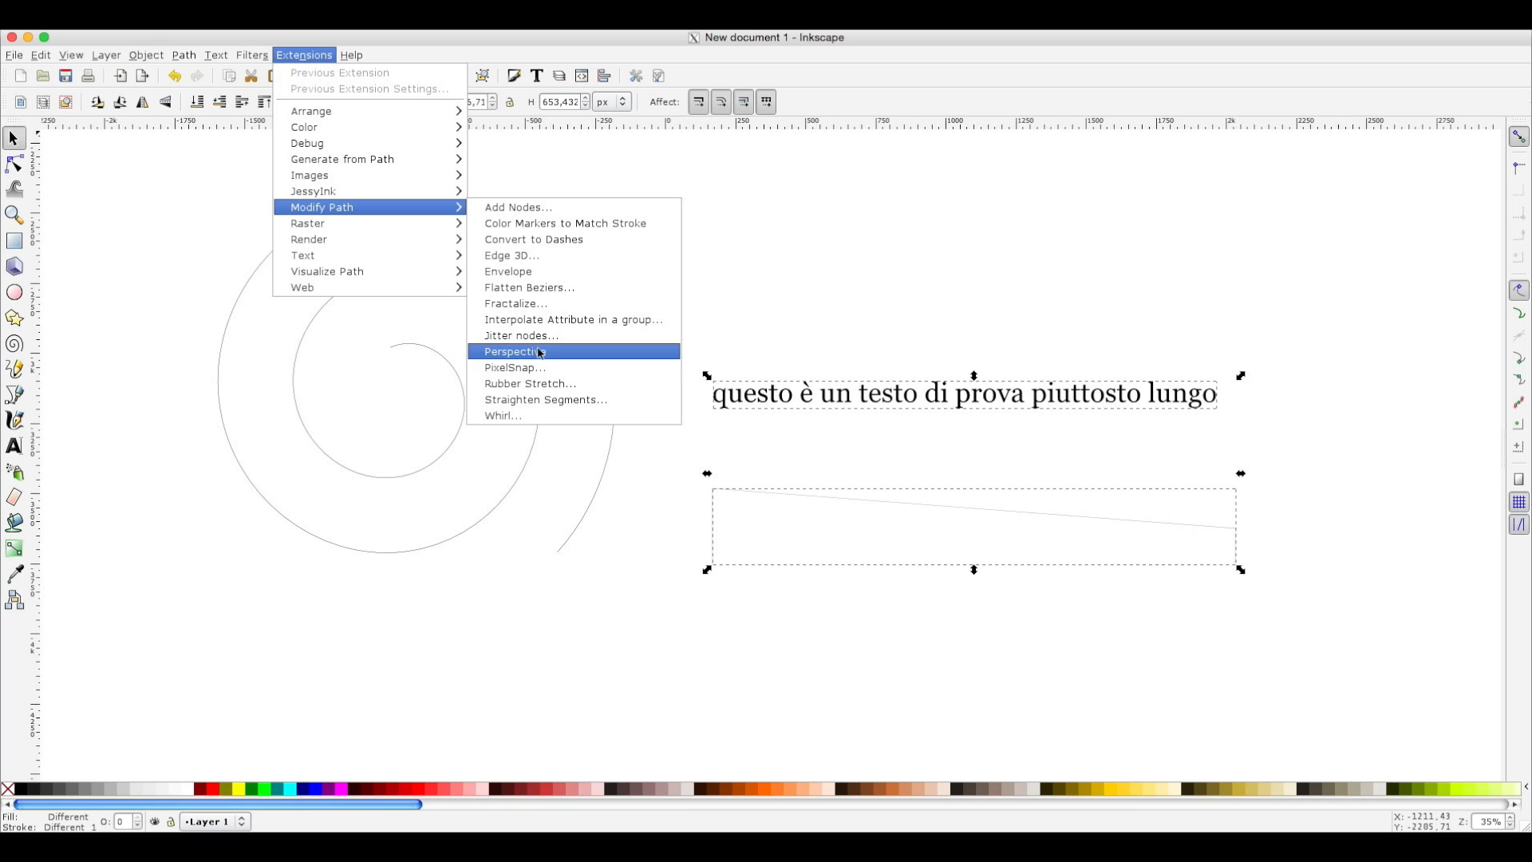
pyautogui.click(513, 351)
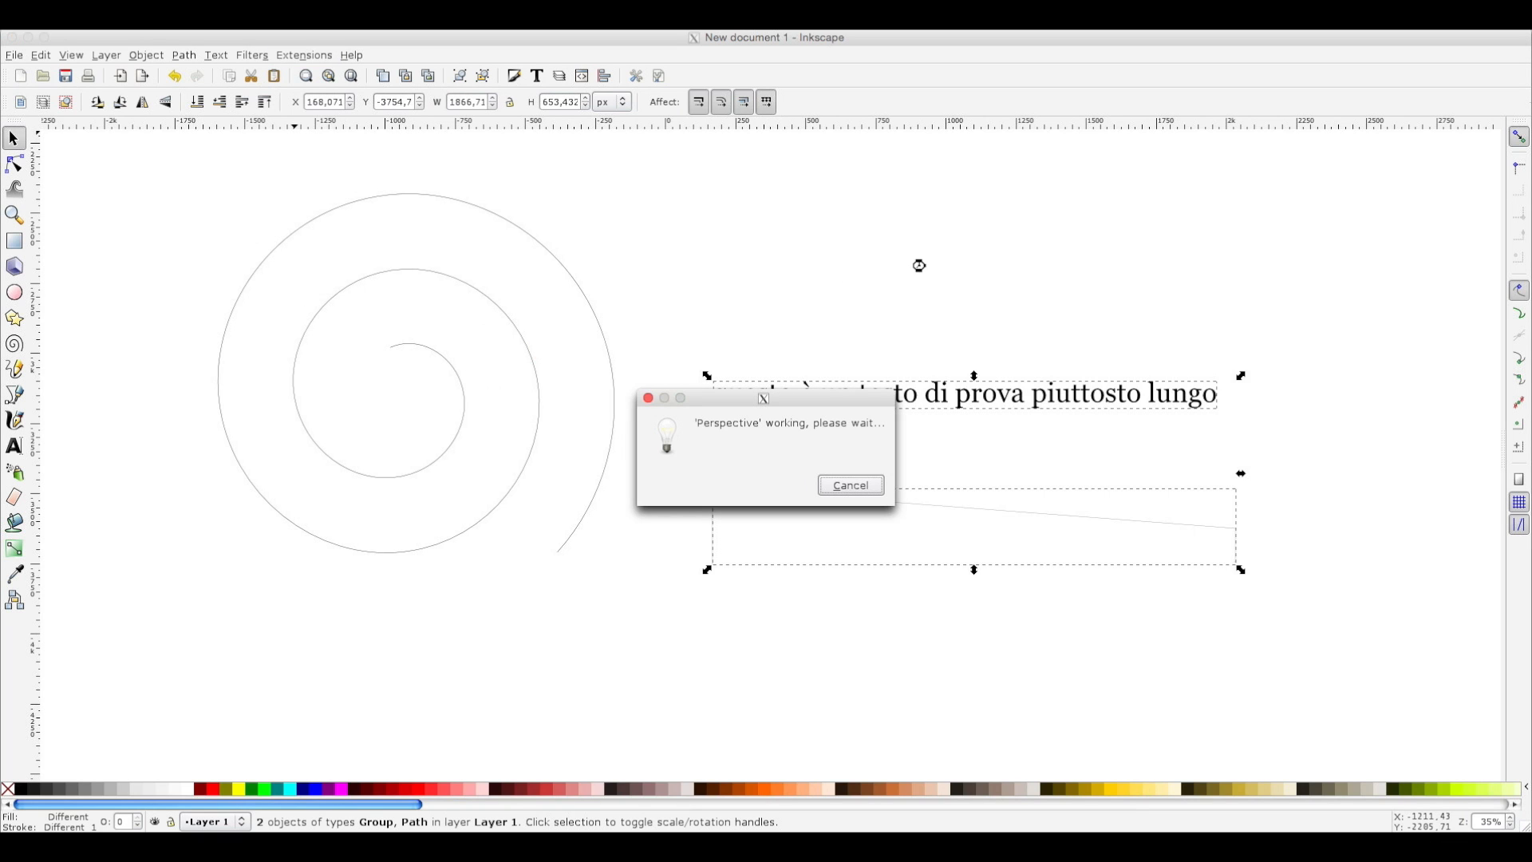
pyautogui.click(848, 484)
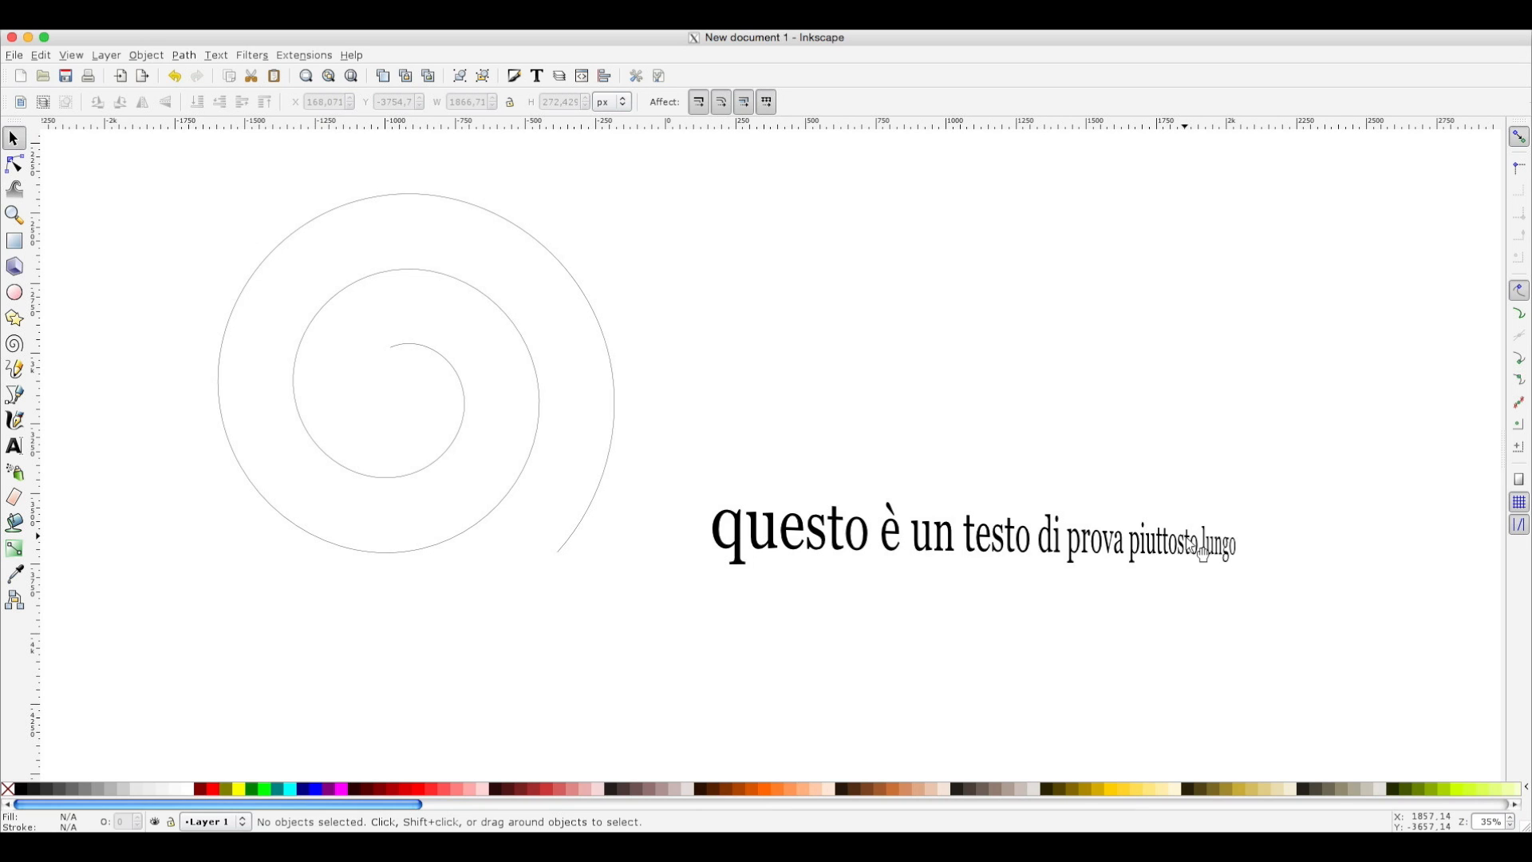
pyautogui.moveTo(620, 447)
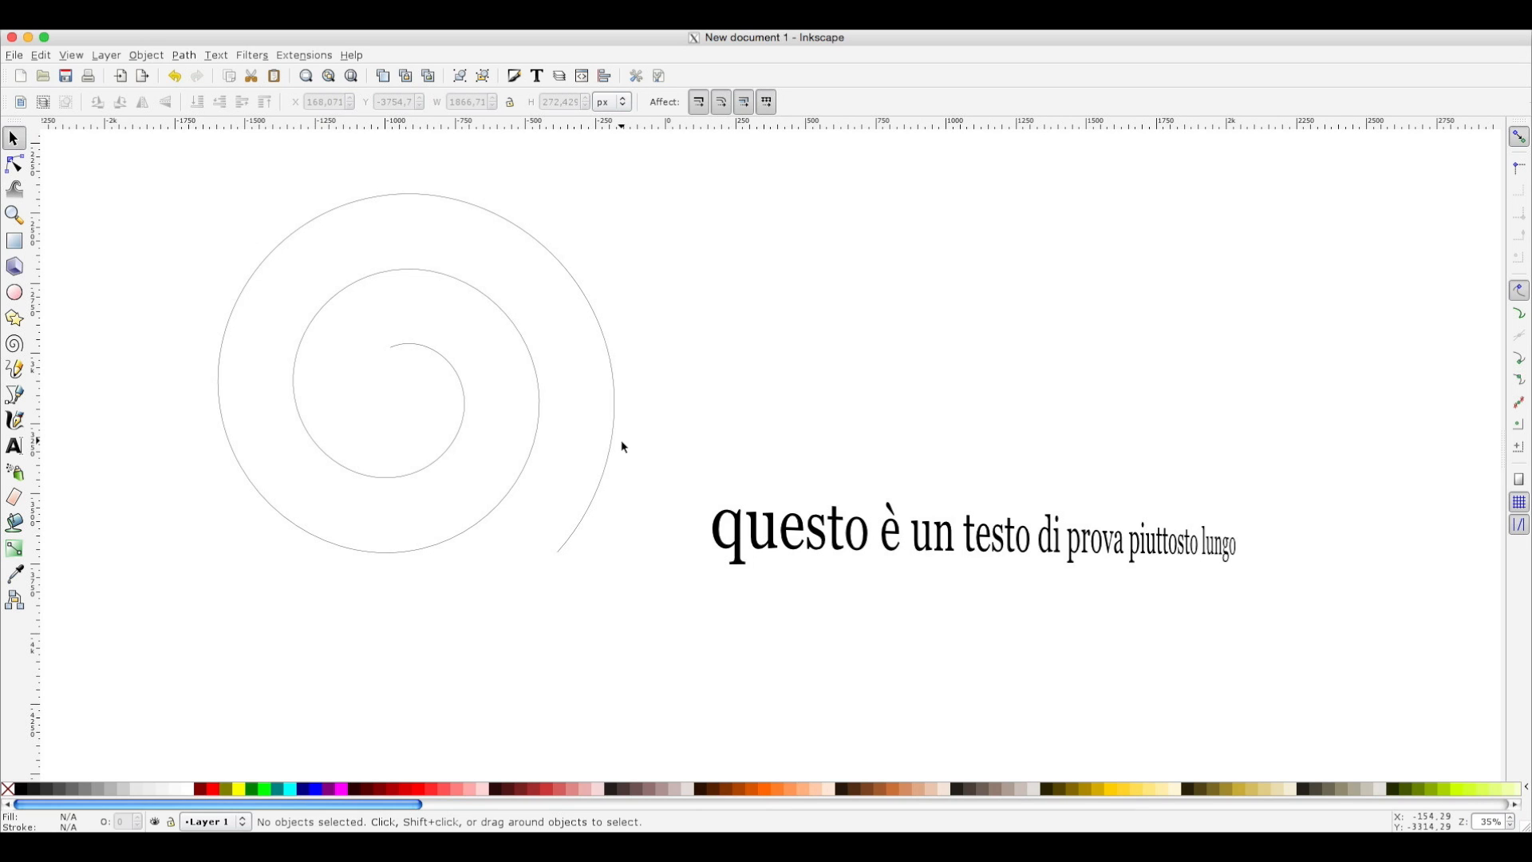
pyautogui.moveTo(414, 354)
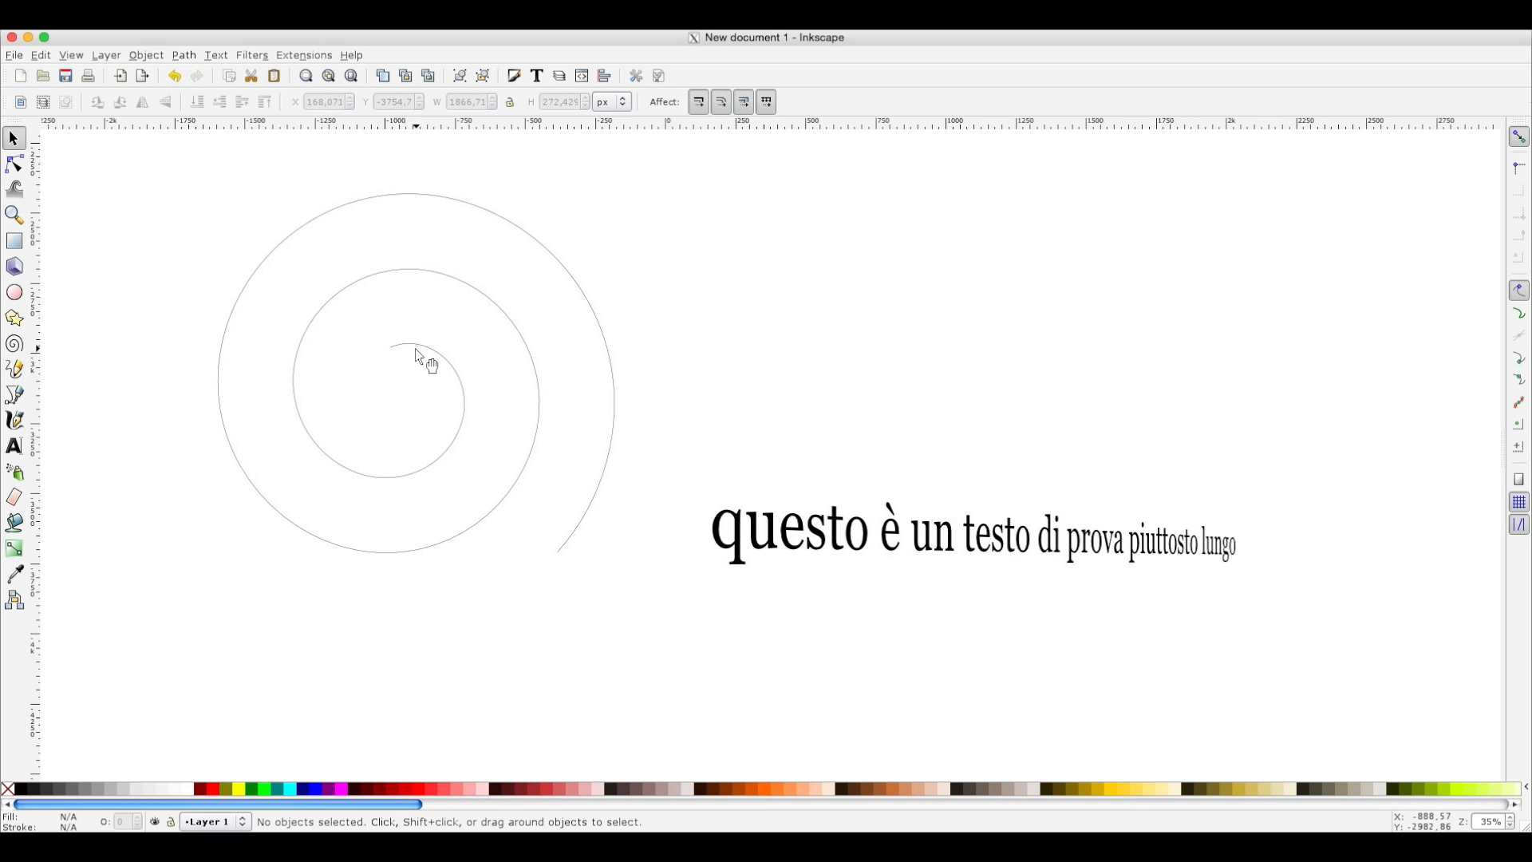
pyautogui.moveTo(546, 354)
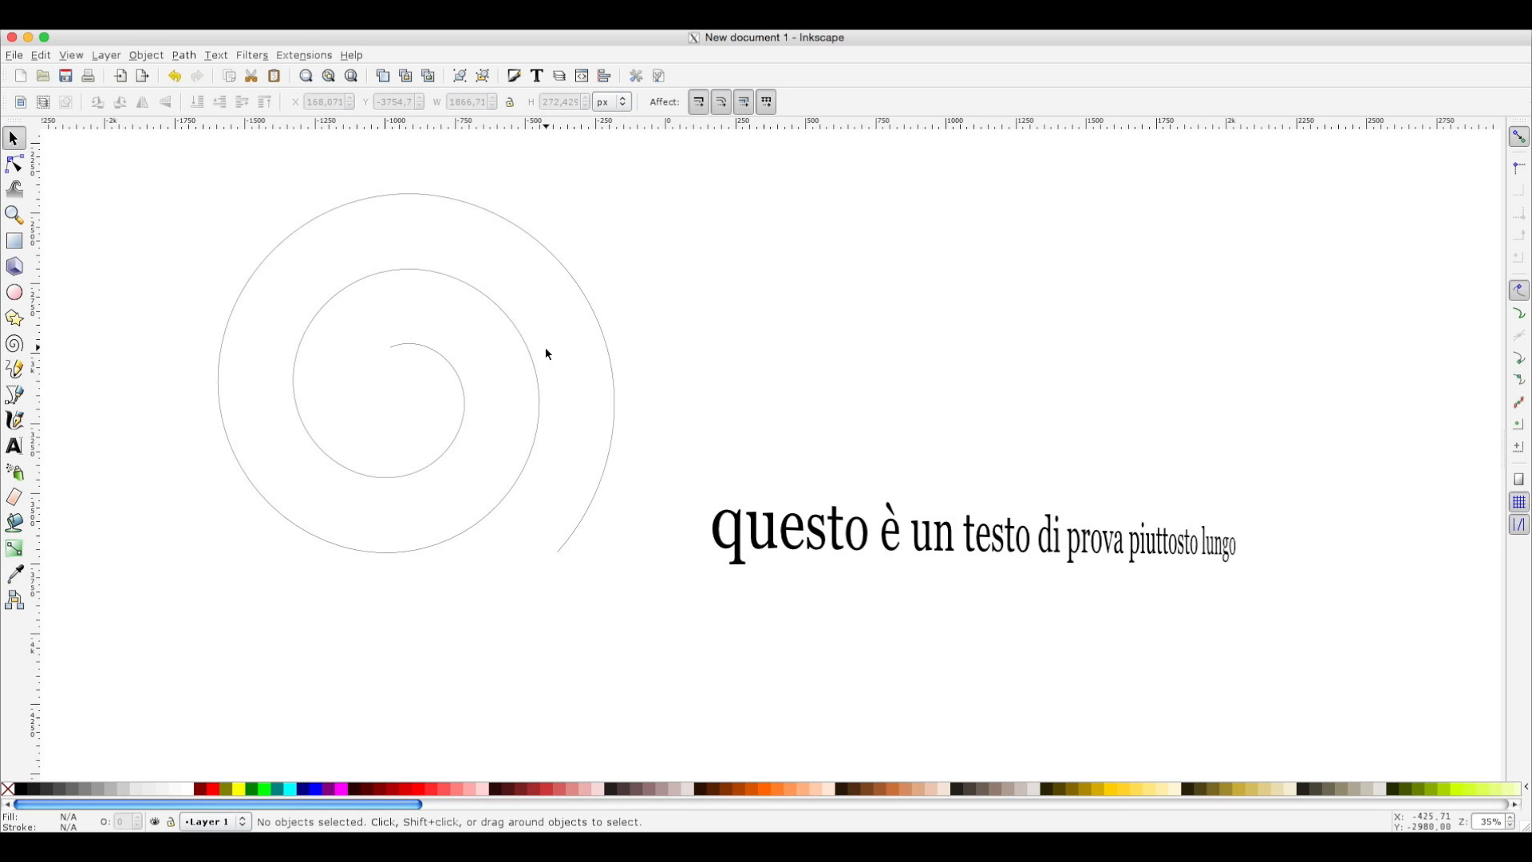
pyautogui.moveTo(470, 441)
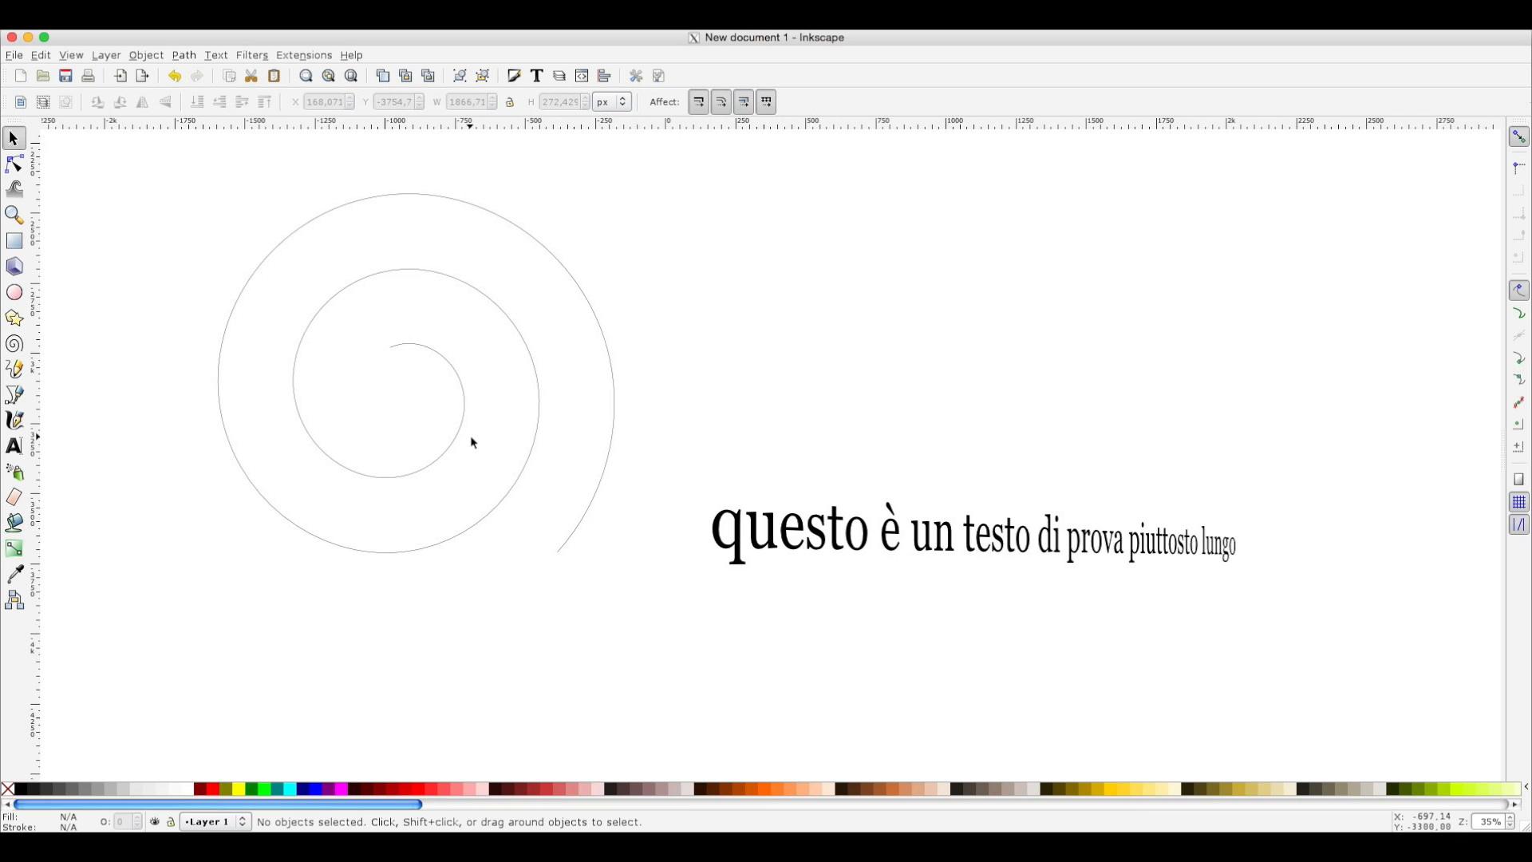
pyautogui.moveTo(908, 542)
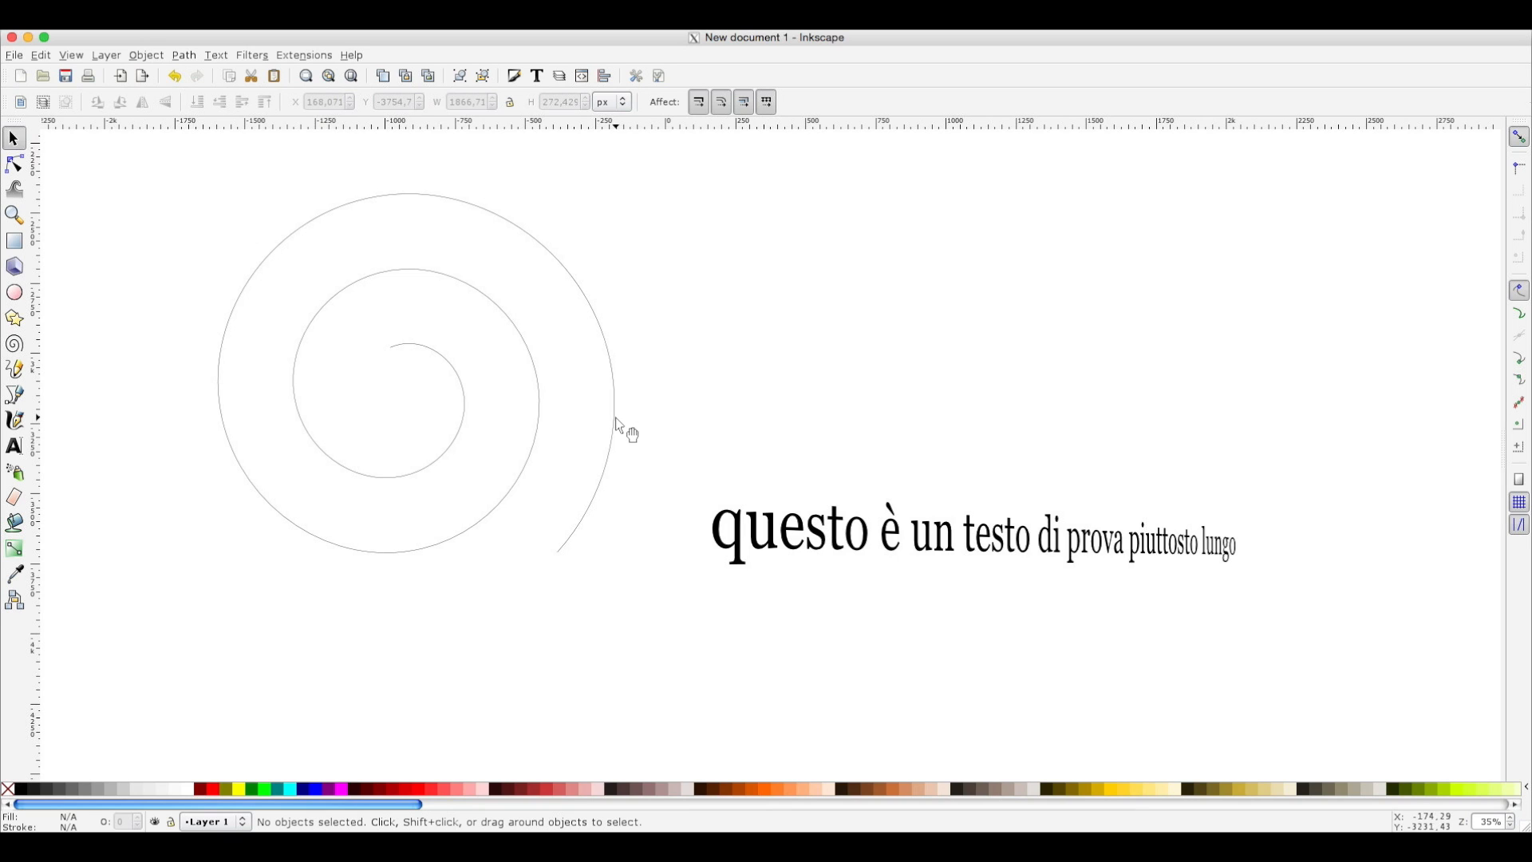
pyautogui.moveTo(383, 288)
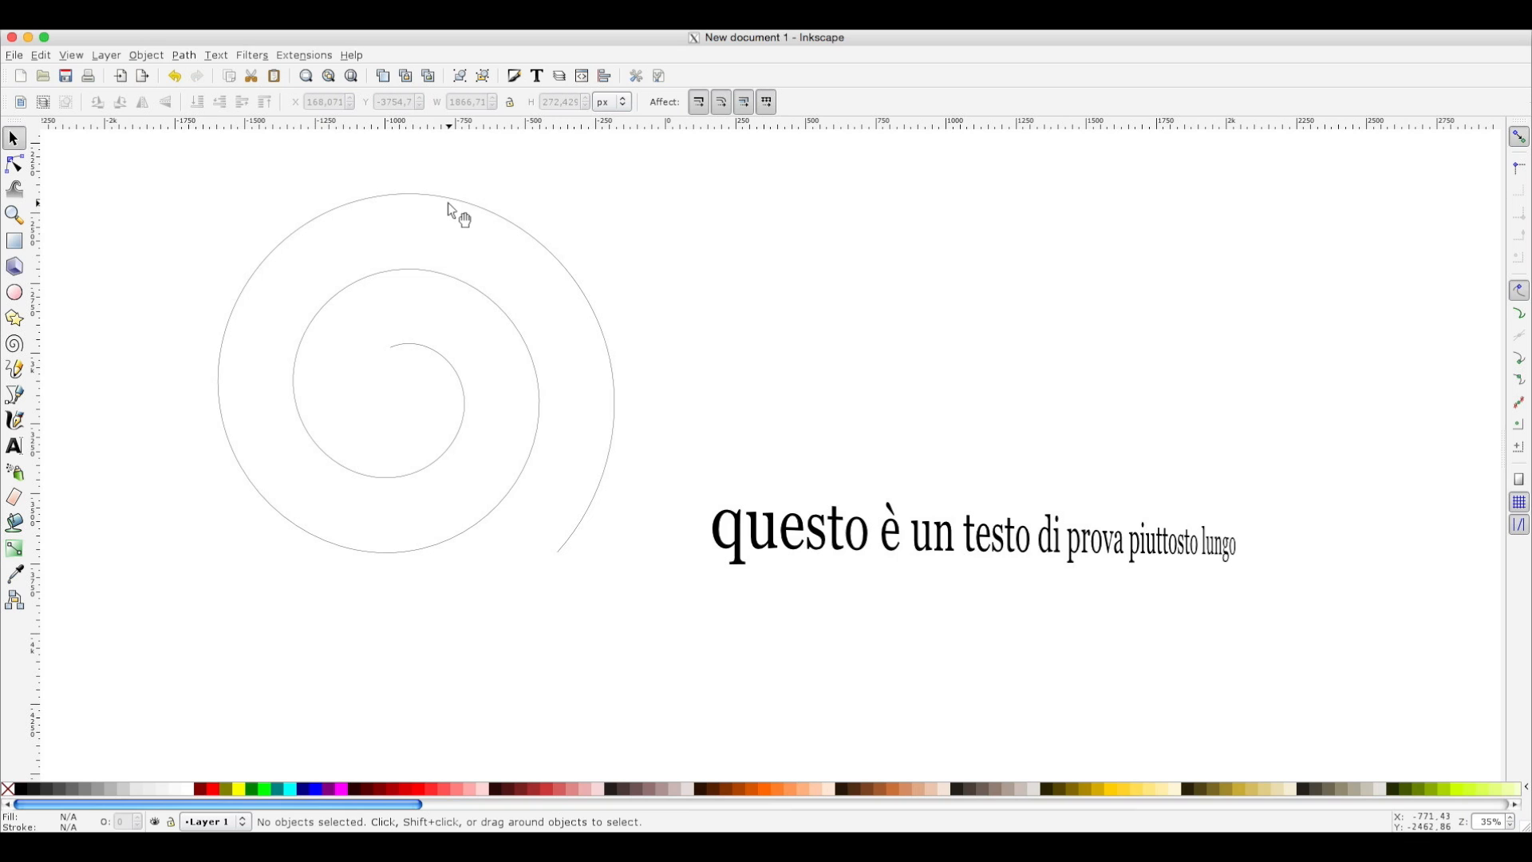
pyautogui.click(414, 205)
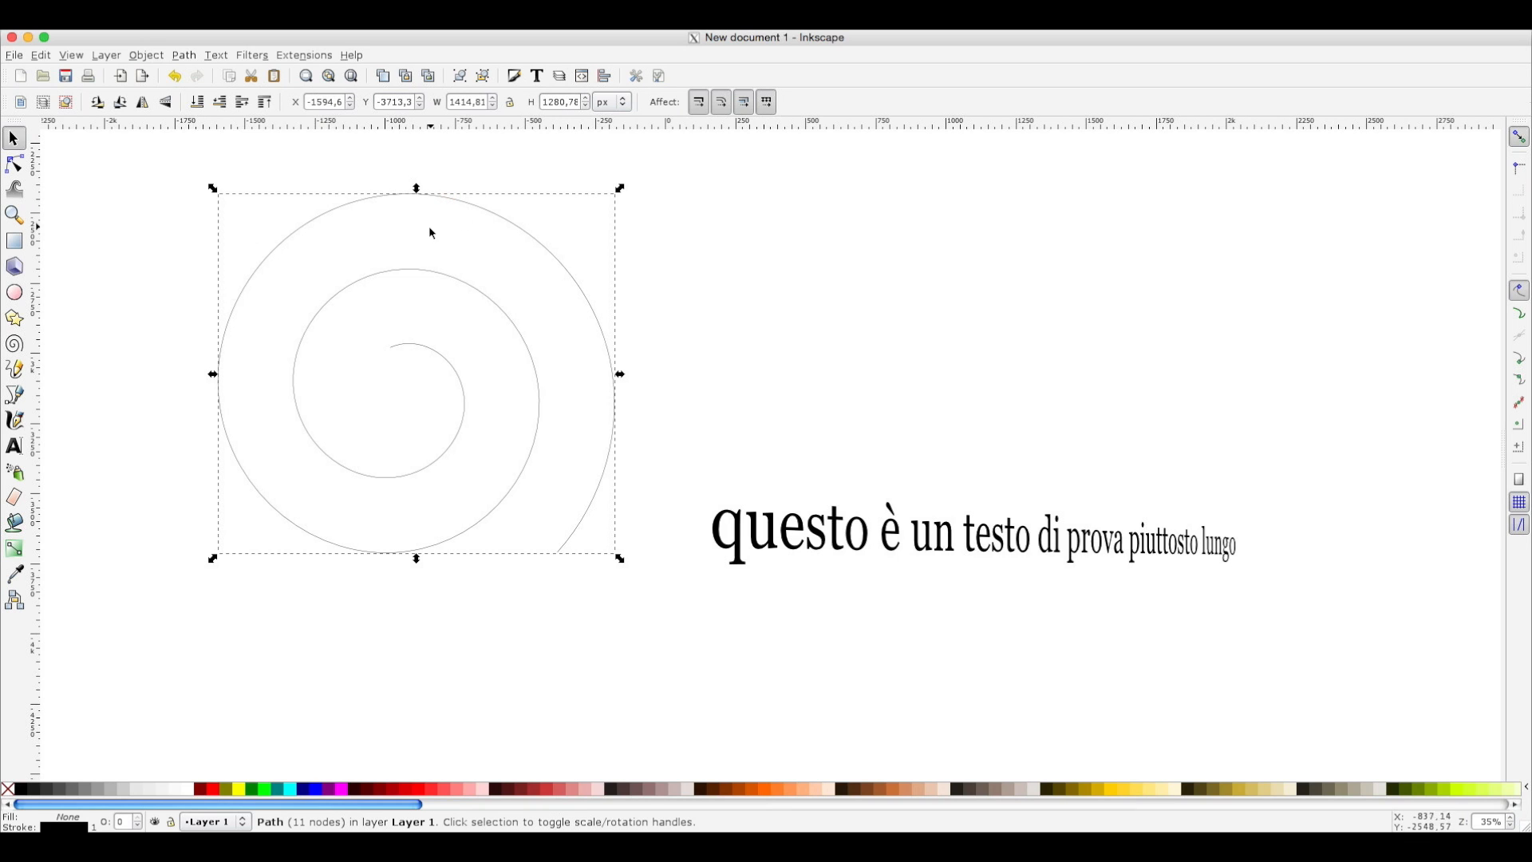
pyautogui.moveTo(430, 237)
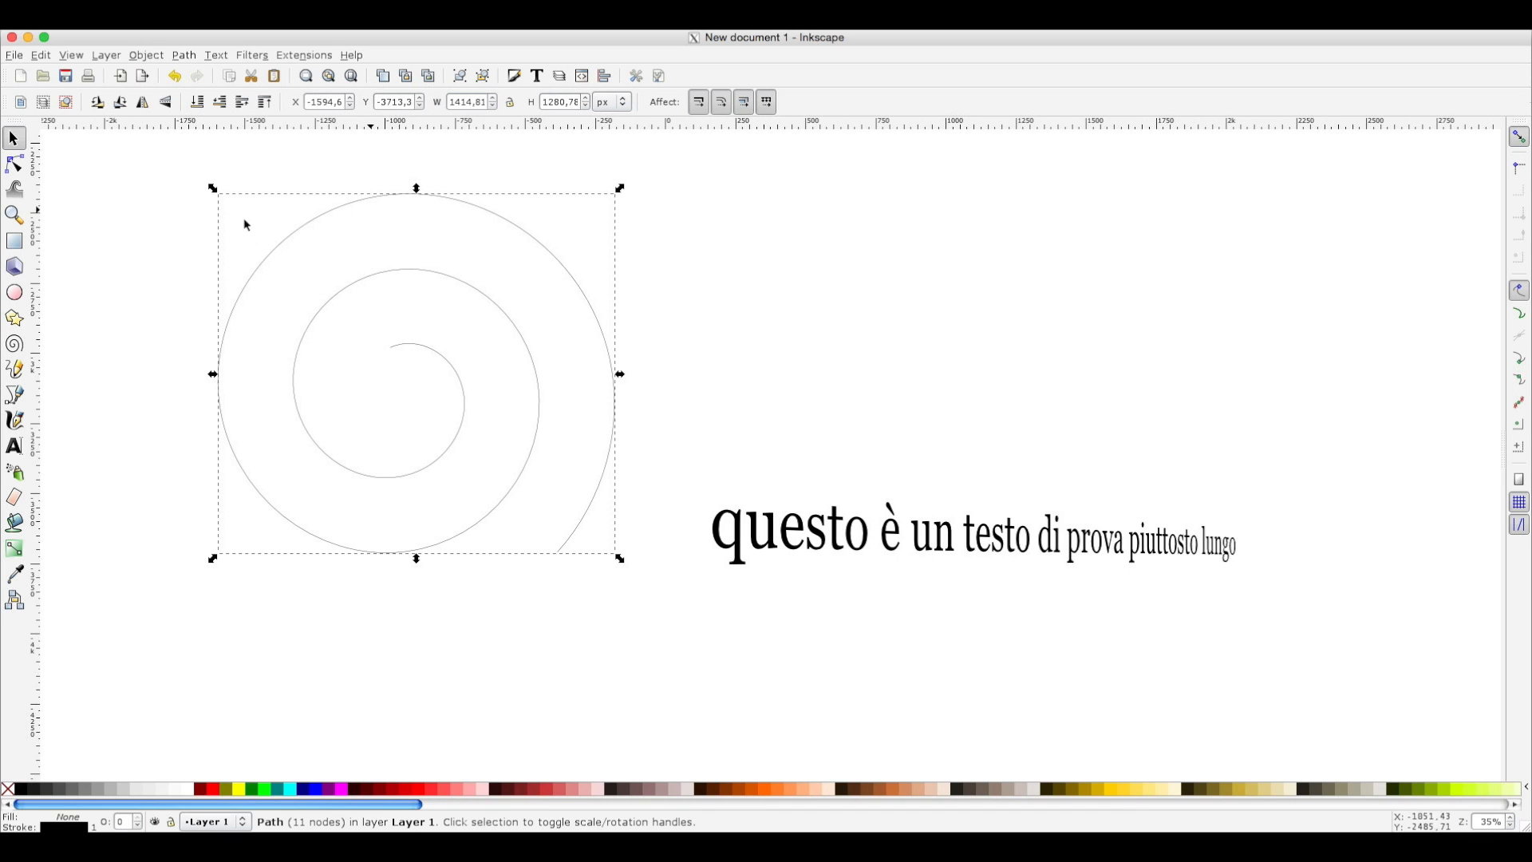
pyautogui.moveTo(14, 166)
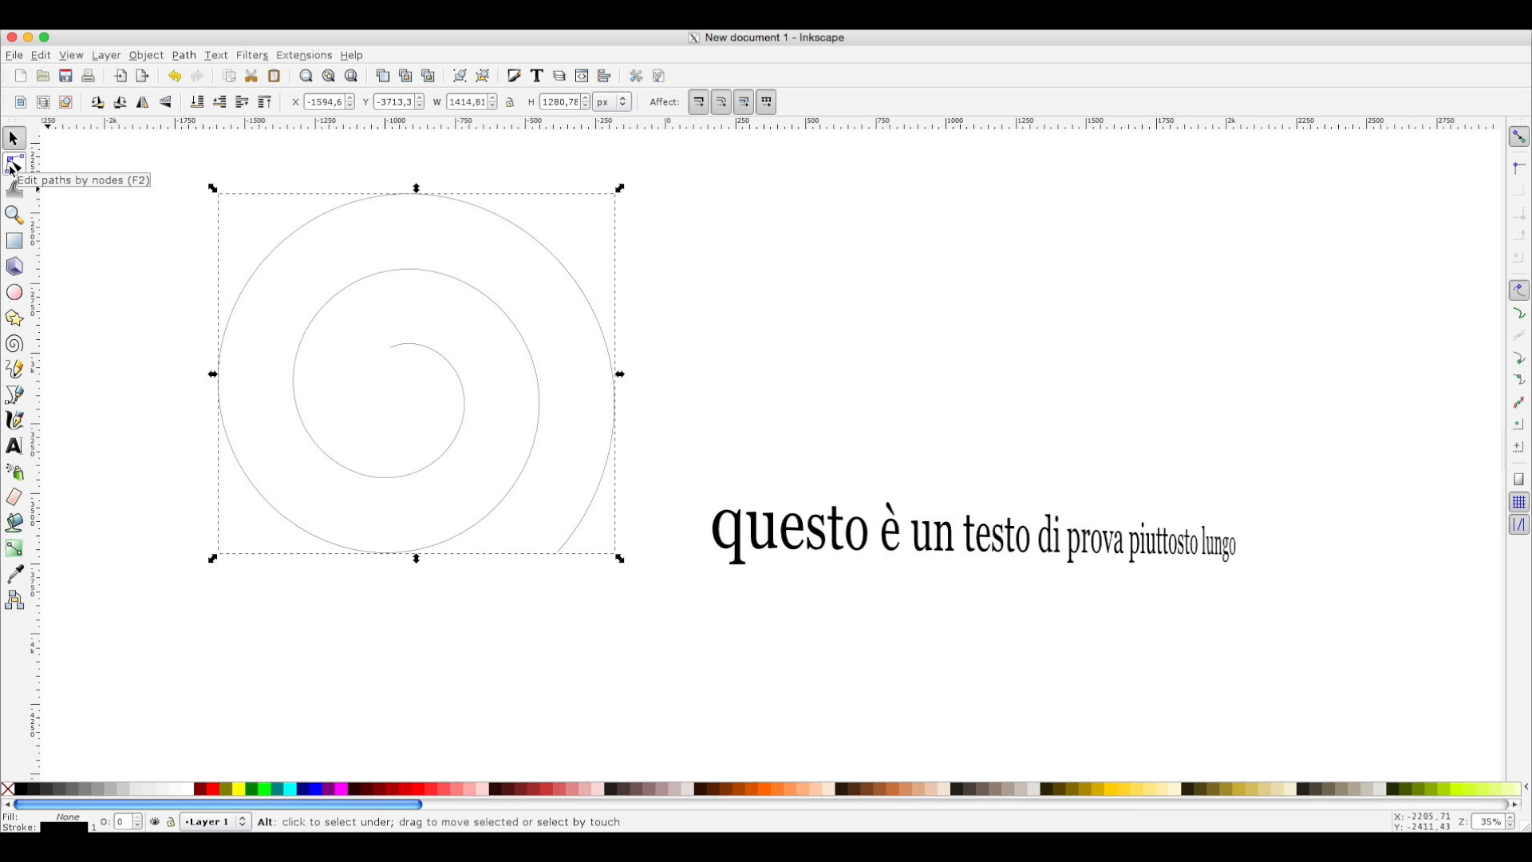
pyautogui.click(14, 164)
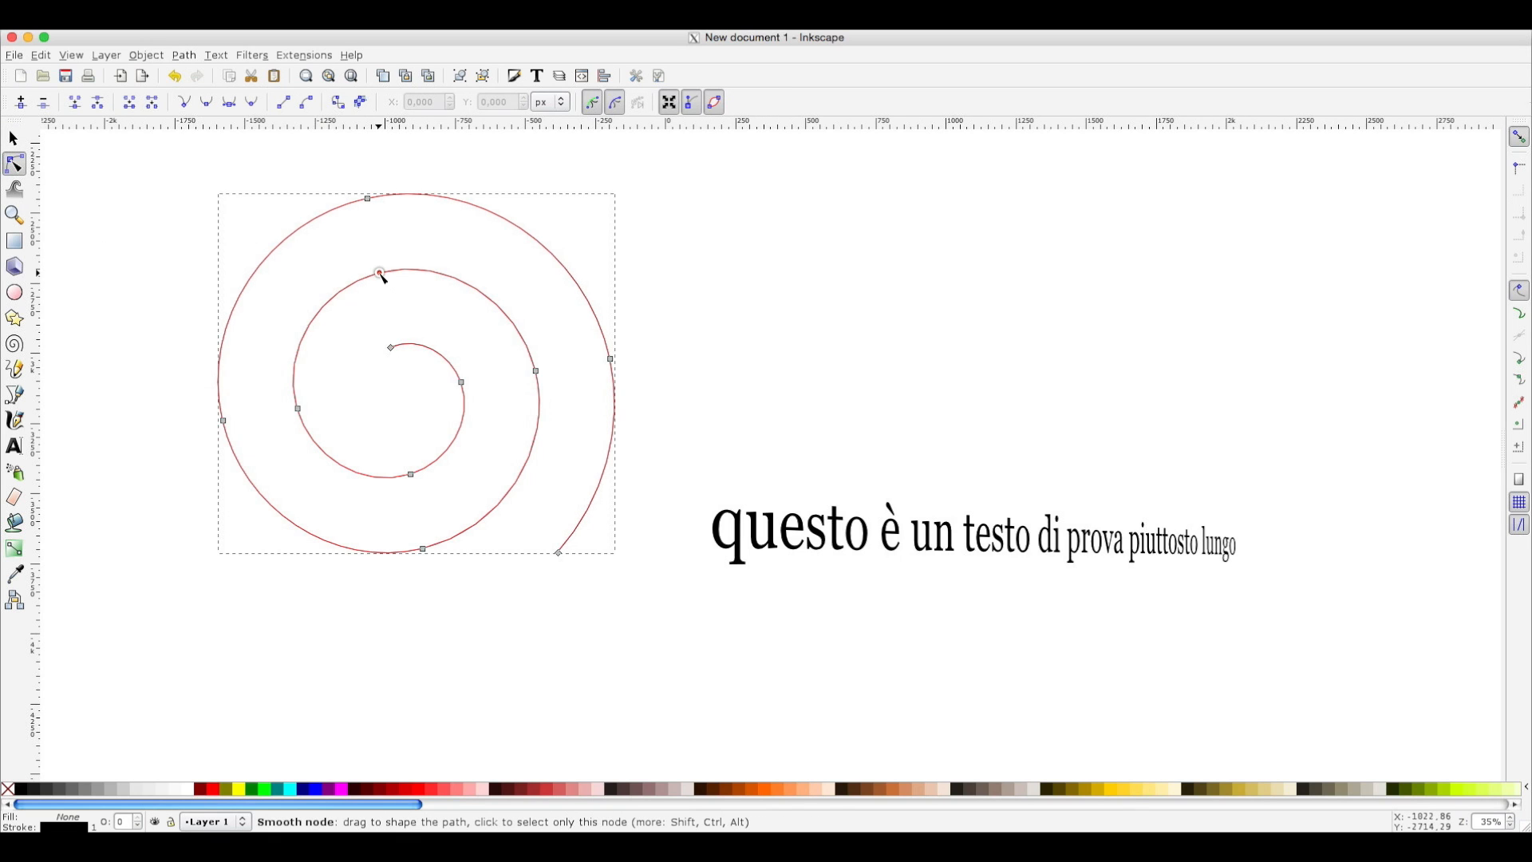
pyautogui.click(379, 273)
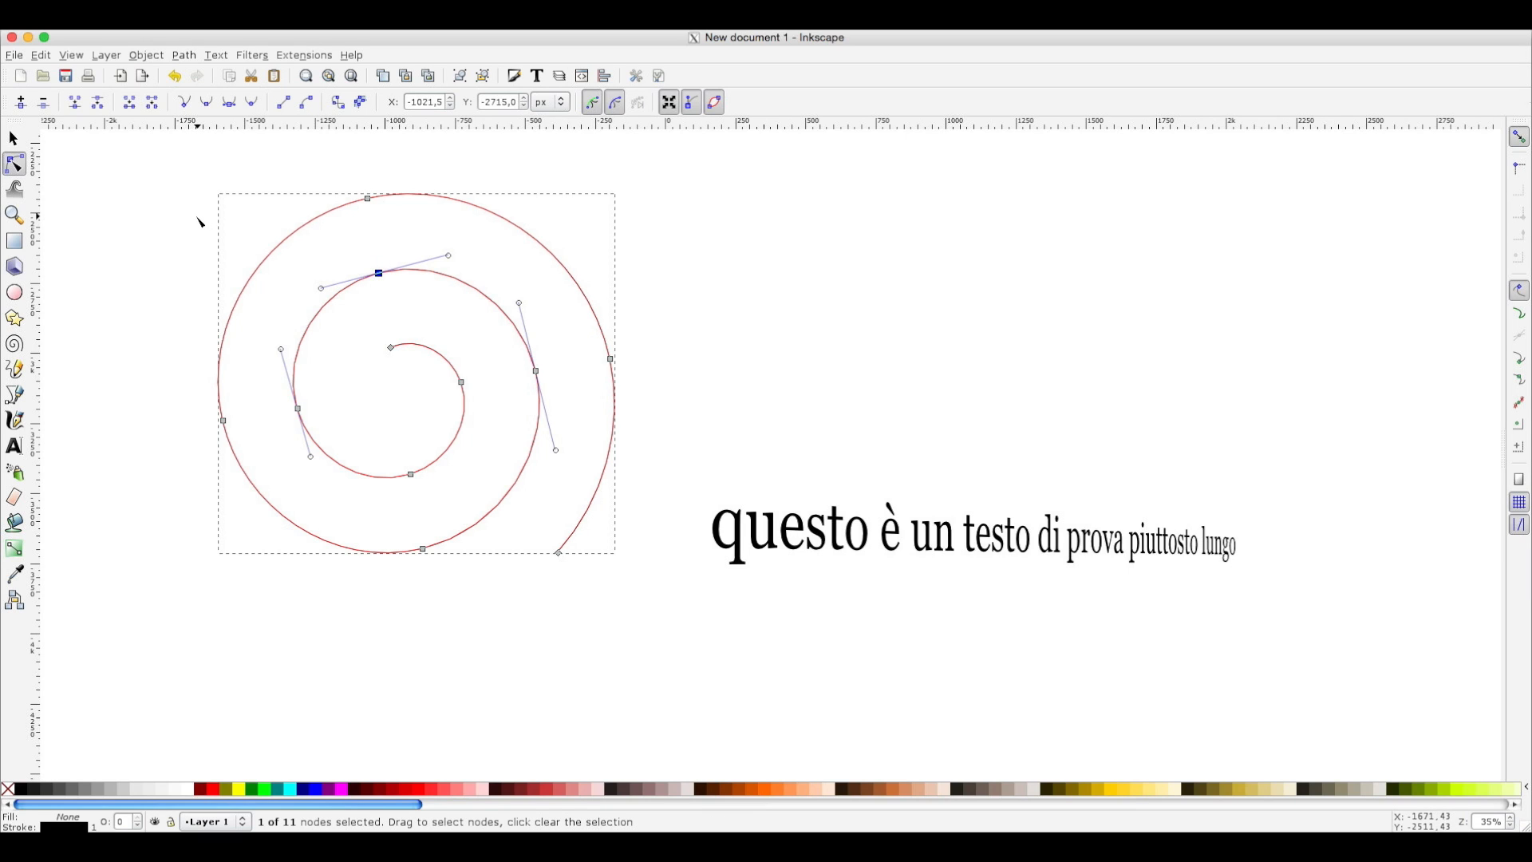
pyautogui.moveTo(183, 213)
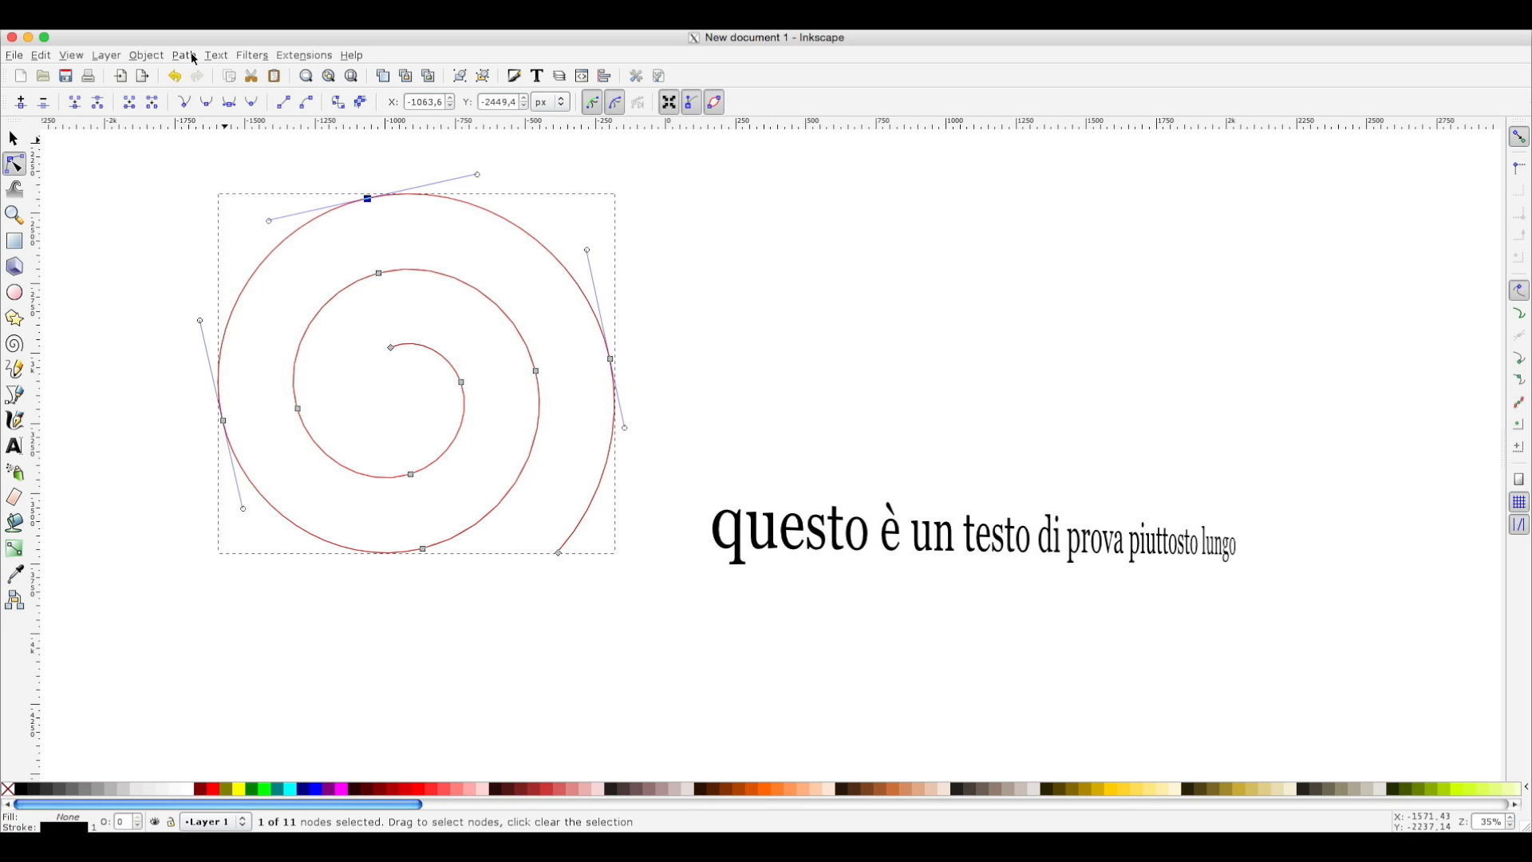
pyautogui.click(183, 55)
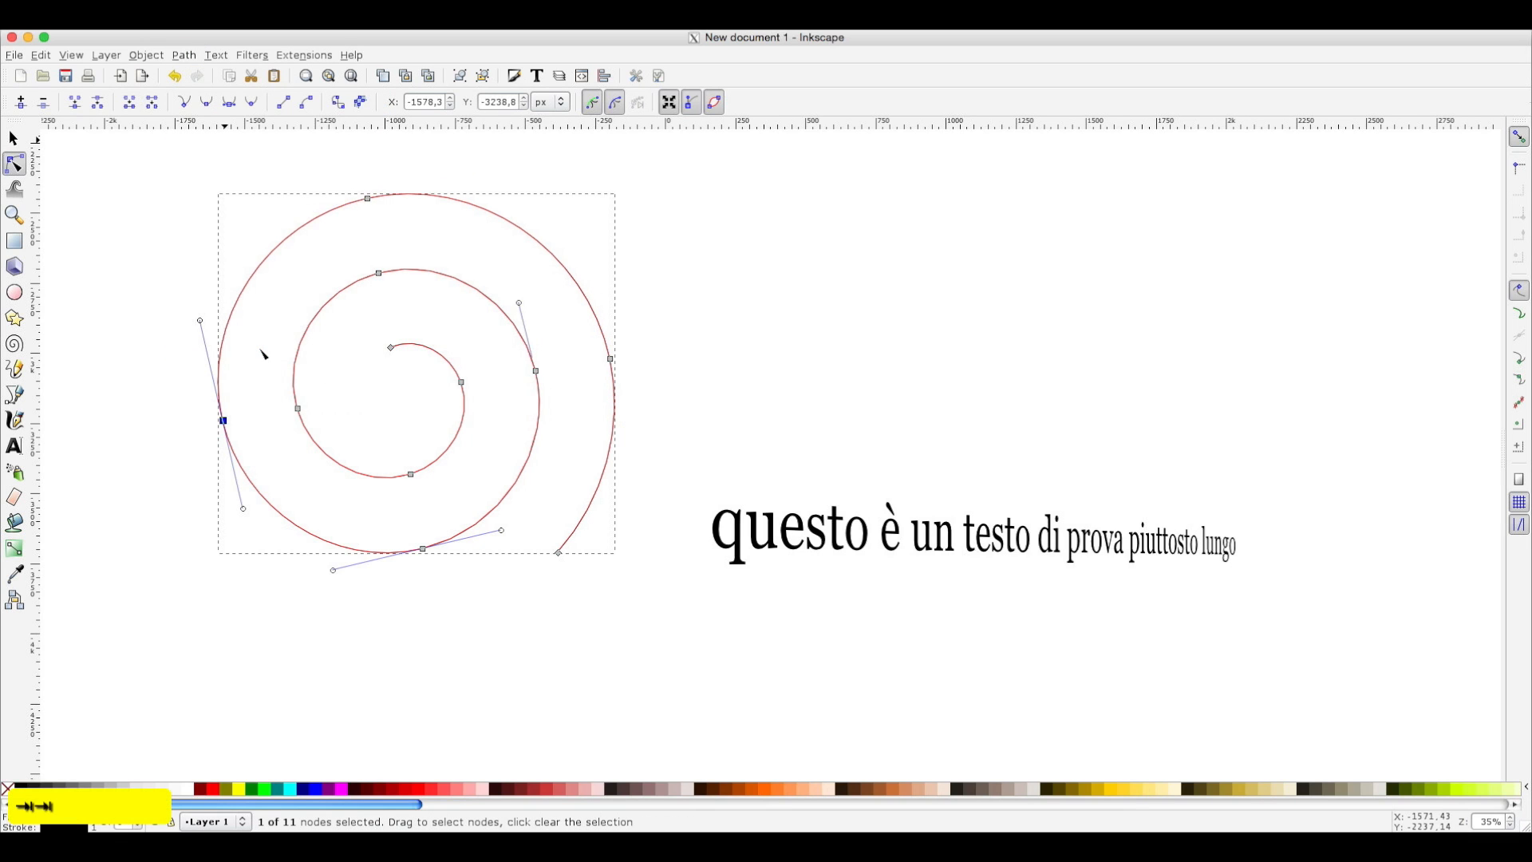
pyautogui.click(378, 273)
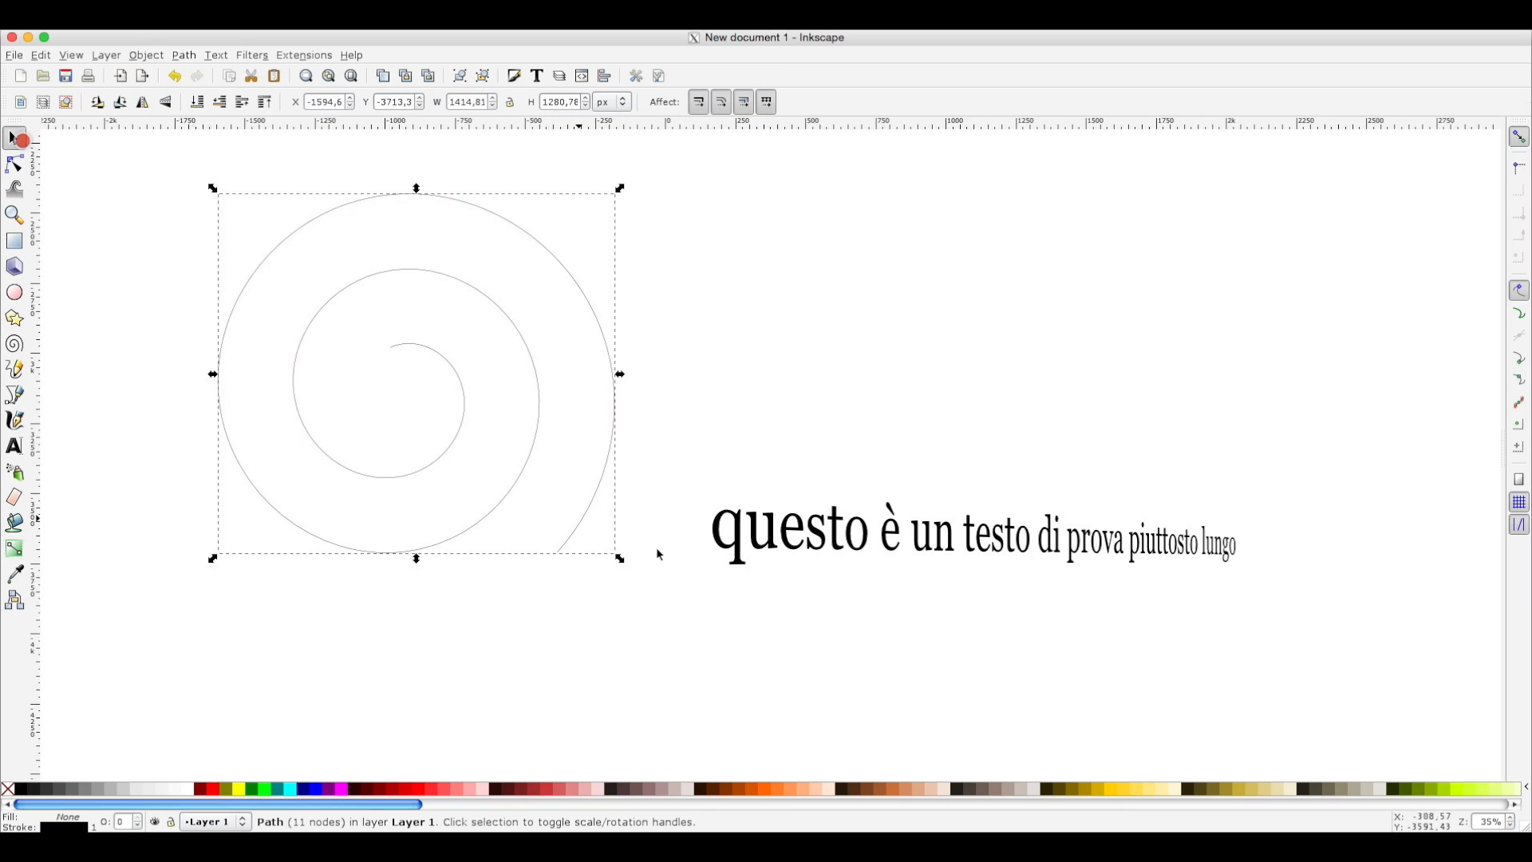
pyautogui.moveTo(503, 379)
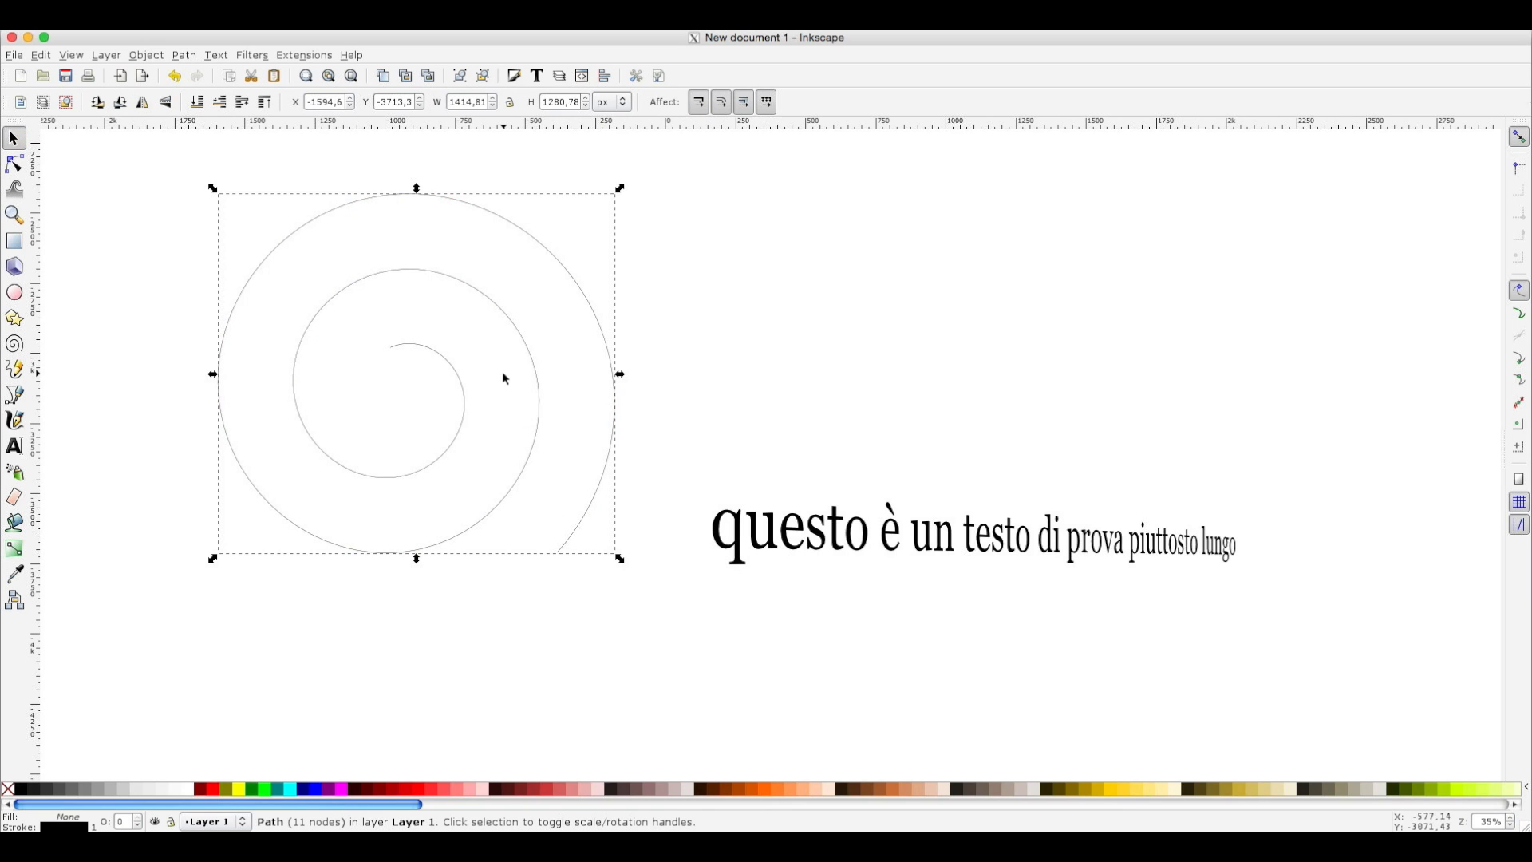
pyautogui.moveTo(797, 596)
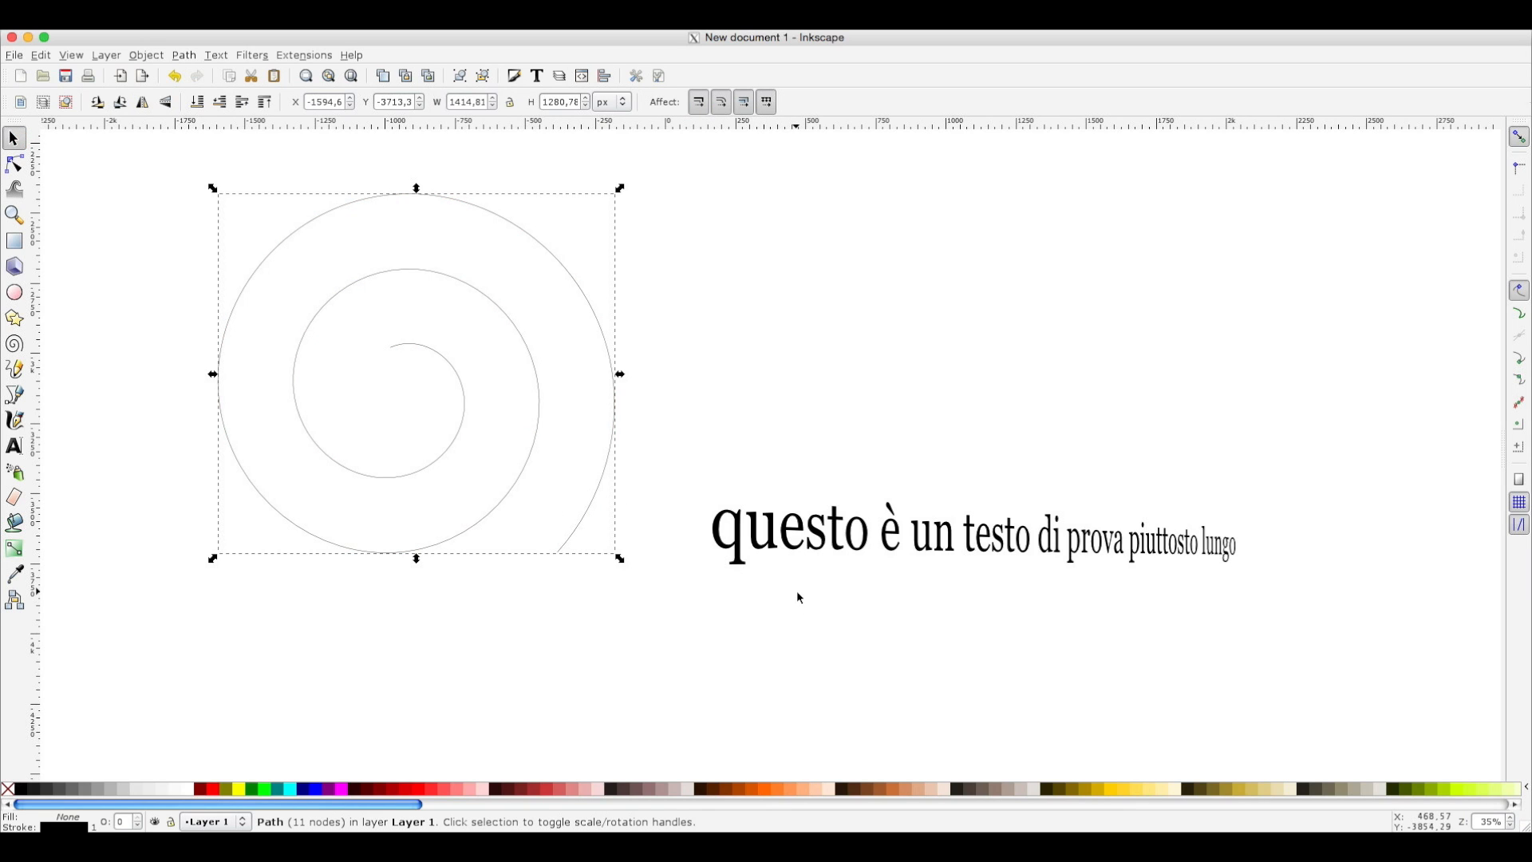
# Shift-add the tapered text to the spiral selection and bring up the Extensions menu.
pyautogui.click(805, 544)
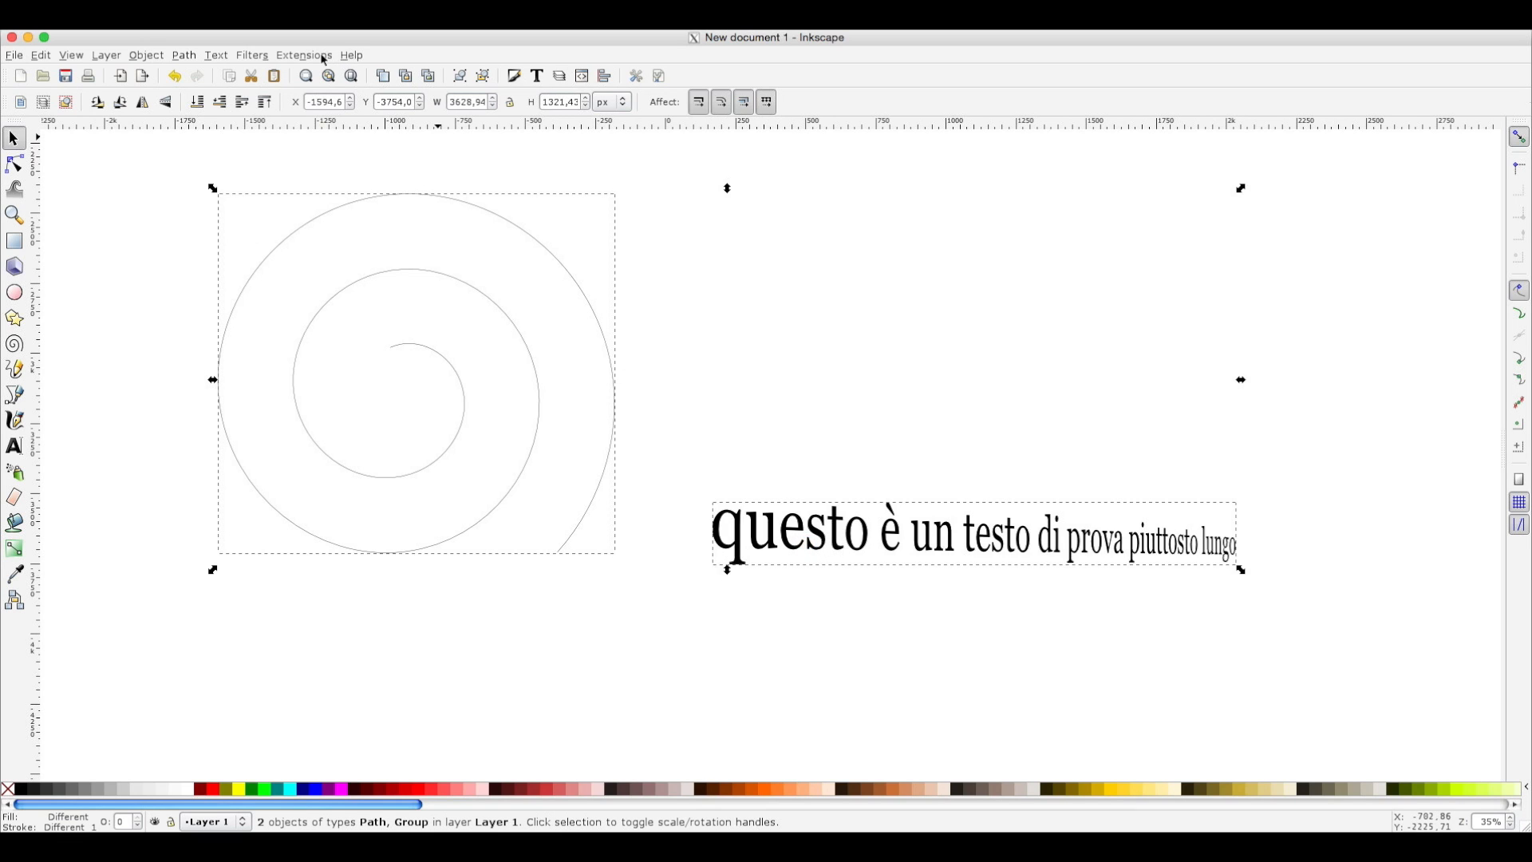
pyautogui.click(304, 55)
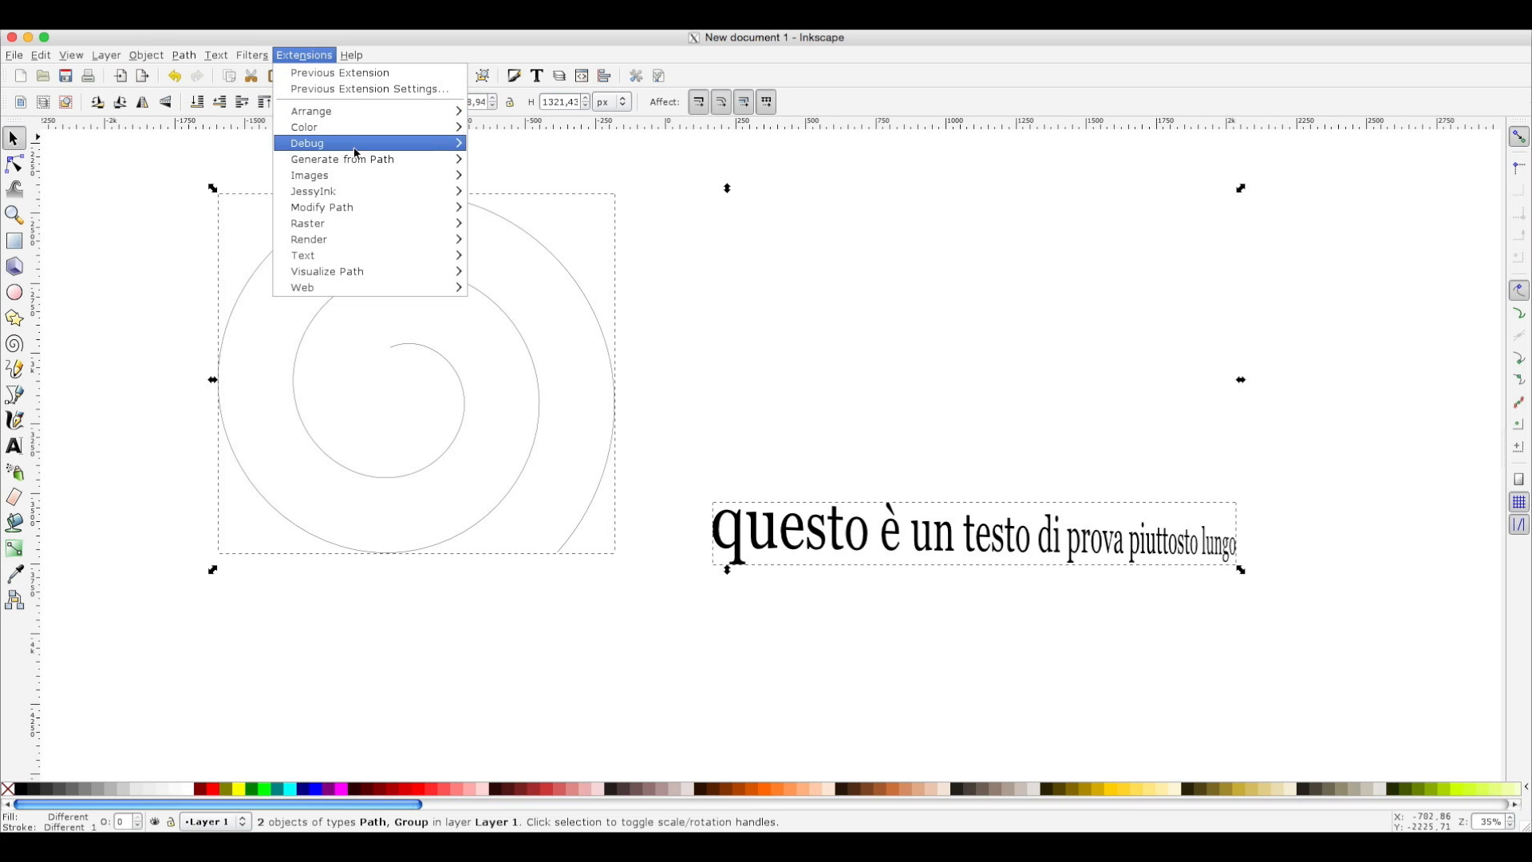
pyautogui.moveTo(340, 158)
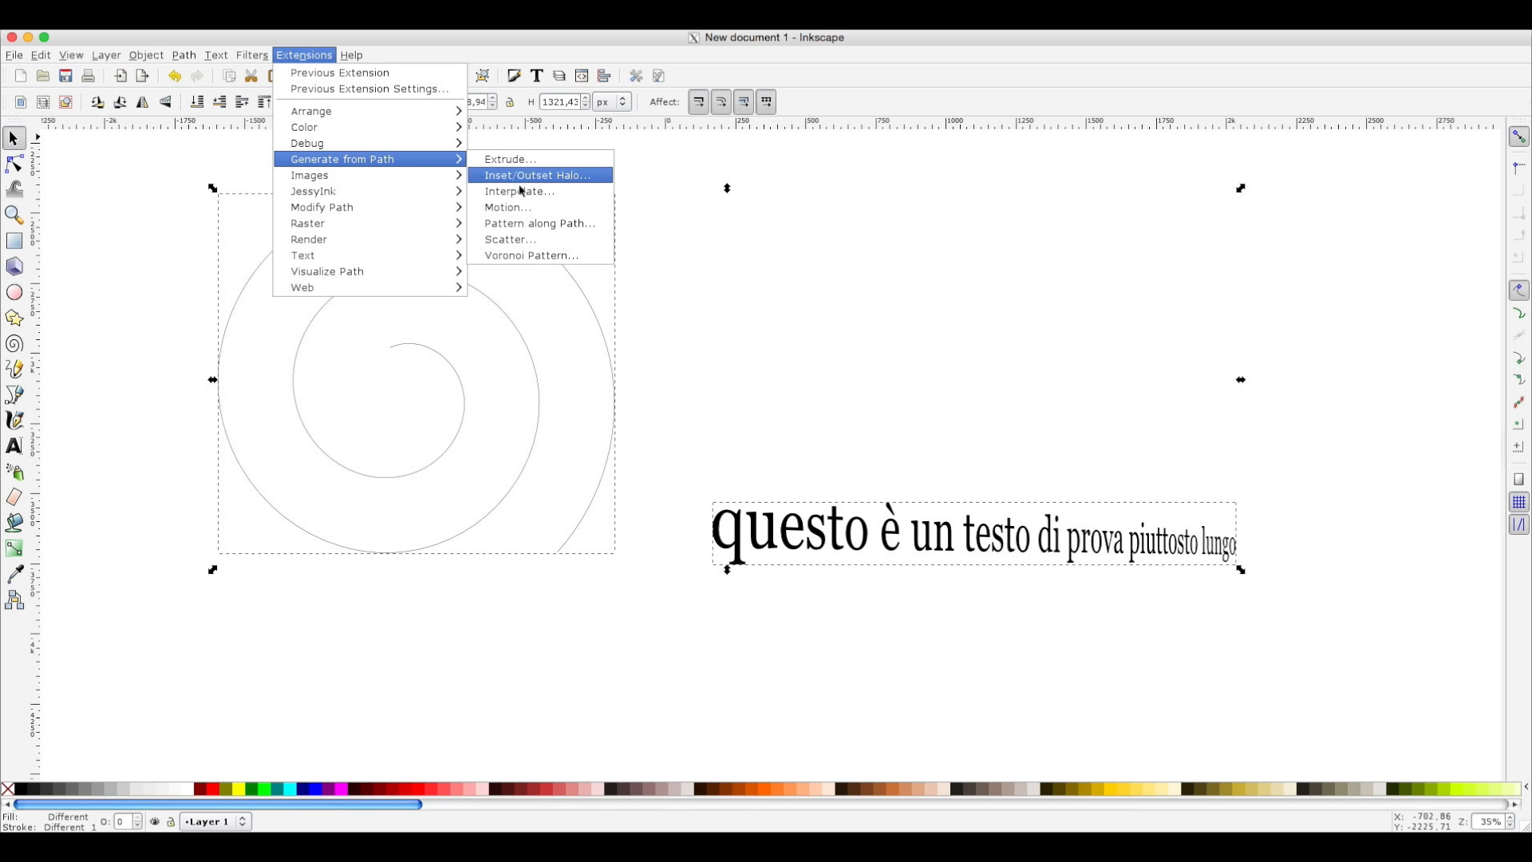
pyautogui.moveTo(538, 222)
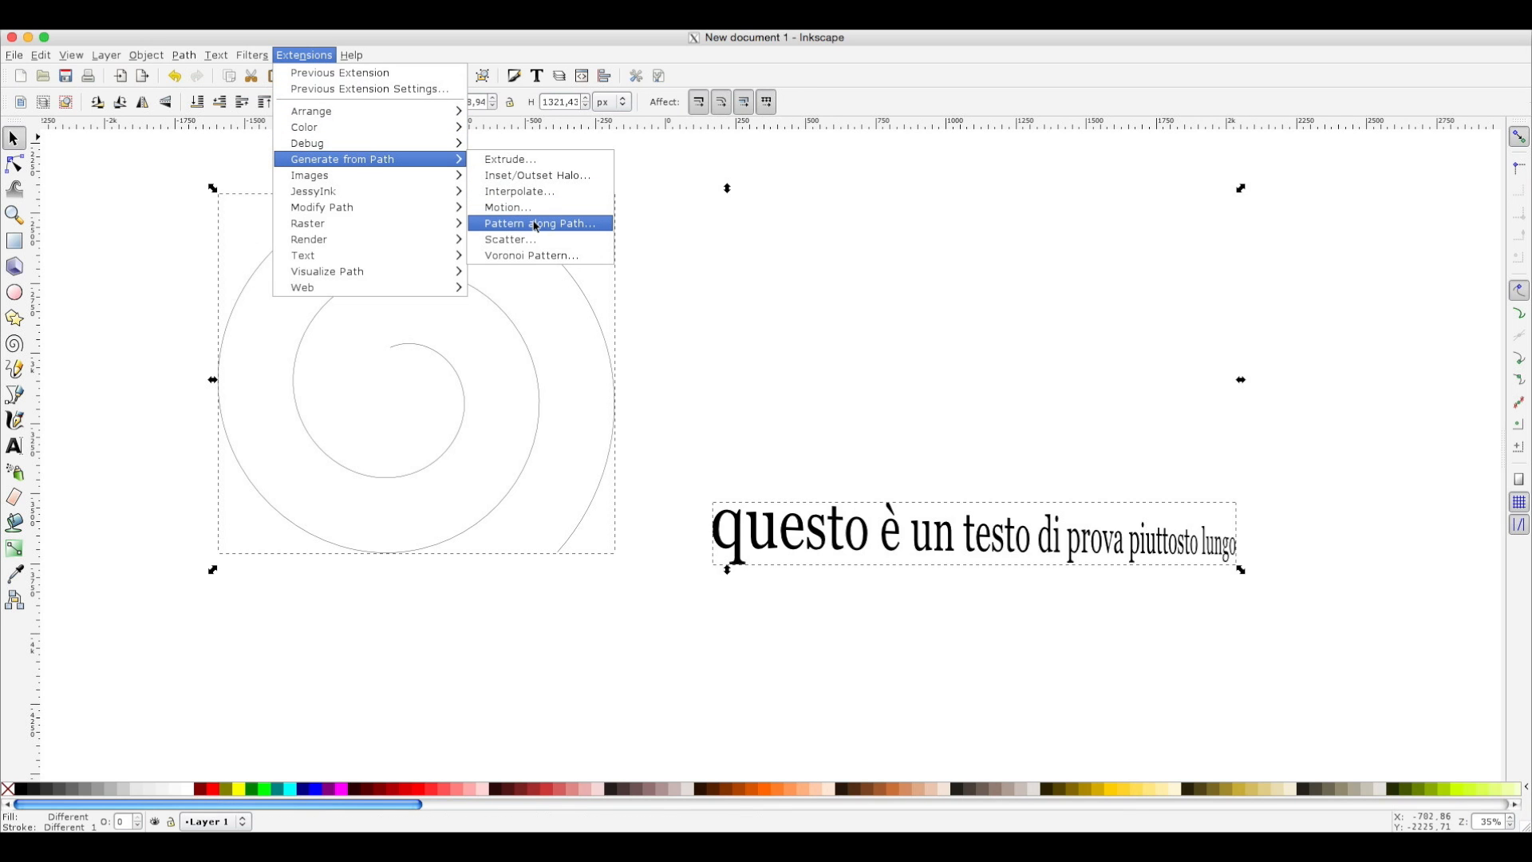
# Open Pattern along Path and enable Live preview to wrap the text around the spiral.
pyautogui.click(539, 222)
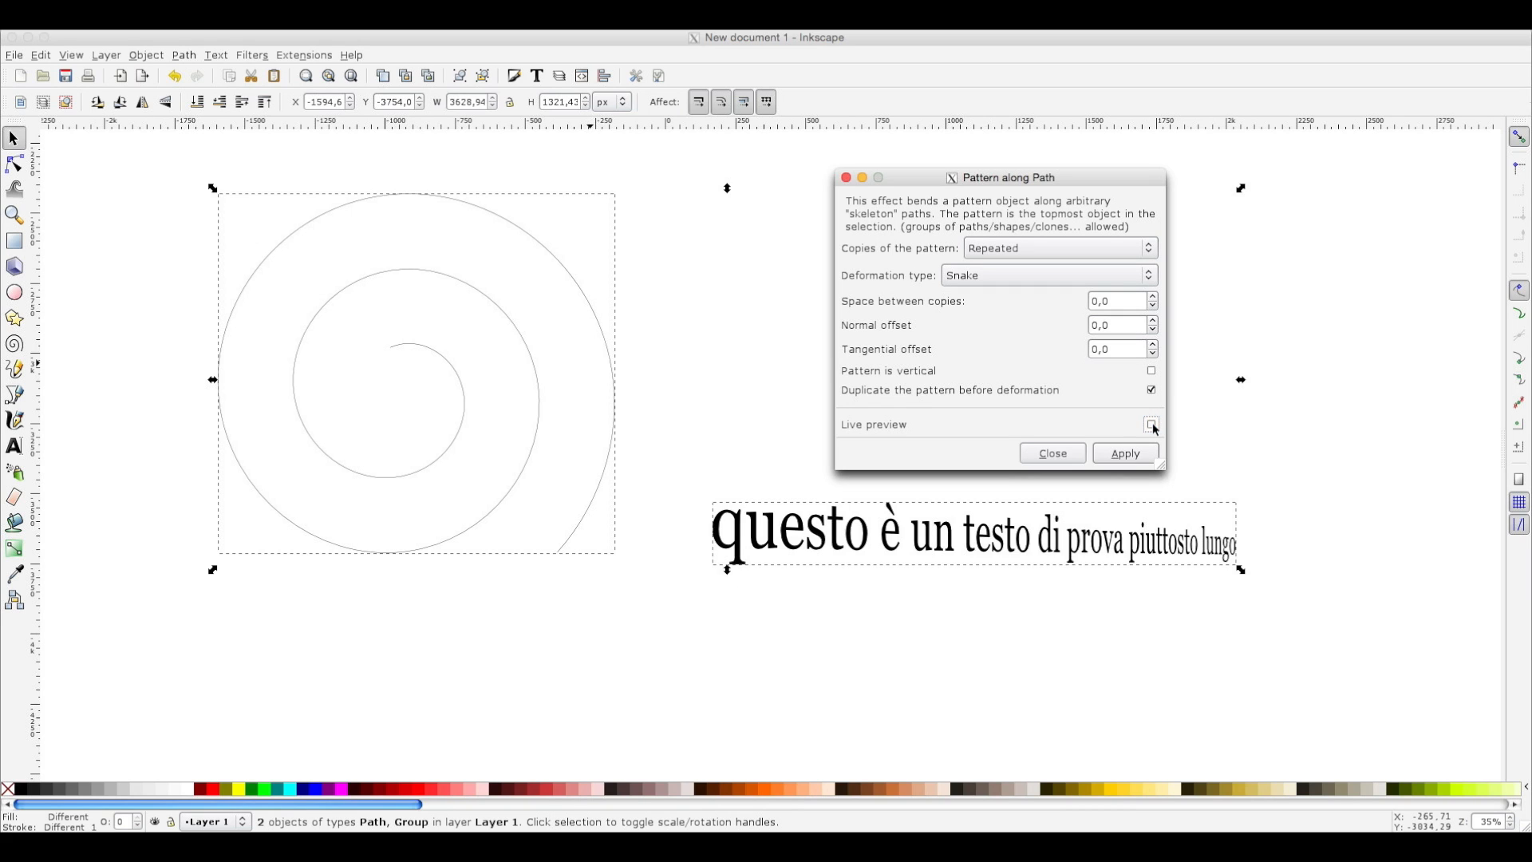
pyautogui.click(1151, 424)
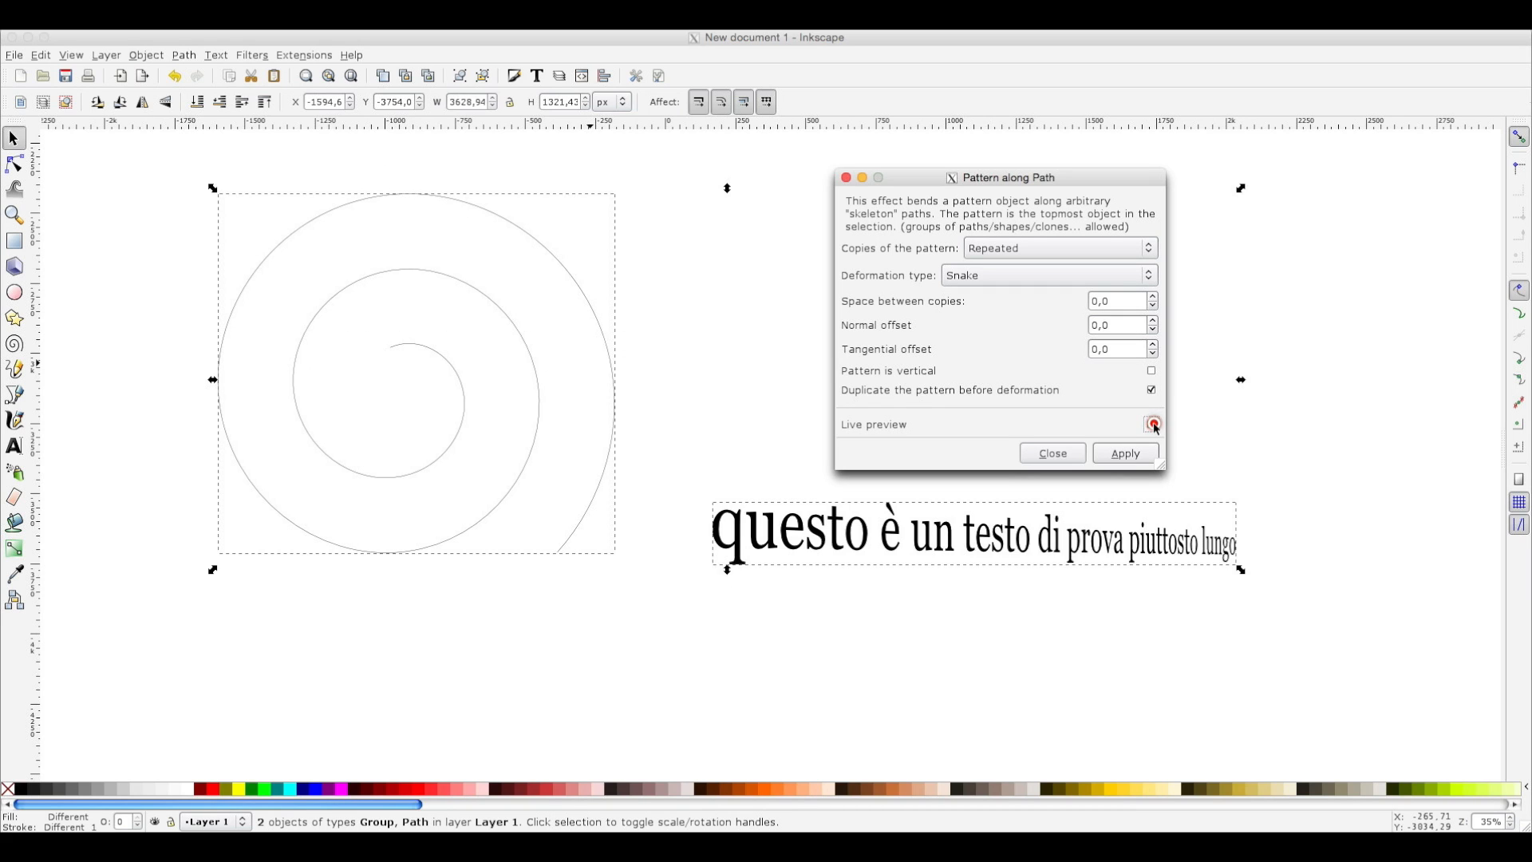
pyautogui.click(1150, 424)
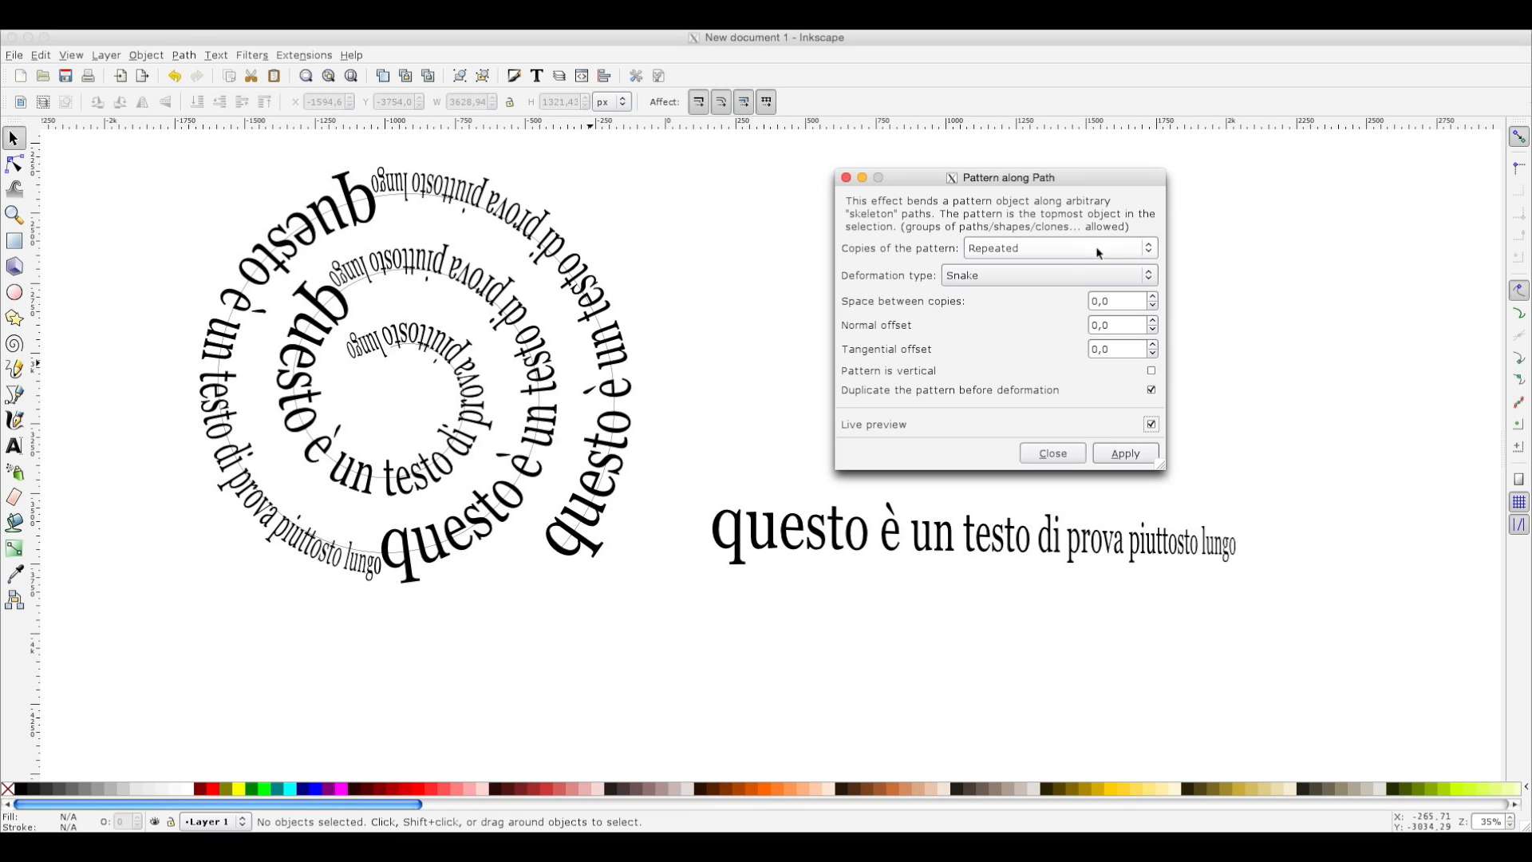
# Set copies to 'Single, stretched' with Snake deformation and apply the bend.
pyautogui.click(1057, 248)
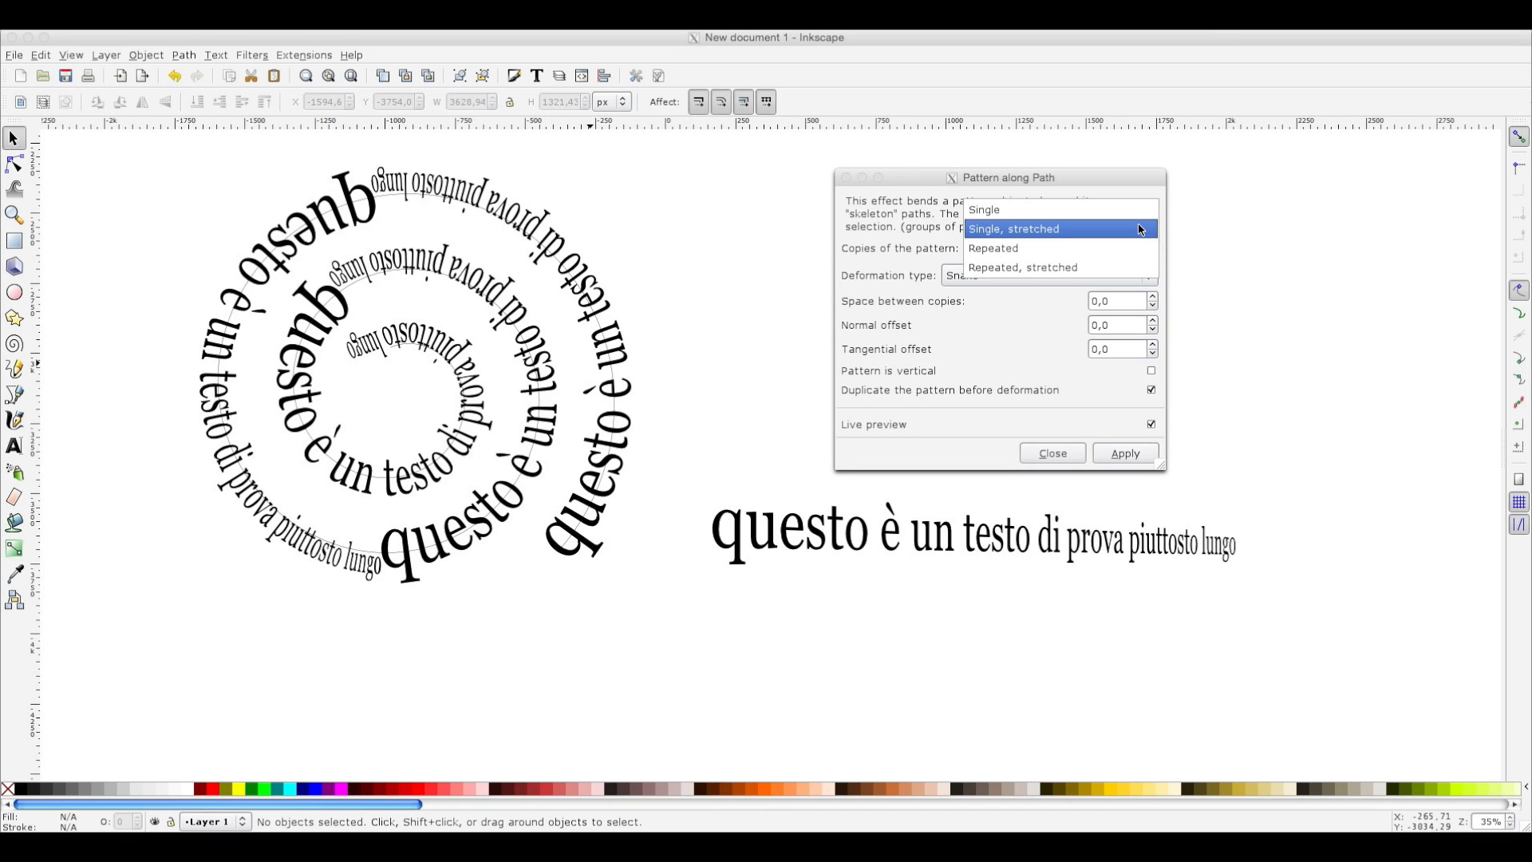
pyautogui.click(1013, 227)
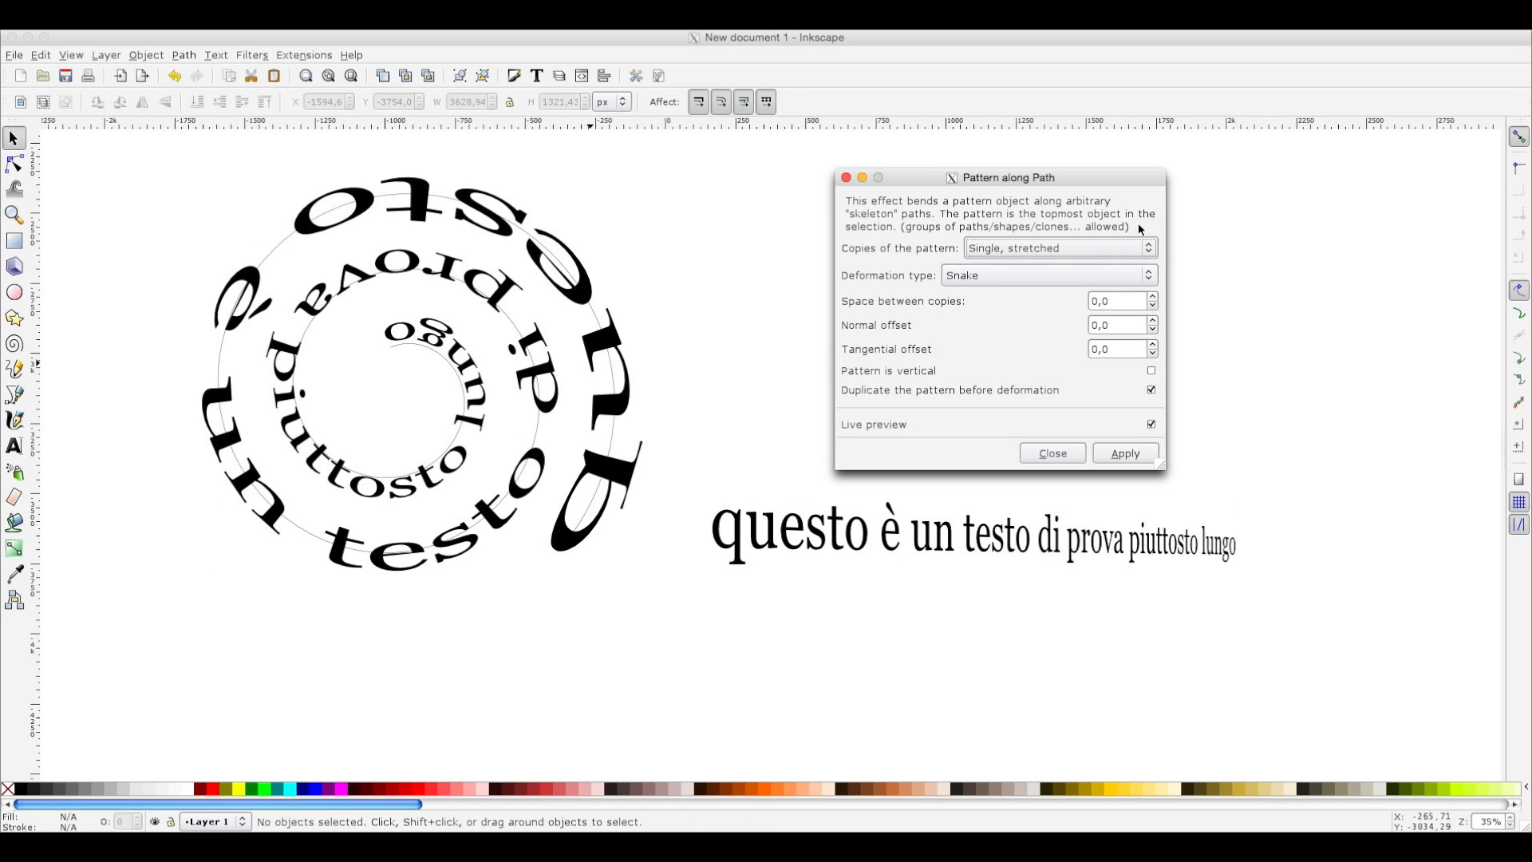
pyautogui.moveTo(1174, 259)
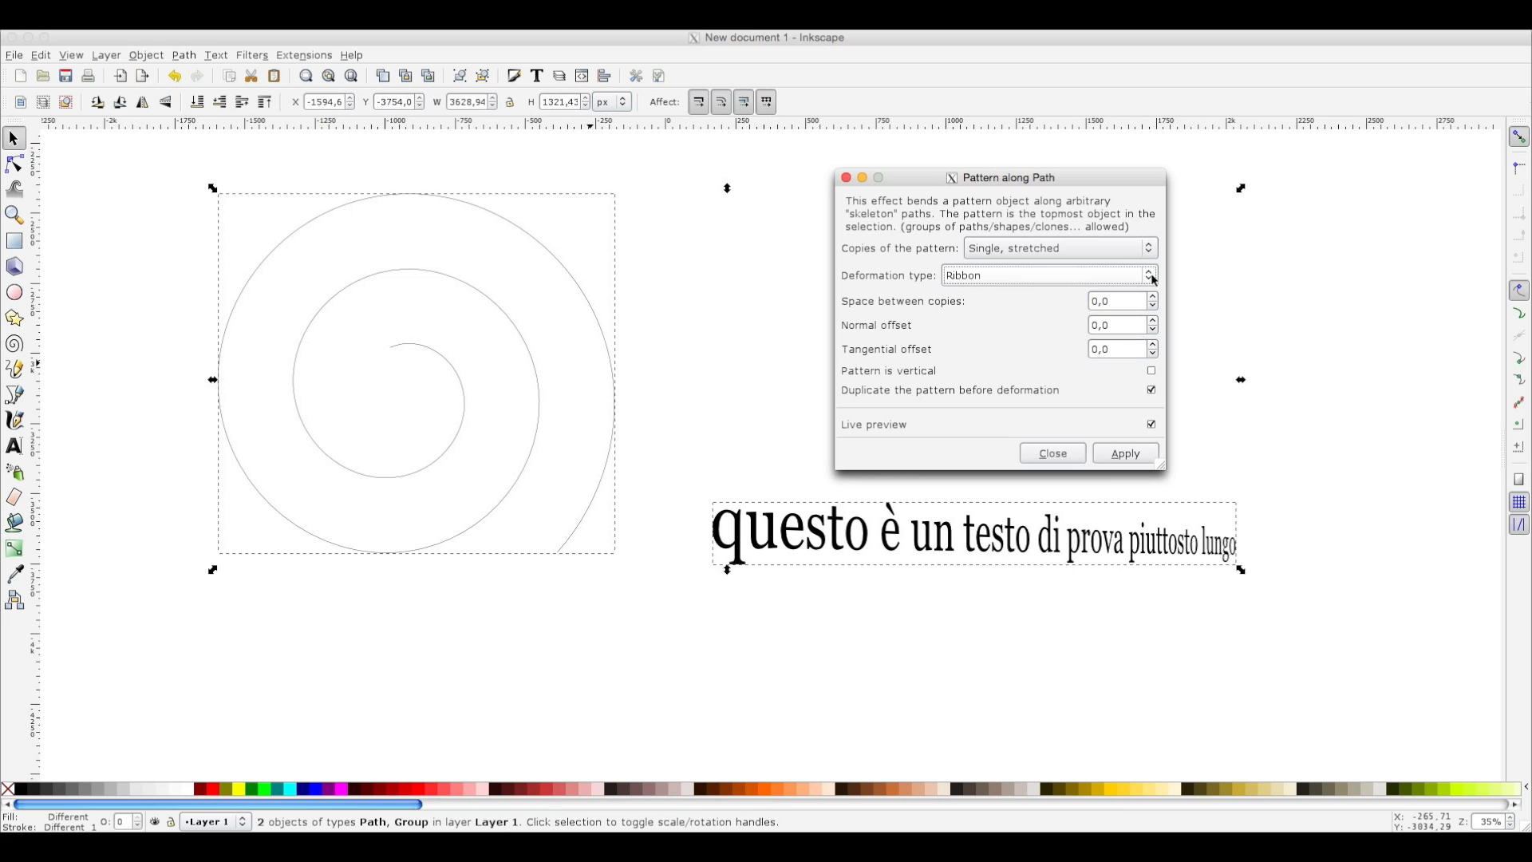
pyautogui.click(1124, 452)
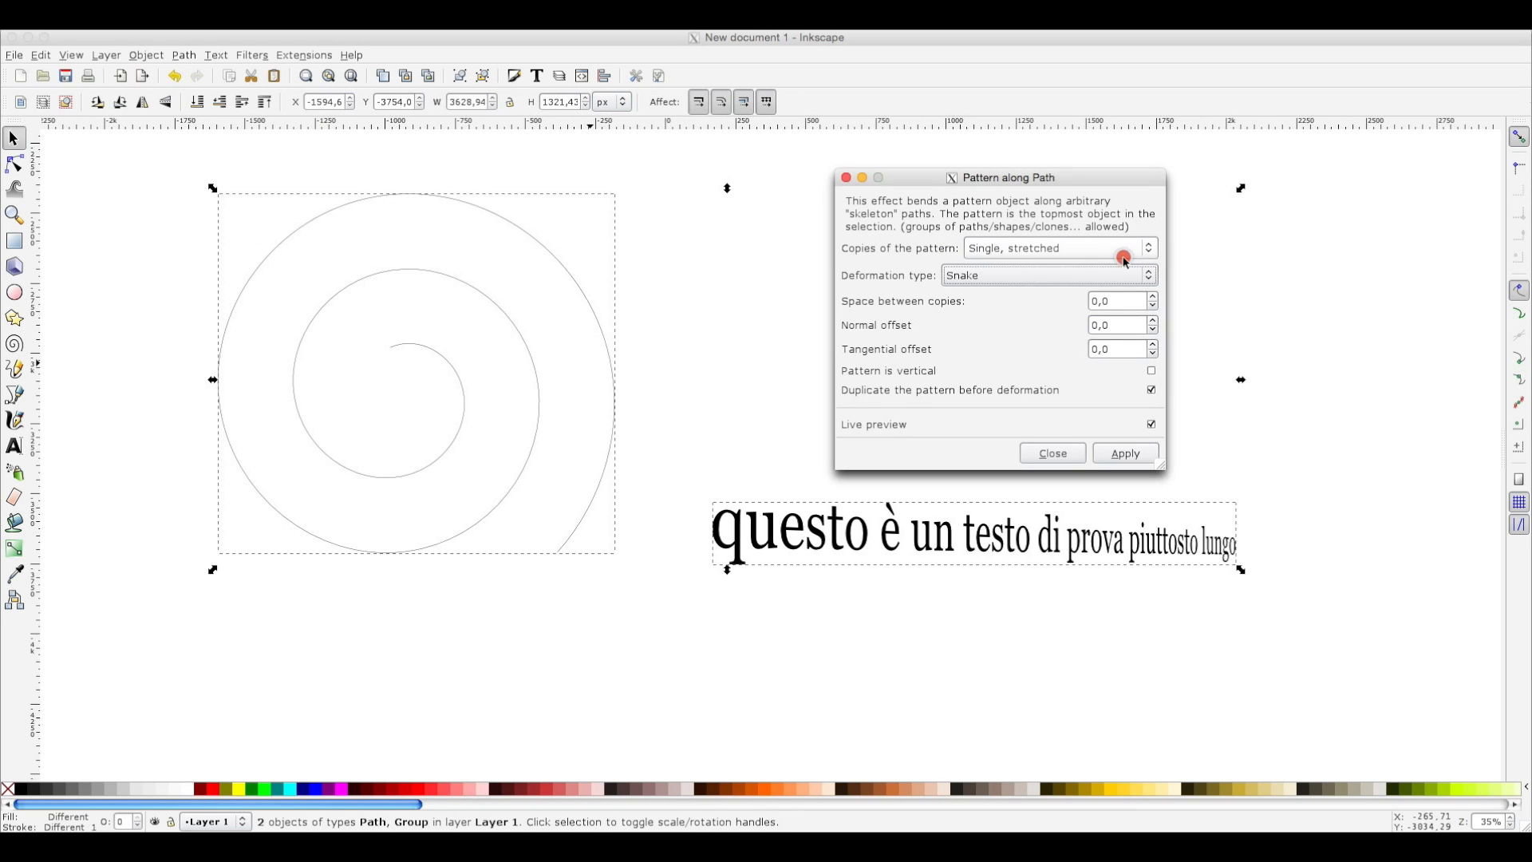
pyautogui.click(1124, 453)
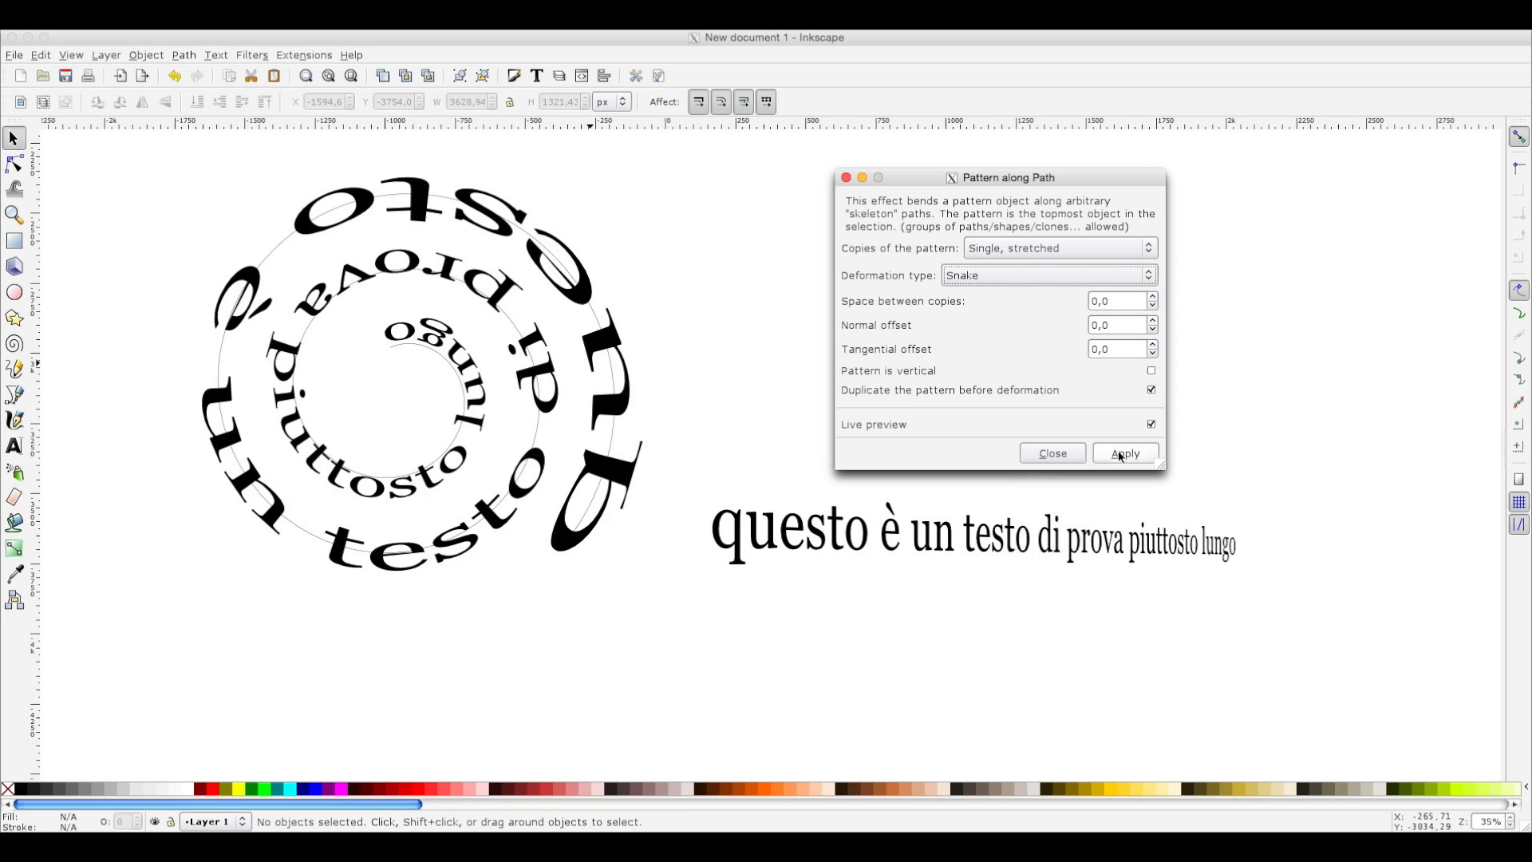
pyautogui.moveTo(1135, 459)
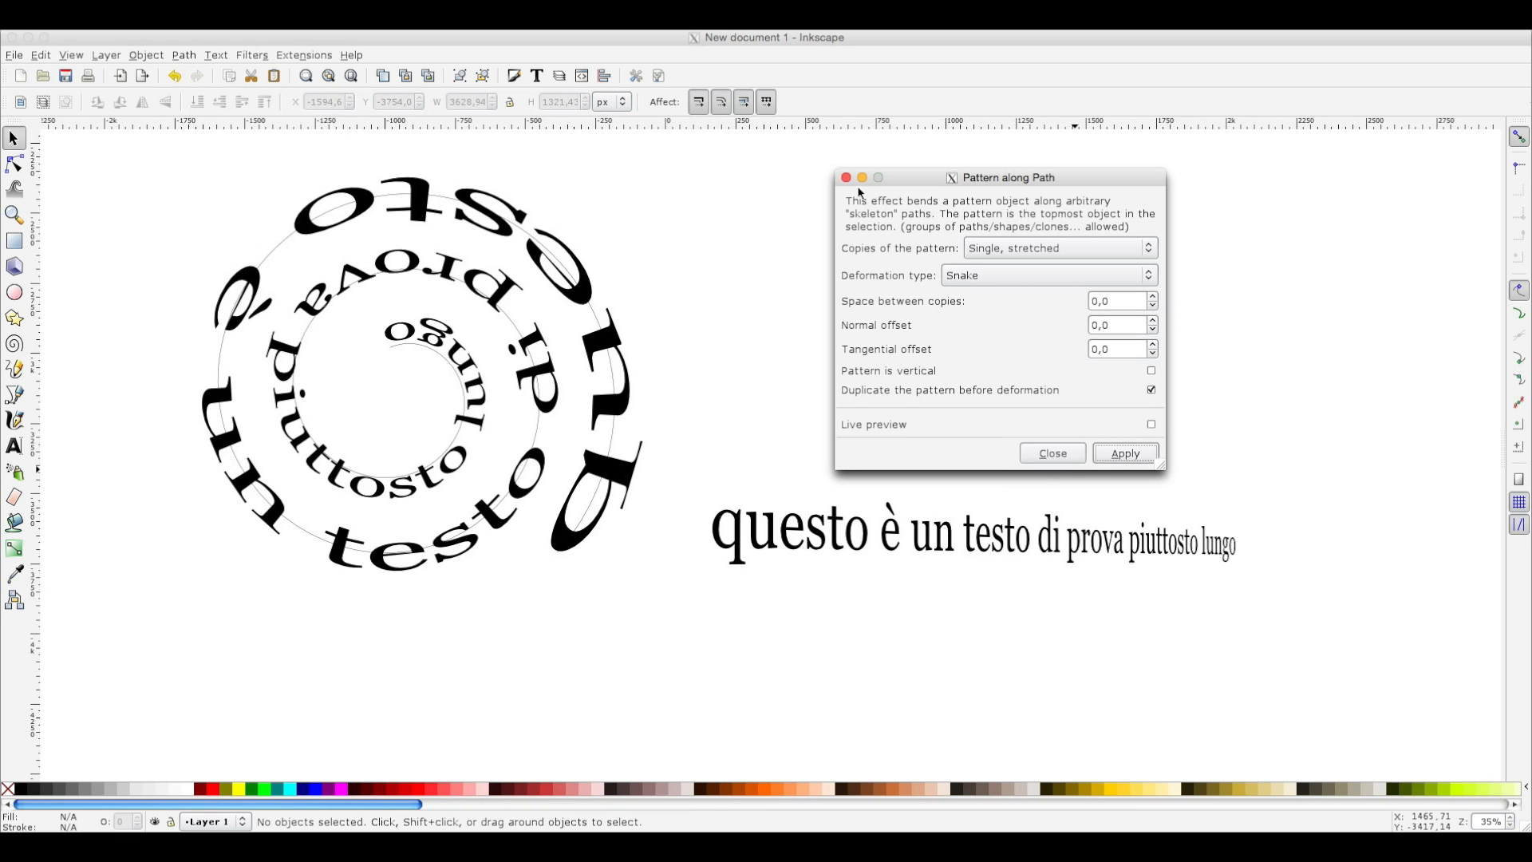
# Close Pattern along Path, delete the spiral and original text, and select the bent group.
pyautogui.click(1052, 452)
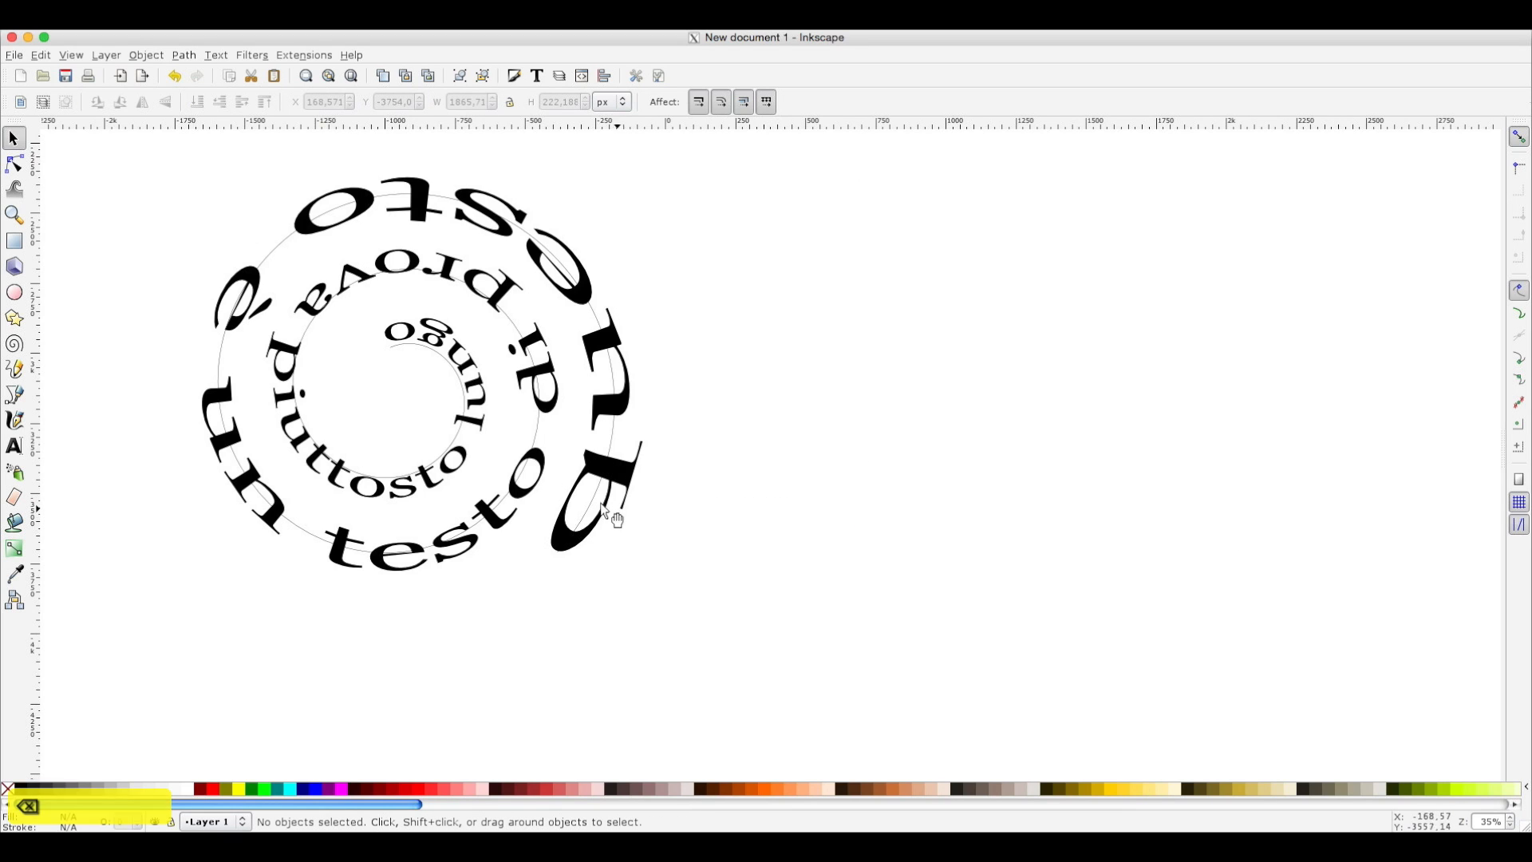
pyautogui.click(591, 503)
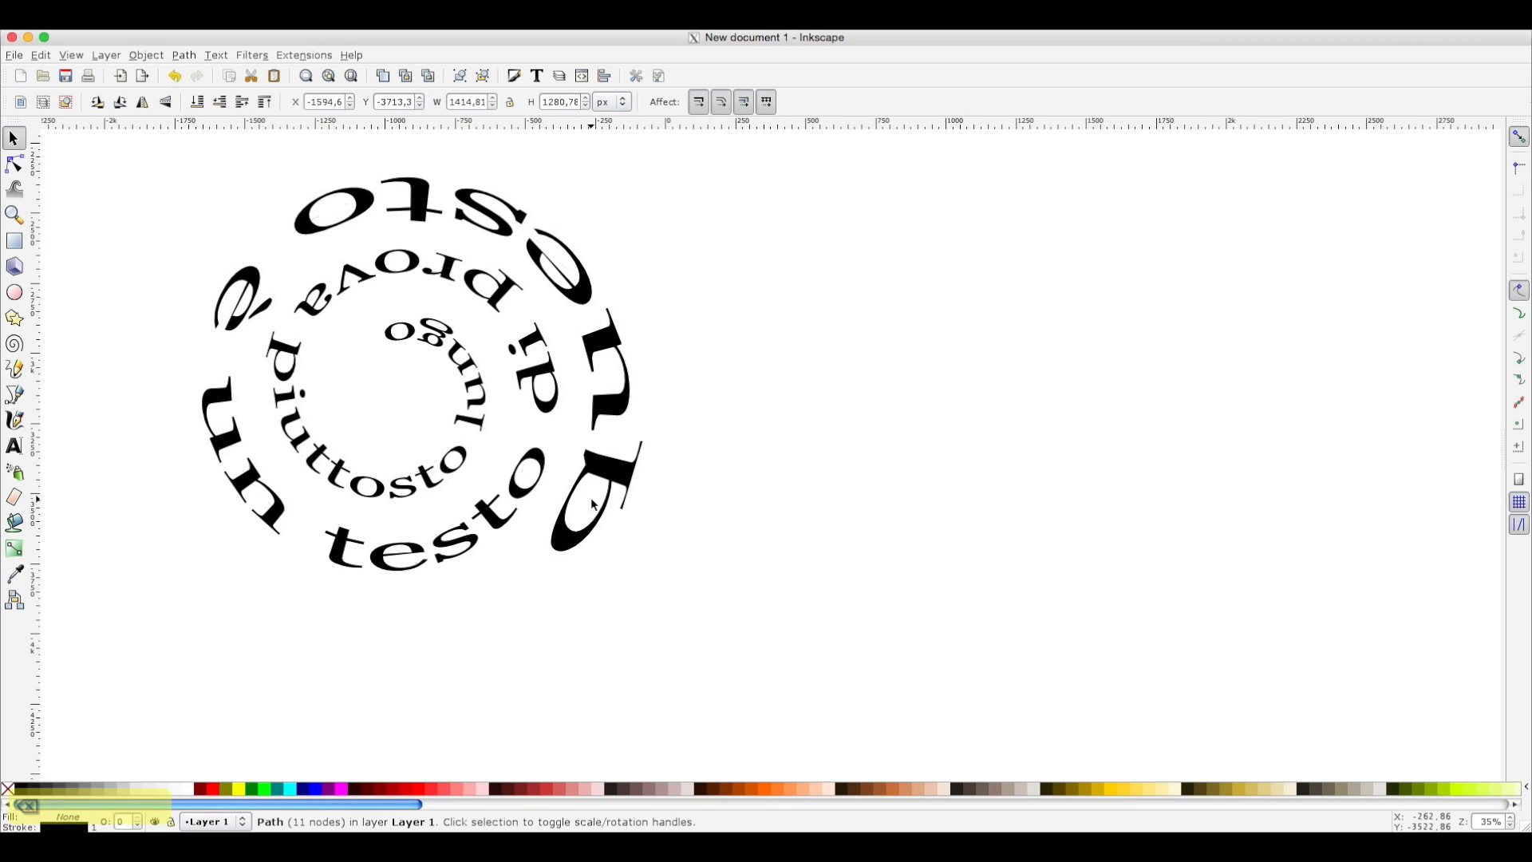
pyautogui.click(606, 489)
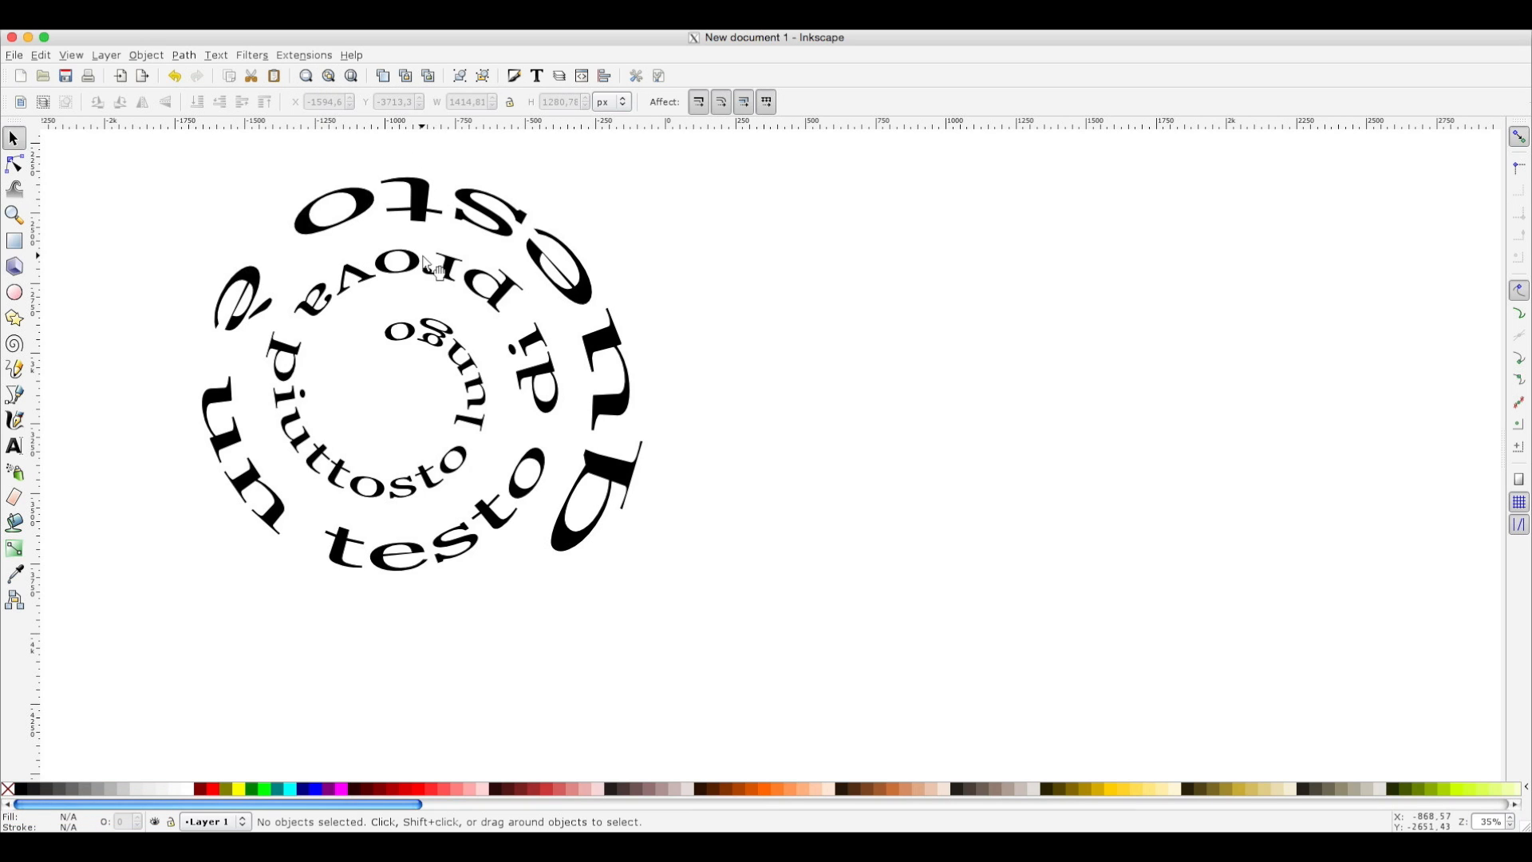
pyautogui.click(425, 264)
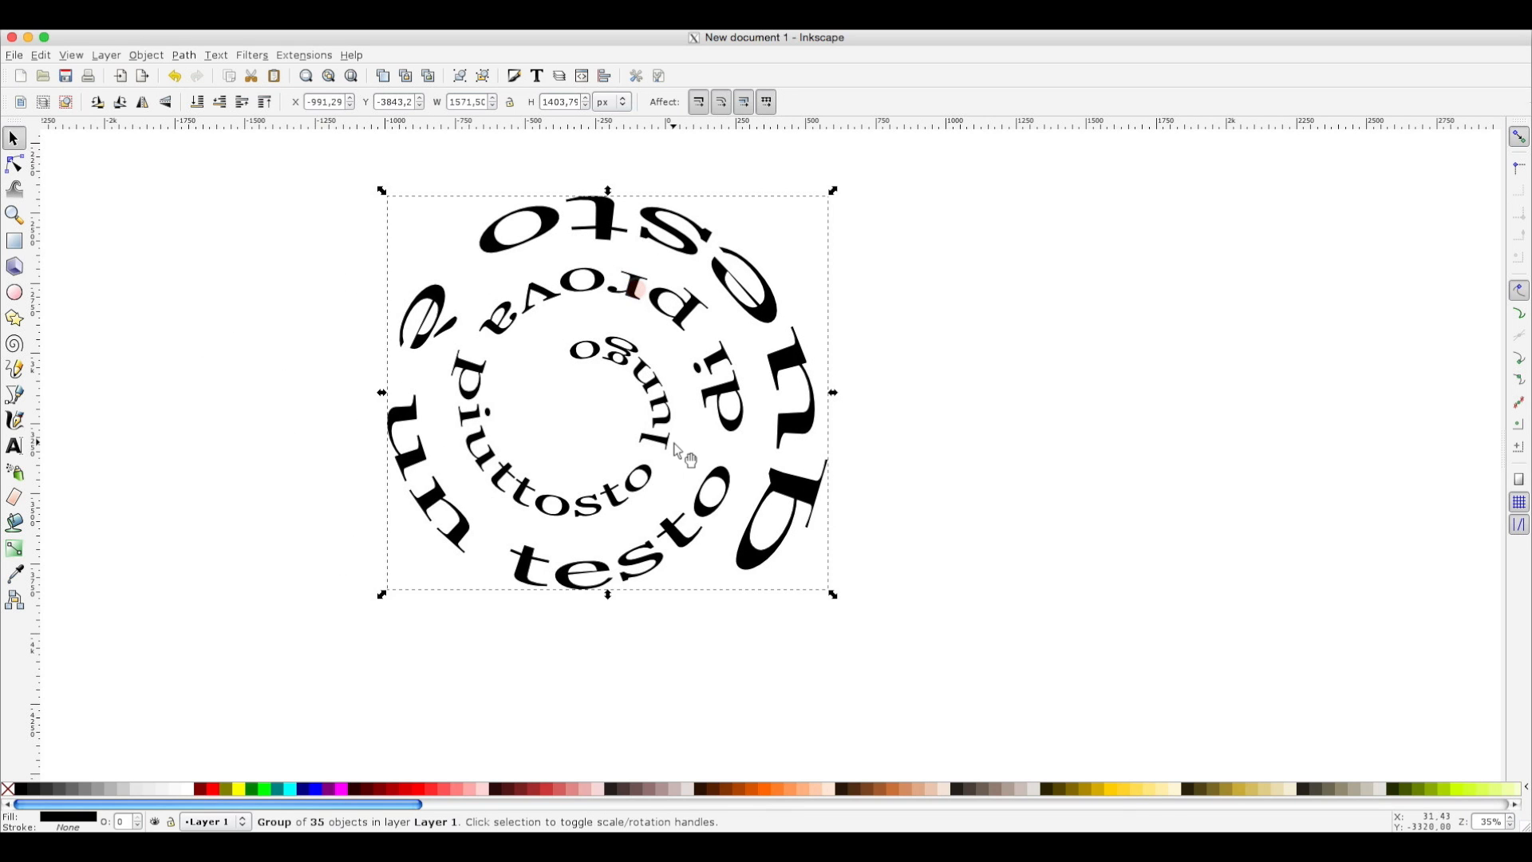
pyautogui.moveTo(318, 445)
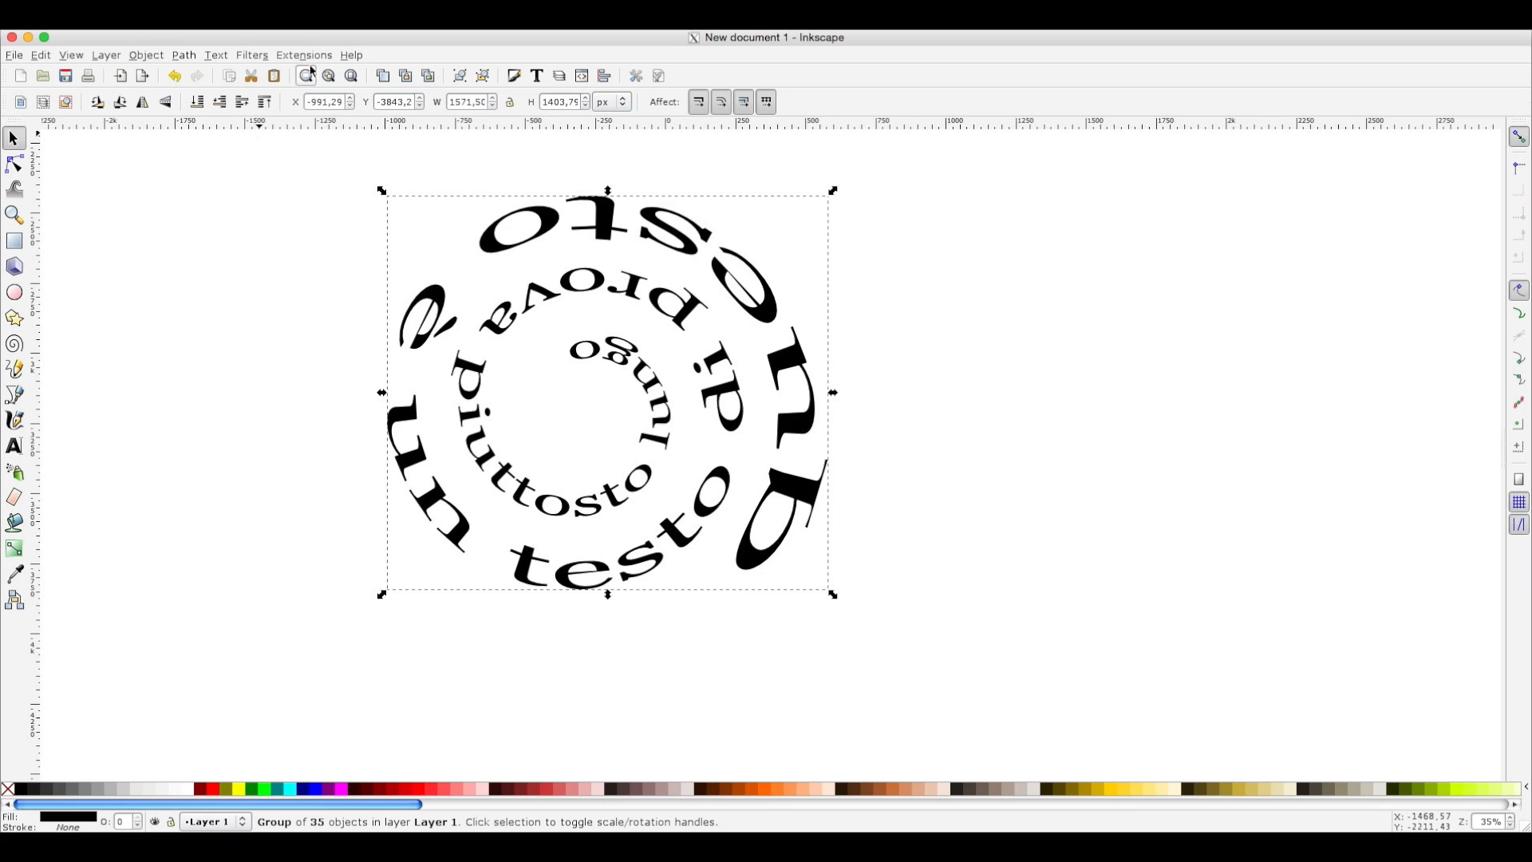
pyautogui.moveTo(513, 75)
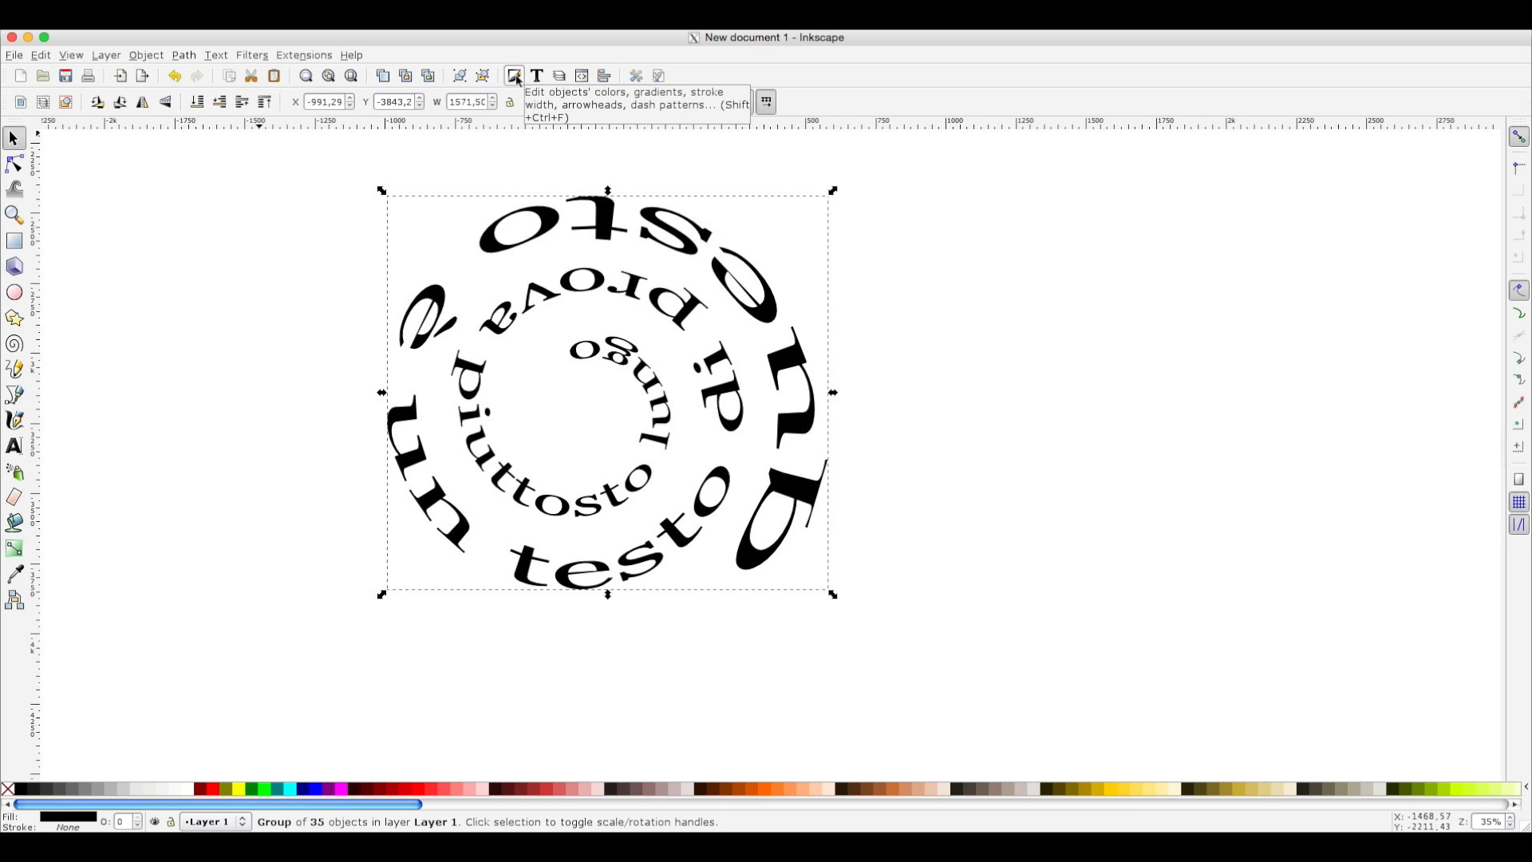
# Give the bent text a black-to-transparent linear gradient fill in Fill and Stroke and open its editor.
pyautogui.click(515, 75)
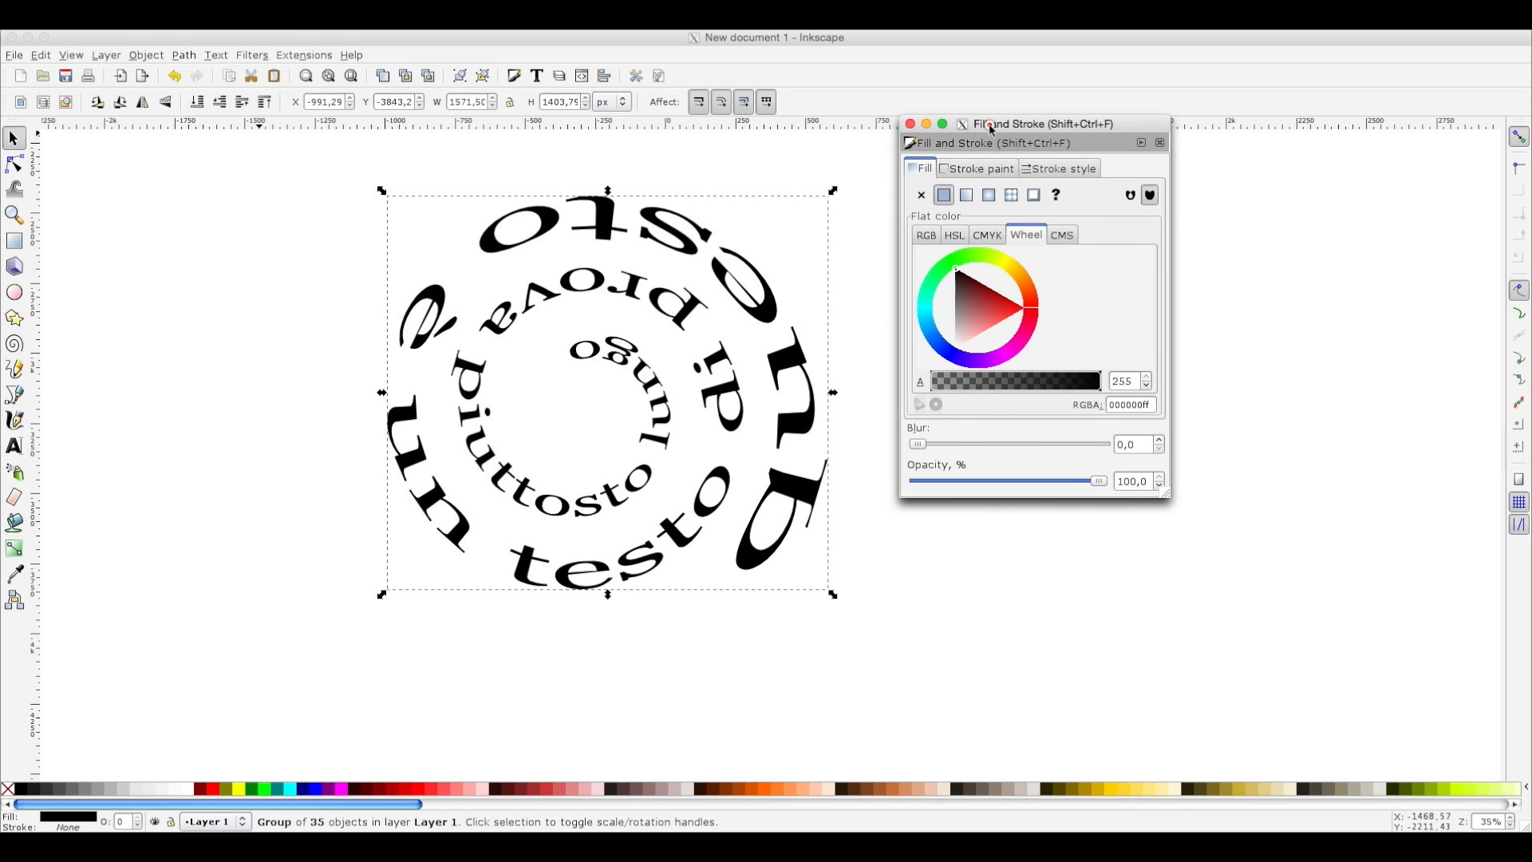
pyautogui.moveTo(514, 76)
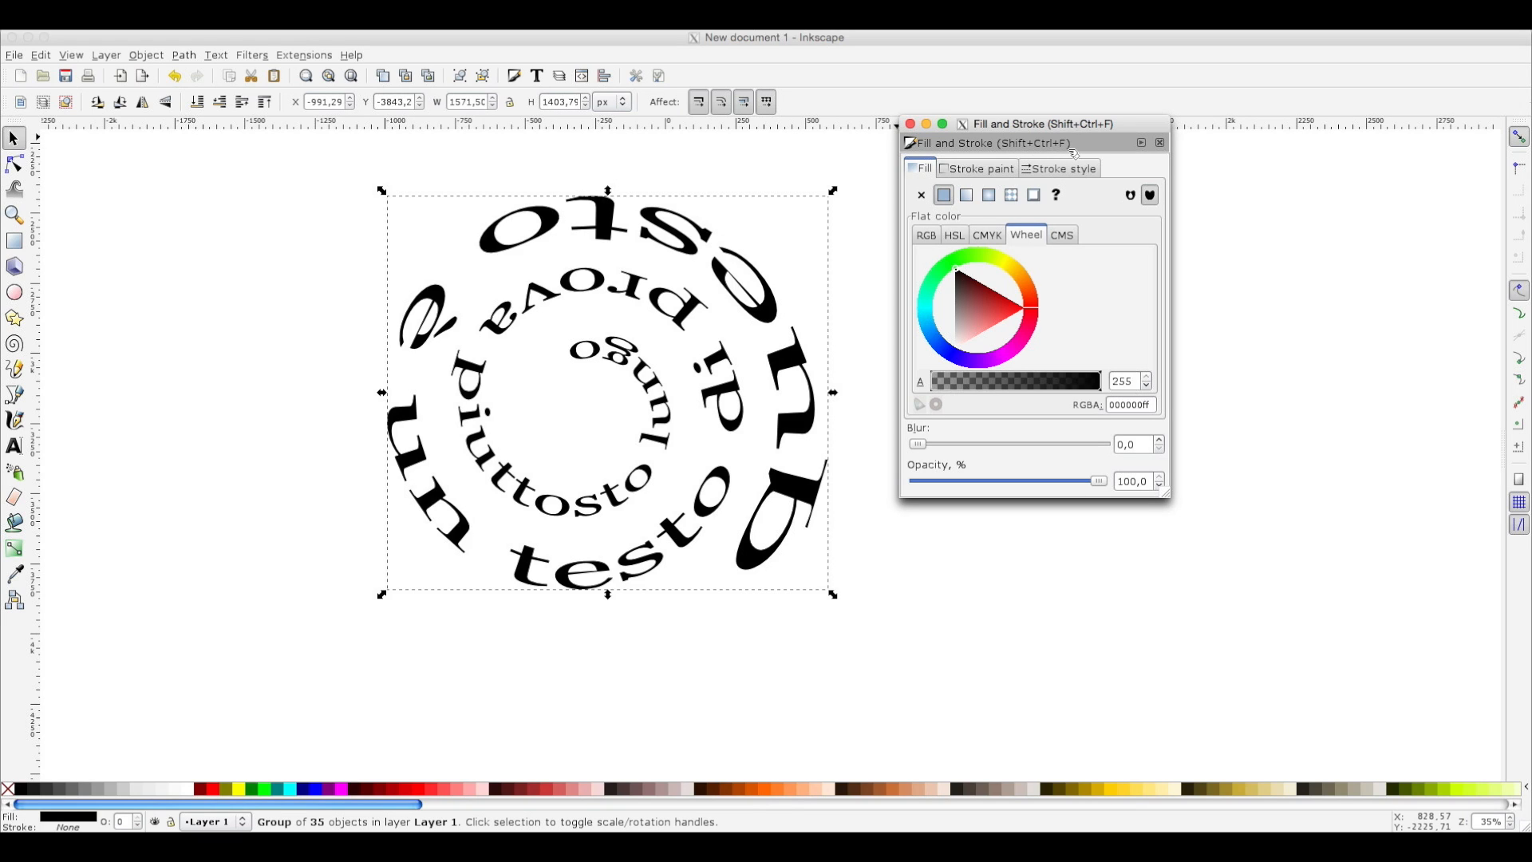
pyautogui.moveTo(144, 61)
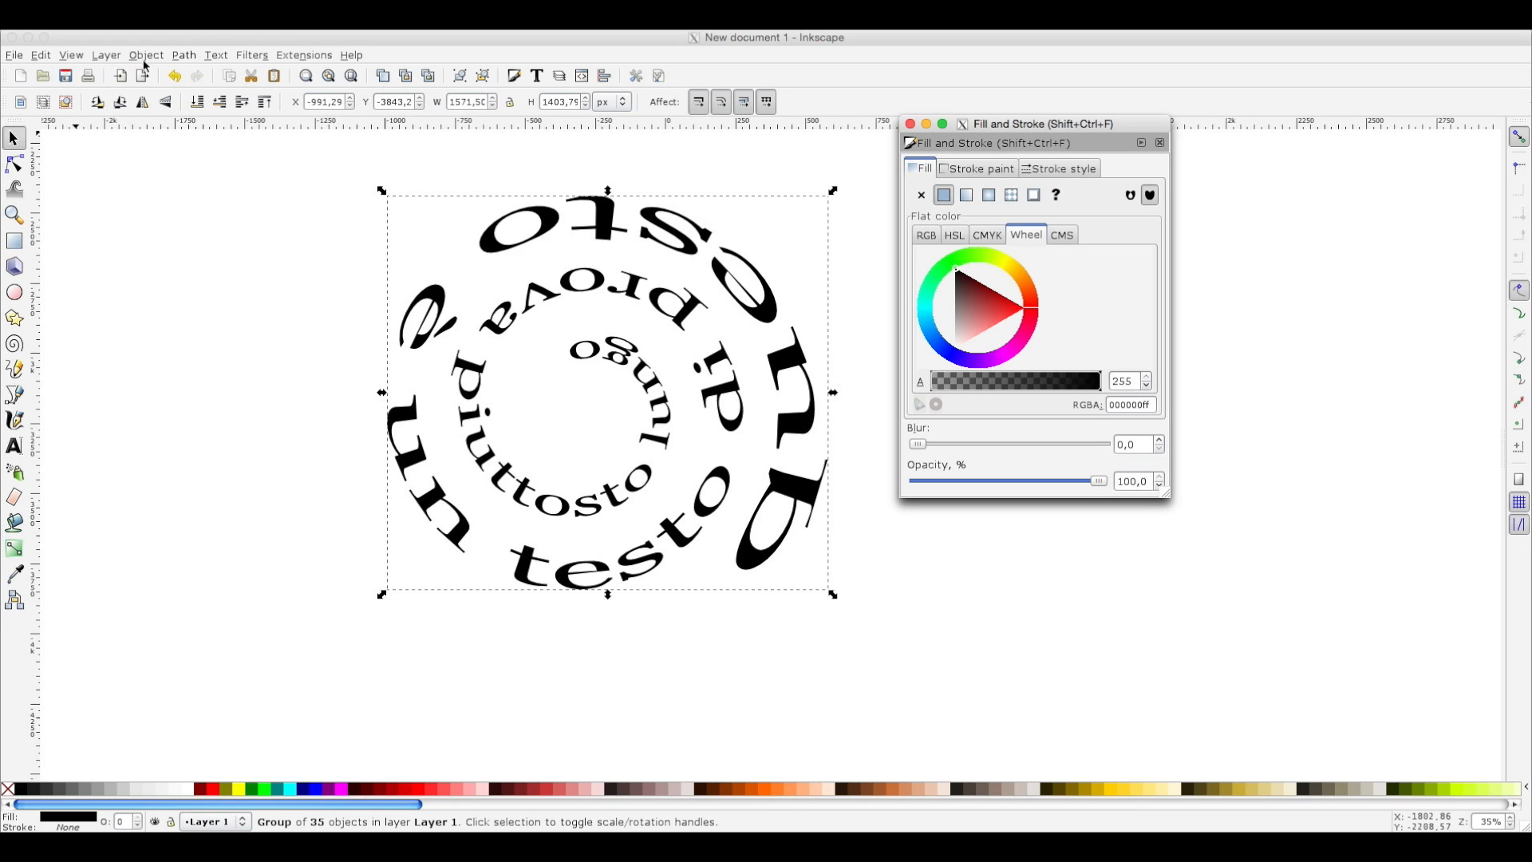
pyautogui.click(145, 55)
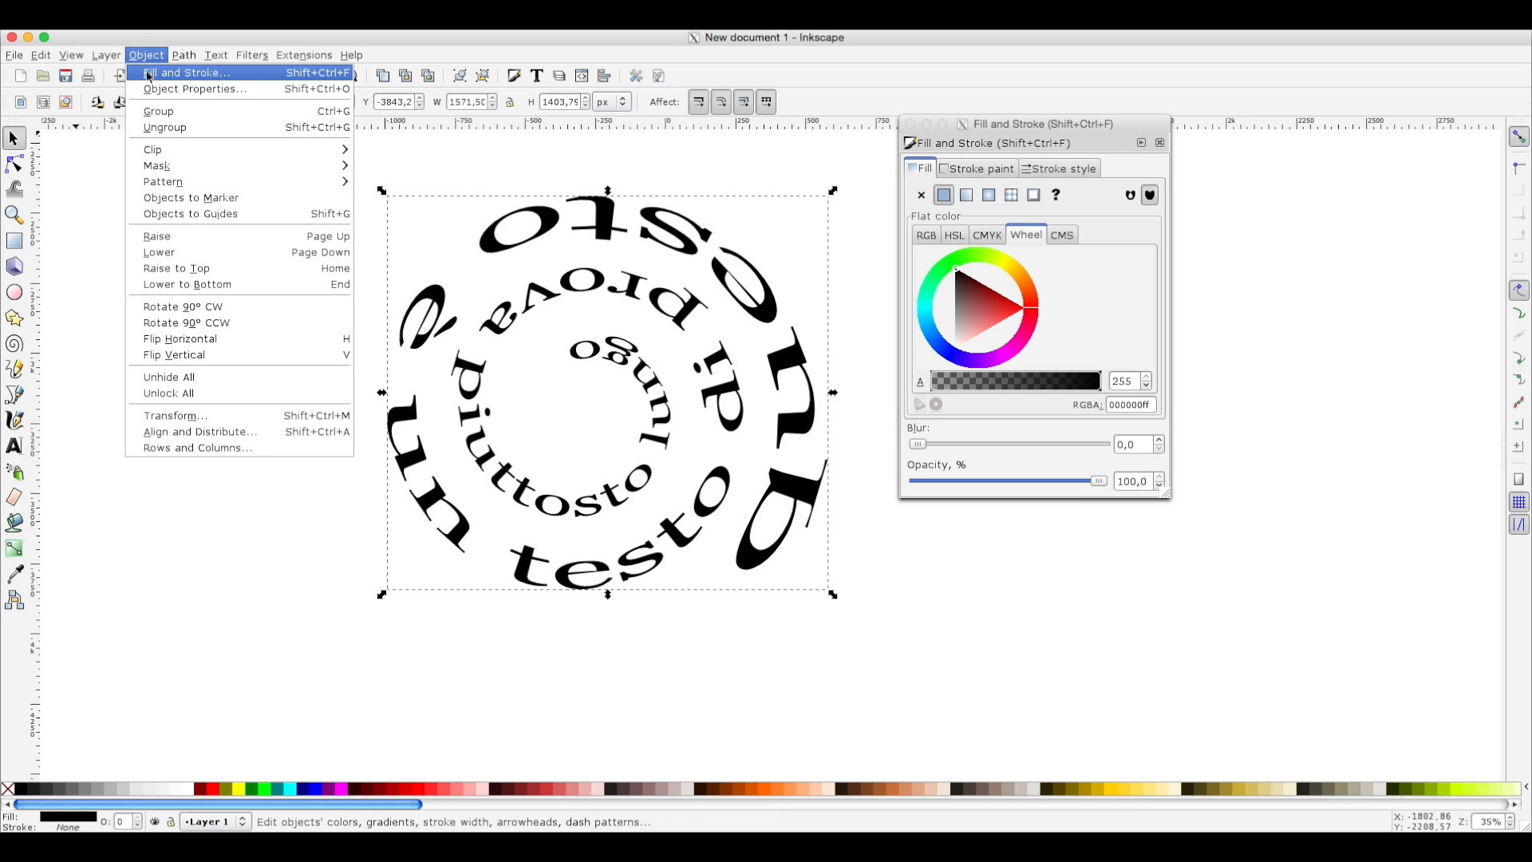
pyautogui.moveTo(869, 69)
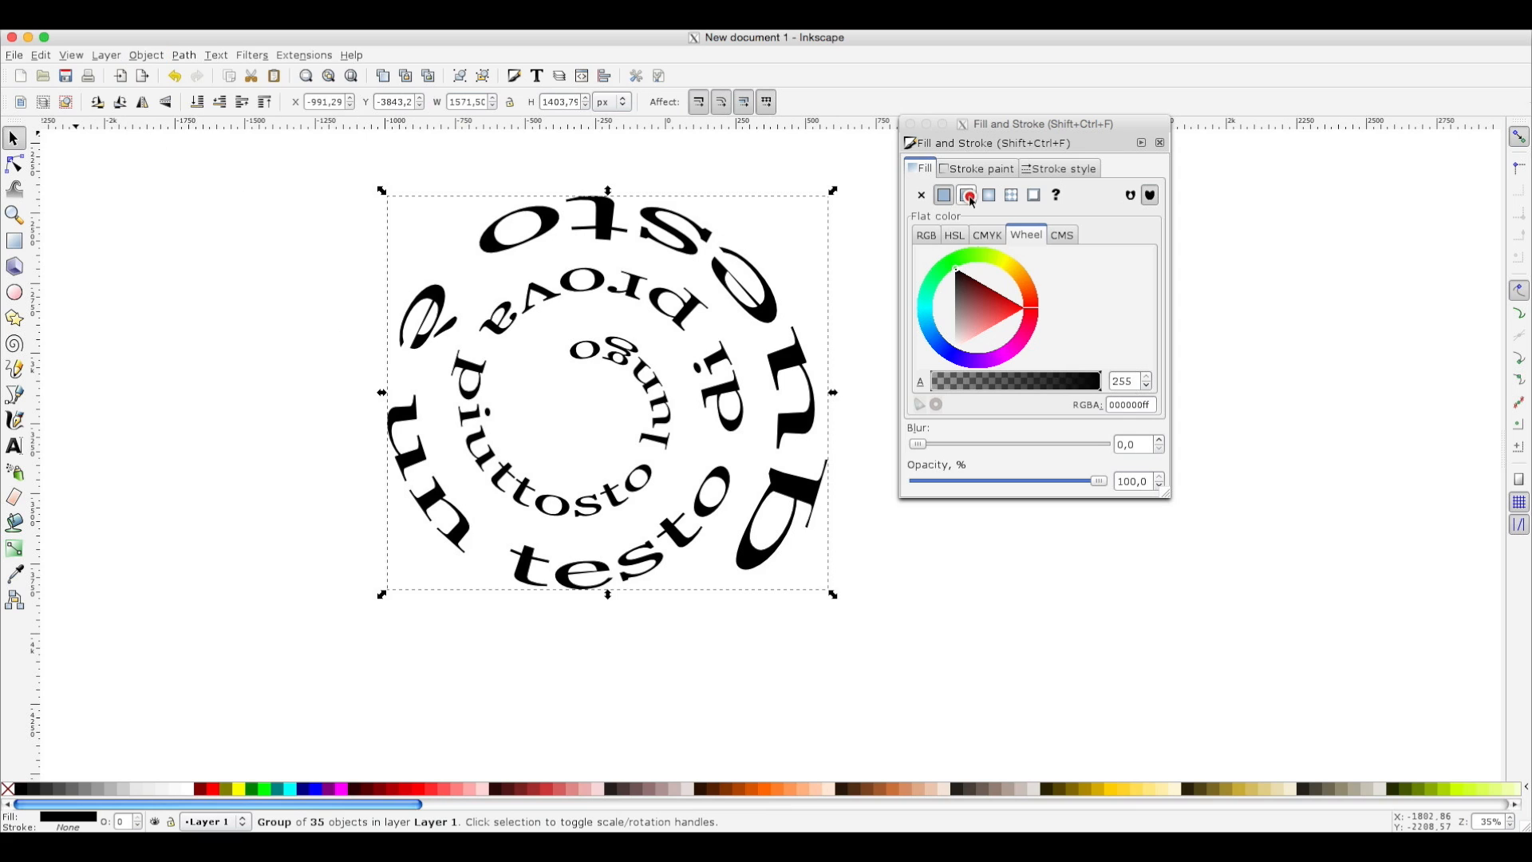
pyautogui.click(967, 195)
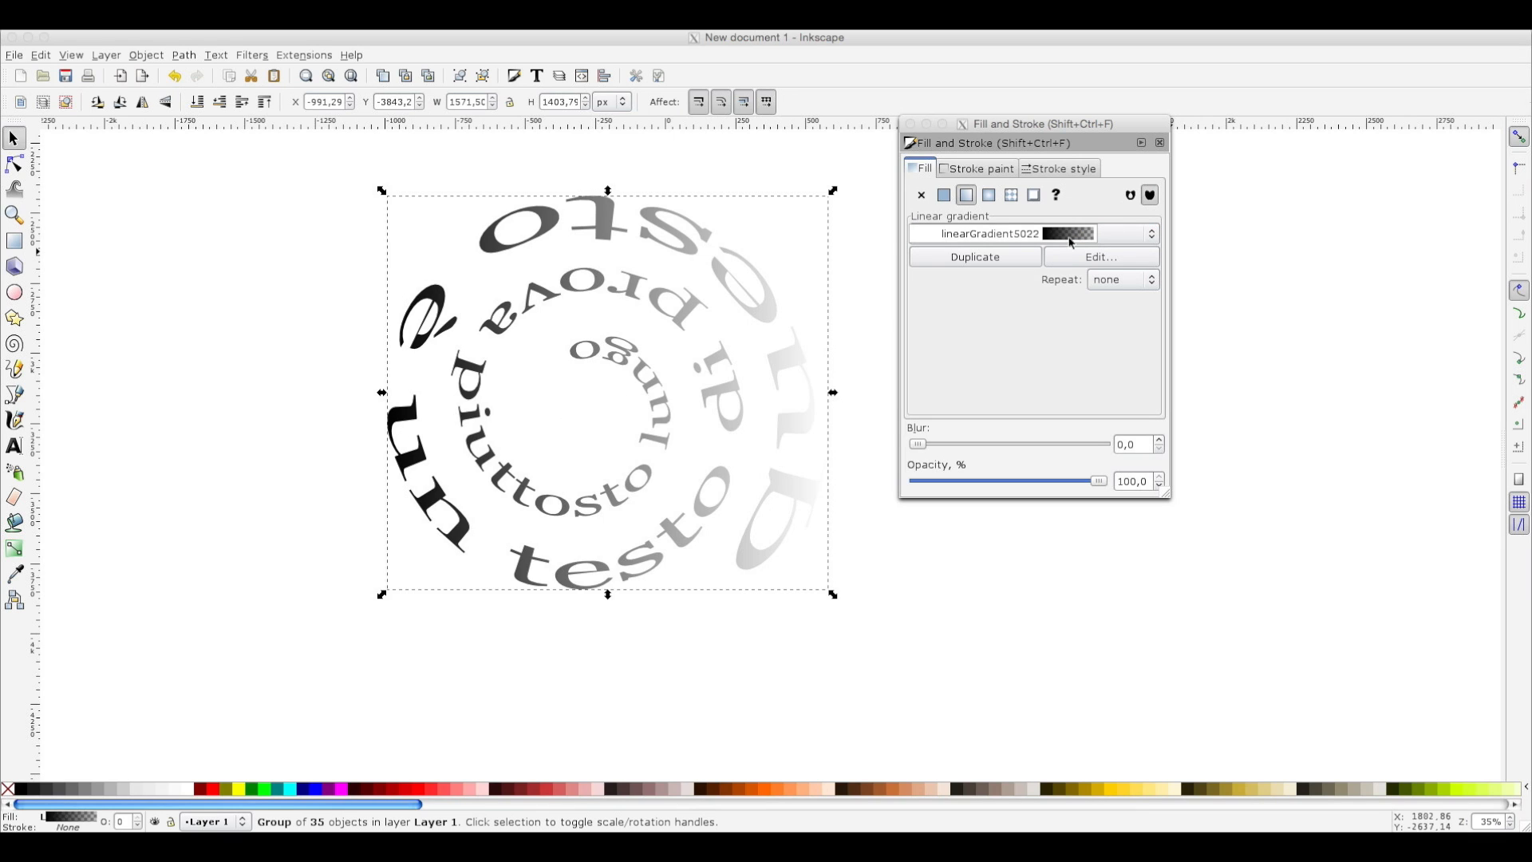
pyautogui.moveTo(809, 423)
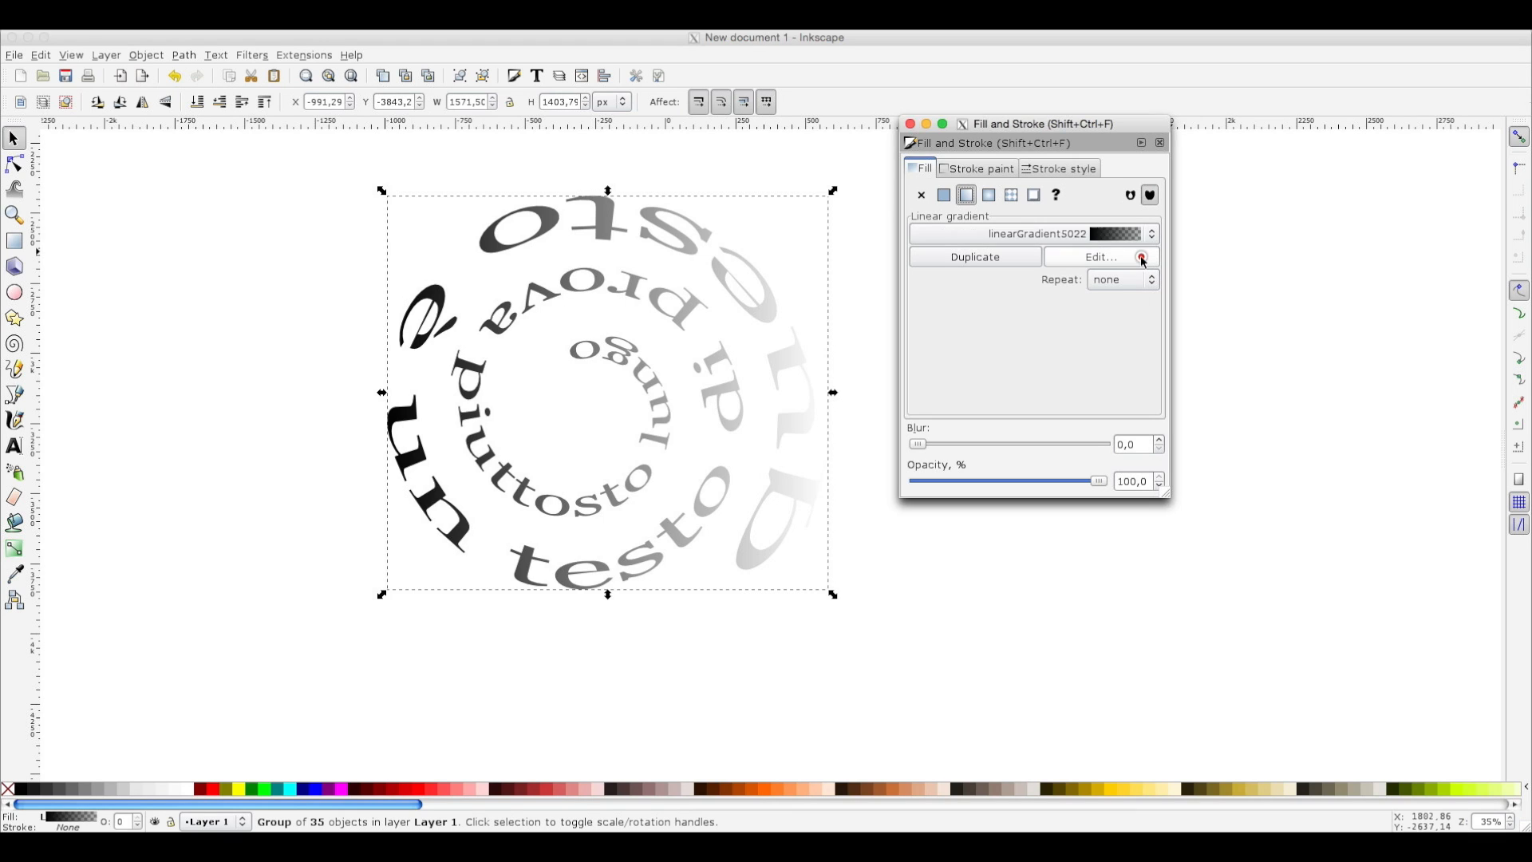
pyautogui.click(1098, 256)
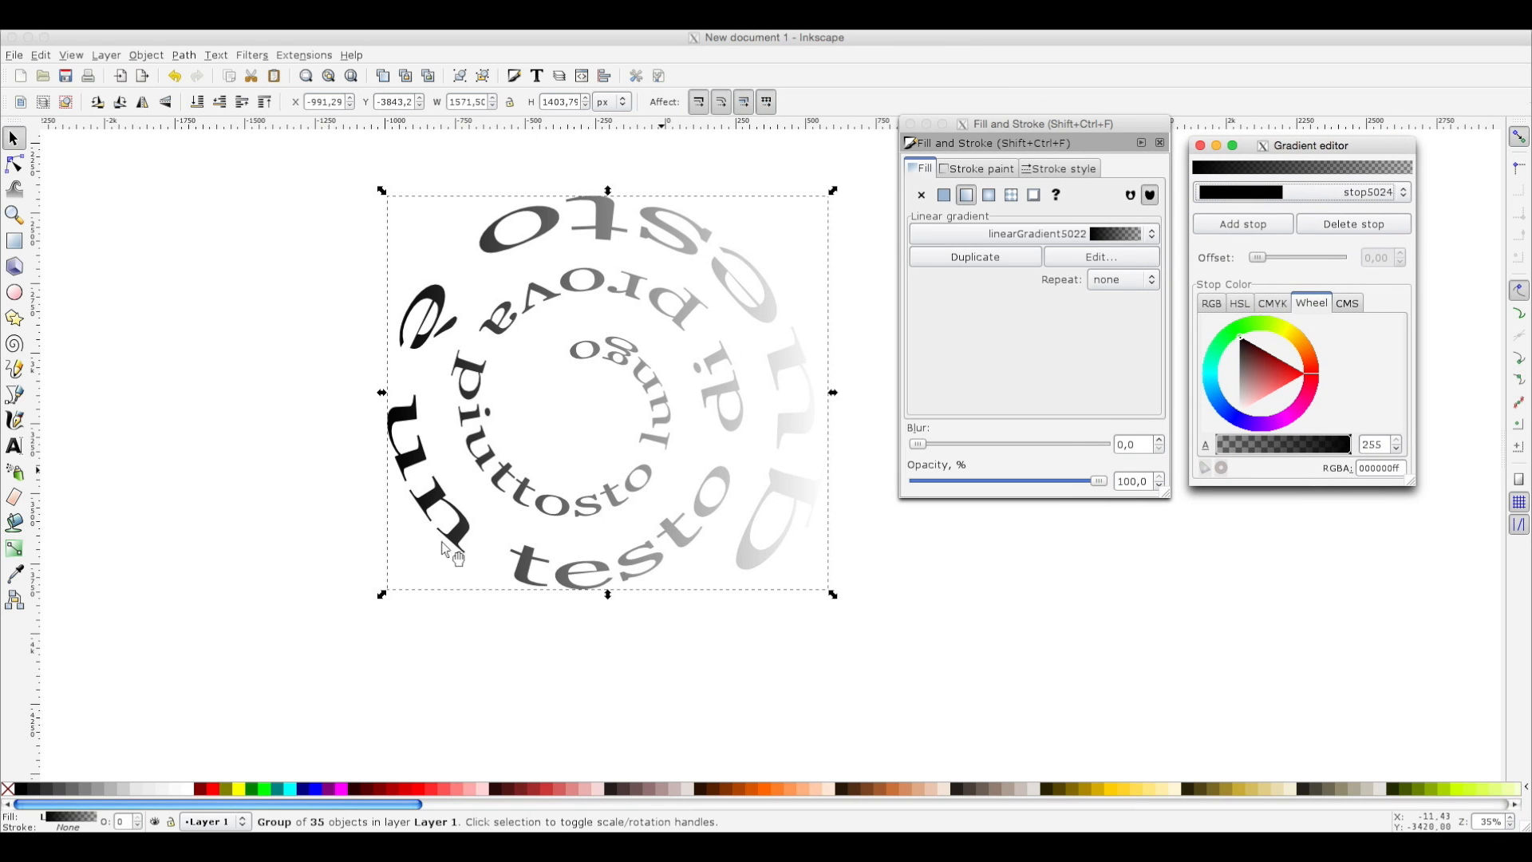
pyautogui.moveTo(15, 547)
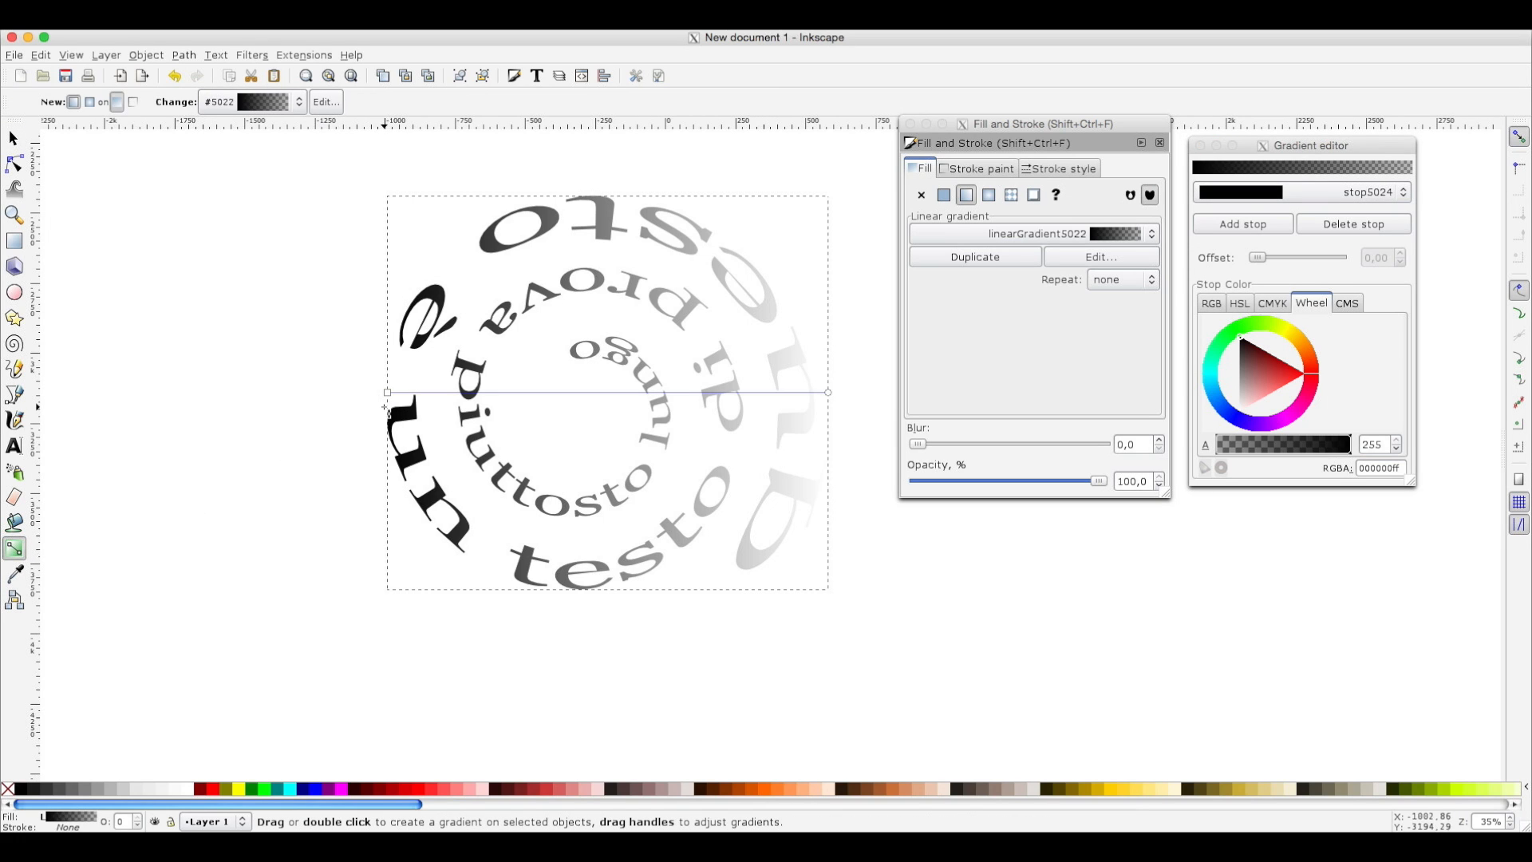
pyautogui.moveTo(809, 415)
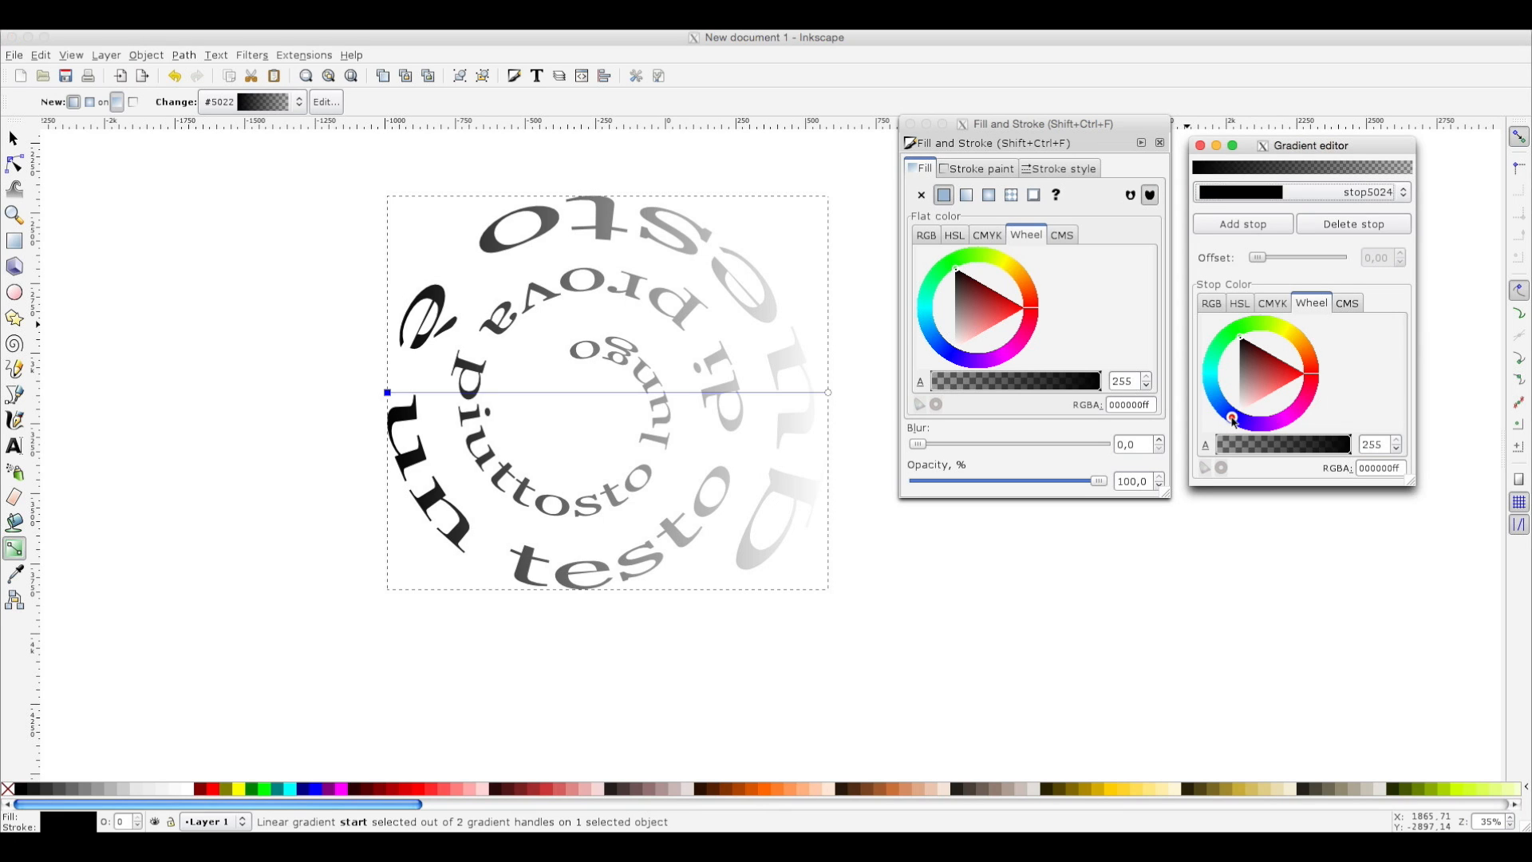
# Set the gradient's start stop to blue and its end stop to yellow at 255 alpha.
pyautogui.click(1242, 408)
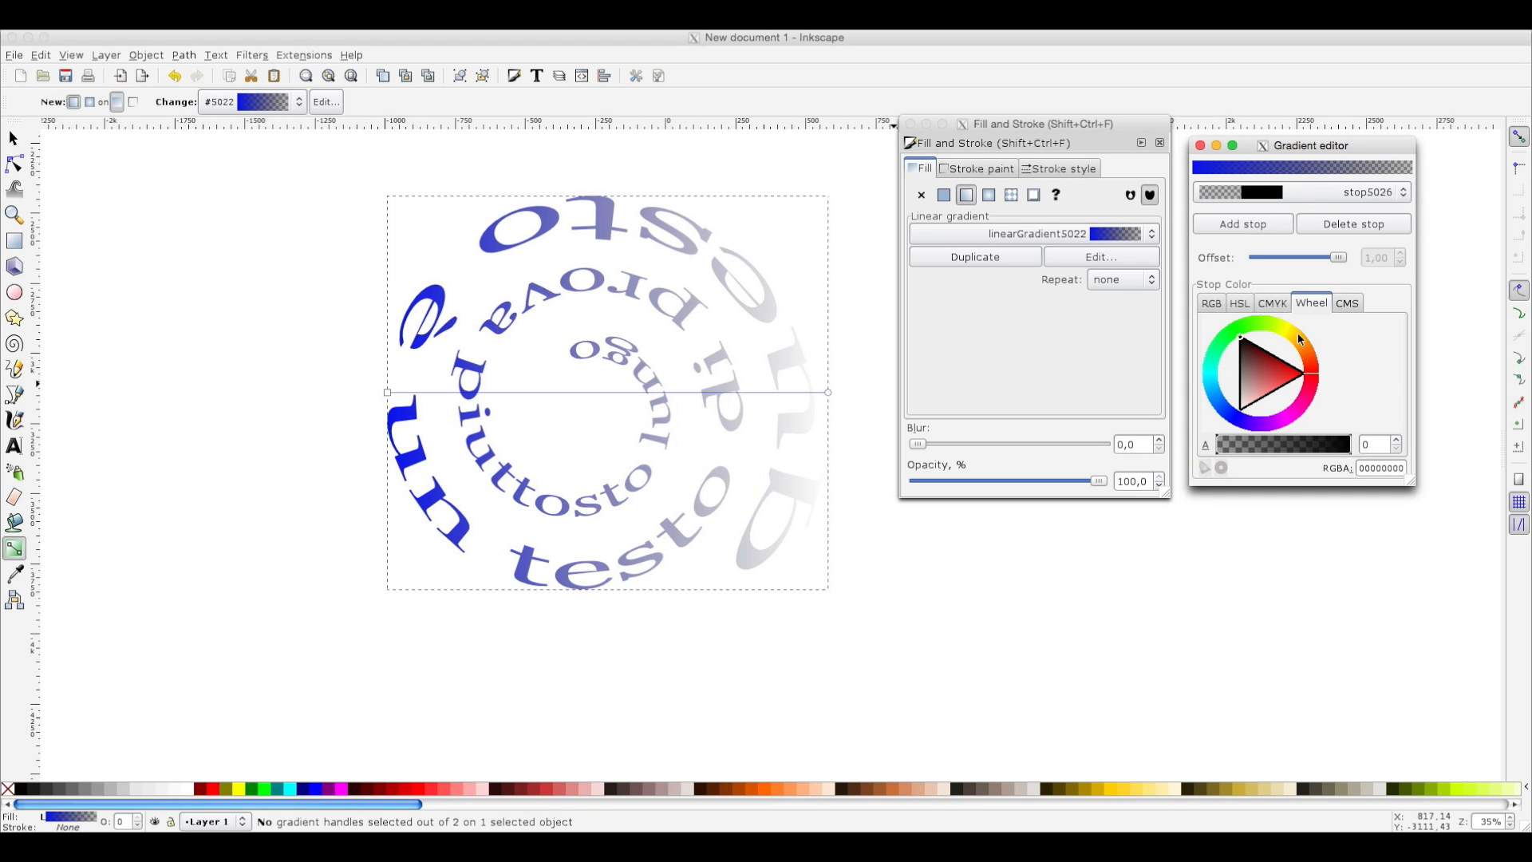
pyautogui.click(1287, 345)
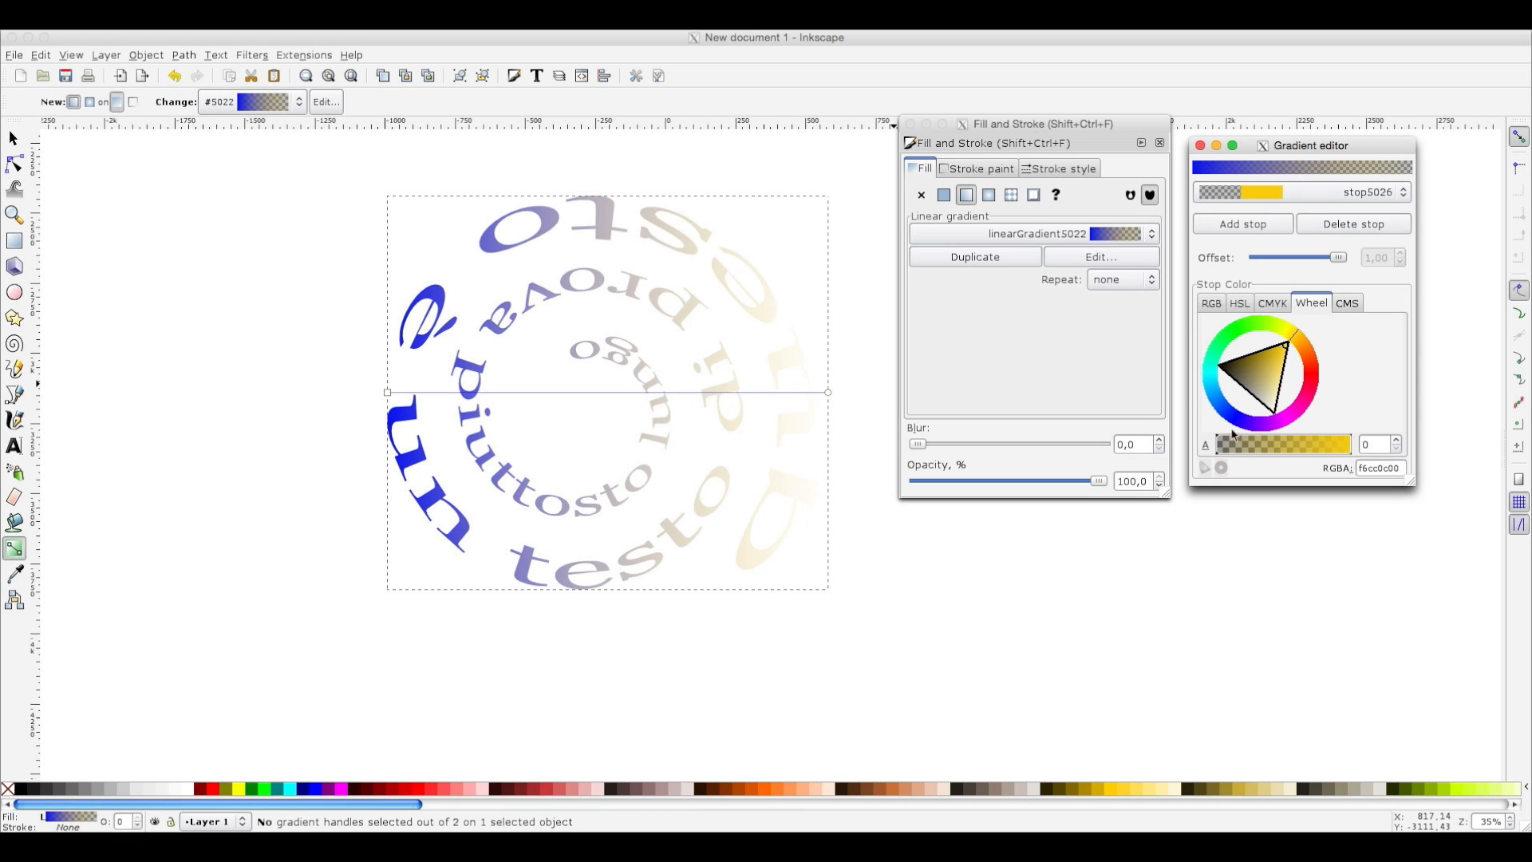
pyautogui.moveTo(1216, 444); pyautogui.dragTo(1275, 444)
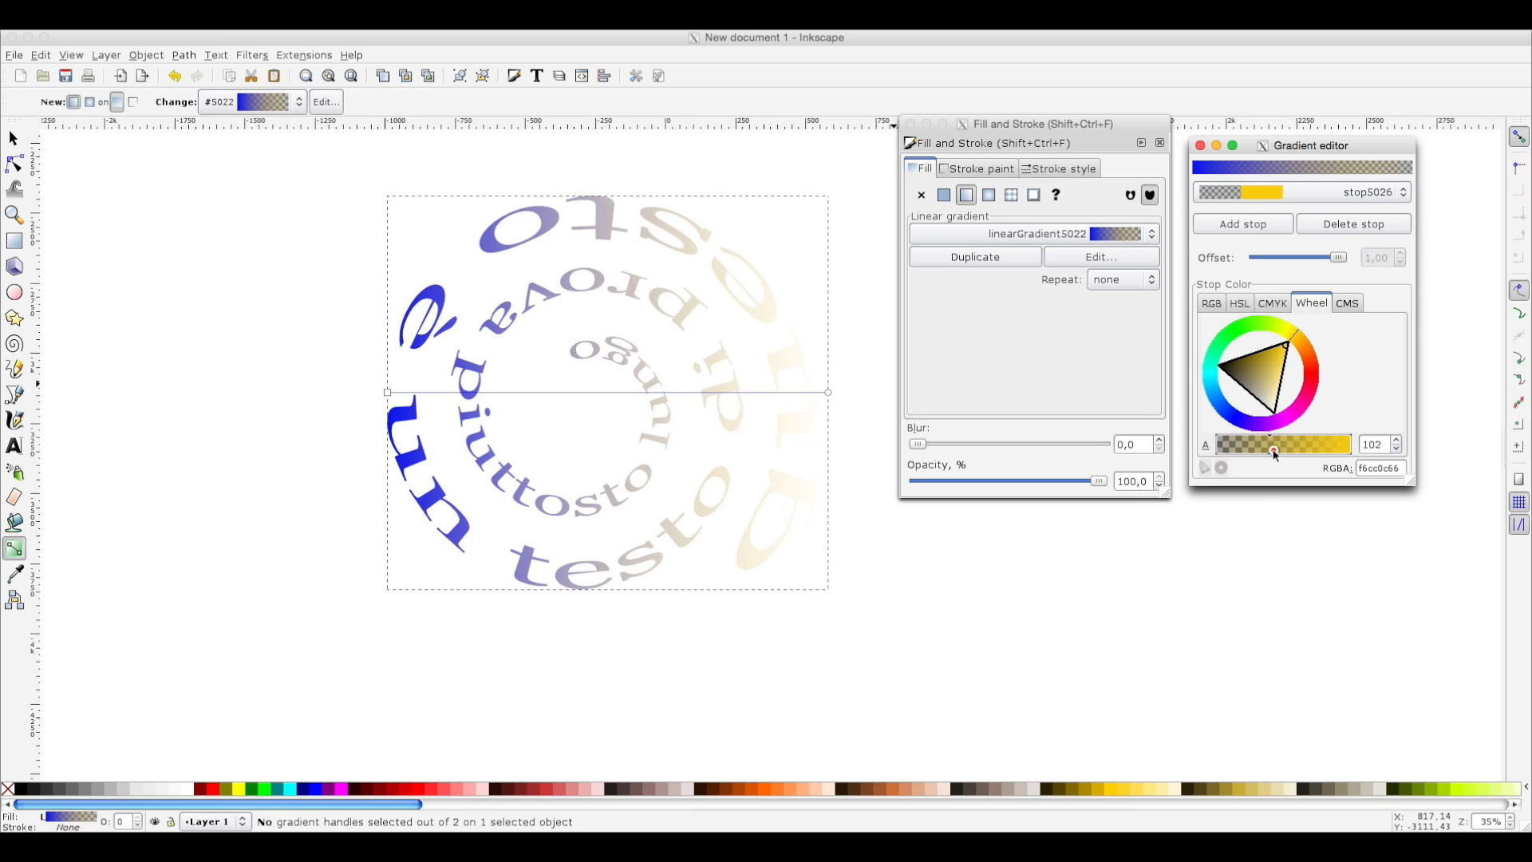
pyautogui.moveTo(1273, 443); pyautogui.dragTo(1351, 444)
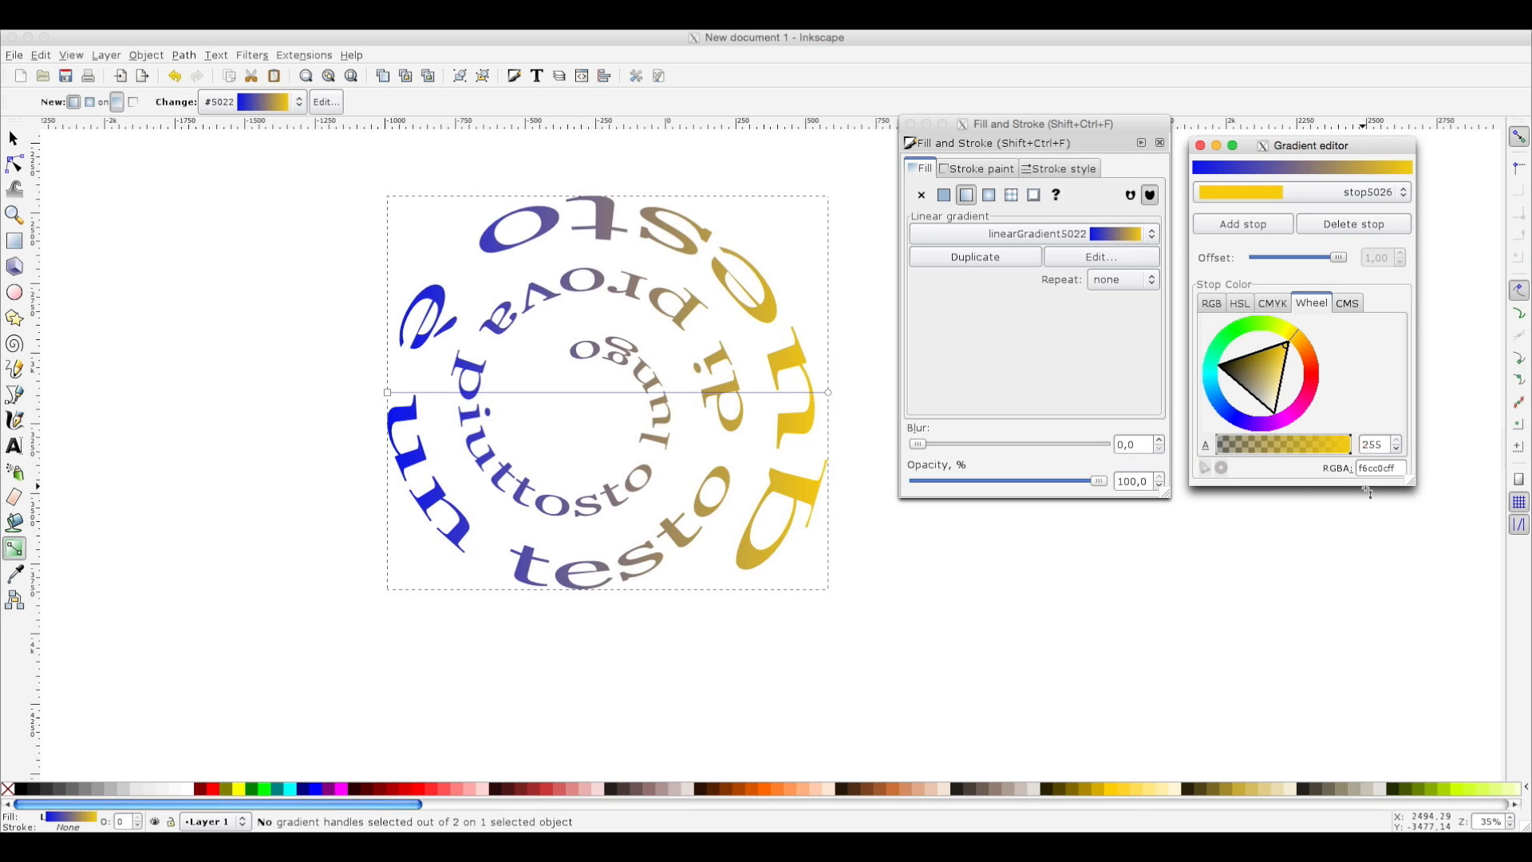
pyautogui.moveTo(560, 408)
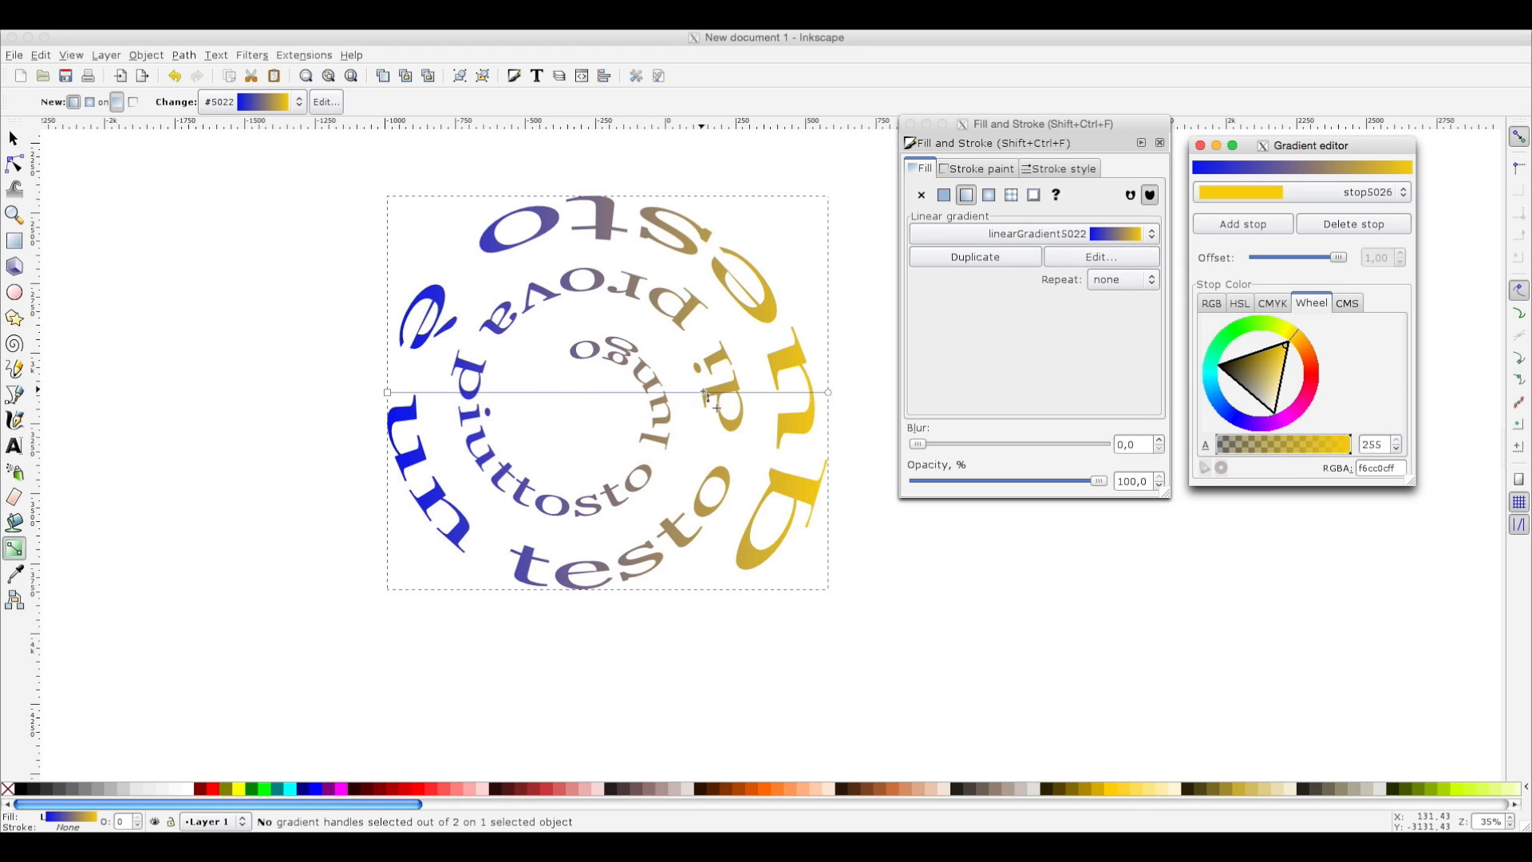
# Insert intermediate stops between the blue start and yellow end of the text gradient.
pyautogui.click(1241, 223)
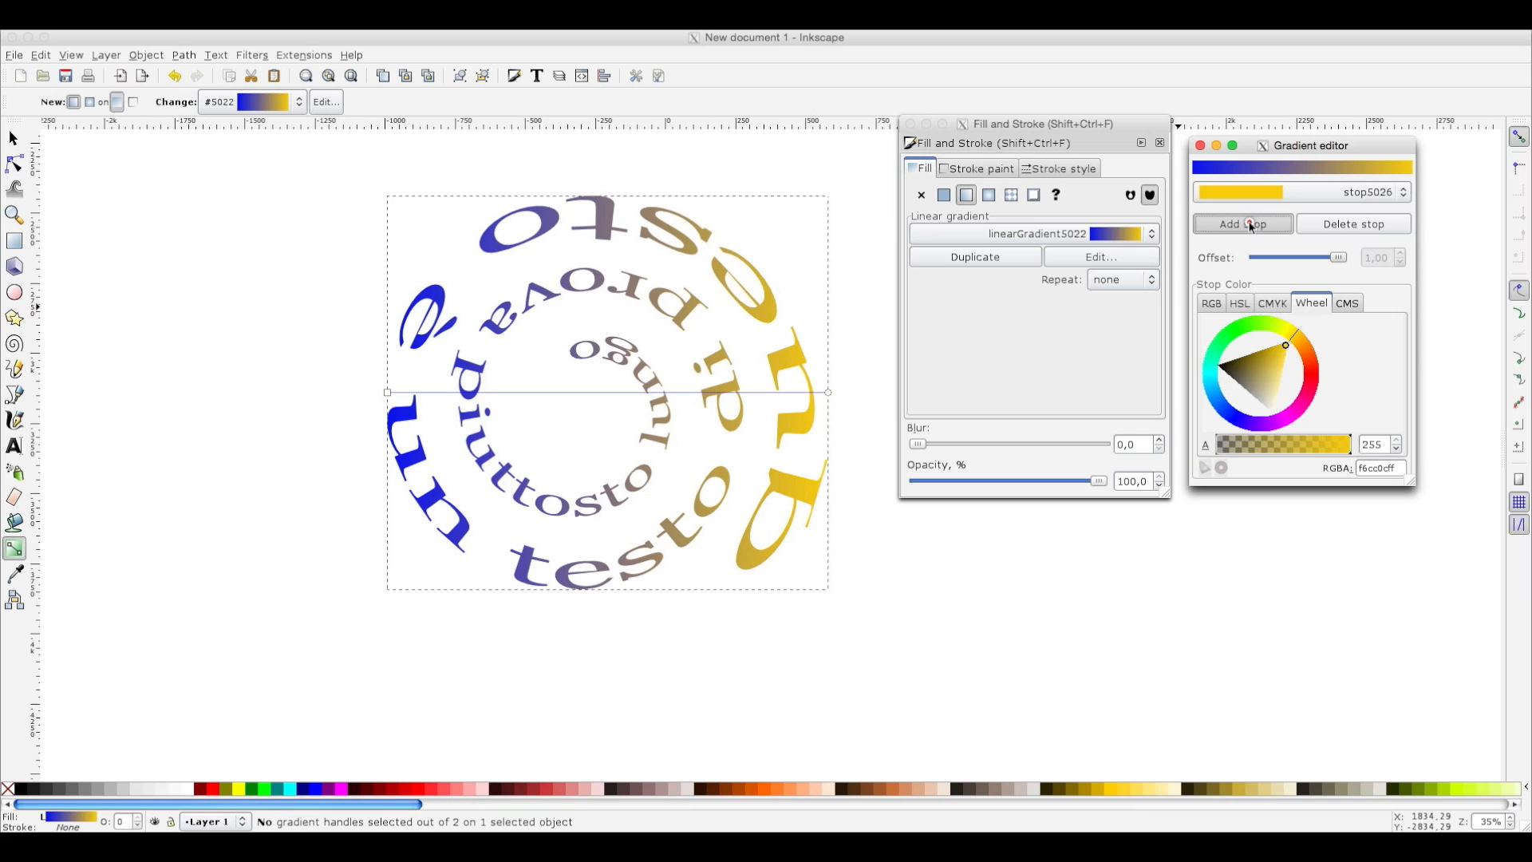
pyautogui.click(1243, 223)
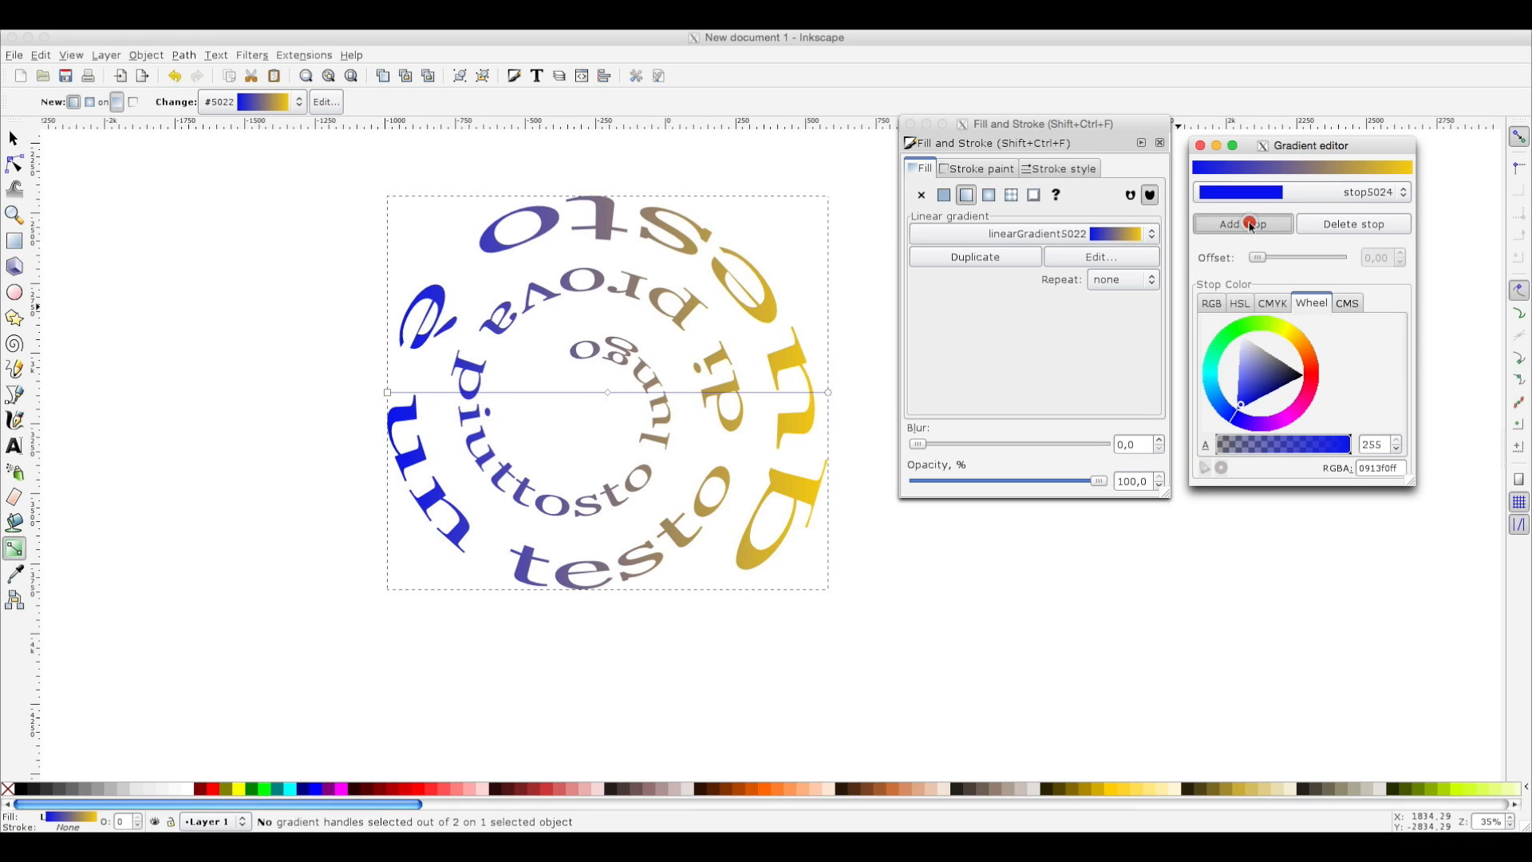
pyautogui.click(1241, 223)
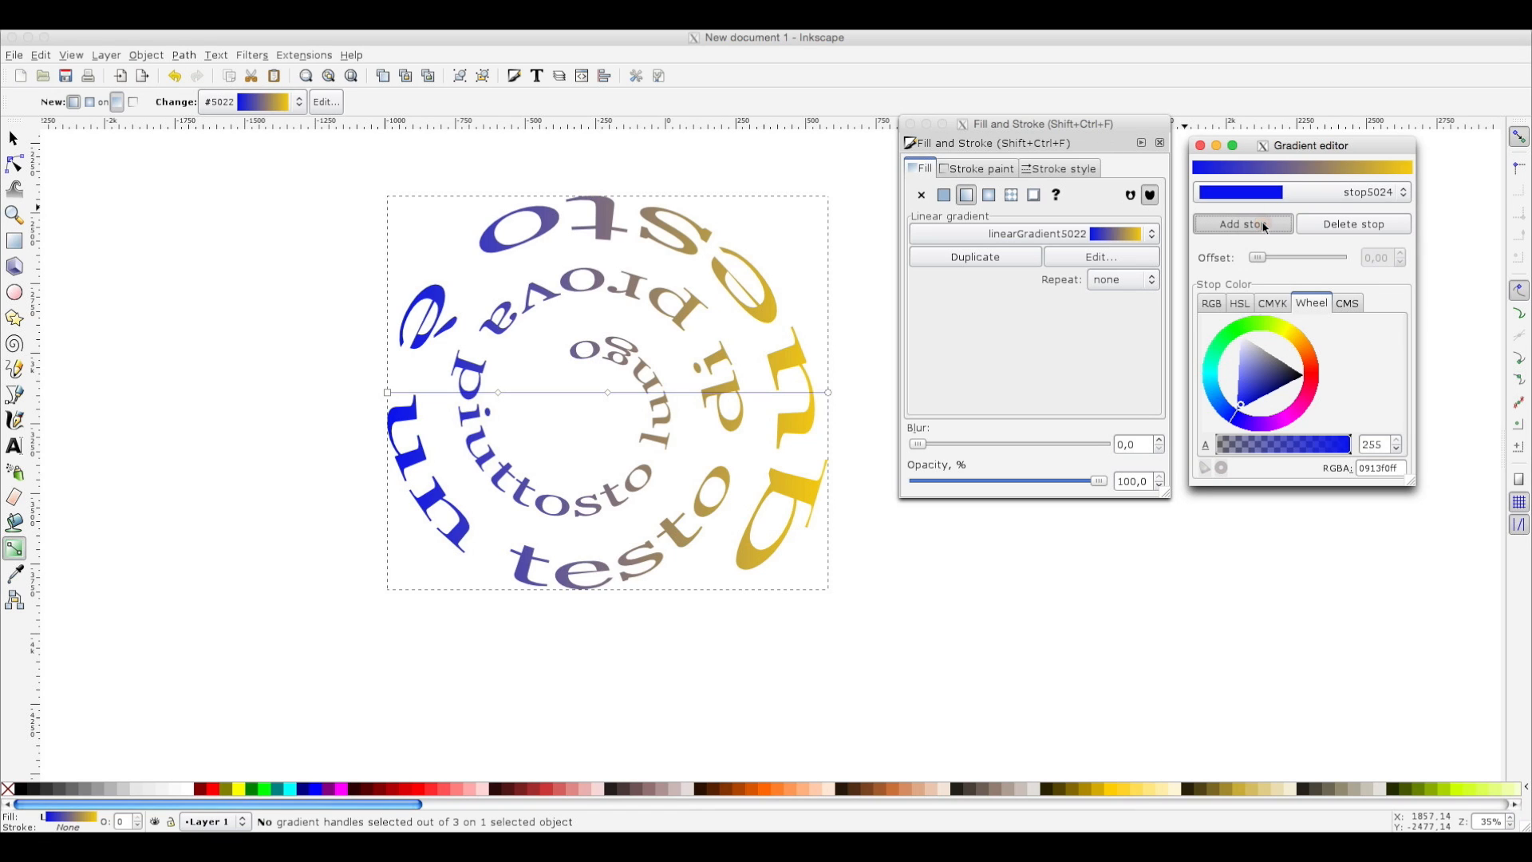
pyautogui.click(1242, 223)
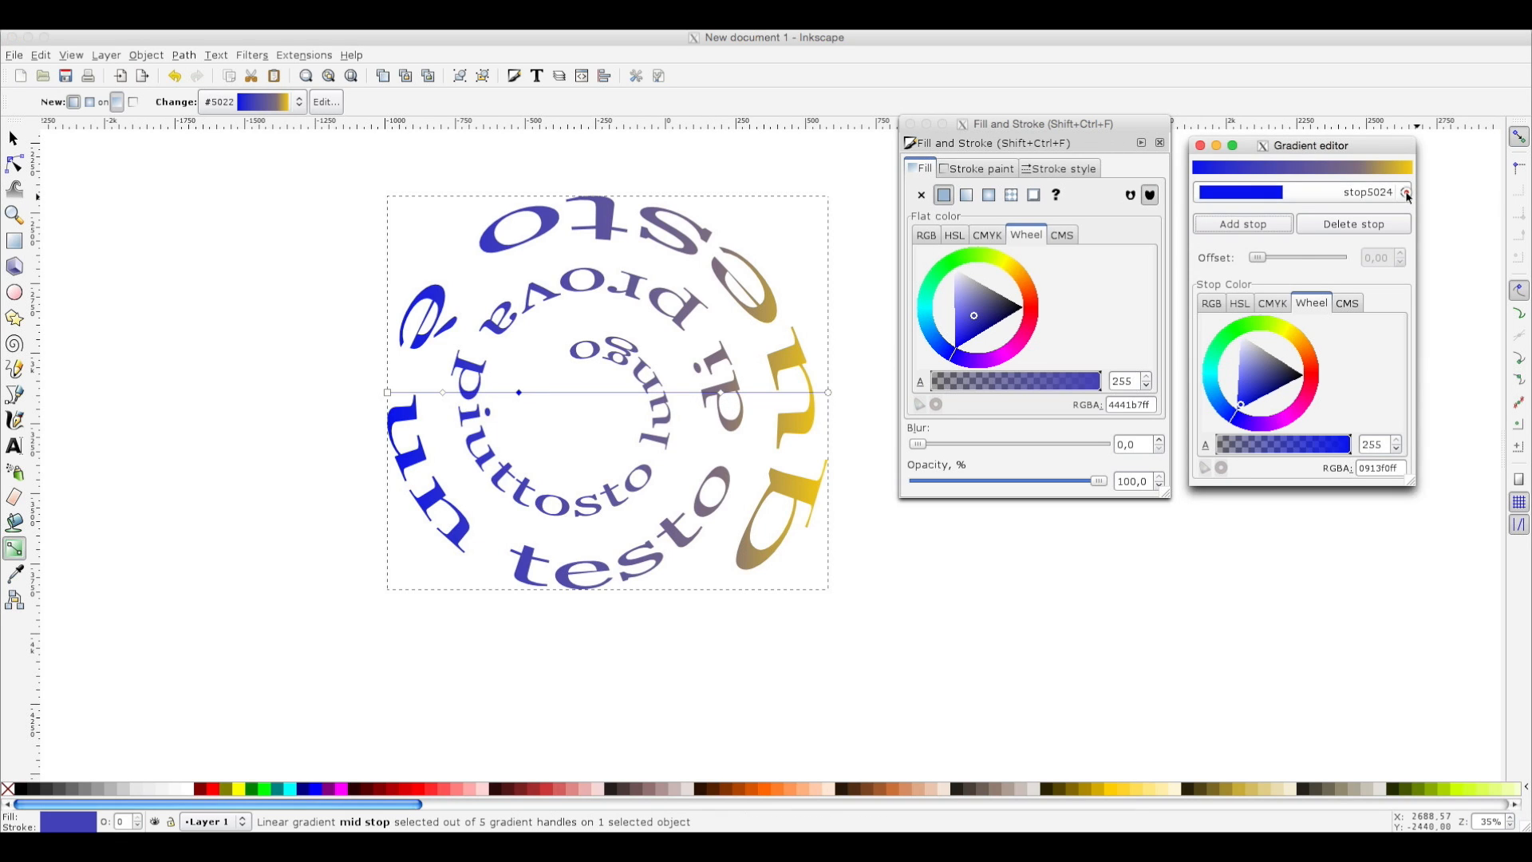
# Colour the intermediate stops green and red for a blue-green-red-yellow spiral gradient.
pyautogui.click(1404, 191)
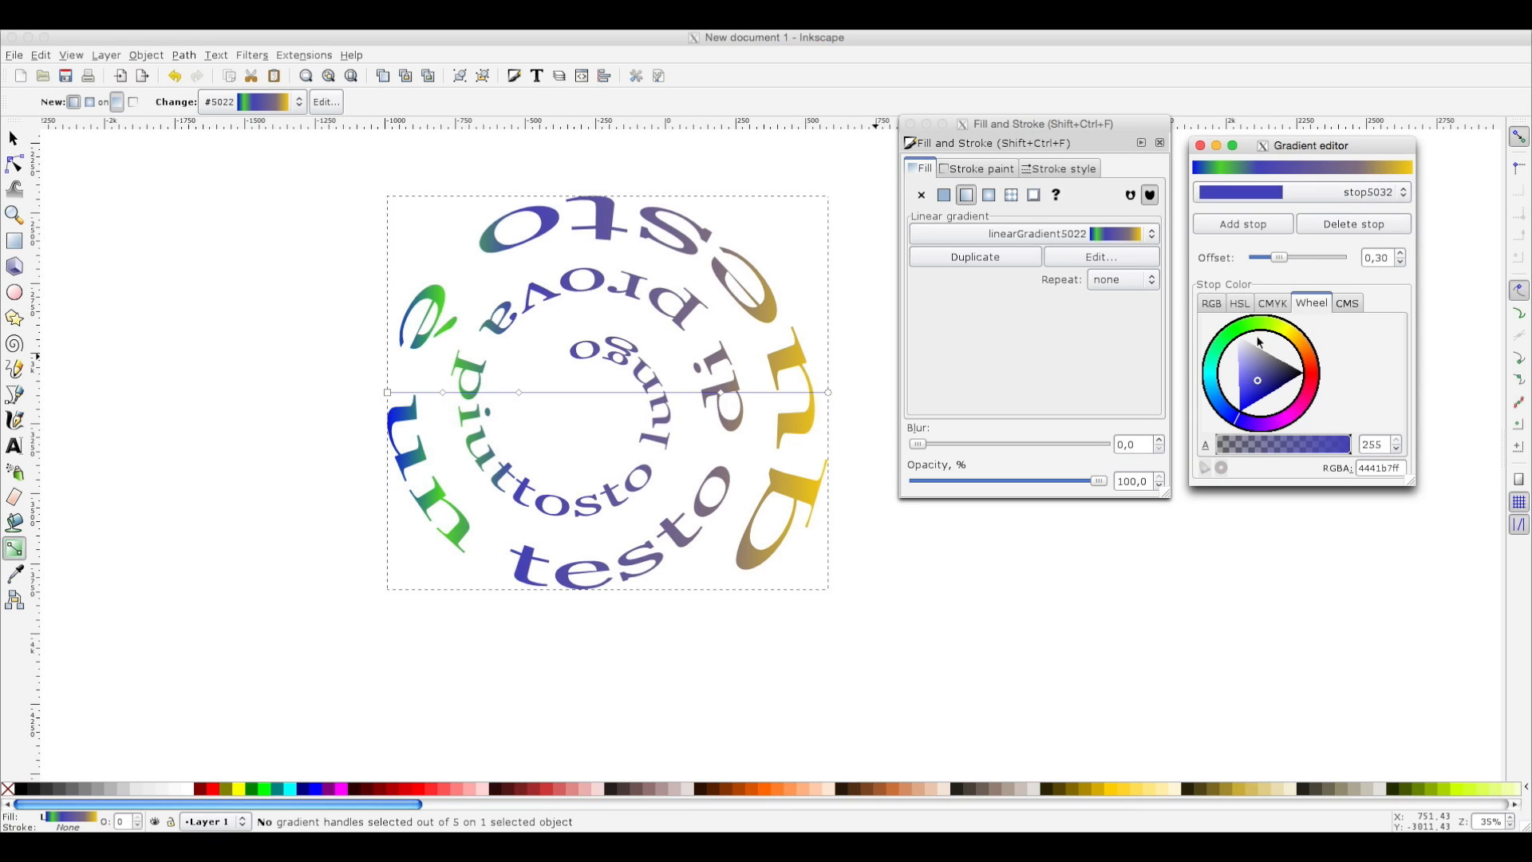
pyautogui.moveTo(1306, 386)
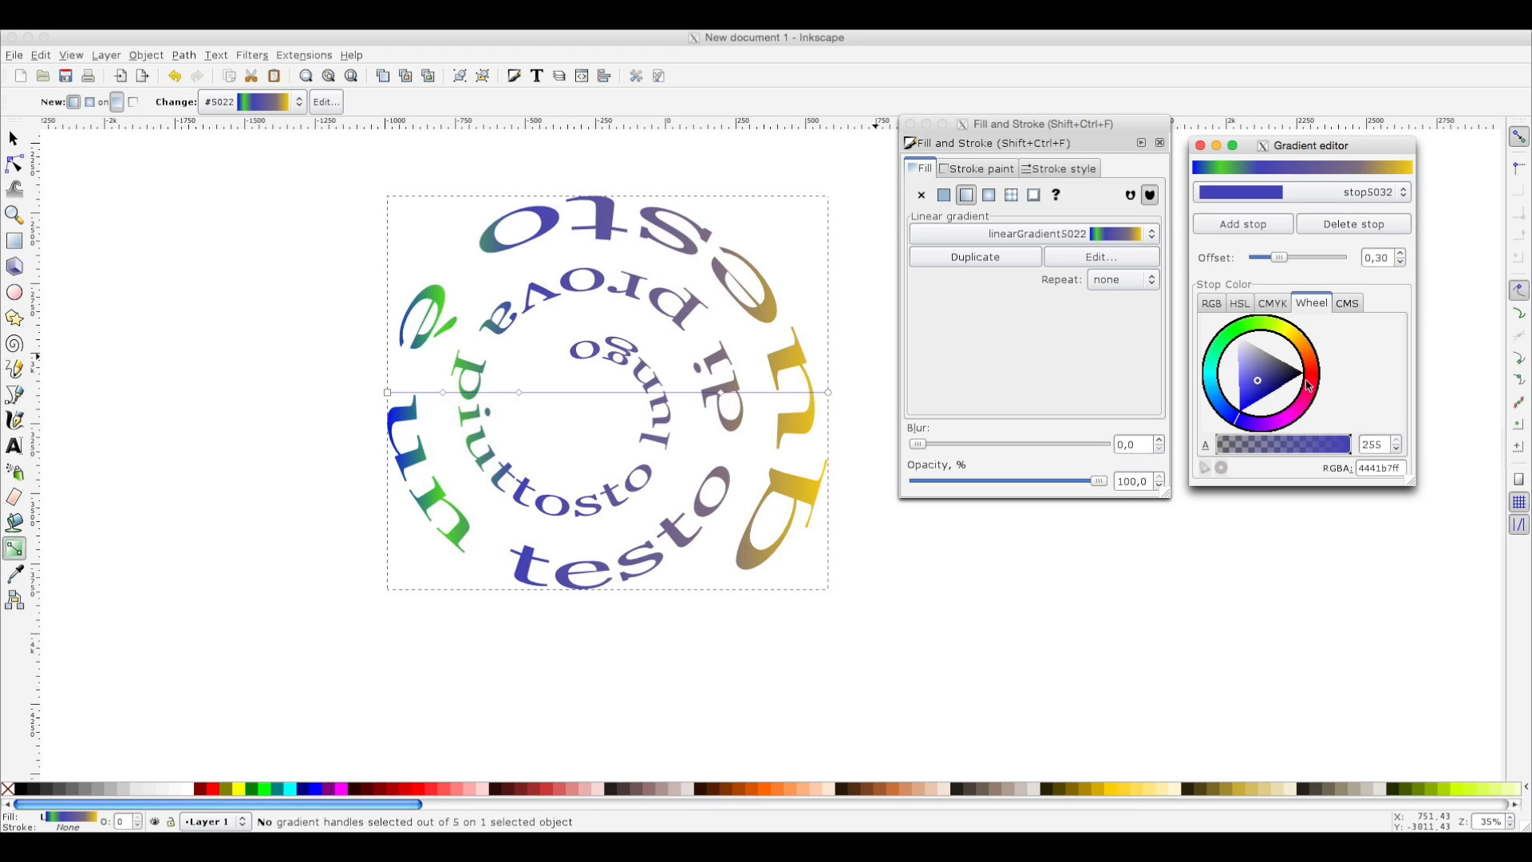
pyautogui.click(1292, 379)
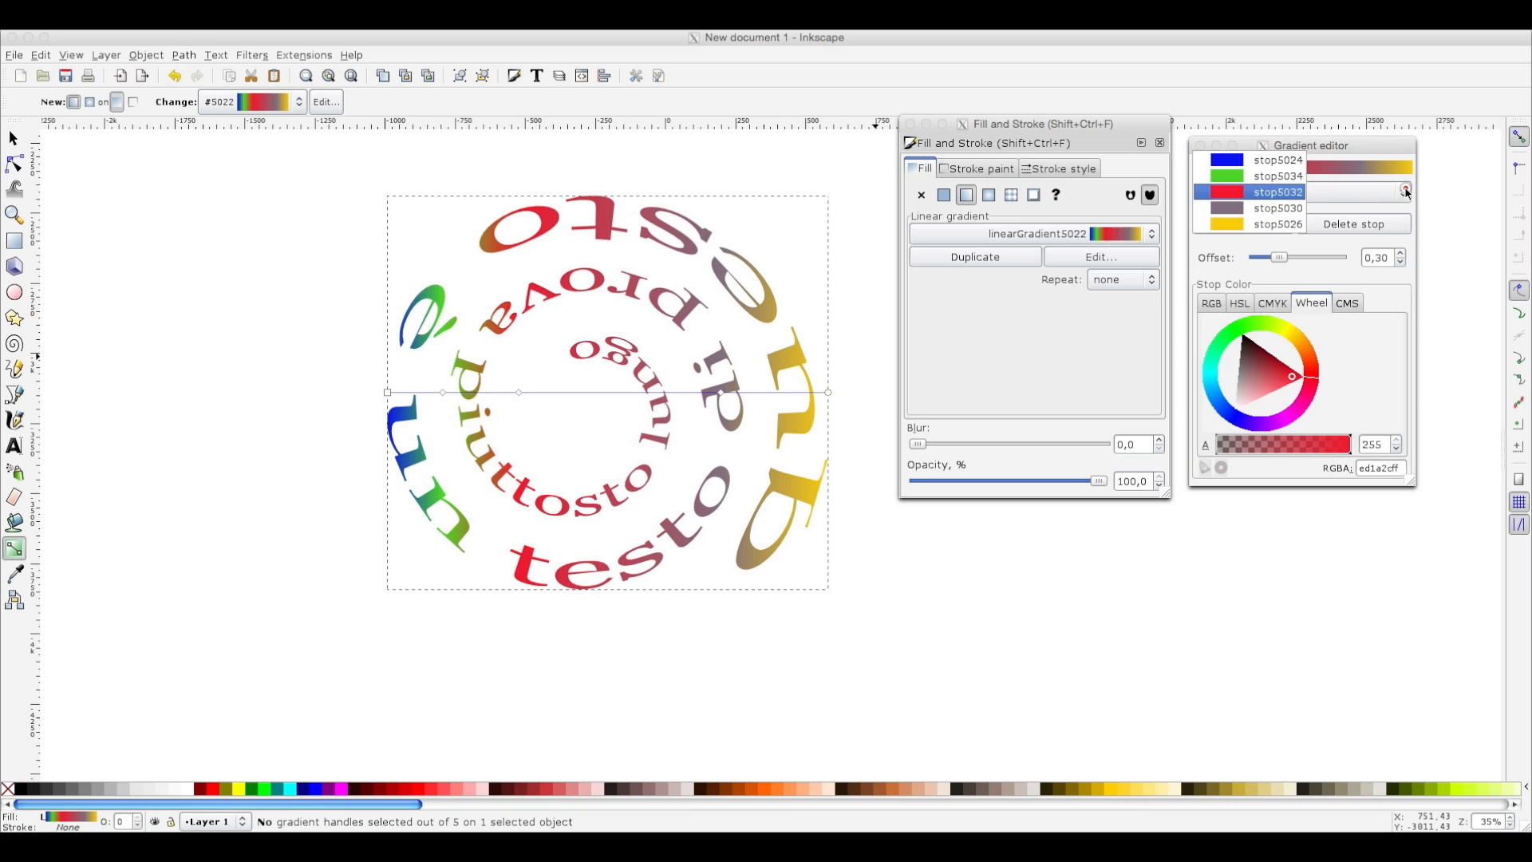
pyautogui.click(1276, 208)
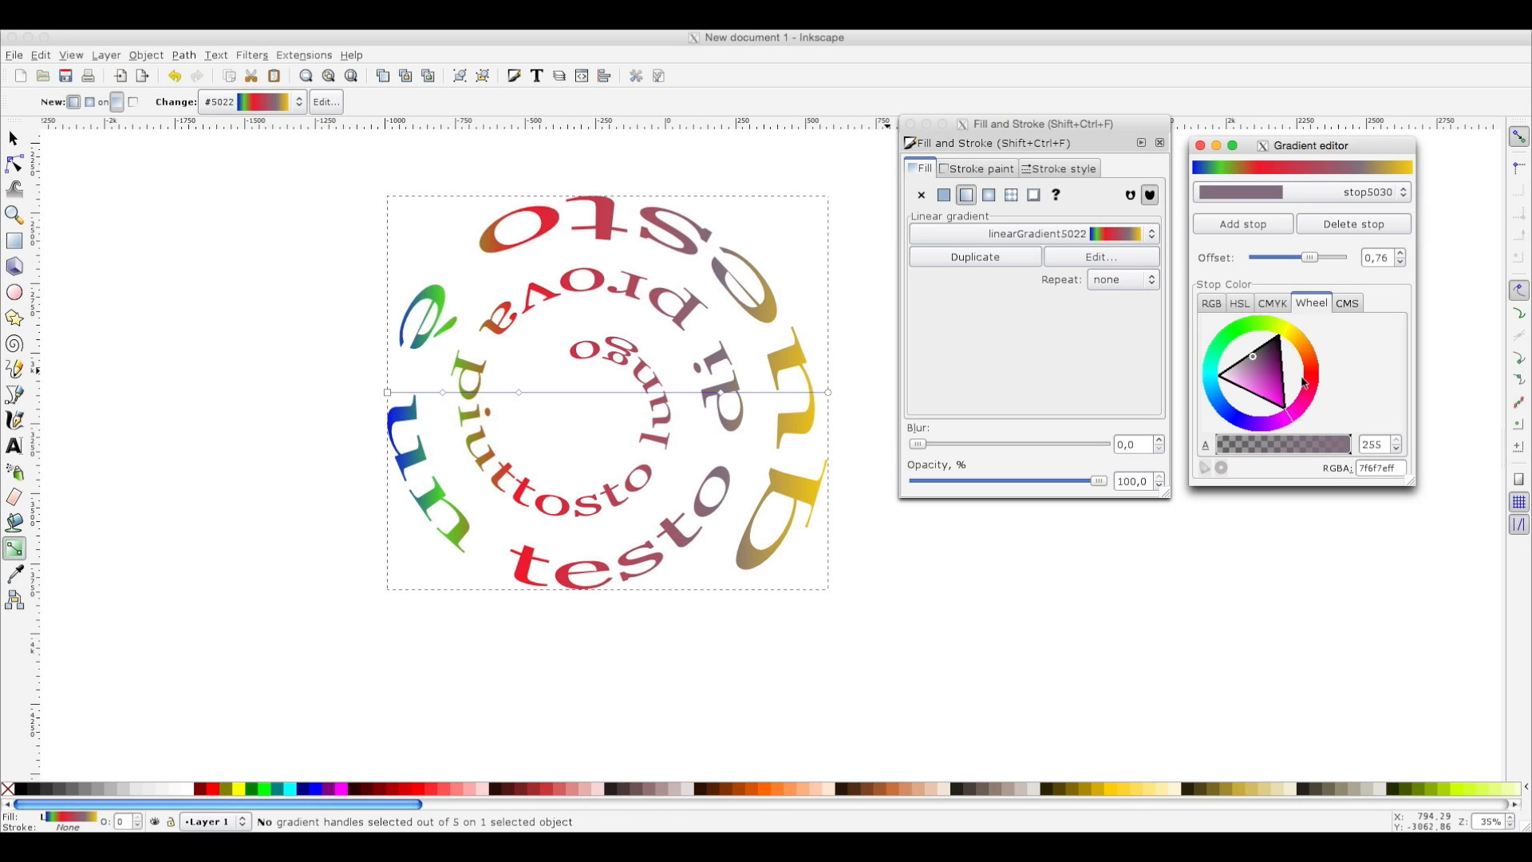
pyautogui.moveTo(1231, 339)
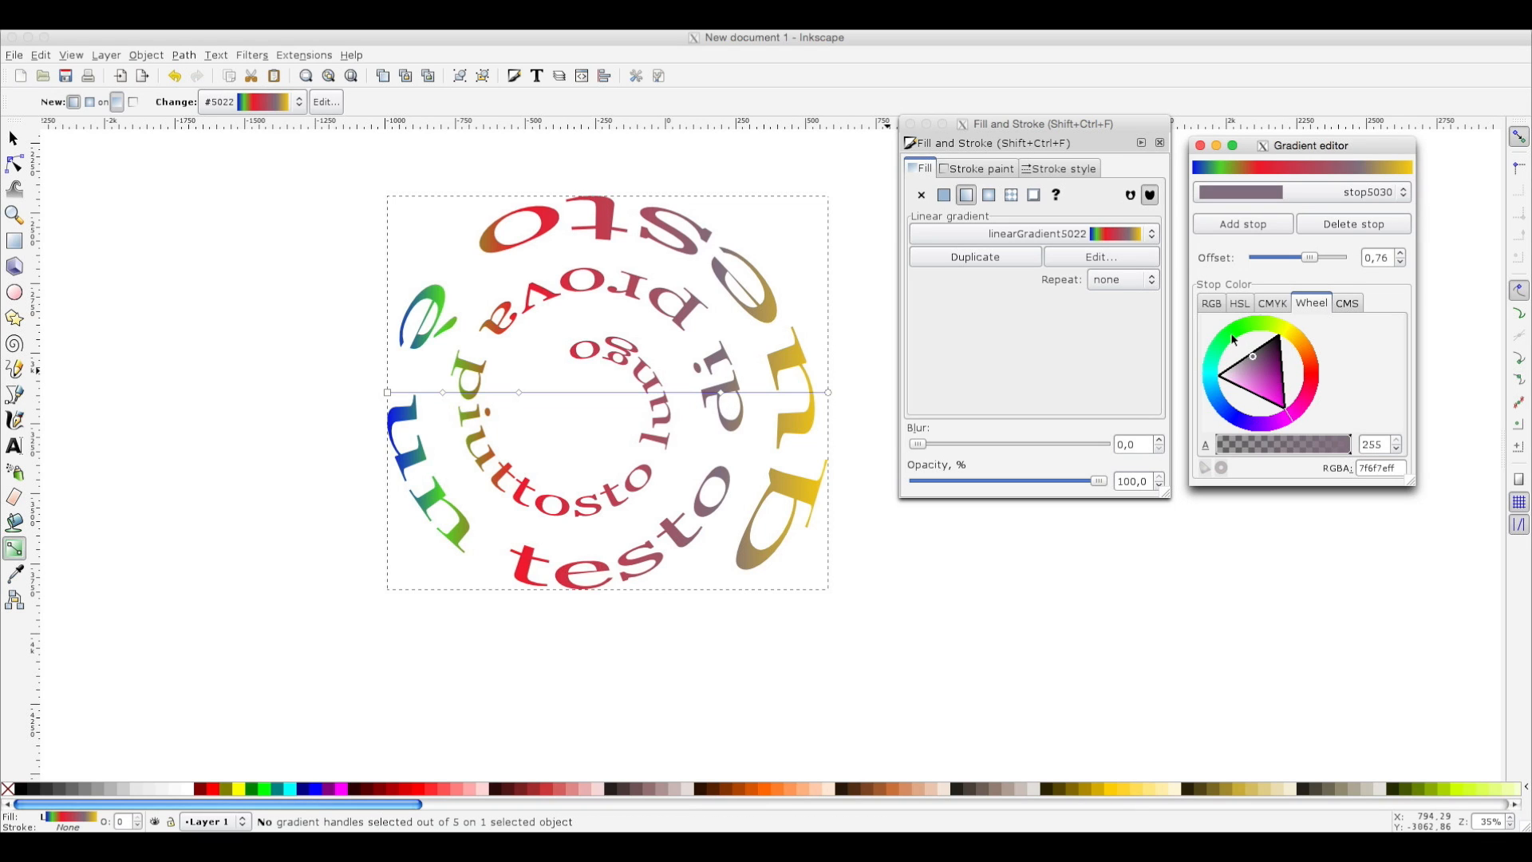
pyautogui.click(1240, 352)
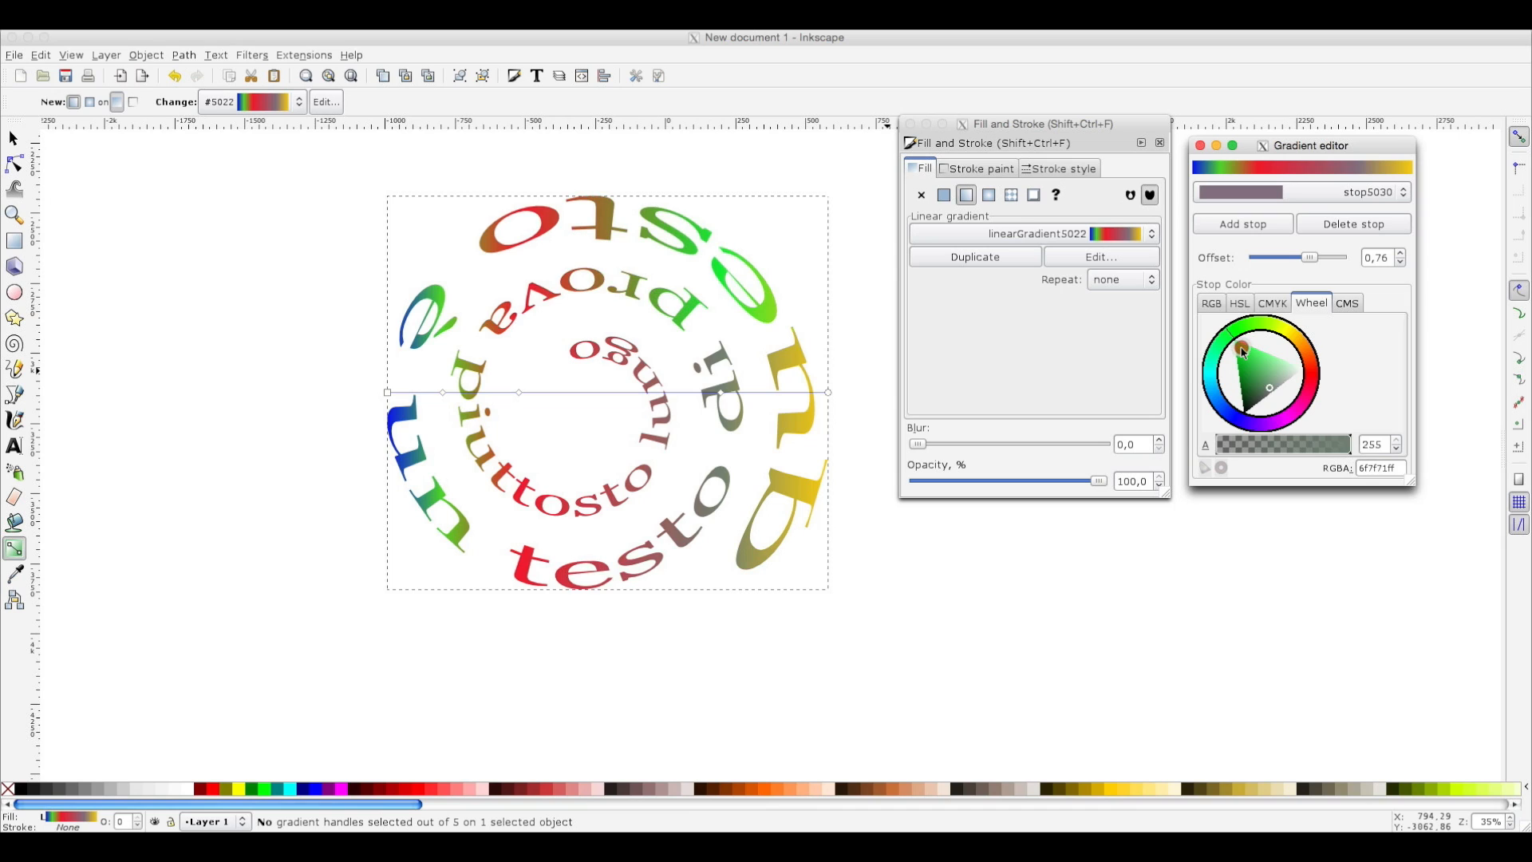
pyautogui.click(1240, 352)
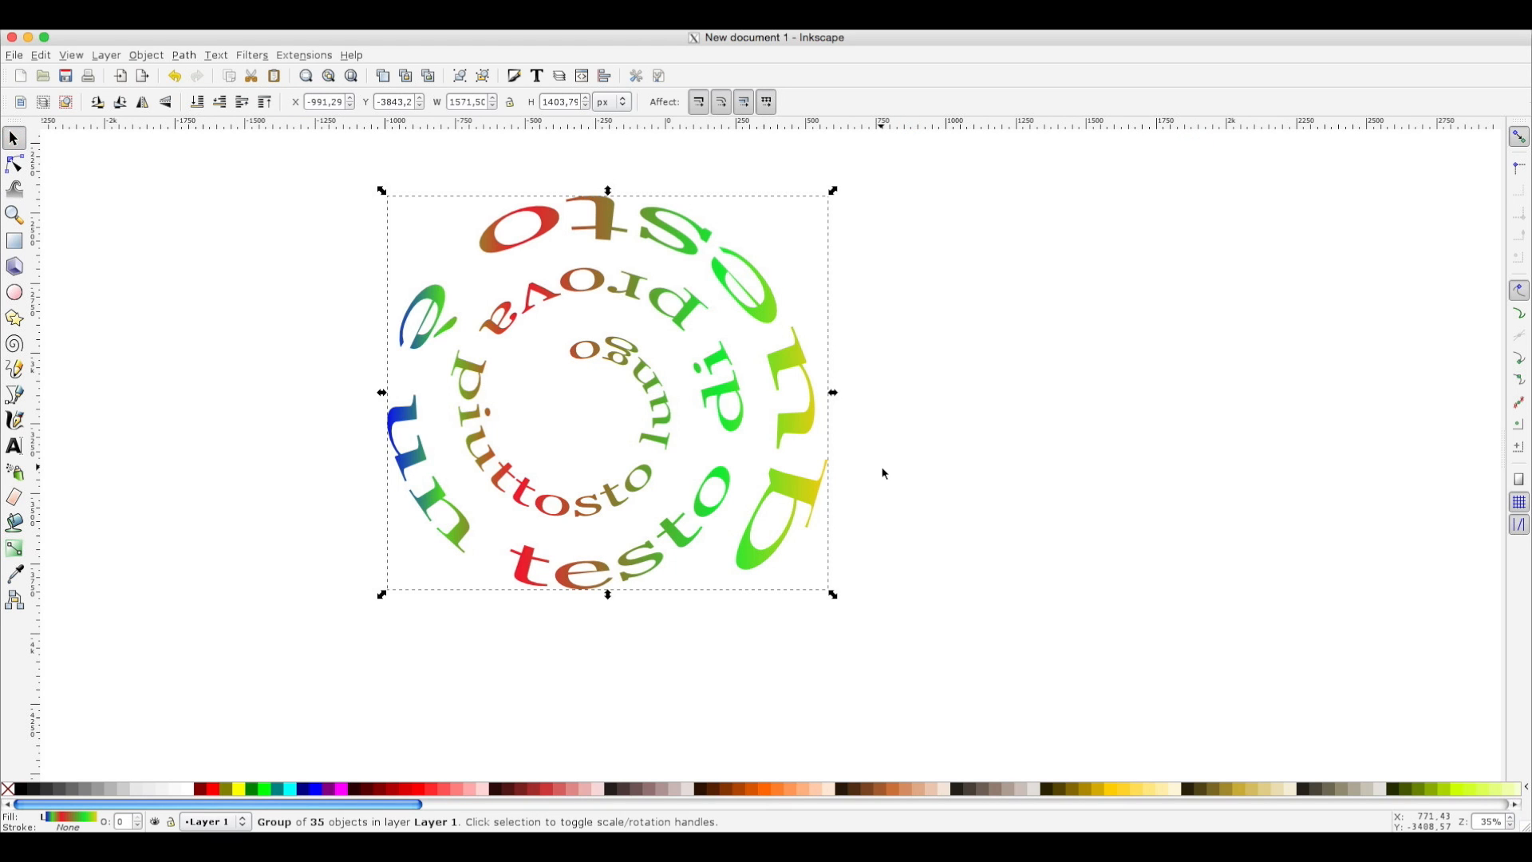
pyautogui.moveTo(910, 508)
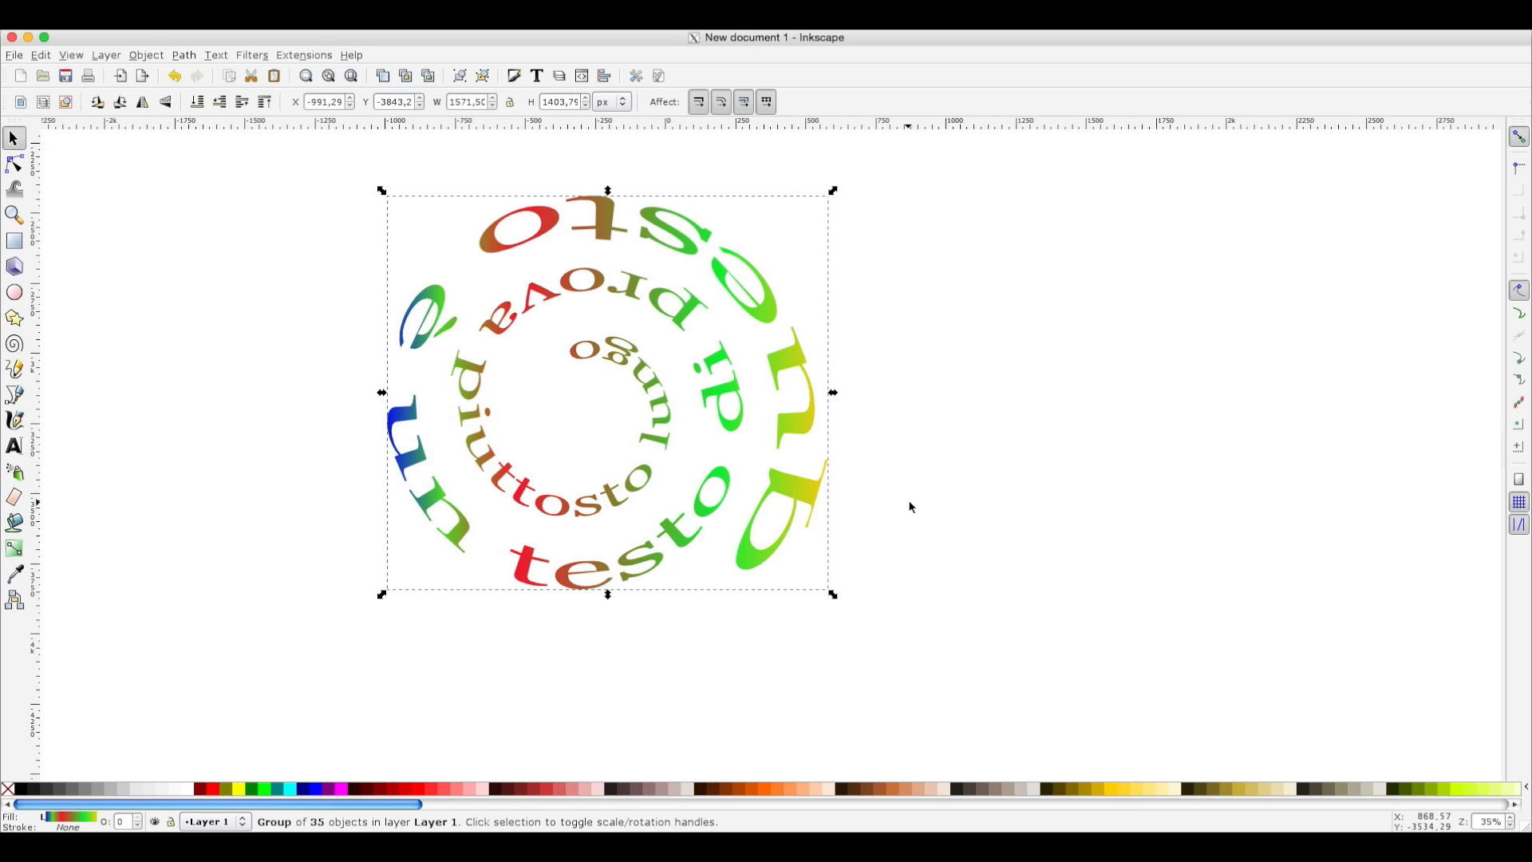
pyautogui.moveTo(914, 502)
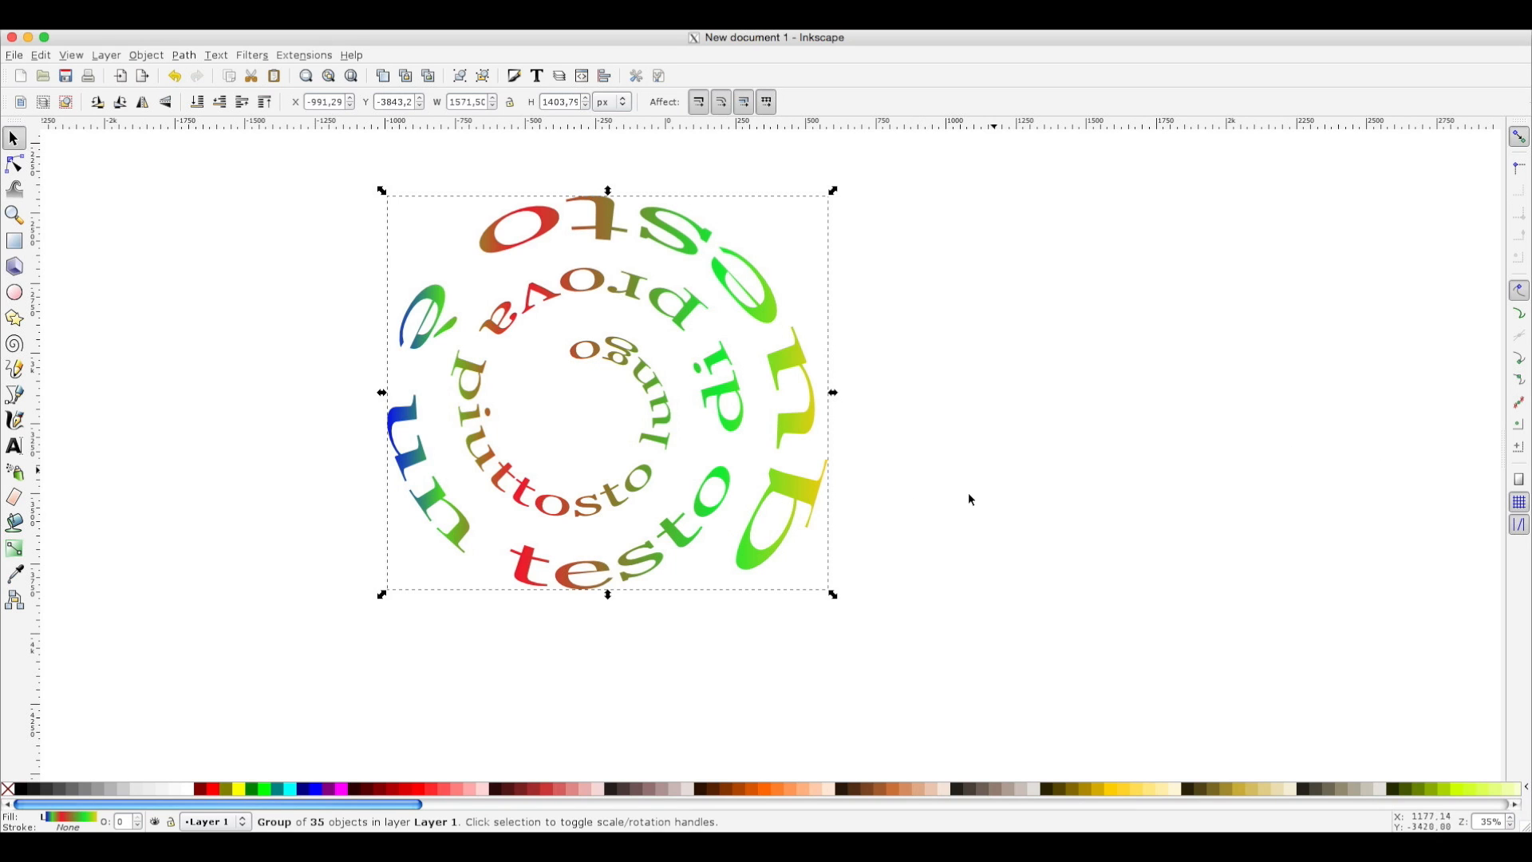
pyautogui.moveTo(1422, 422)
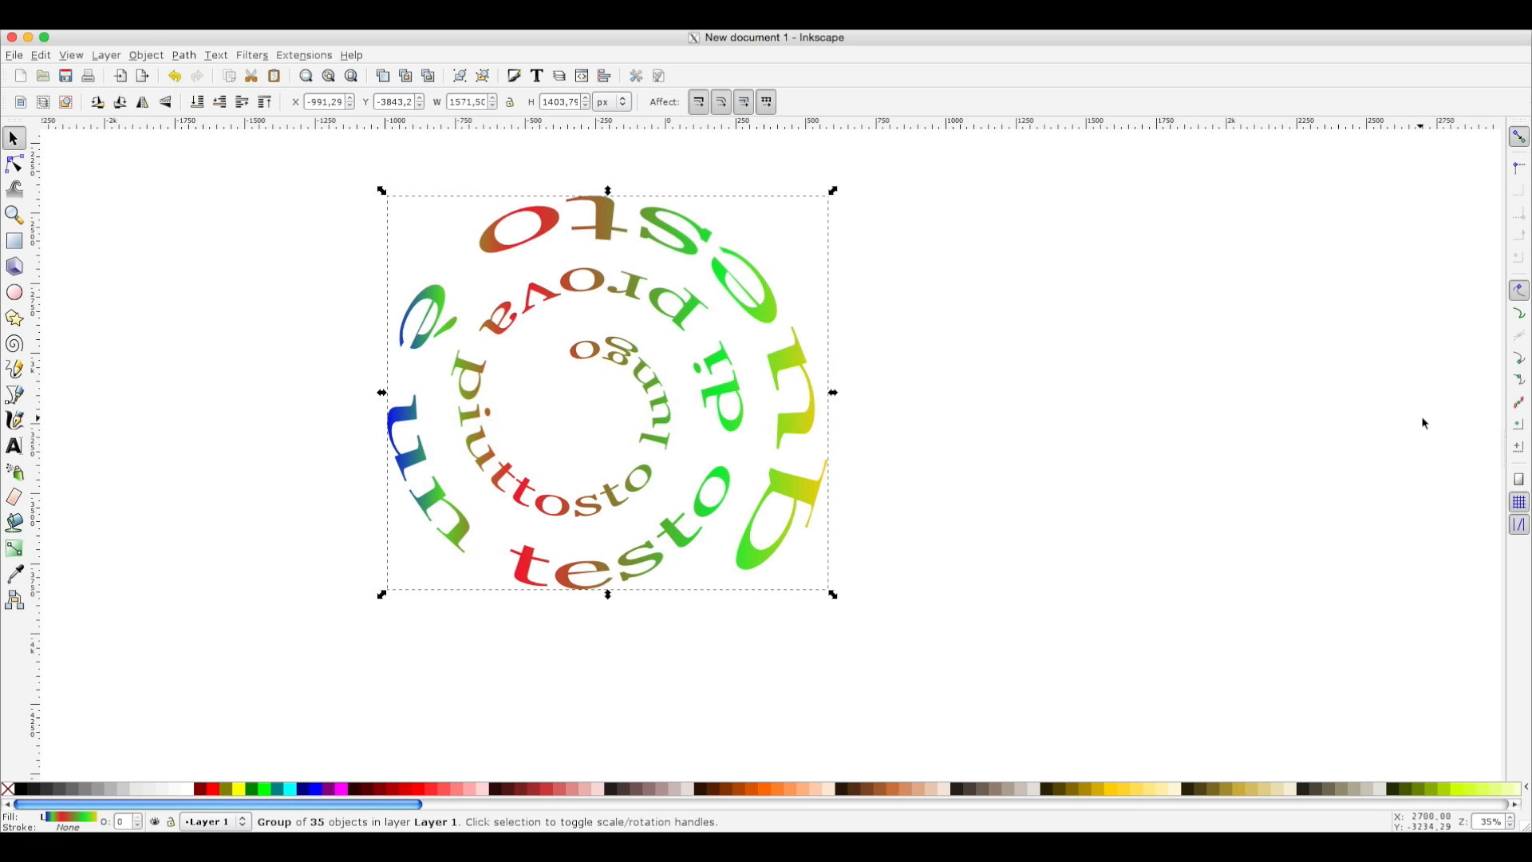
pyautogui.moveTo(1276, 474)
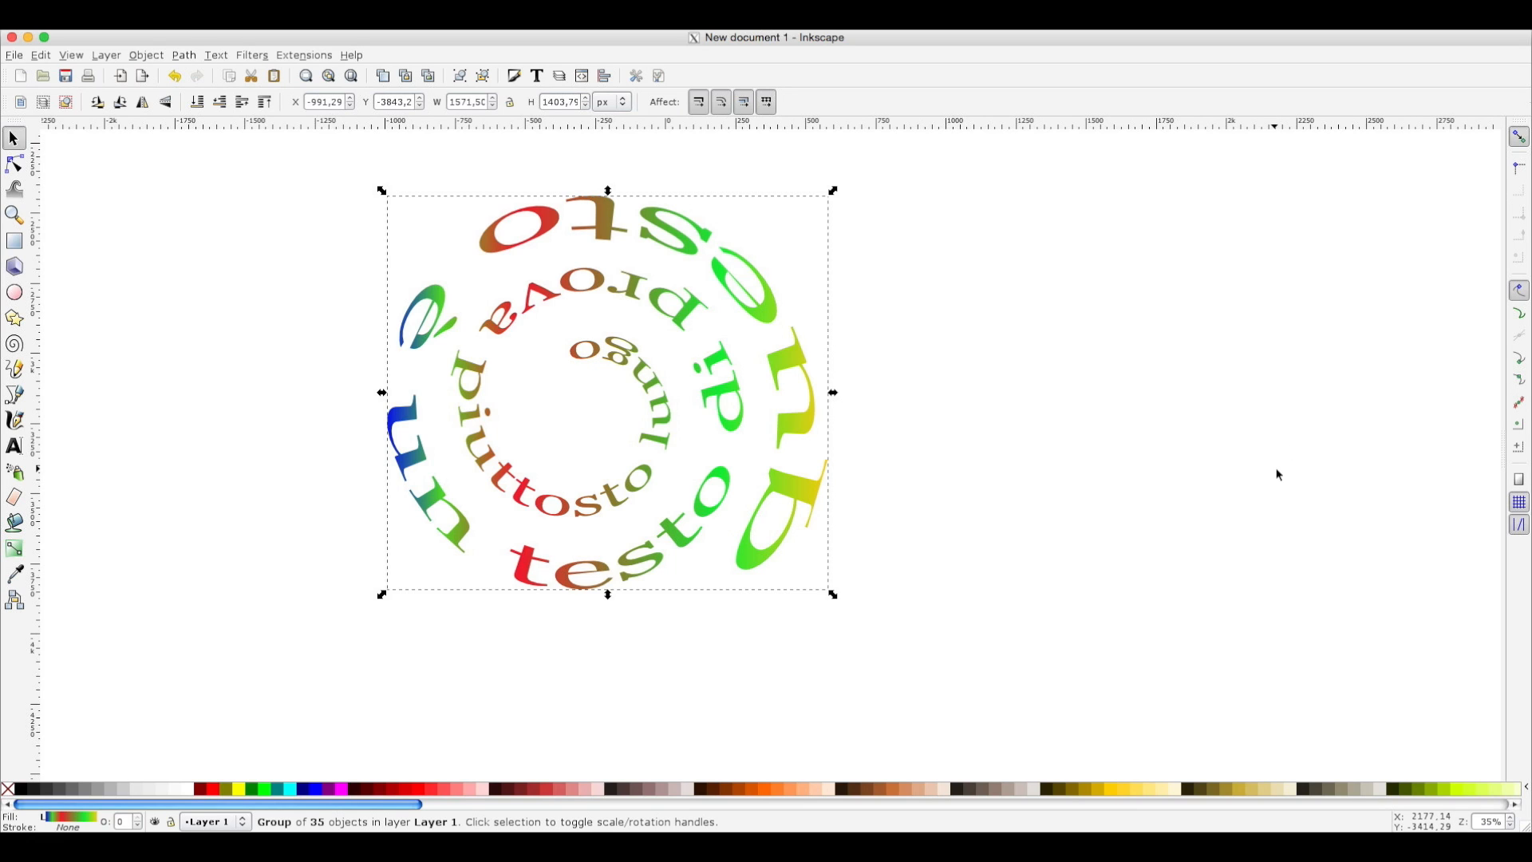
pyautogui.moveTo(921, 515)
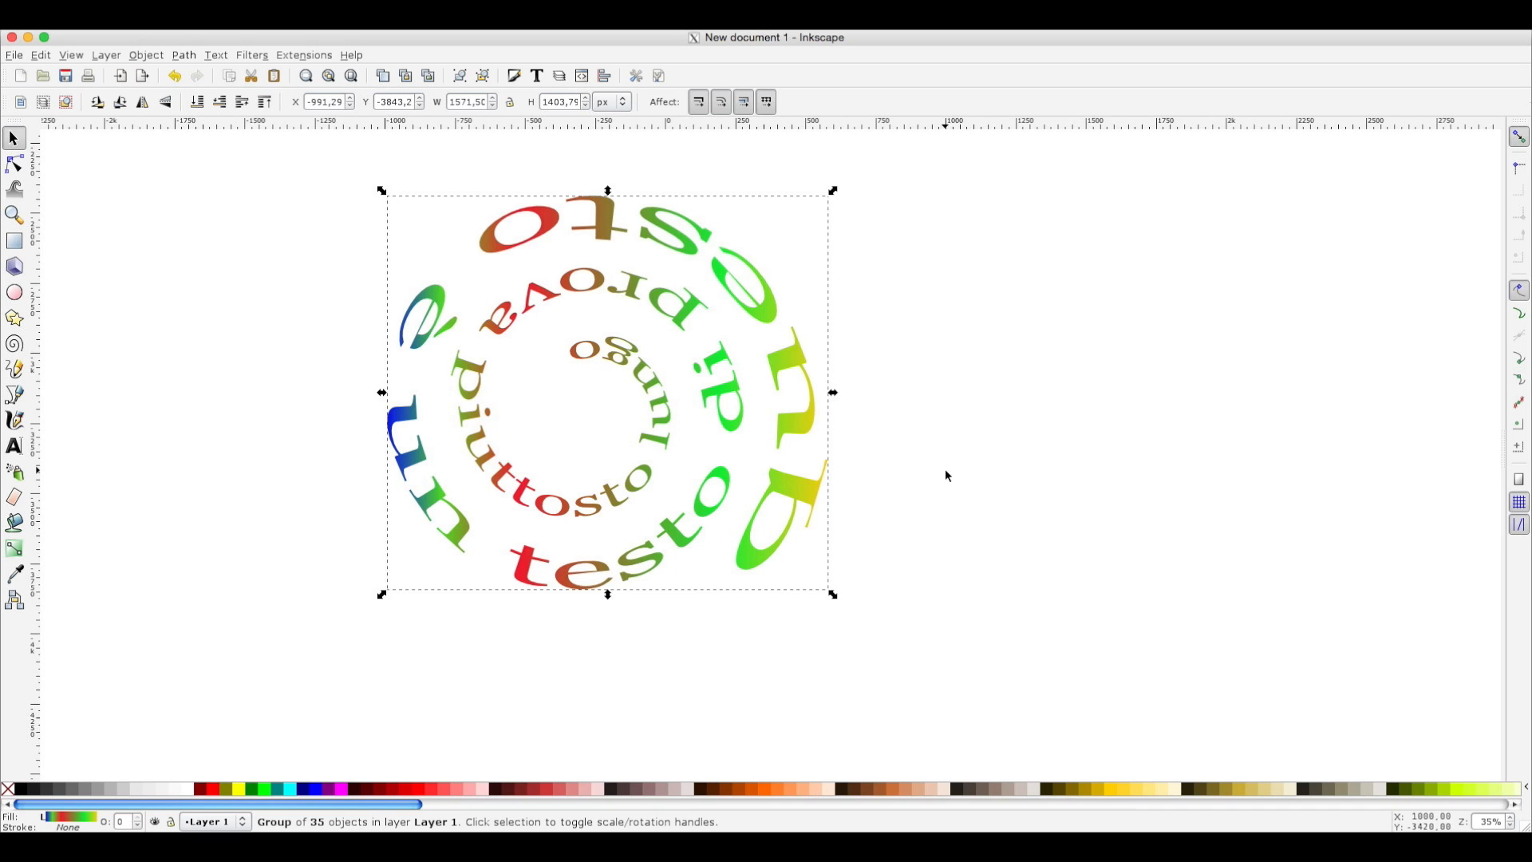
pyautogui.moveTo(805, 486)
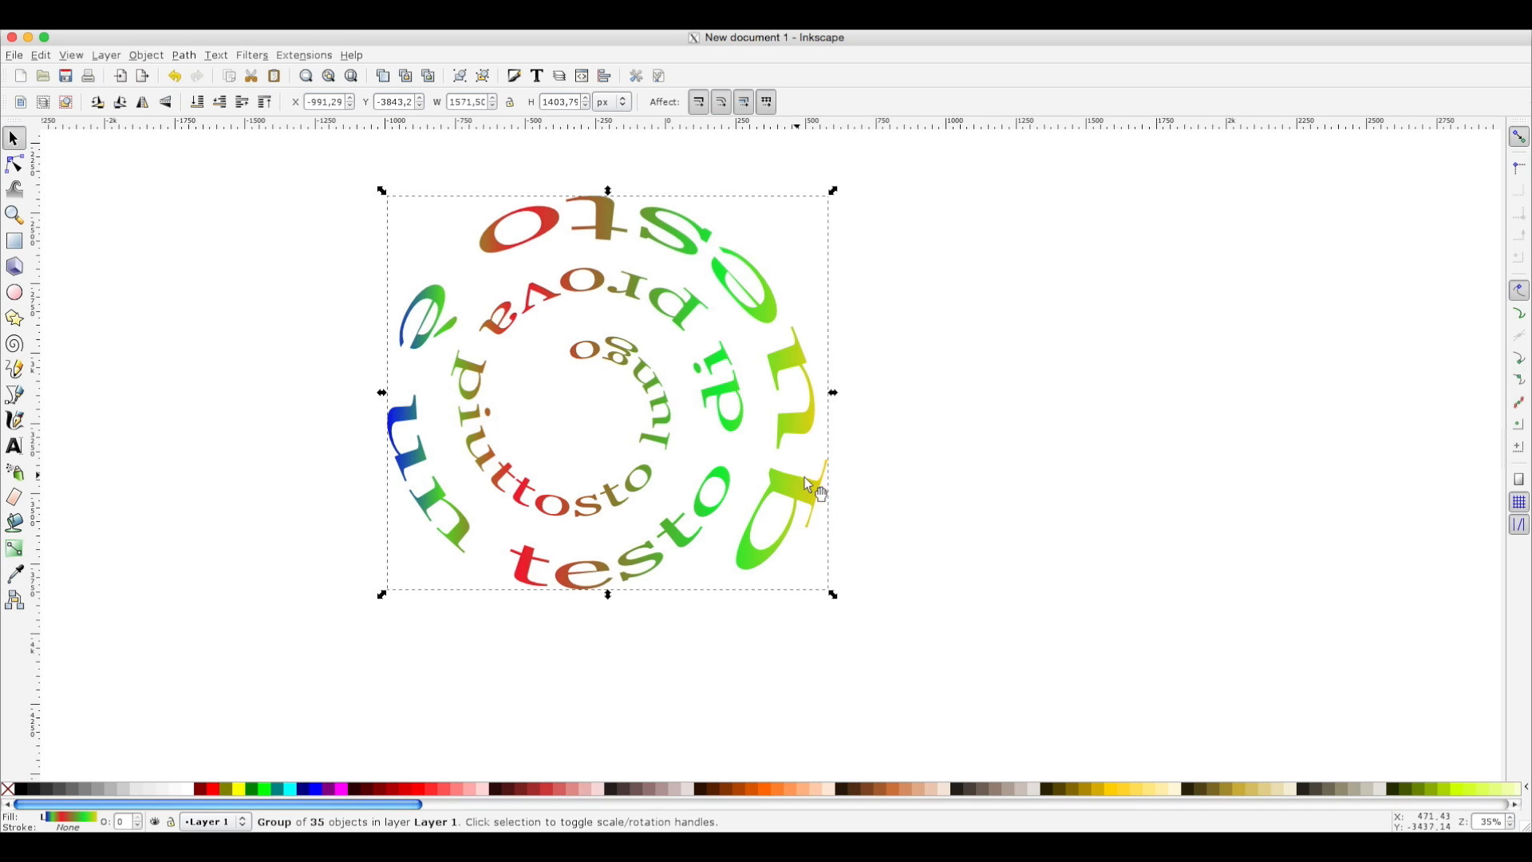
pyautogui.moveTo(932, 460)
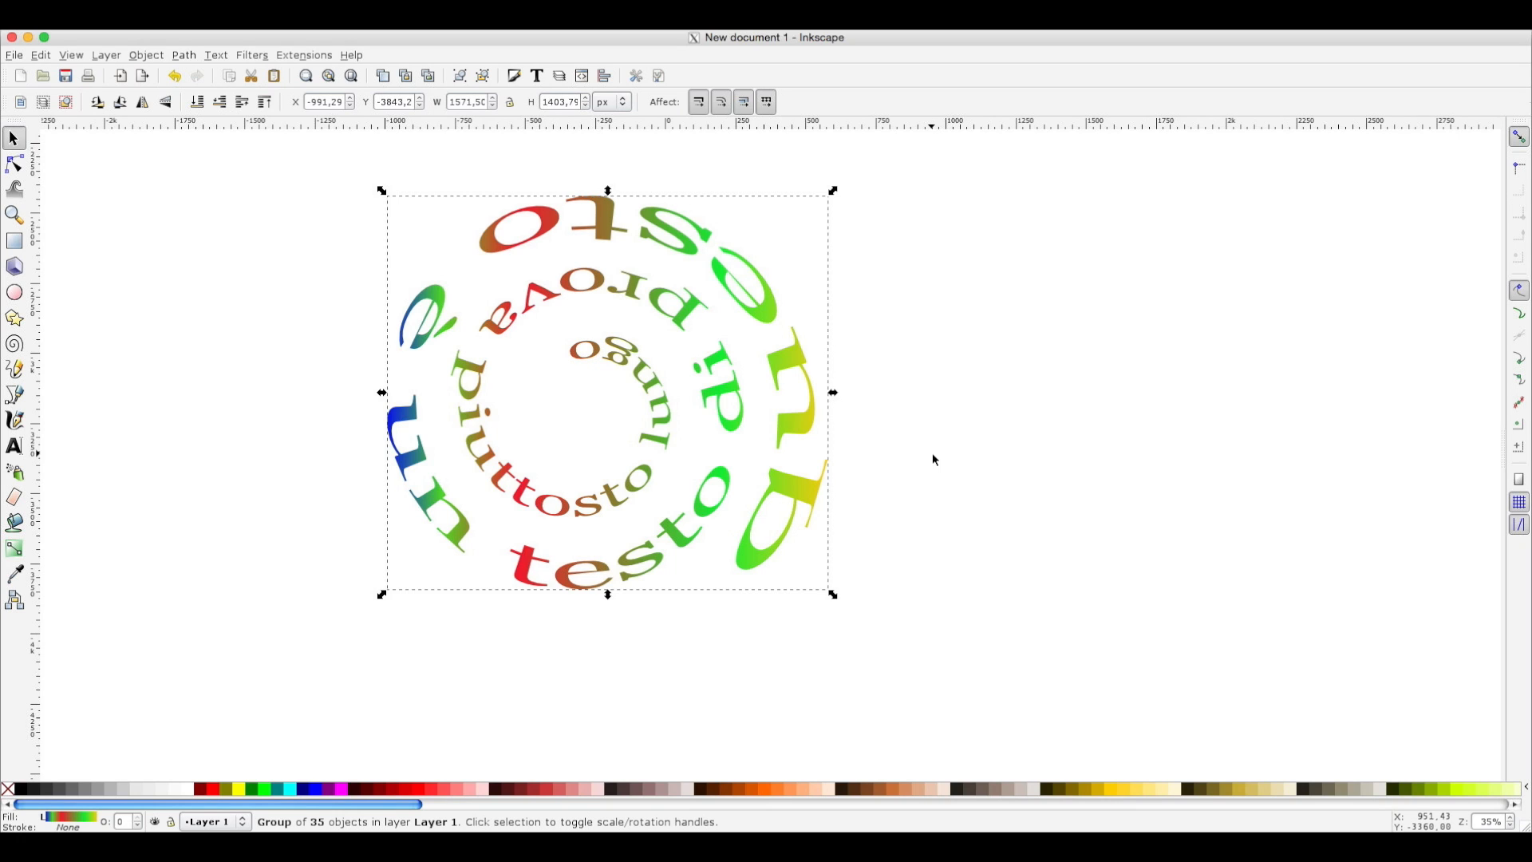
pyautogui.moveTo(896, 472)
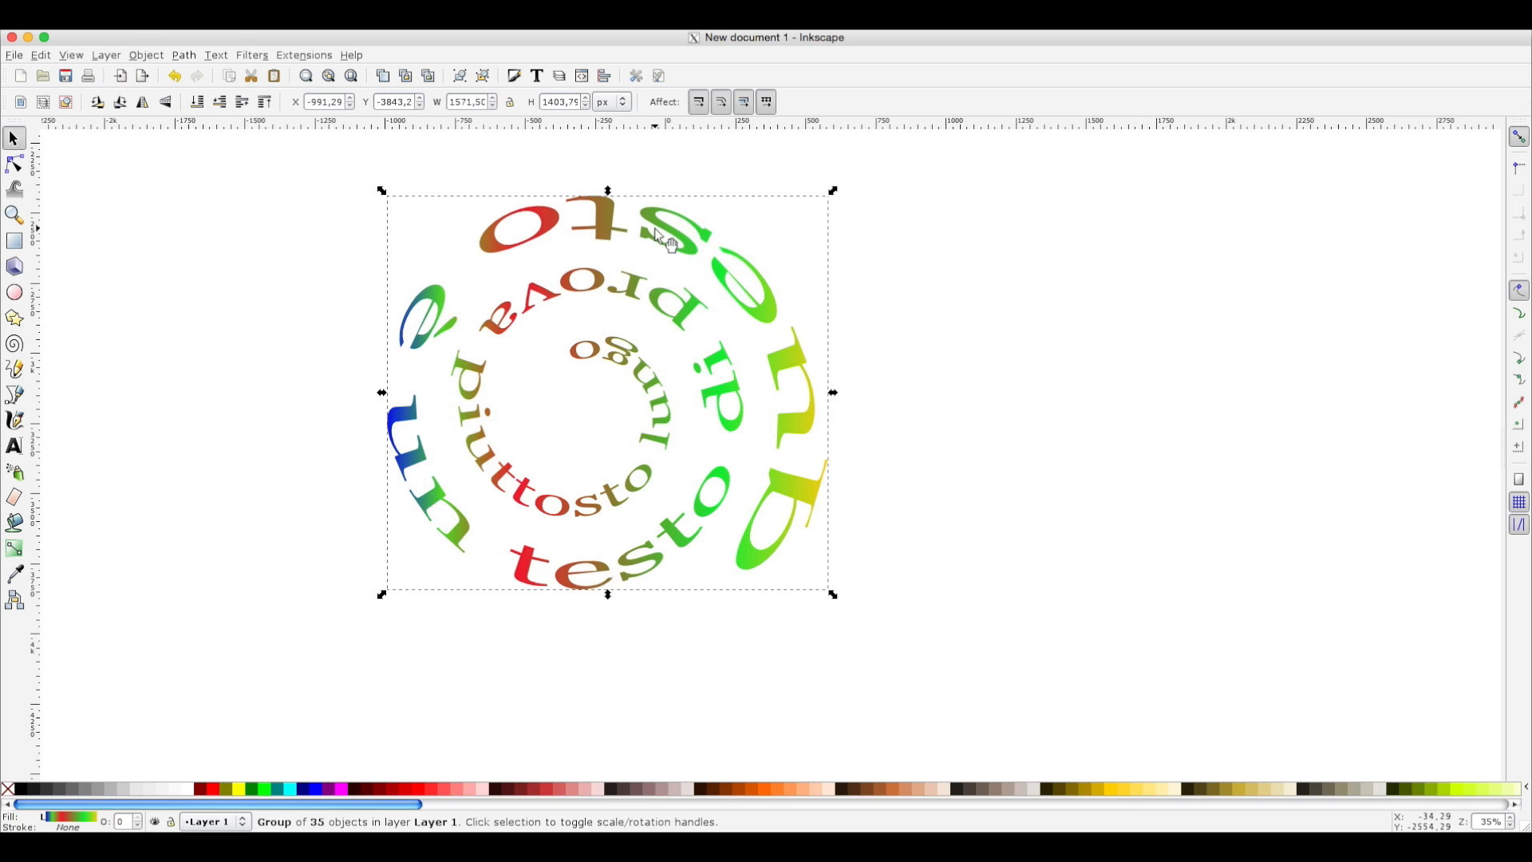
pyautogui.moveTo(659, 367)
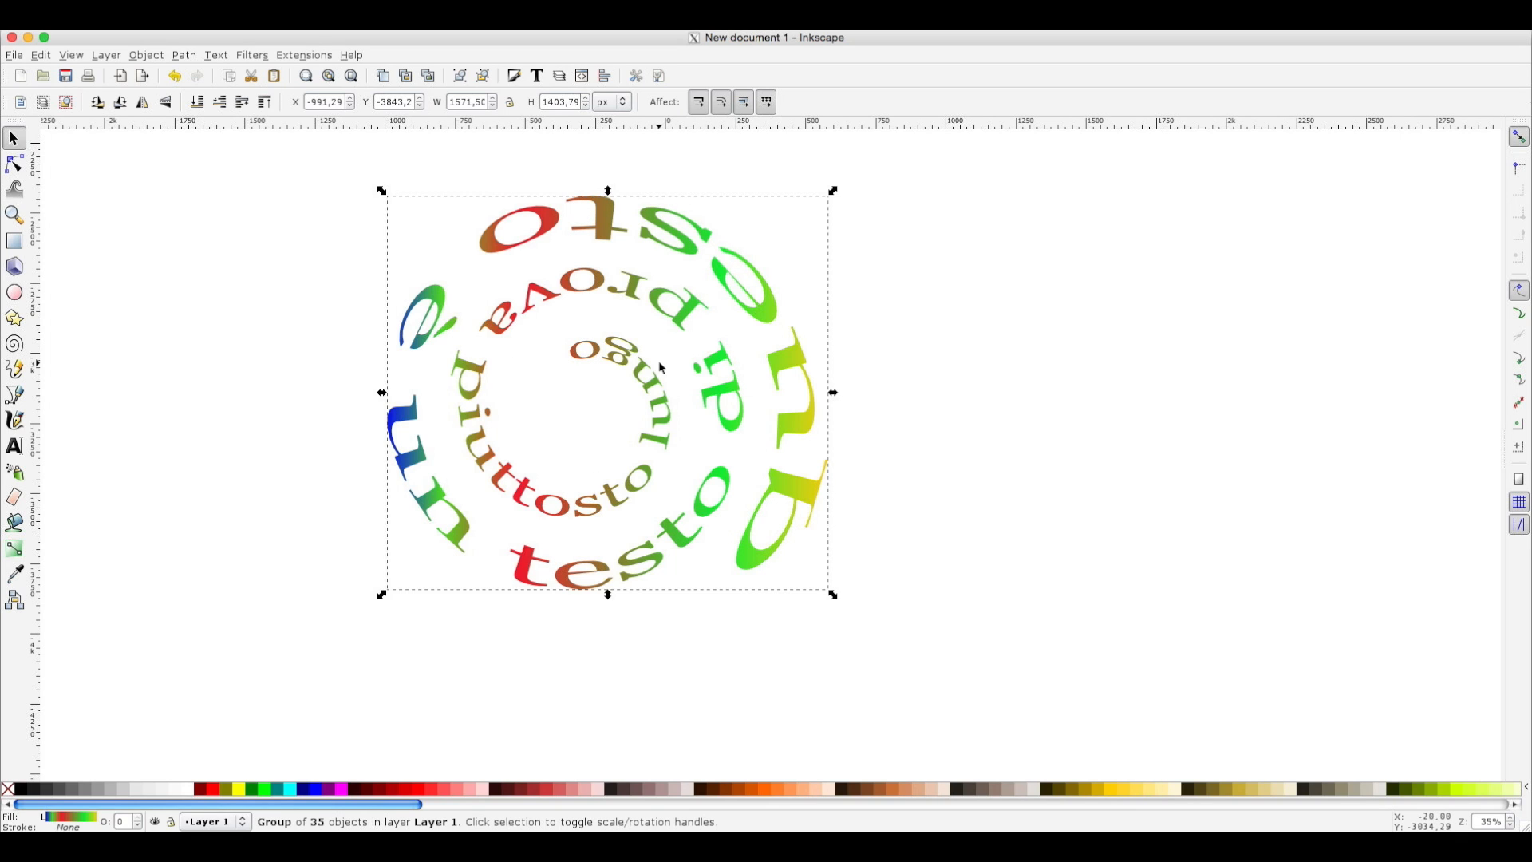
pyautogui.moveTo(382, 410)
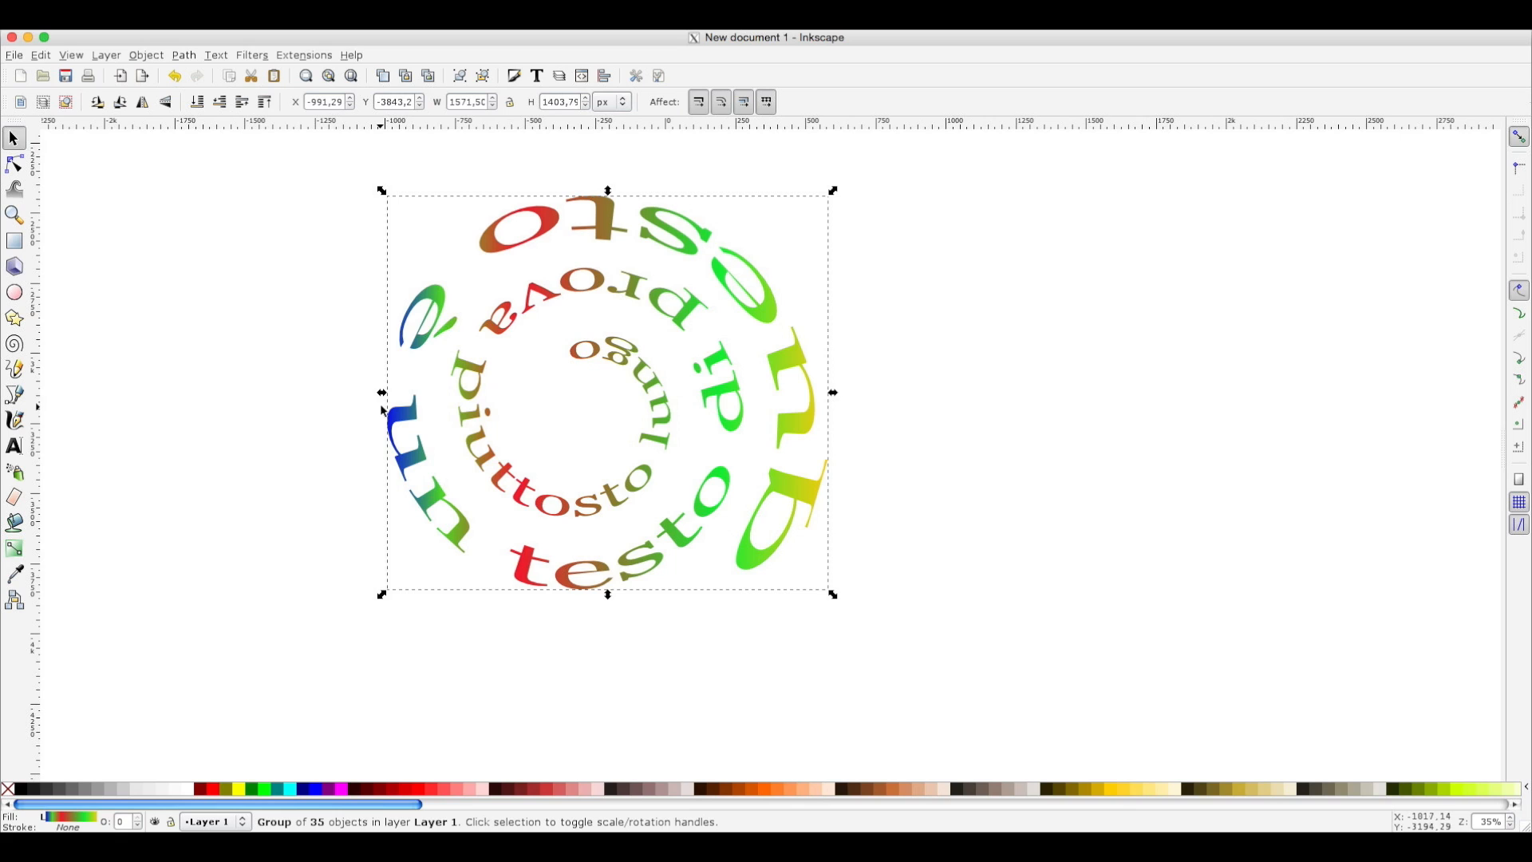
pyautogui.moveTo(570, 417)
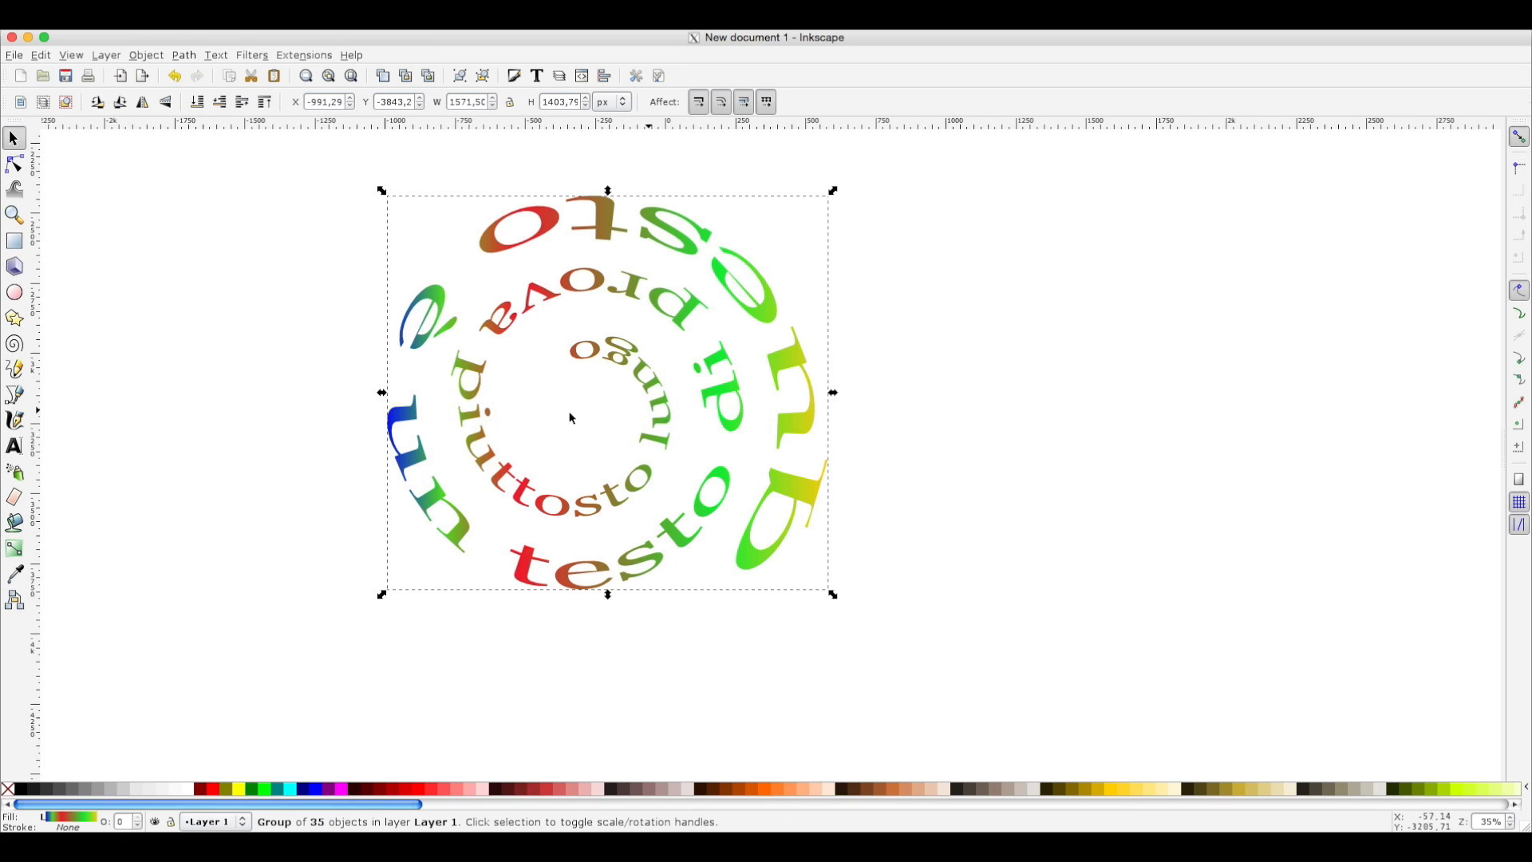
# Switch to the Gradient tool to show the handles on the multicolour text group.
pyautogui.click(15, 548)
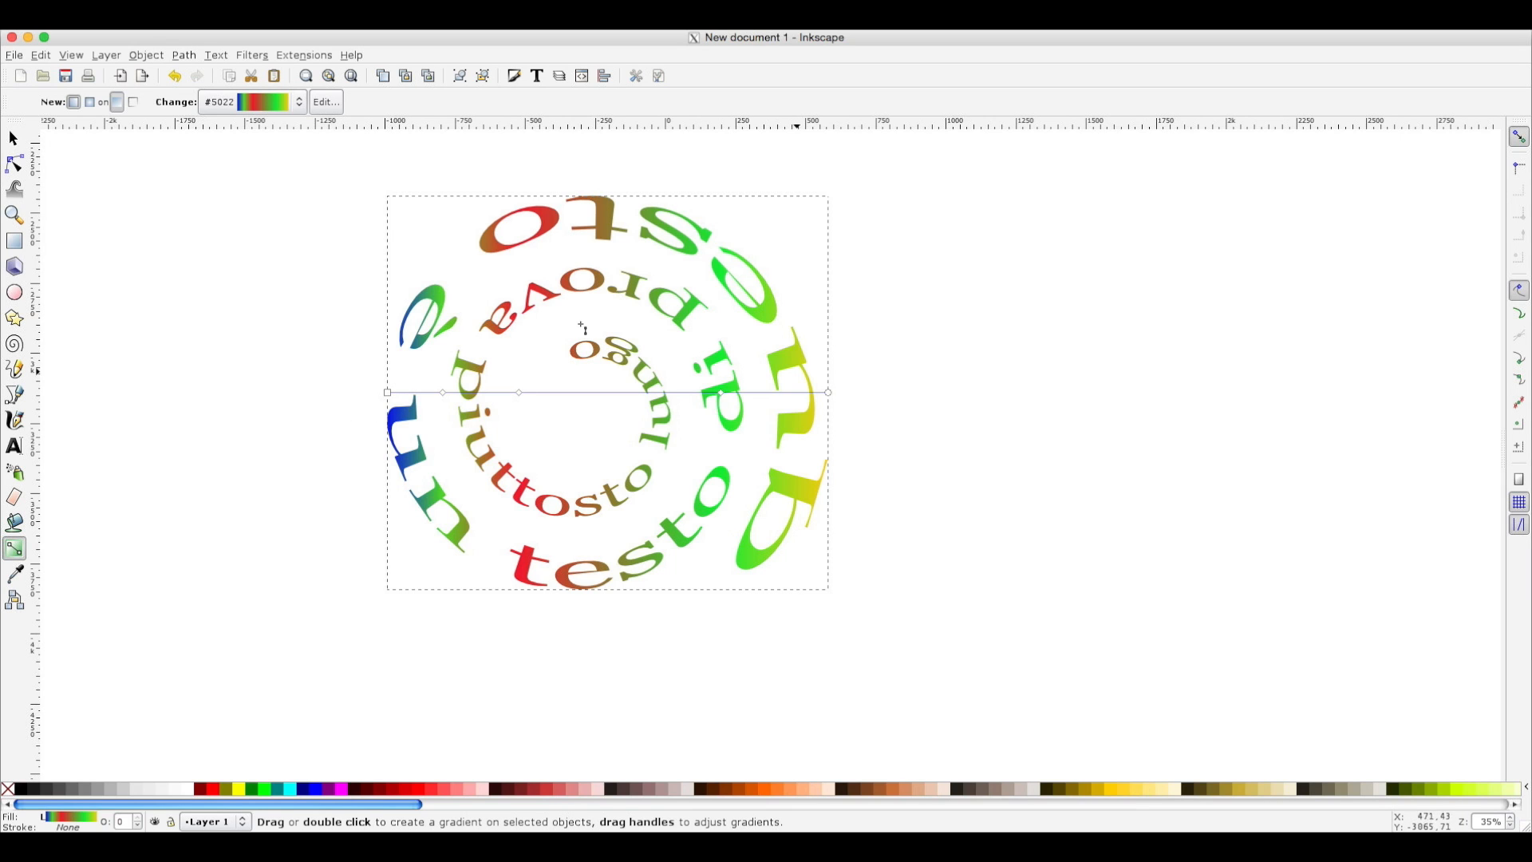
pyautogui.moveTo(14, 138)
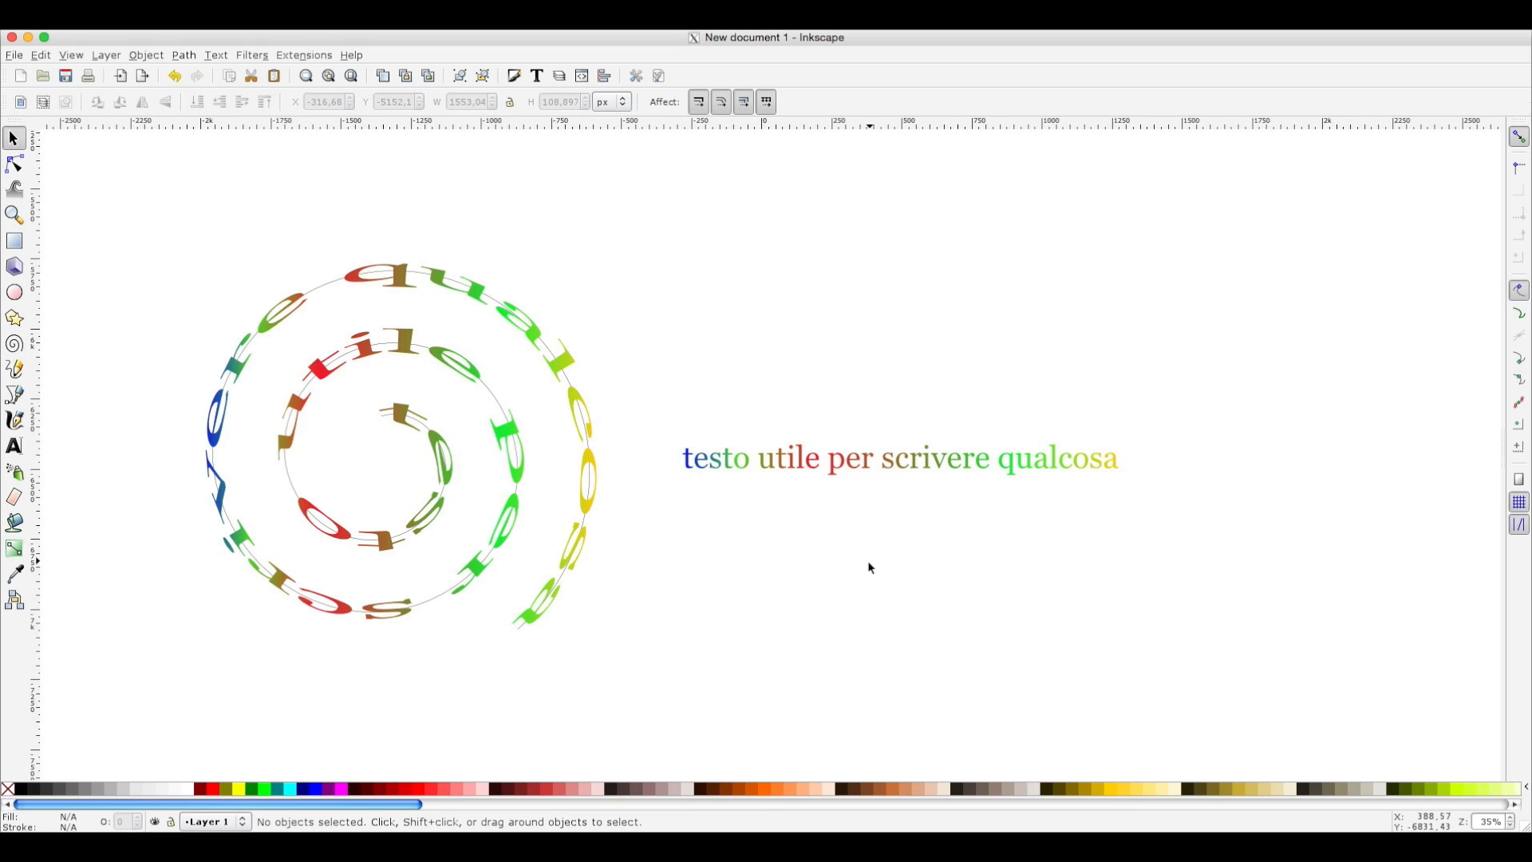
pyautogui.moveTo(692, 471)
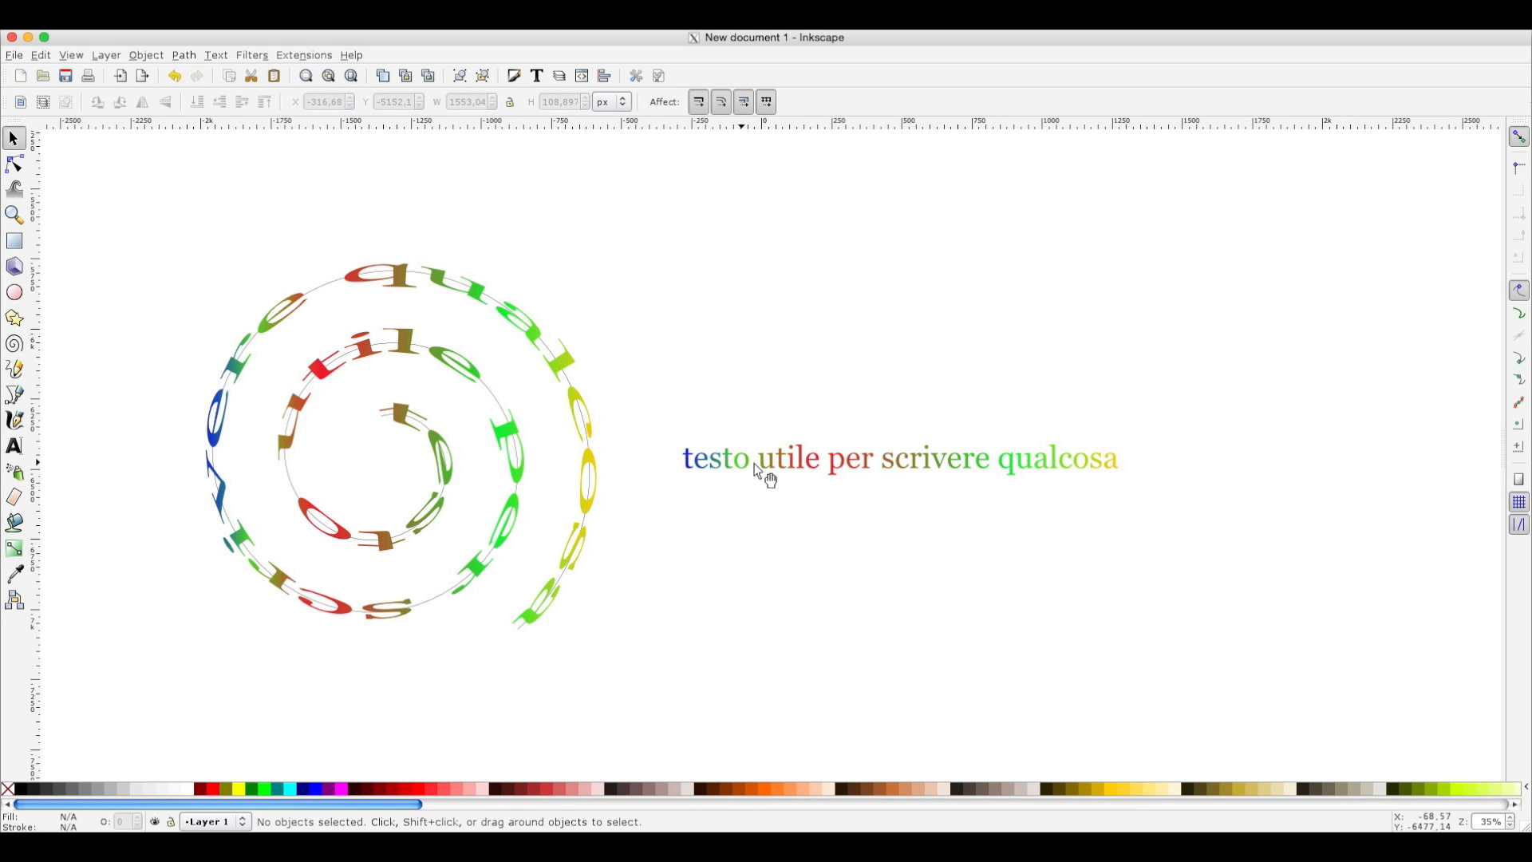
pyautogui.moveTo(1120, 466)
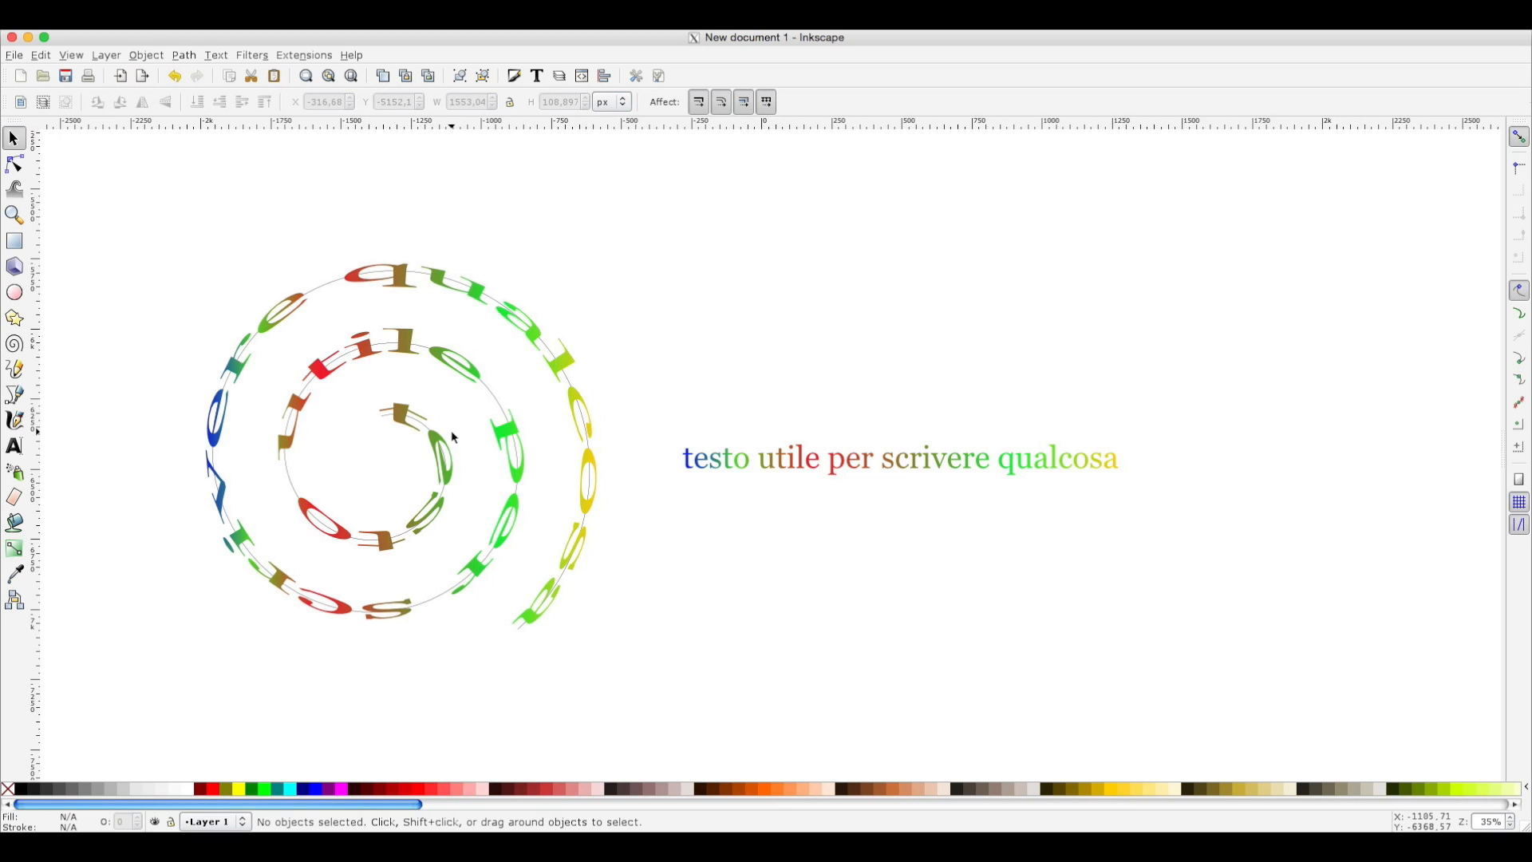
pyautogui.moveTo(168, 470)
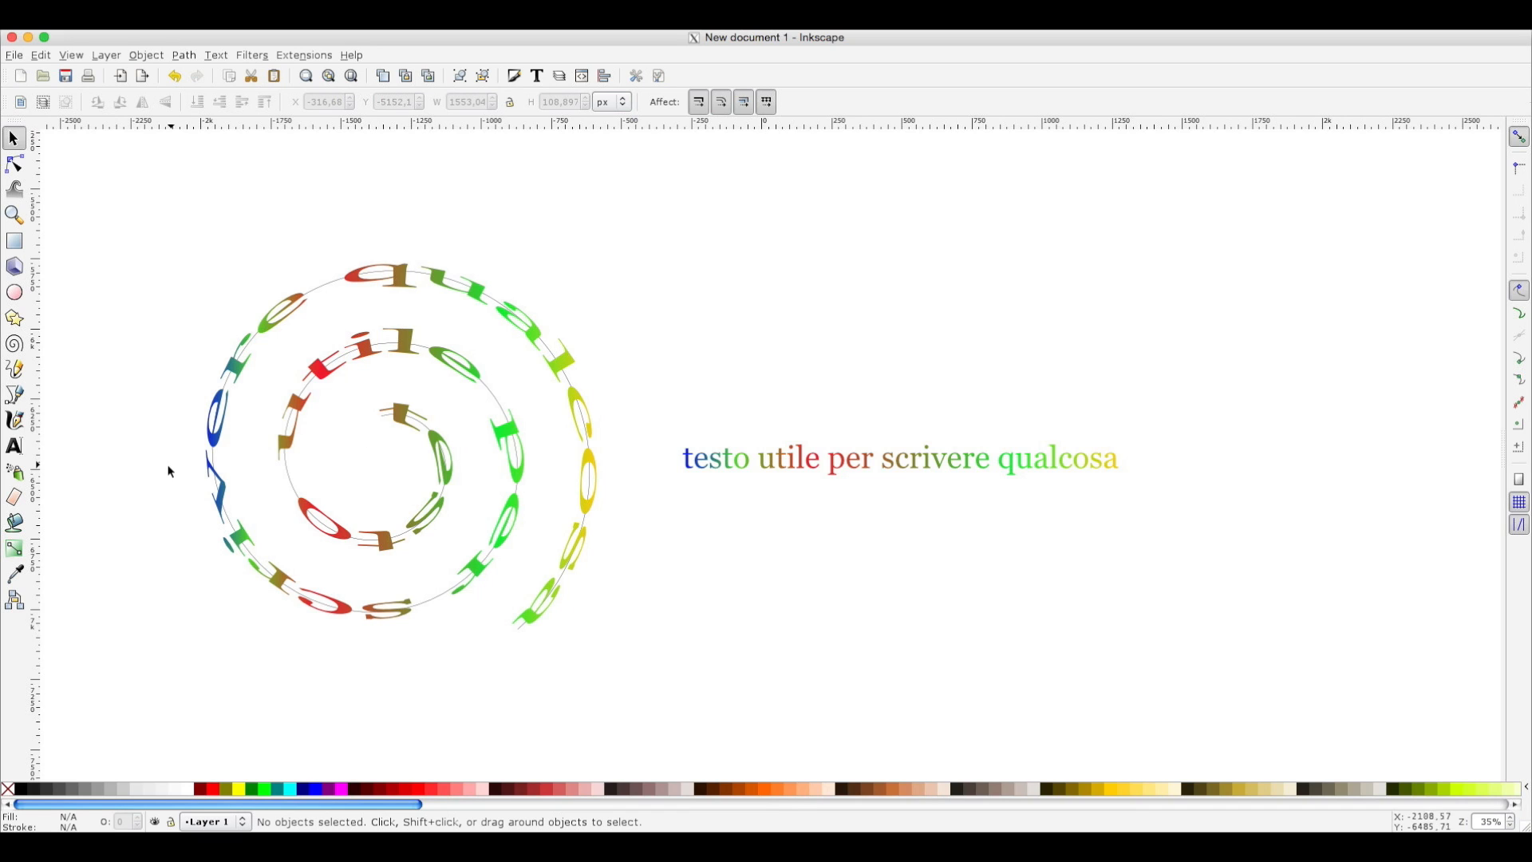